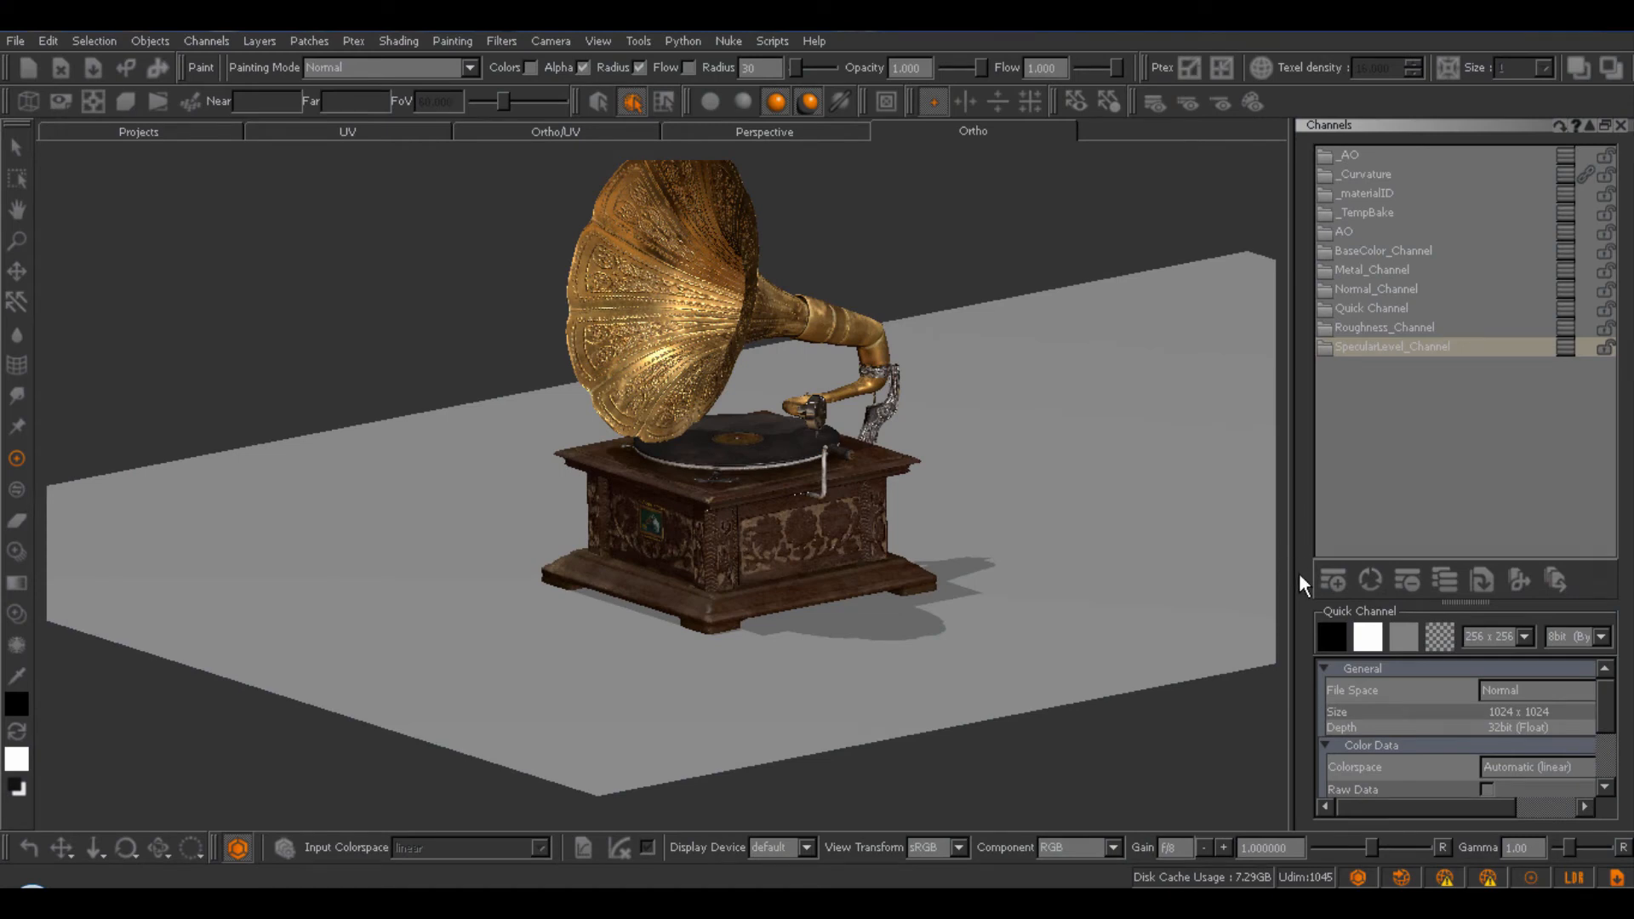
{"action": "mouse_move", "coordinate": [1242, 547]}
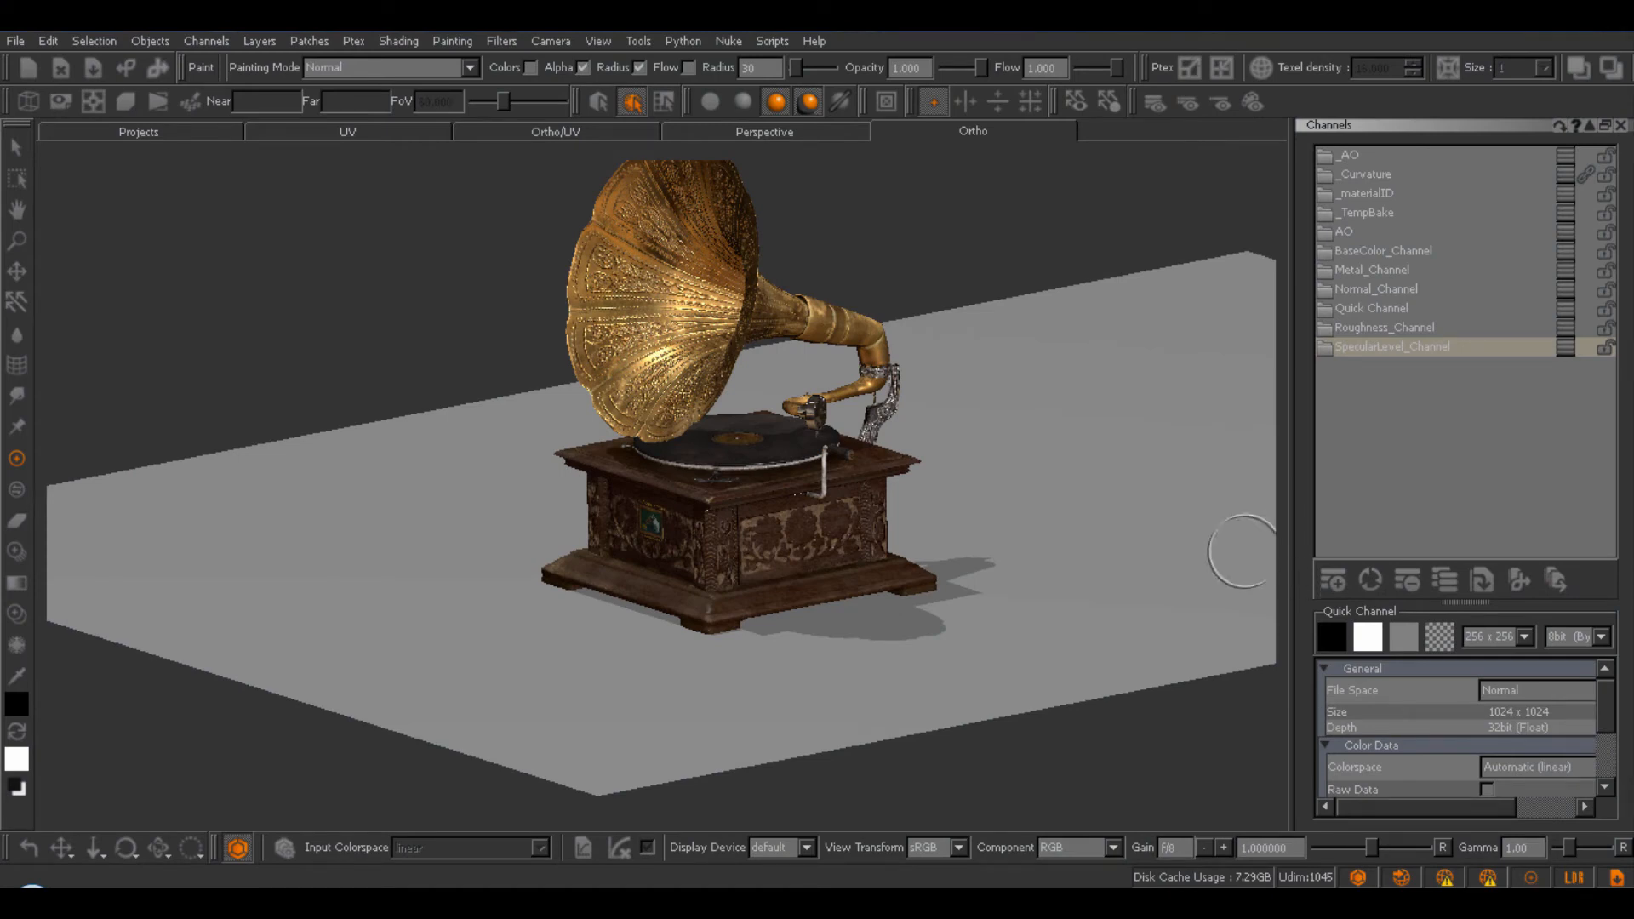
{"action": "mouse_move", "coordinate": [989, 246]}
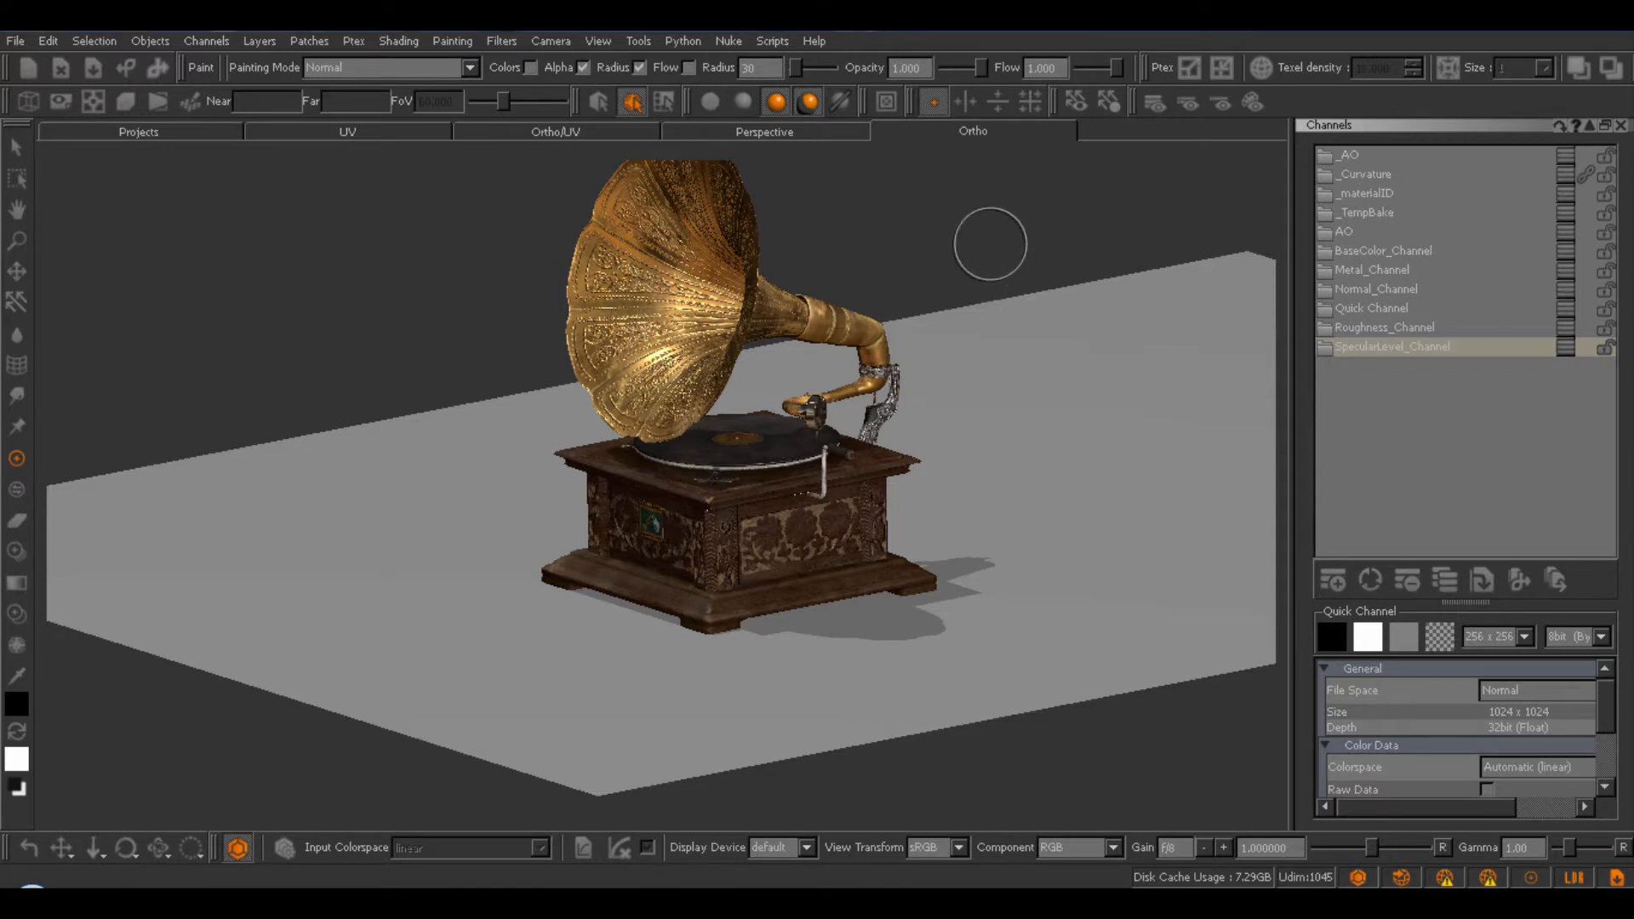
{"action": "mouse_move", "coordinate": [1029, 255]}
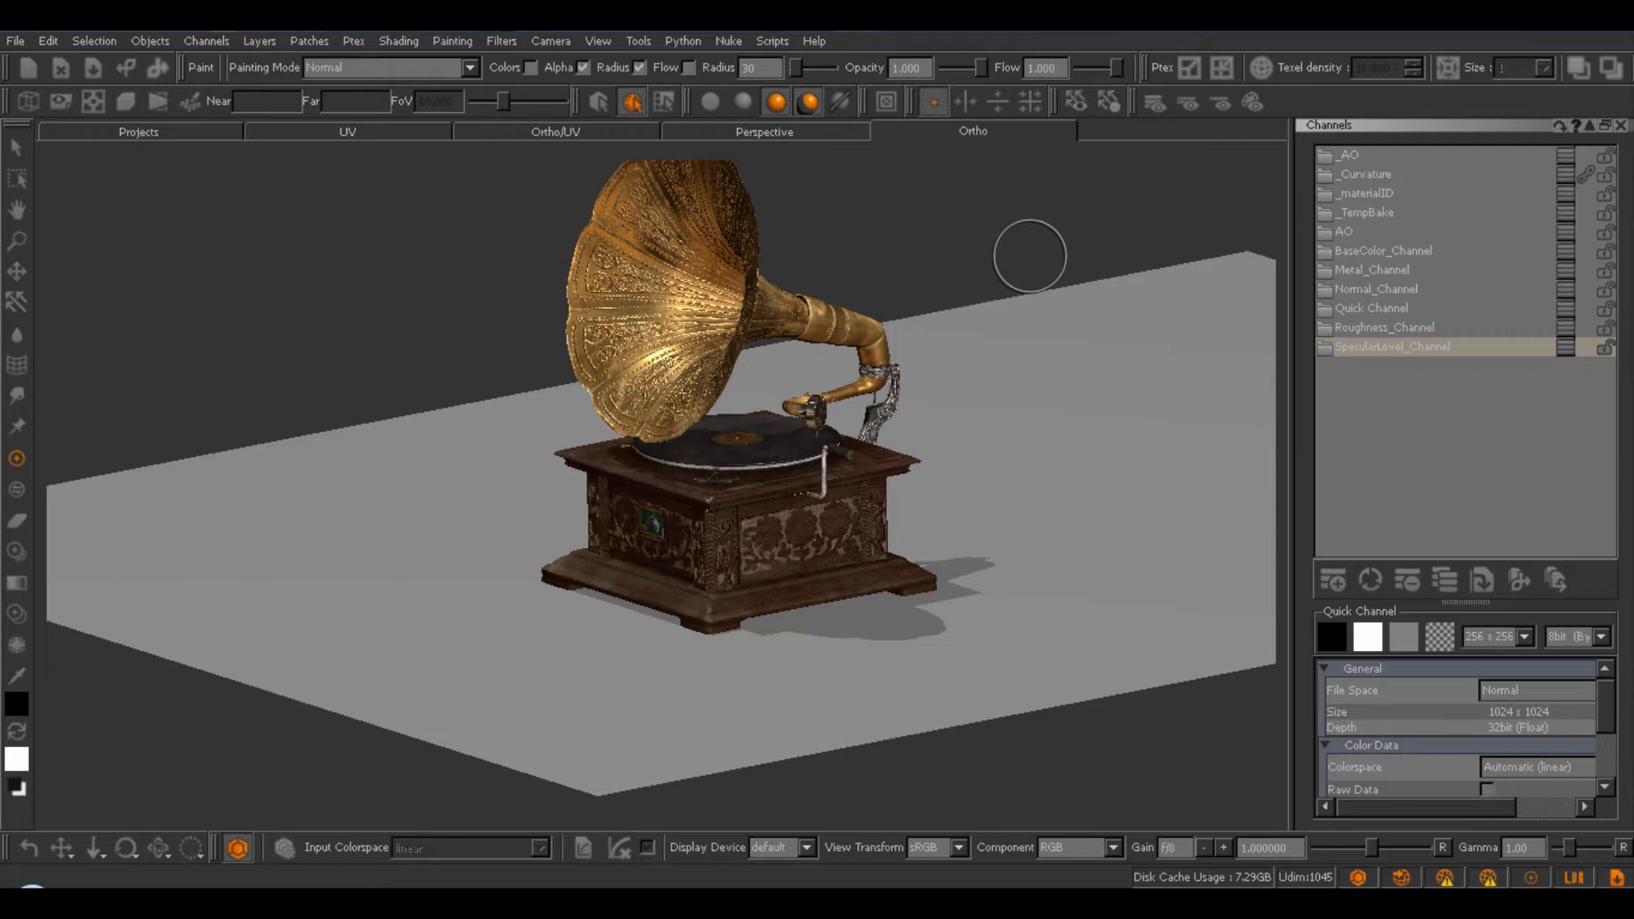
{"action": "mouse_move", "coordinate": [1031, 255]}
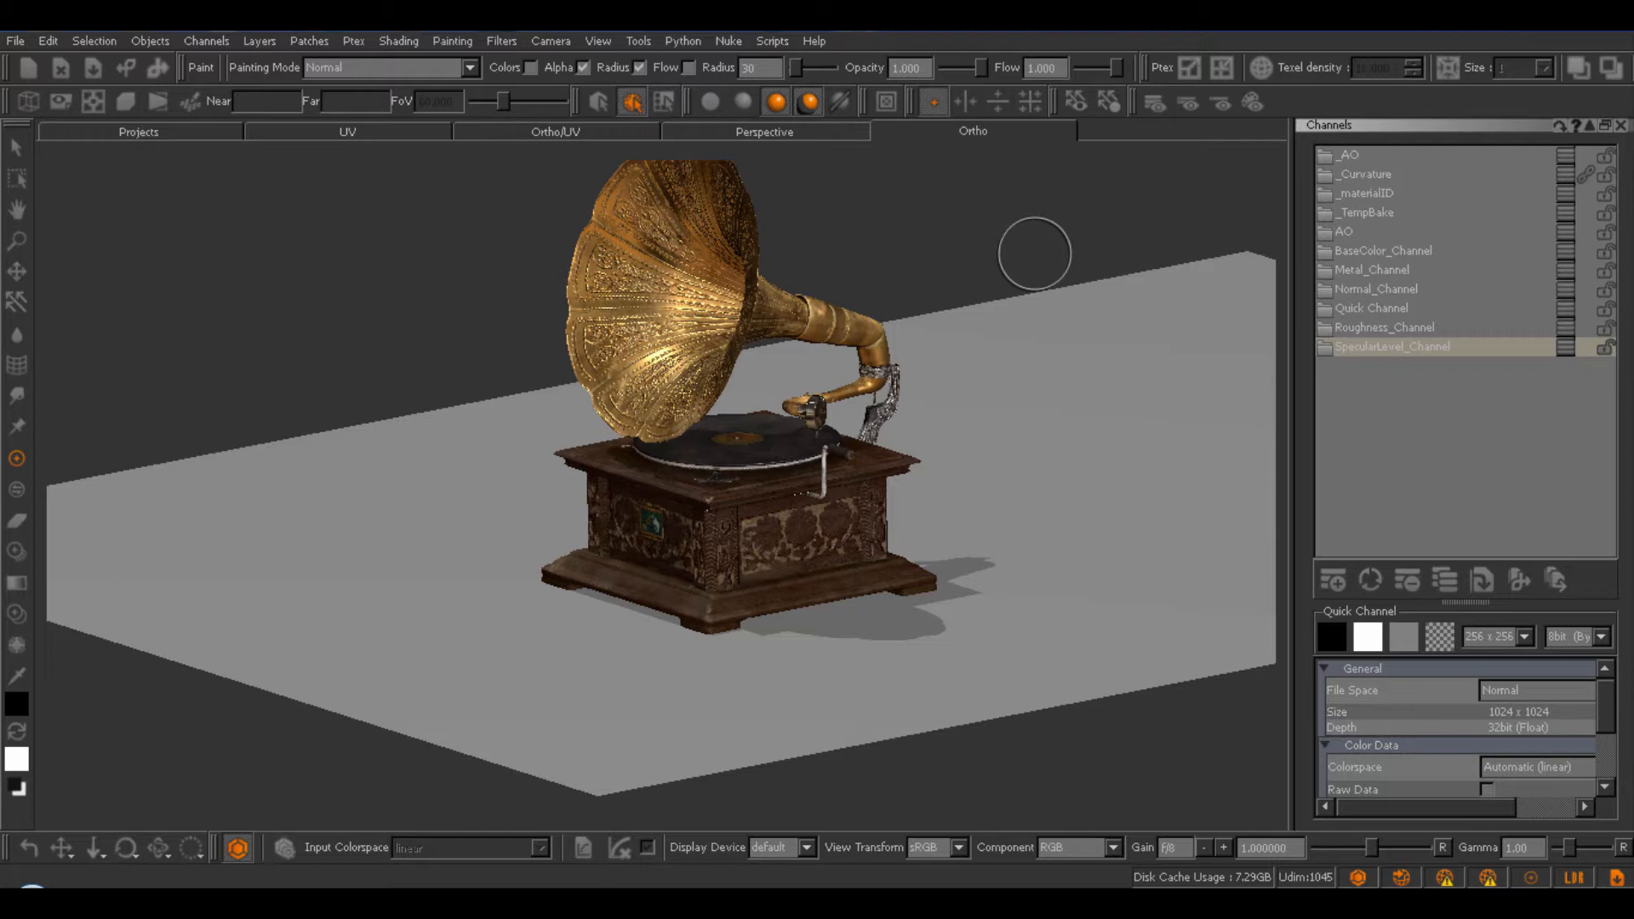
{"action": "mouse_move", "coordinate": [1096, 251]}
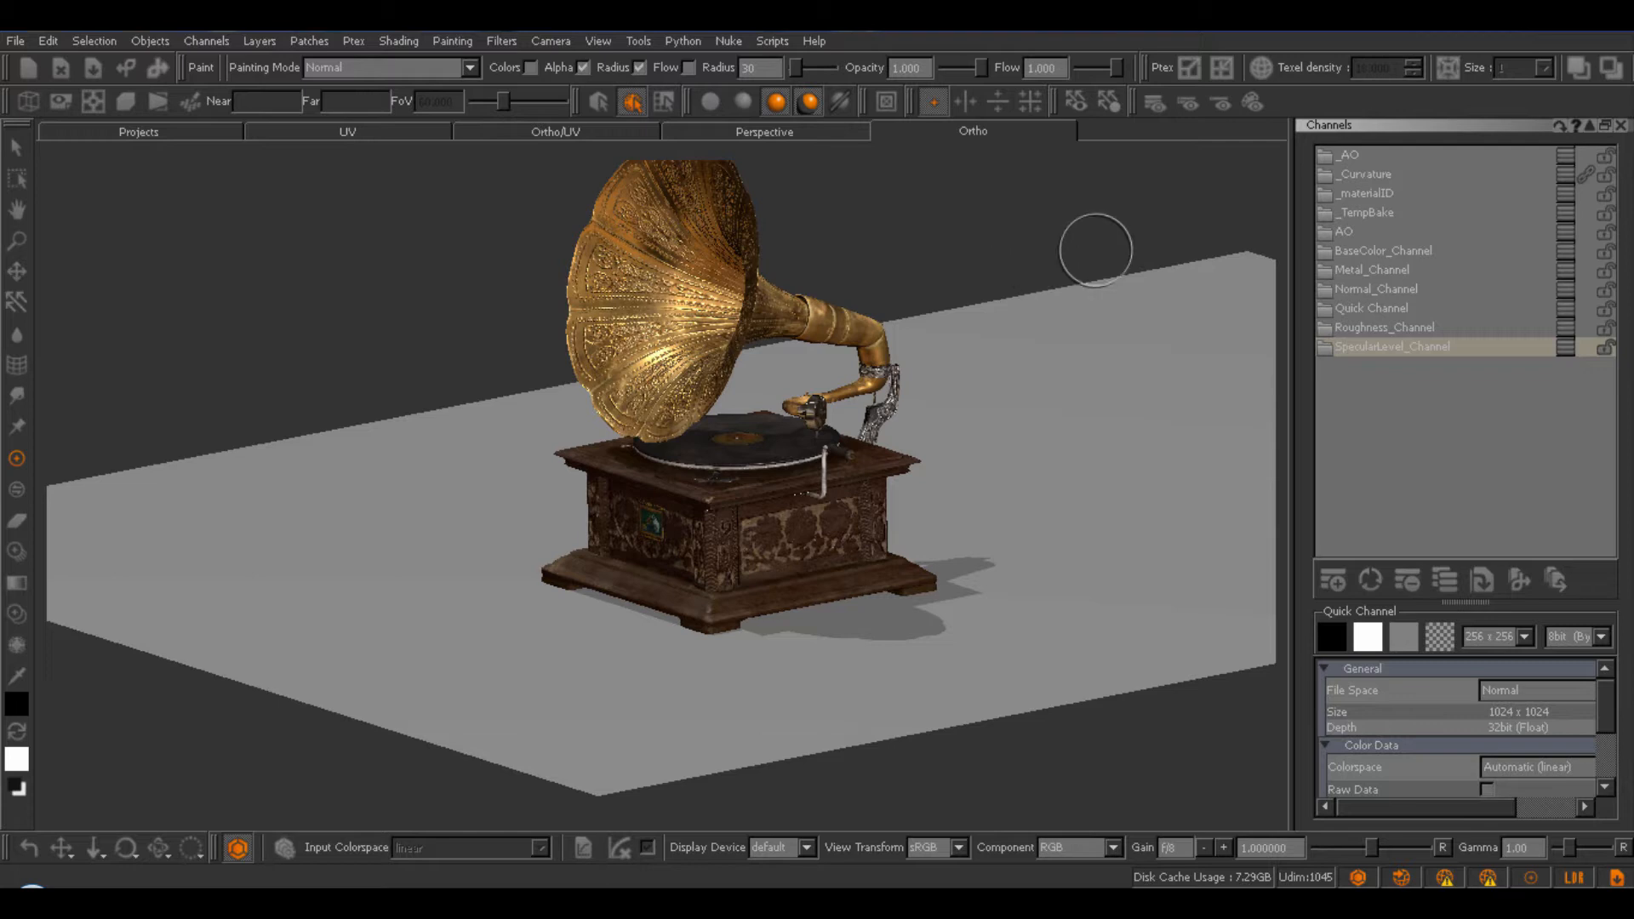
{"action": "mouse_move", "coordinate": [1280, 263]}
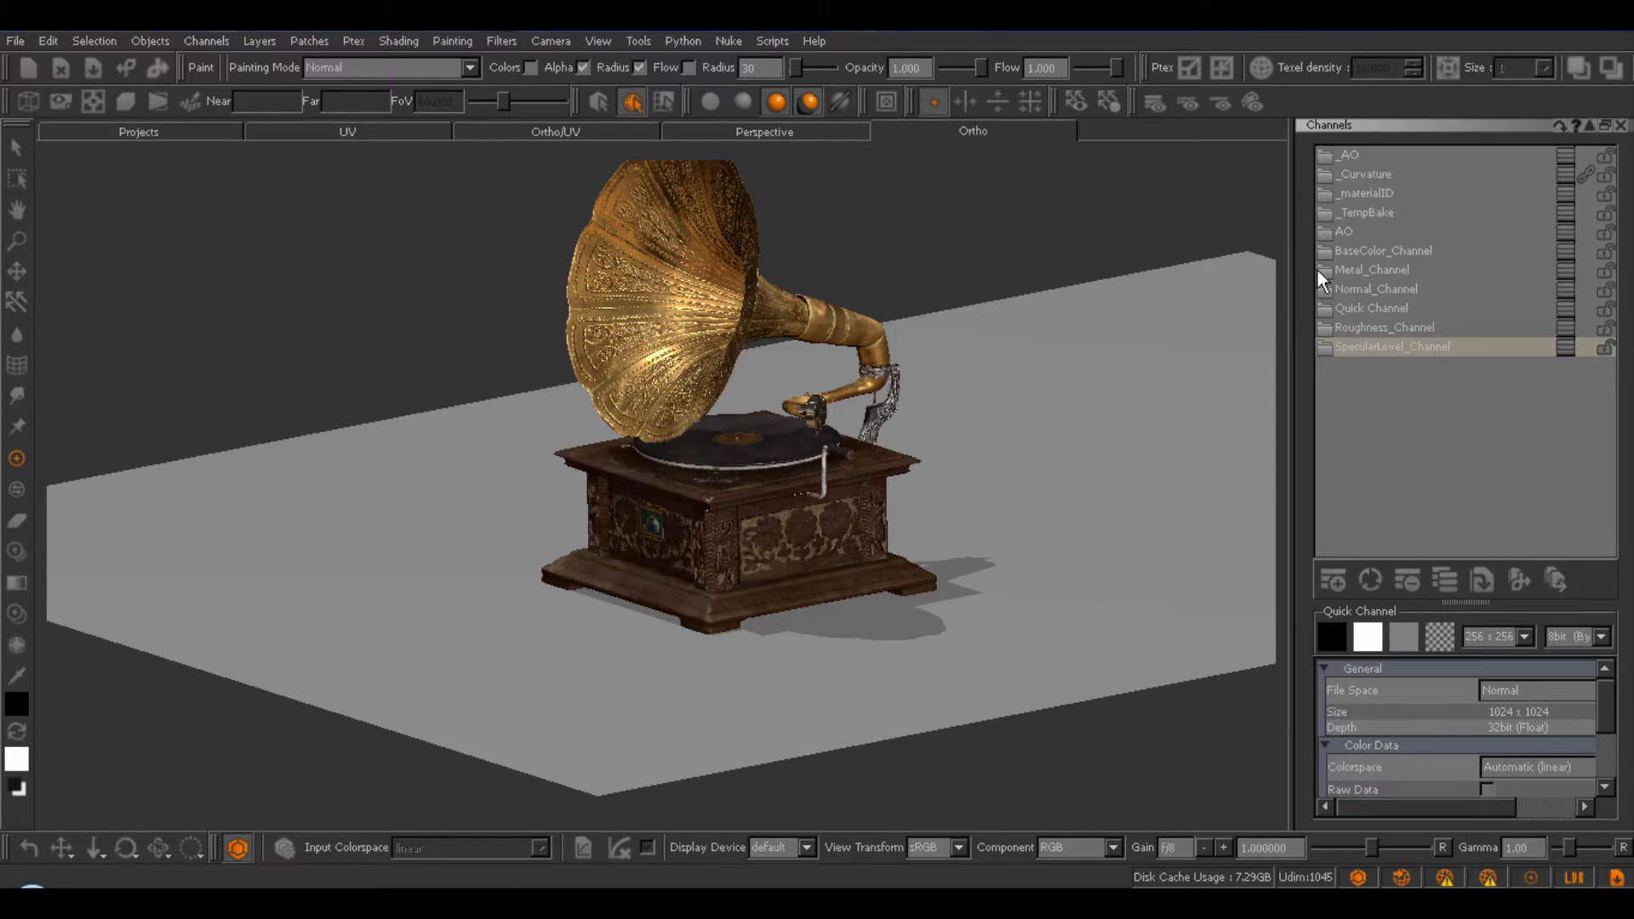
{"action": "mouse_move", "coordinate": [1366, 158]}
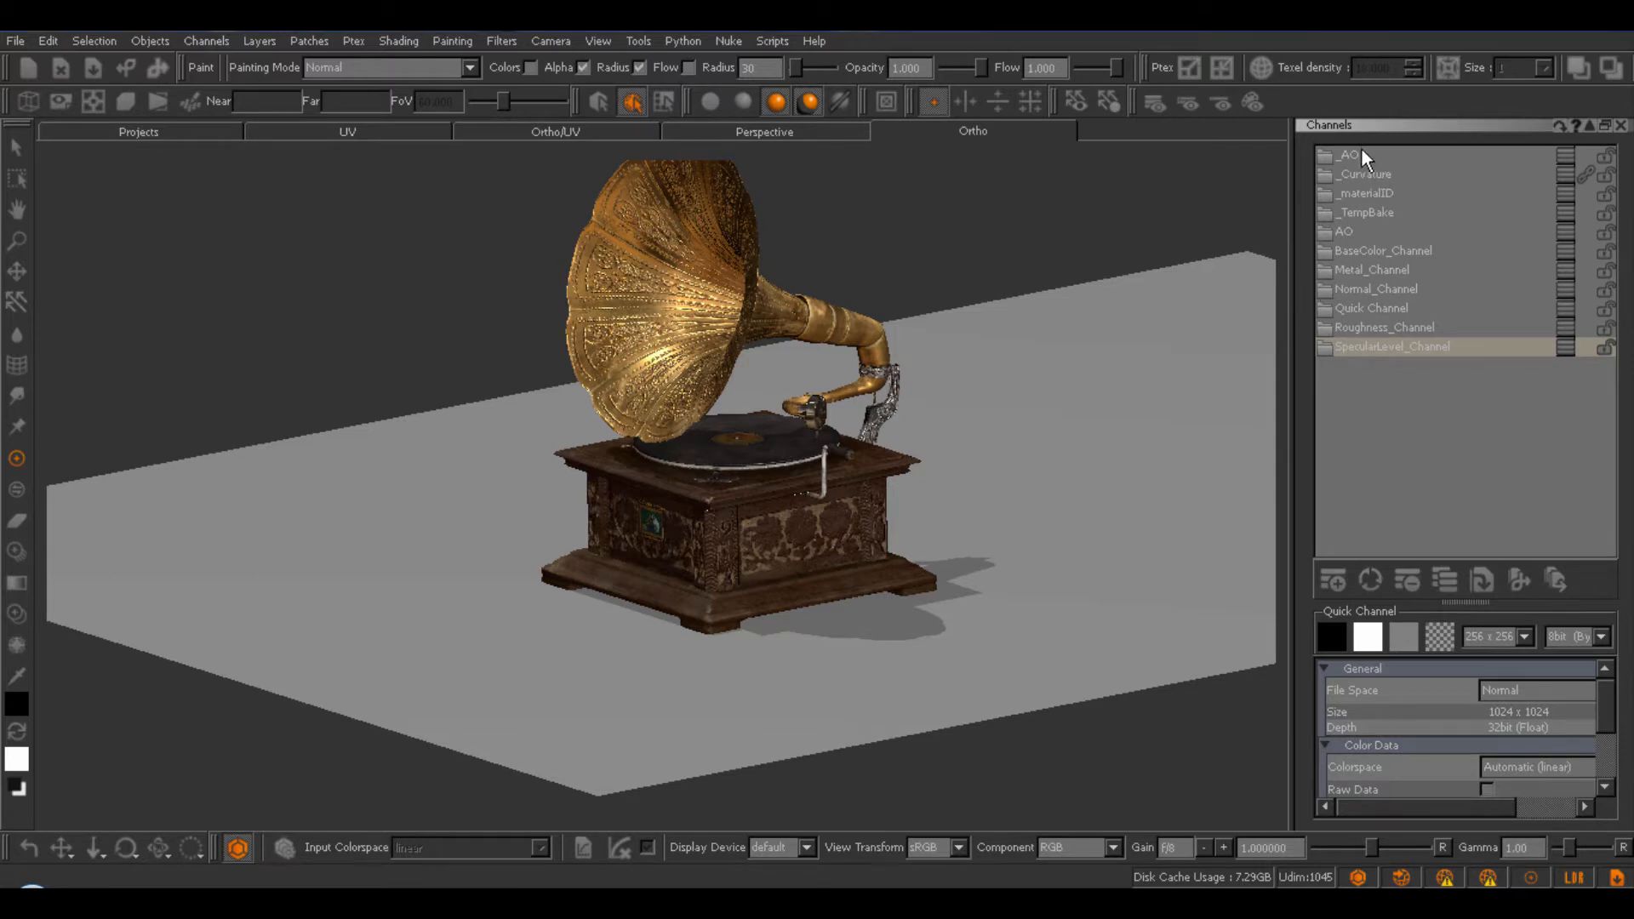
{"action": "mouse_move", "coordinate": [1375, 352]}
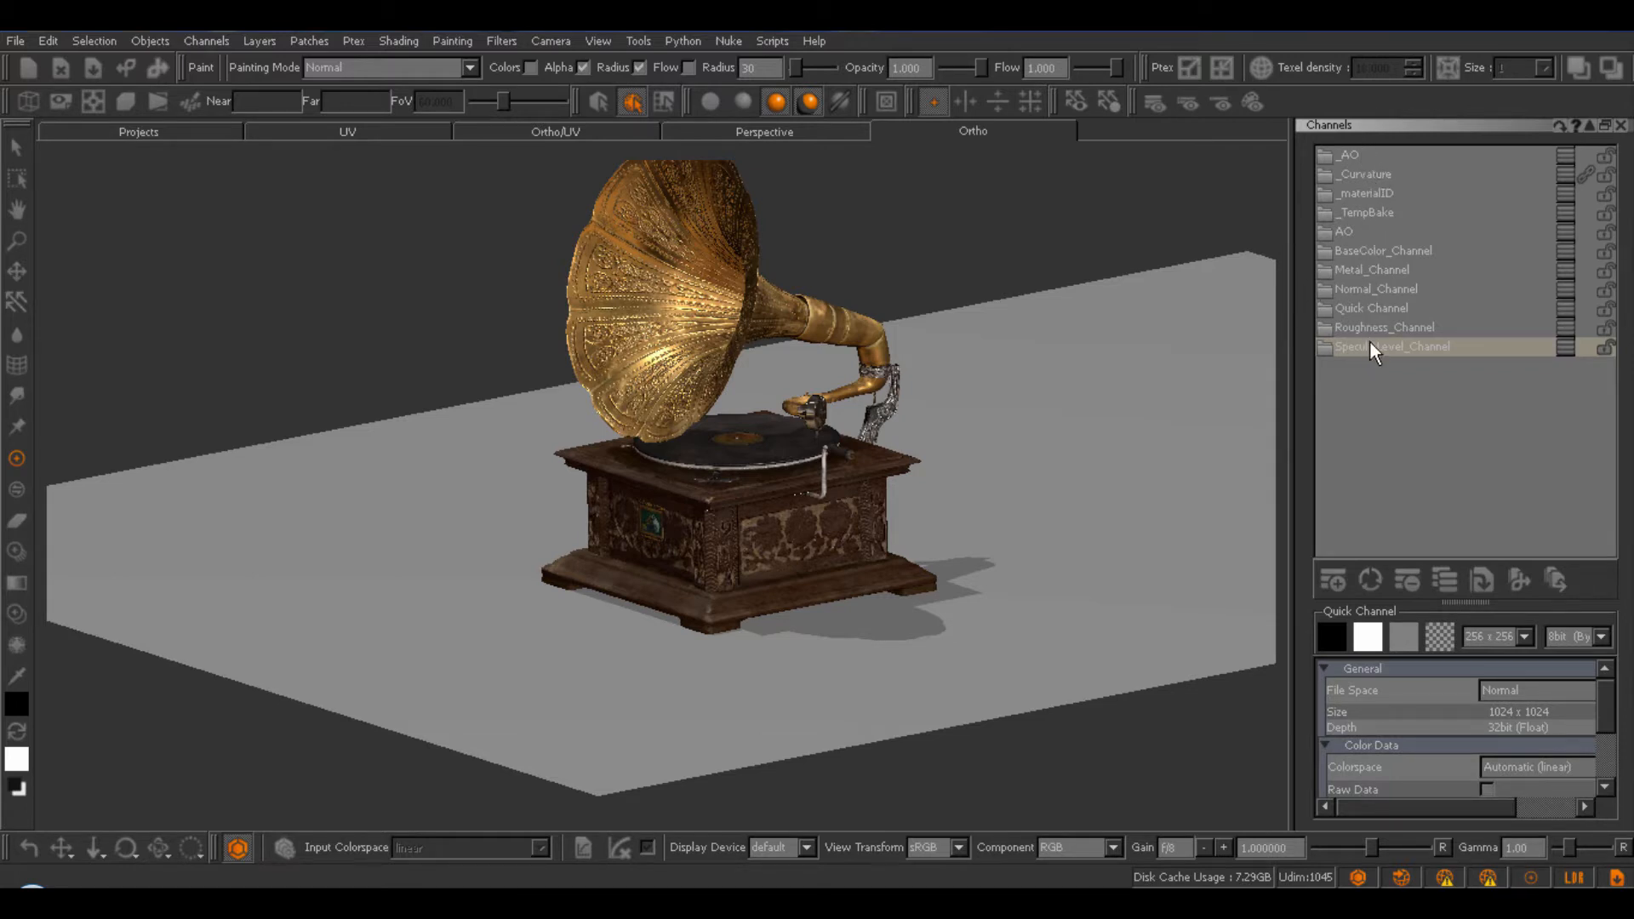
{"action": "mouse_move", "coordinate": [1365, 301]}
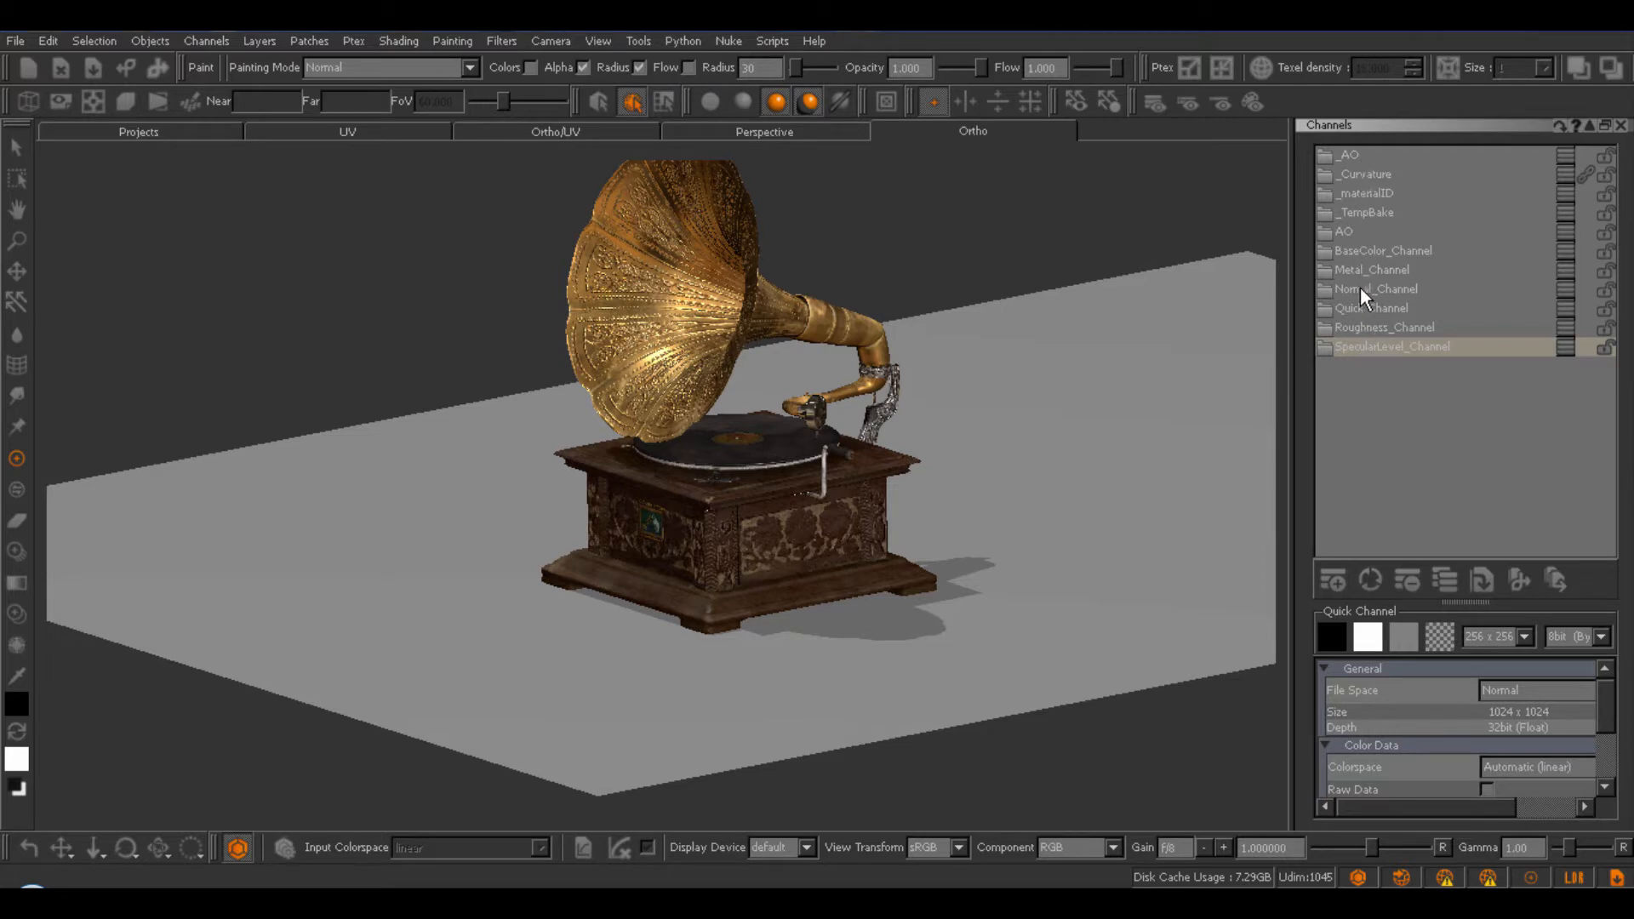
{"action": "mouse_move", "coordinate": [1350, 269]}
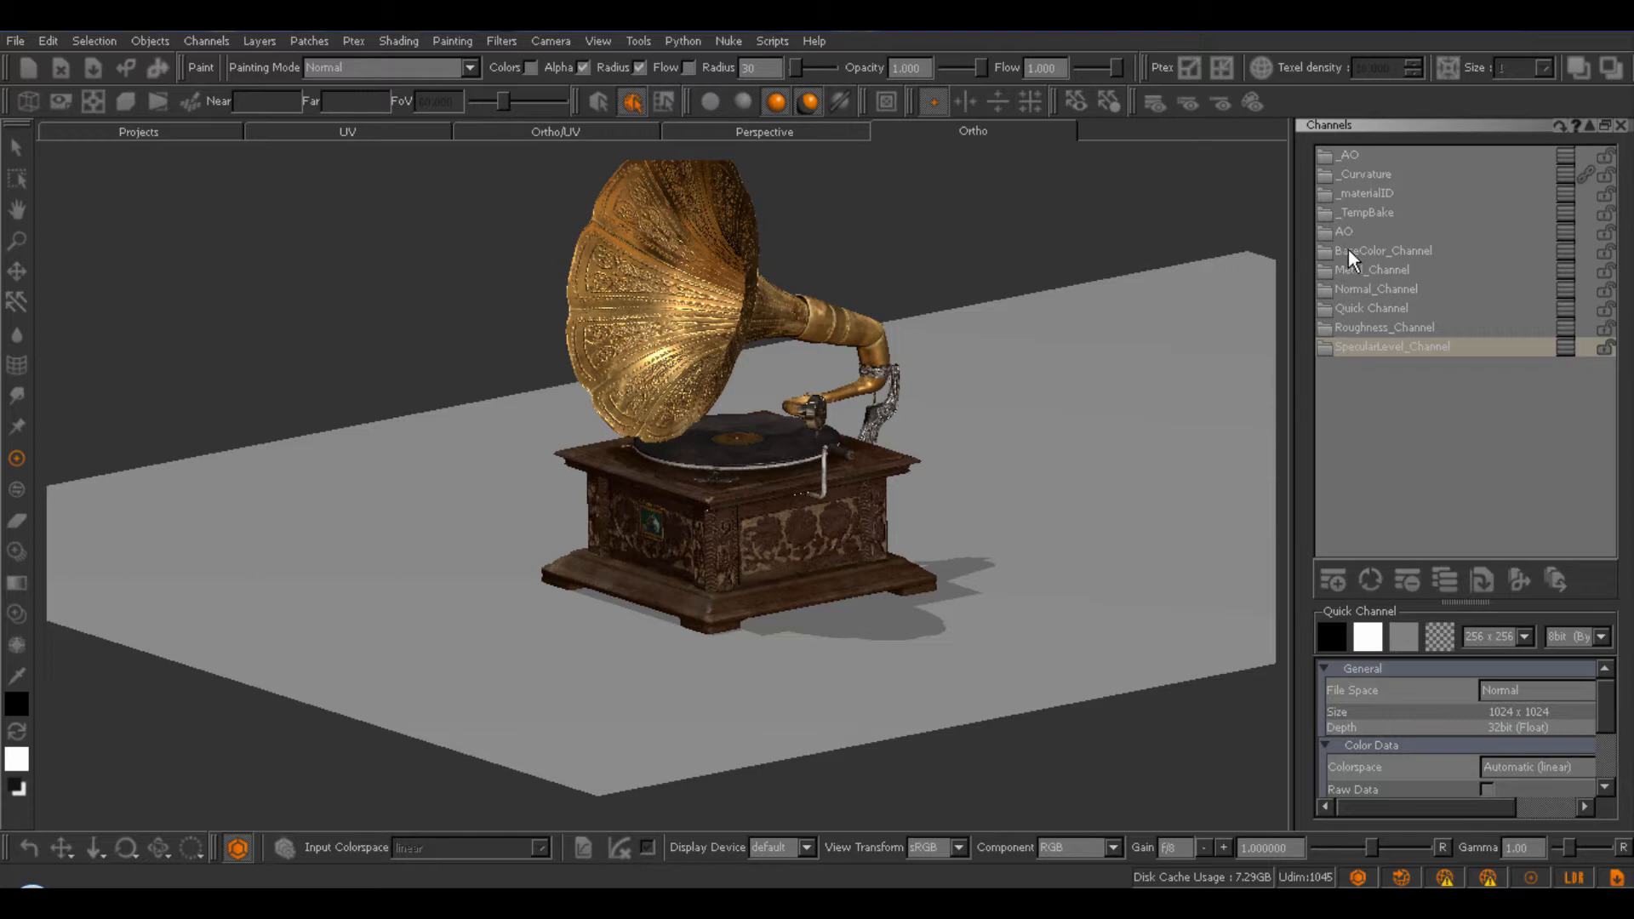
{"action": "mouse_move", "coordinate": [1386, 240]}
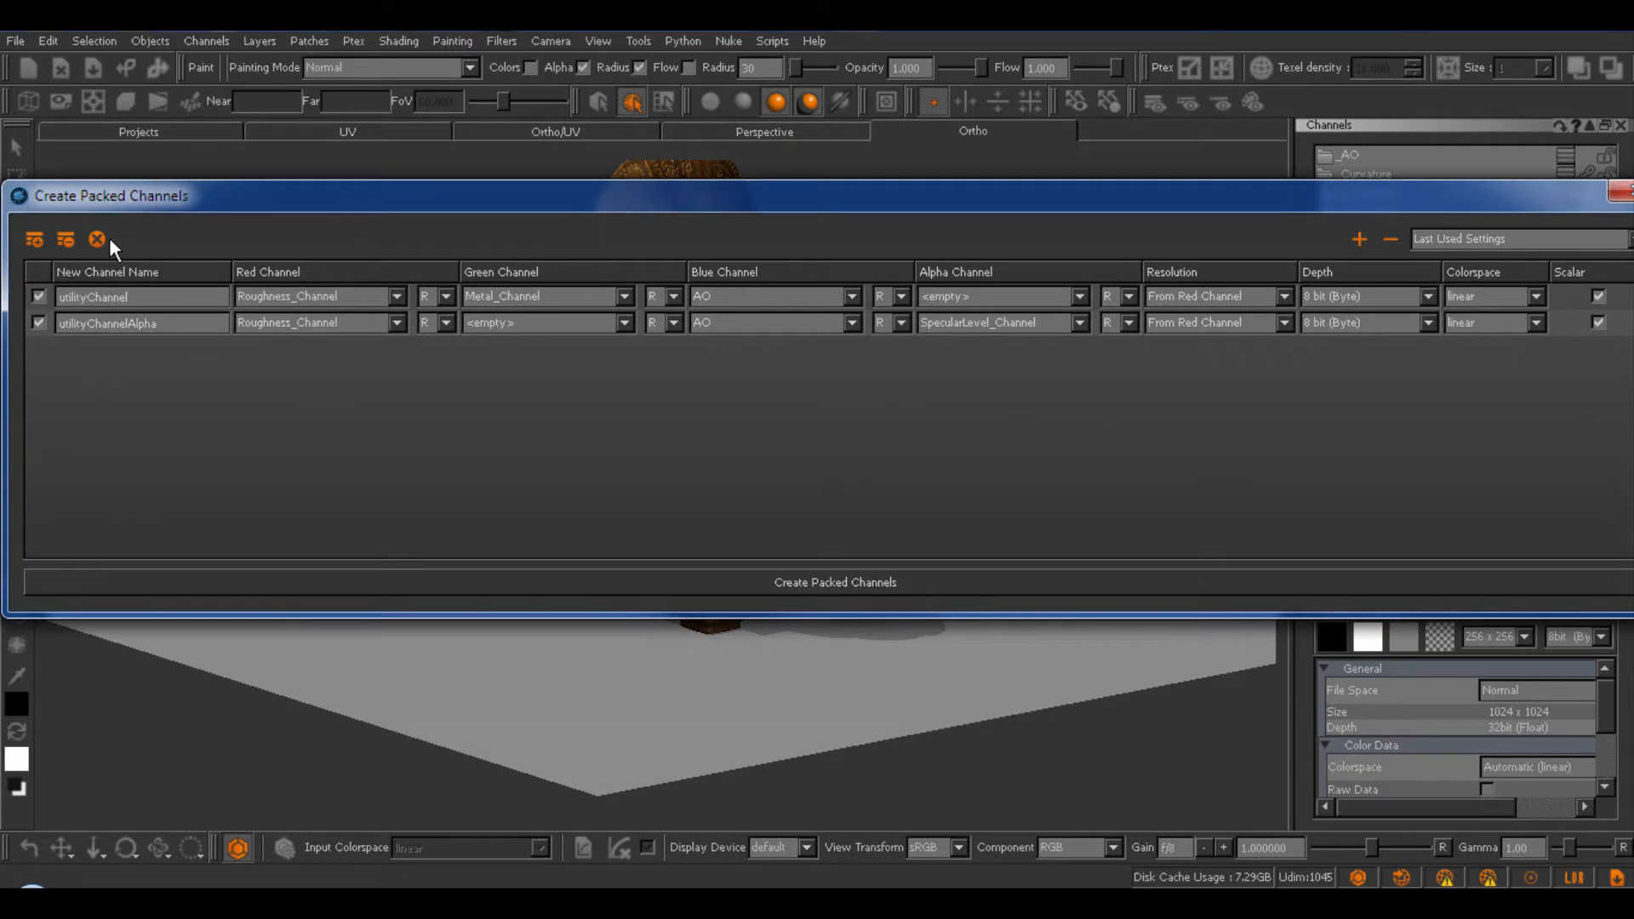
Clear the old packing rows and remove extras until one empty row remains.
{"action": "left_click", "coordinate": [33, 238]}
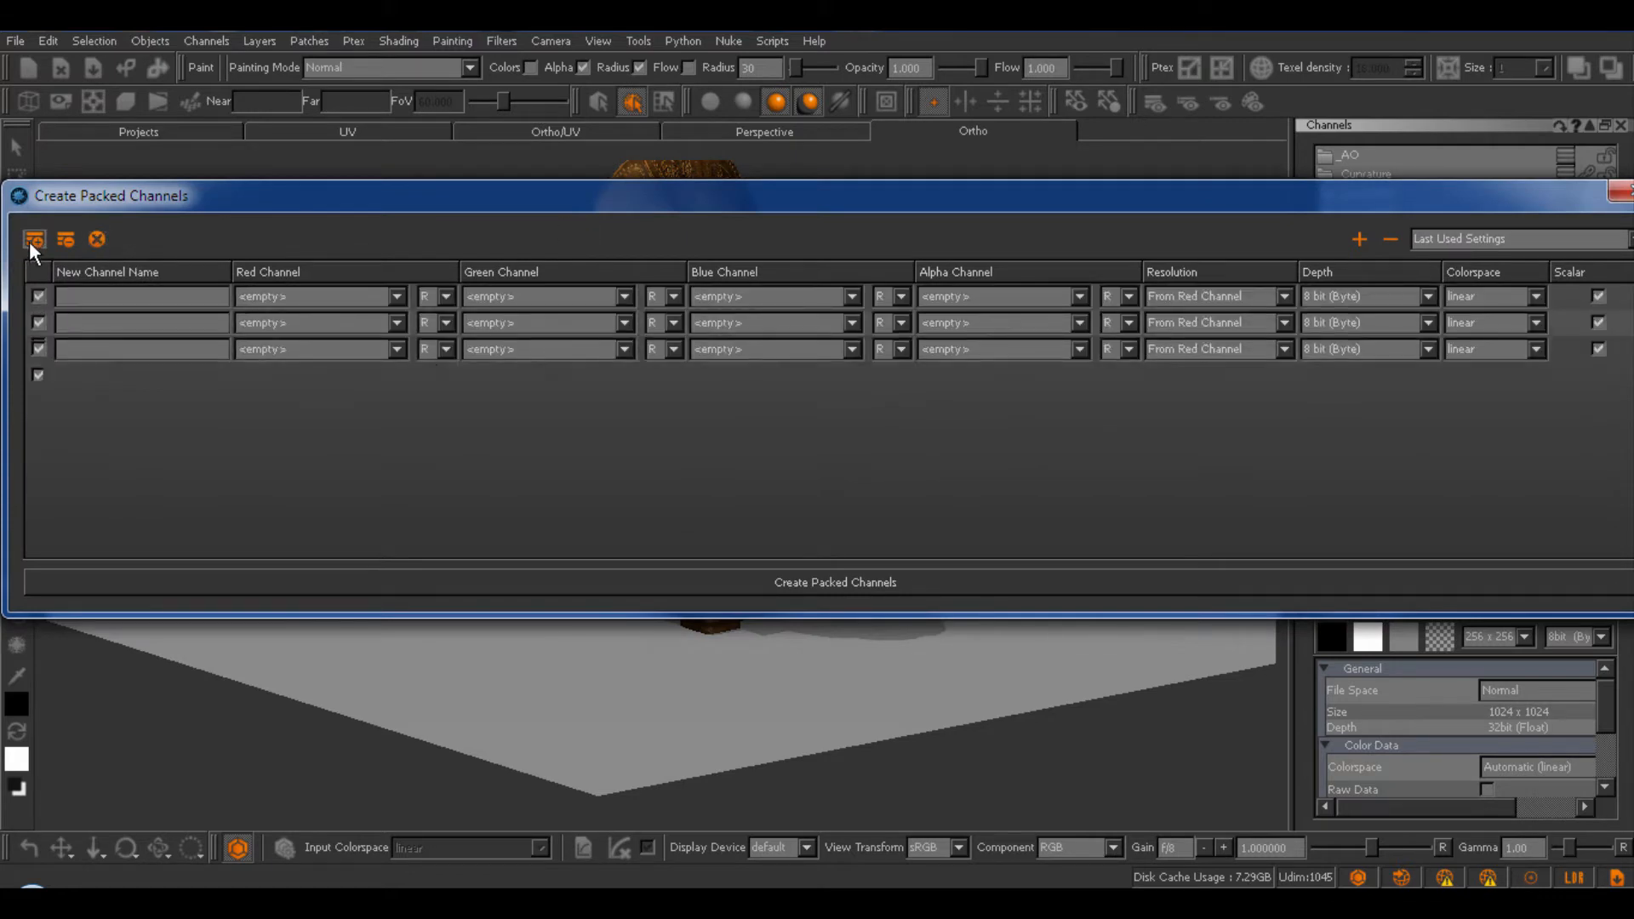
{"action": "left_click", "coordinate": [64, 240]}
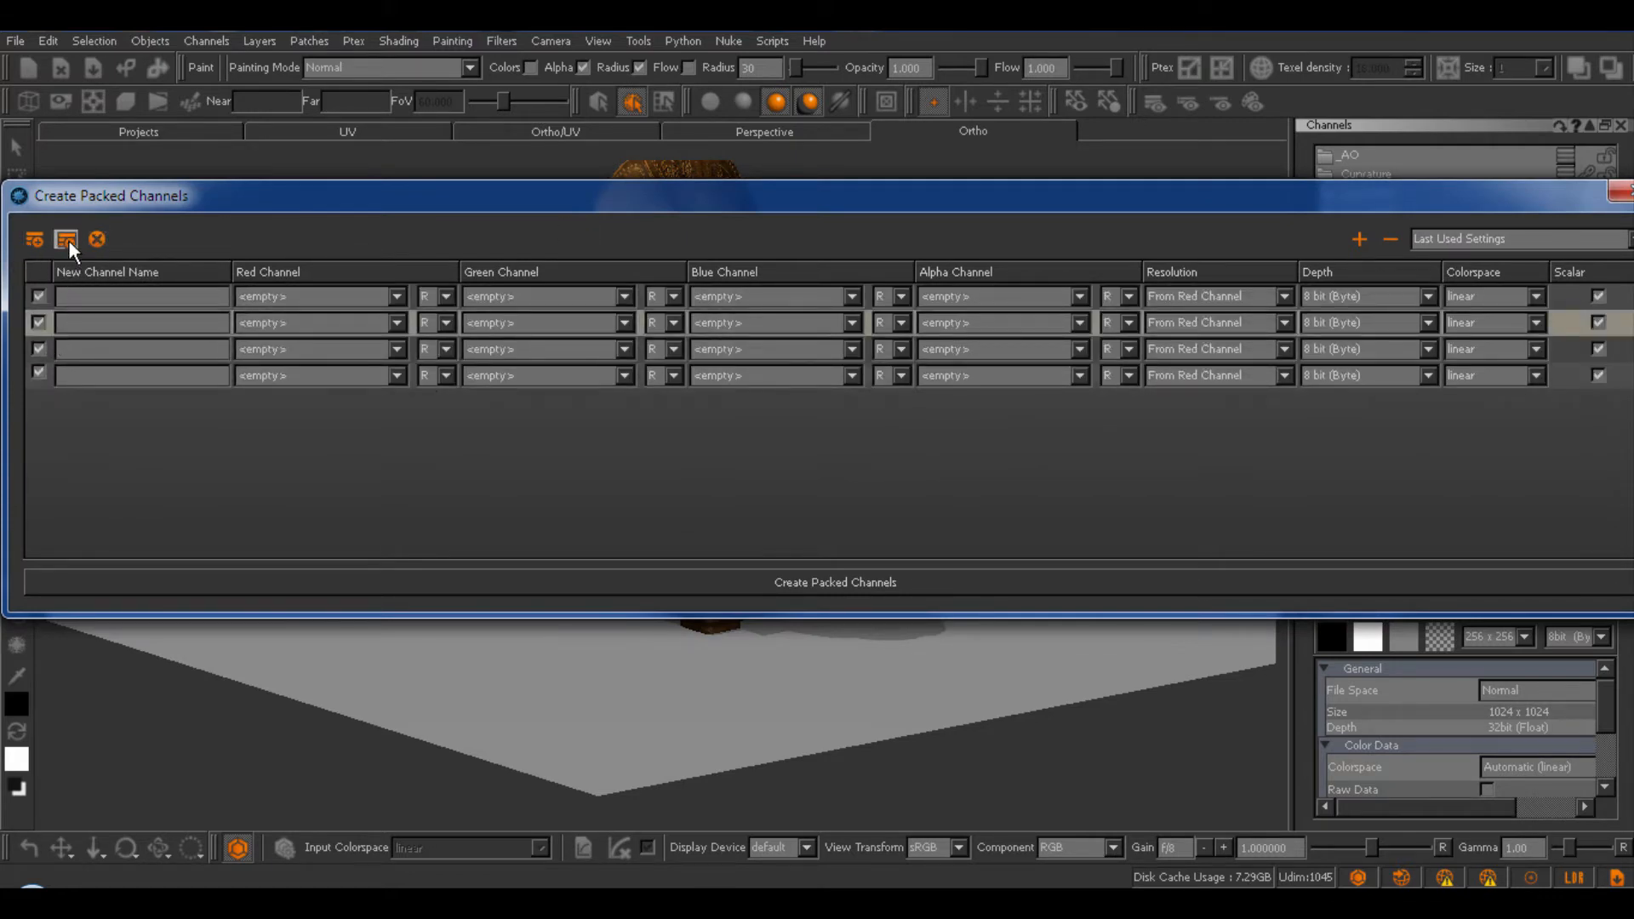
{"action": "left_click", "coordinate": [63, 240]}
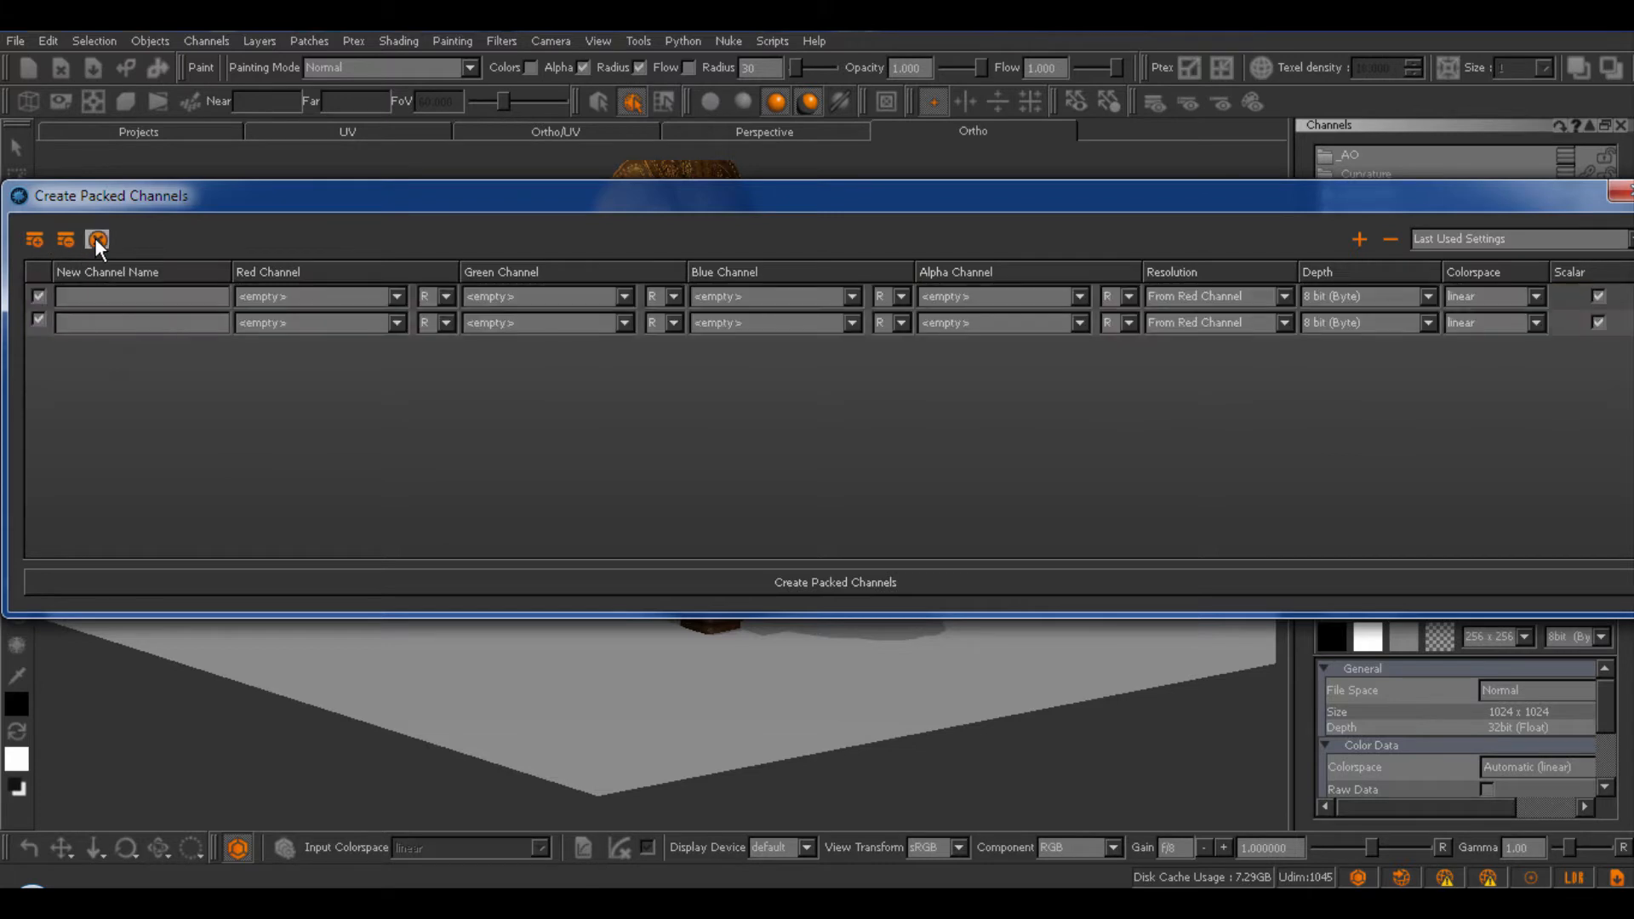
{"action": "left_click", "coordinate": [96, 240]}
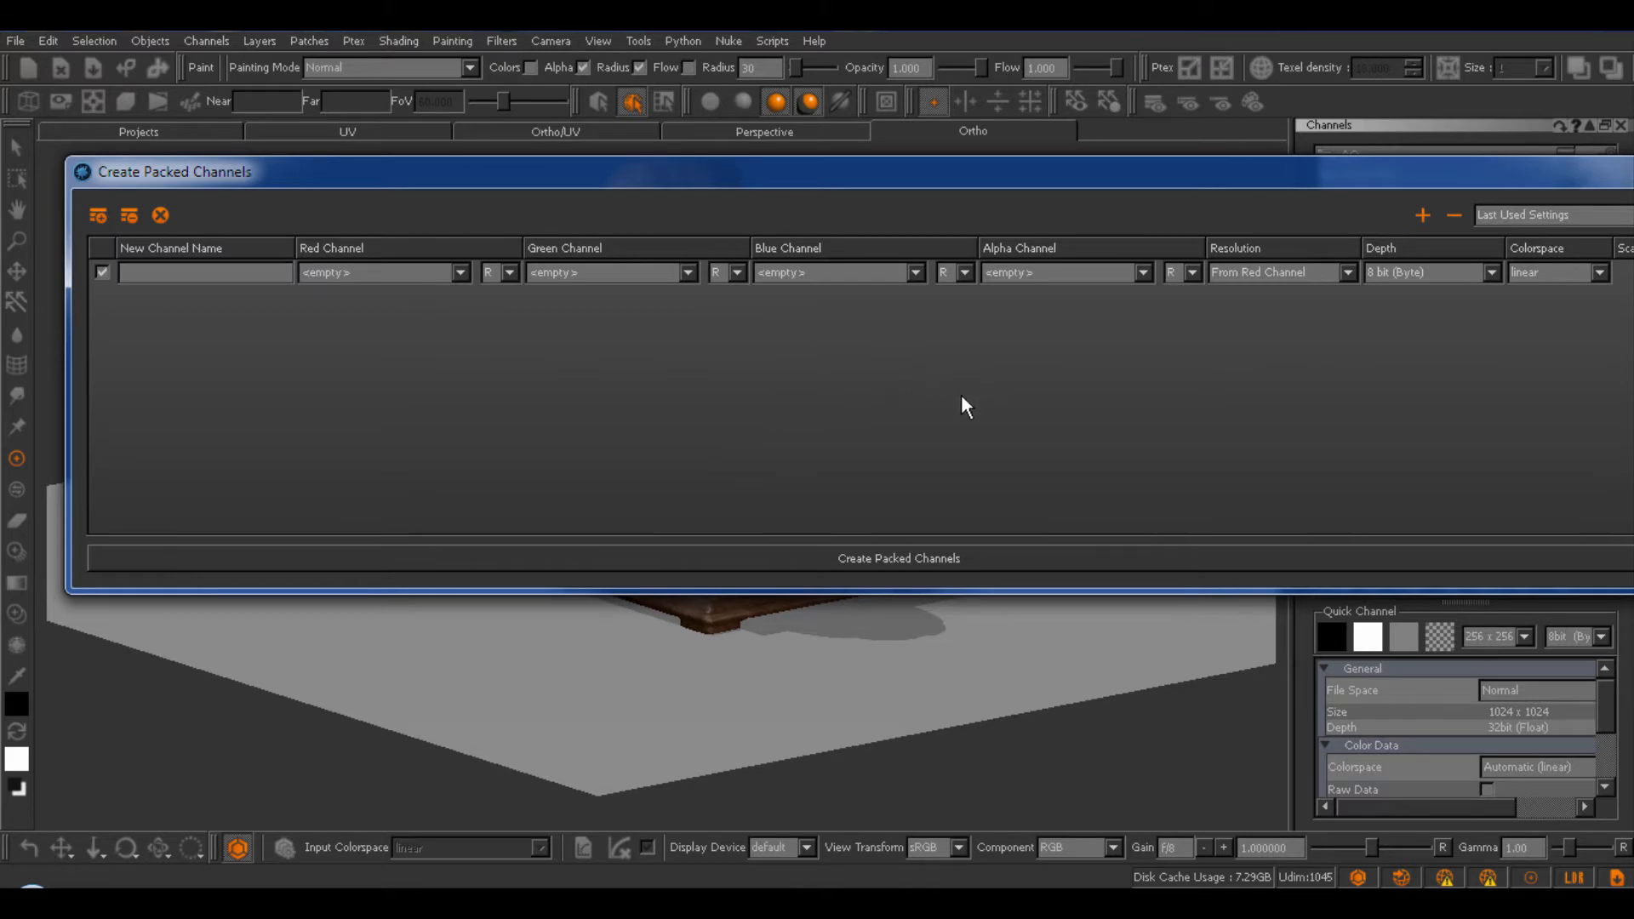
{"action": "mouse_move", "coordinate": [957, 581]}
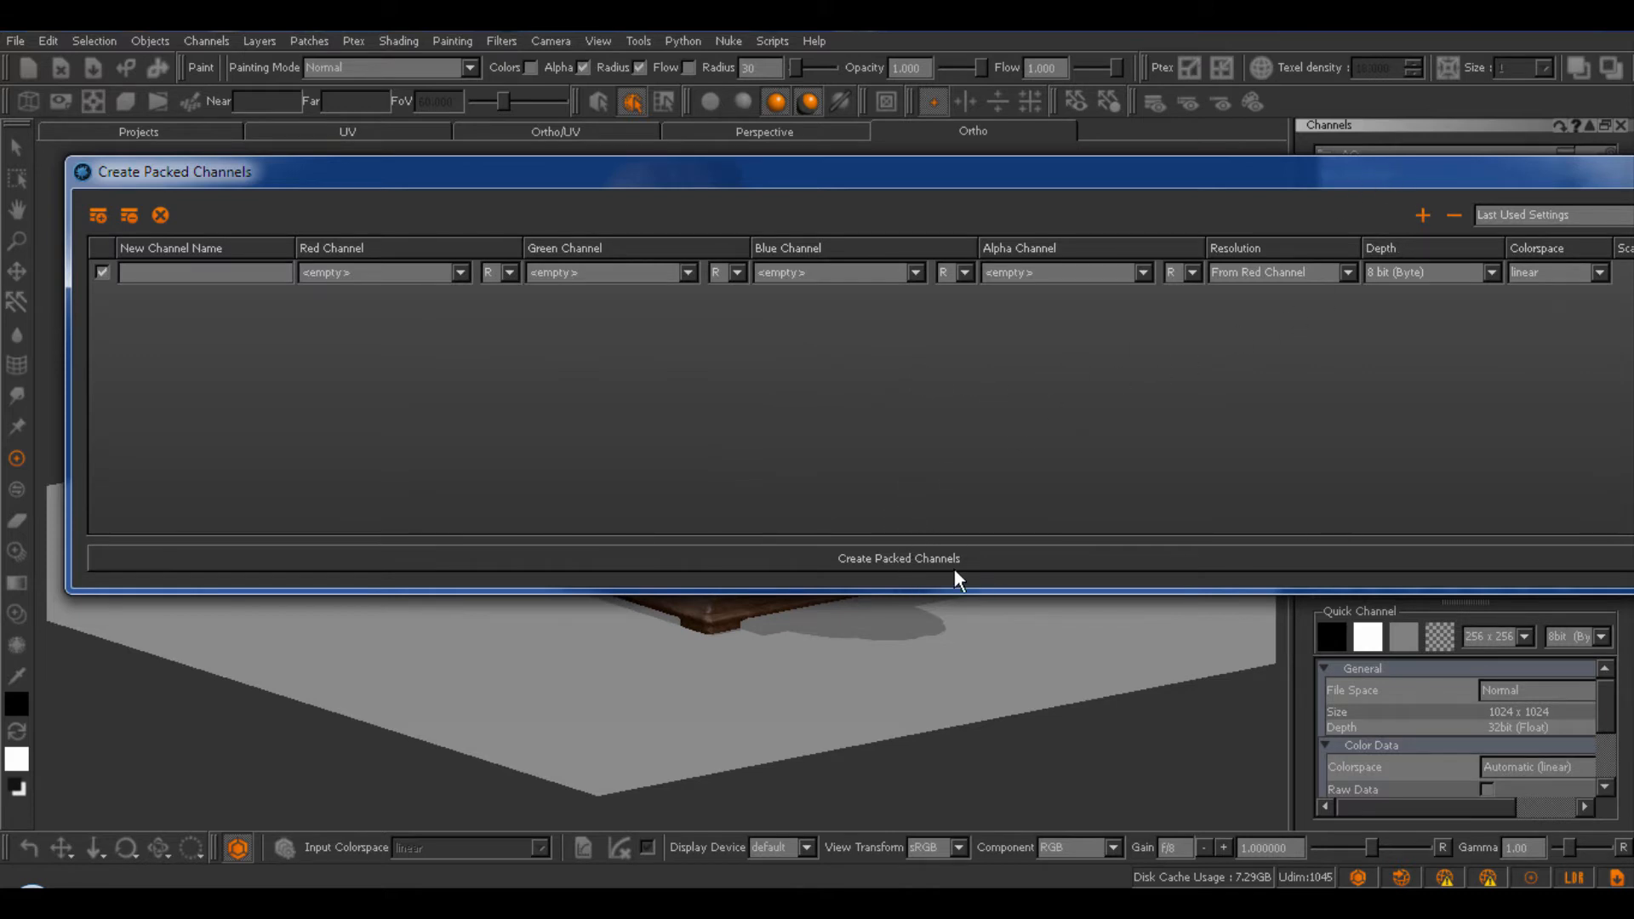
{"action": "mouse_move", "coordinate": [435, 301]}
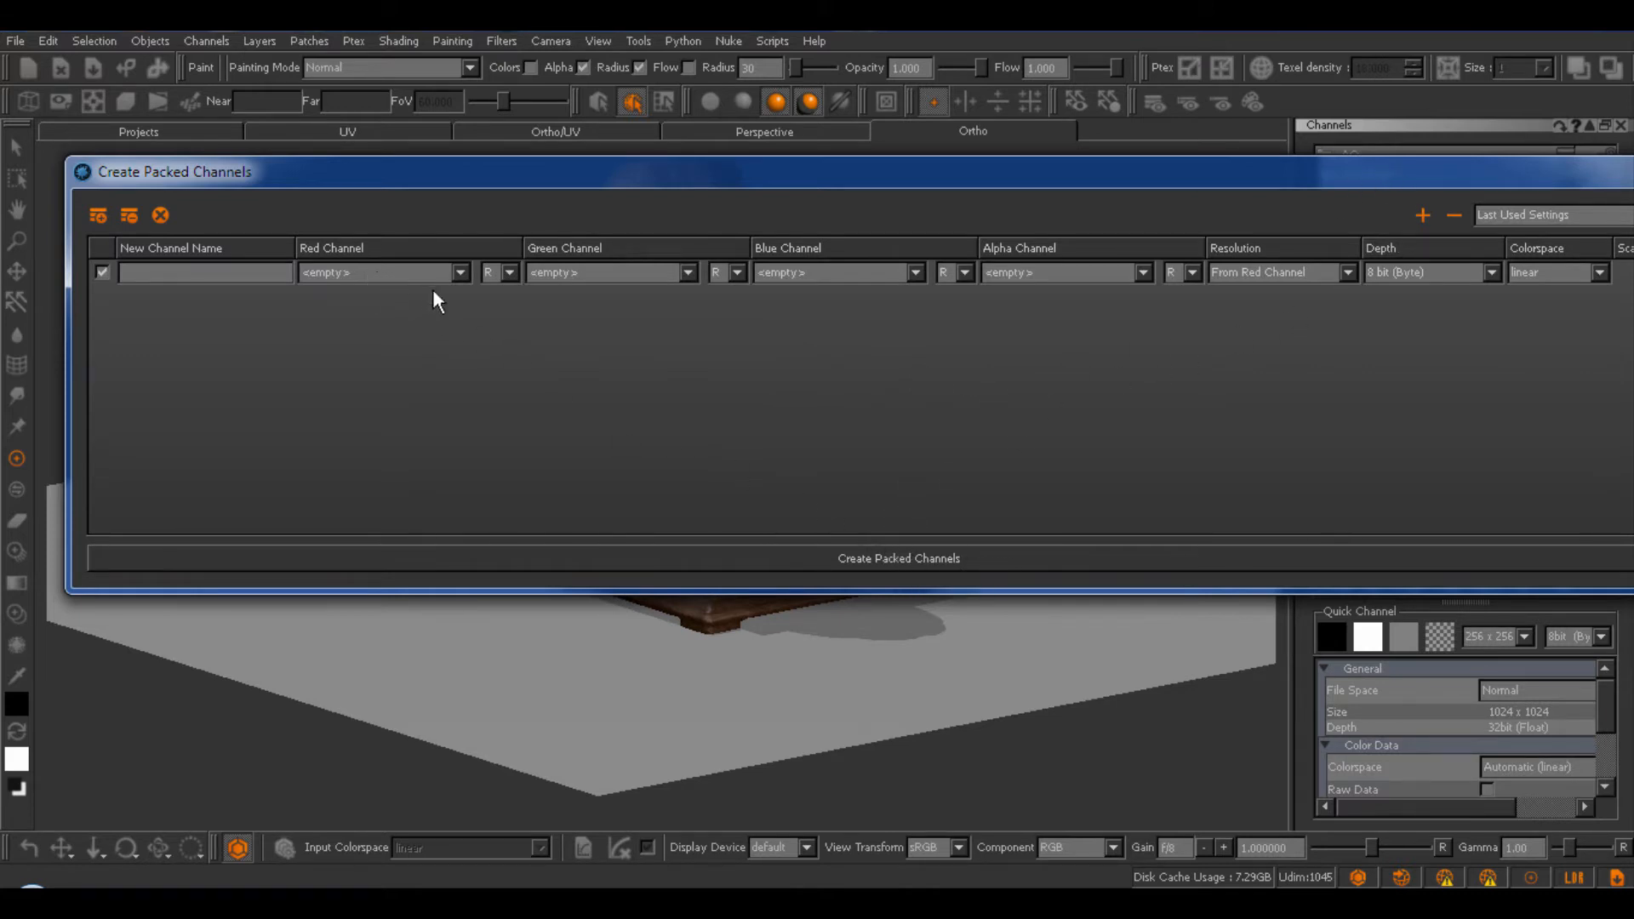
{"action": "mouse_move", "coordinate": [576, 317]}
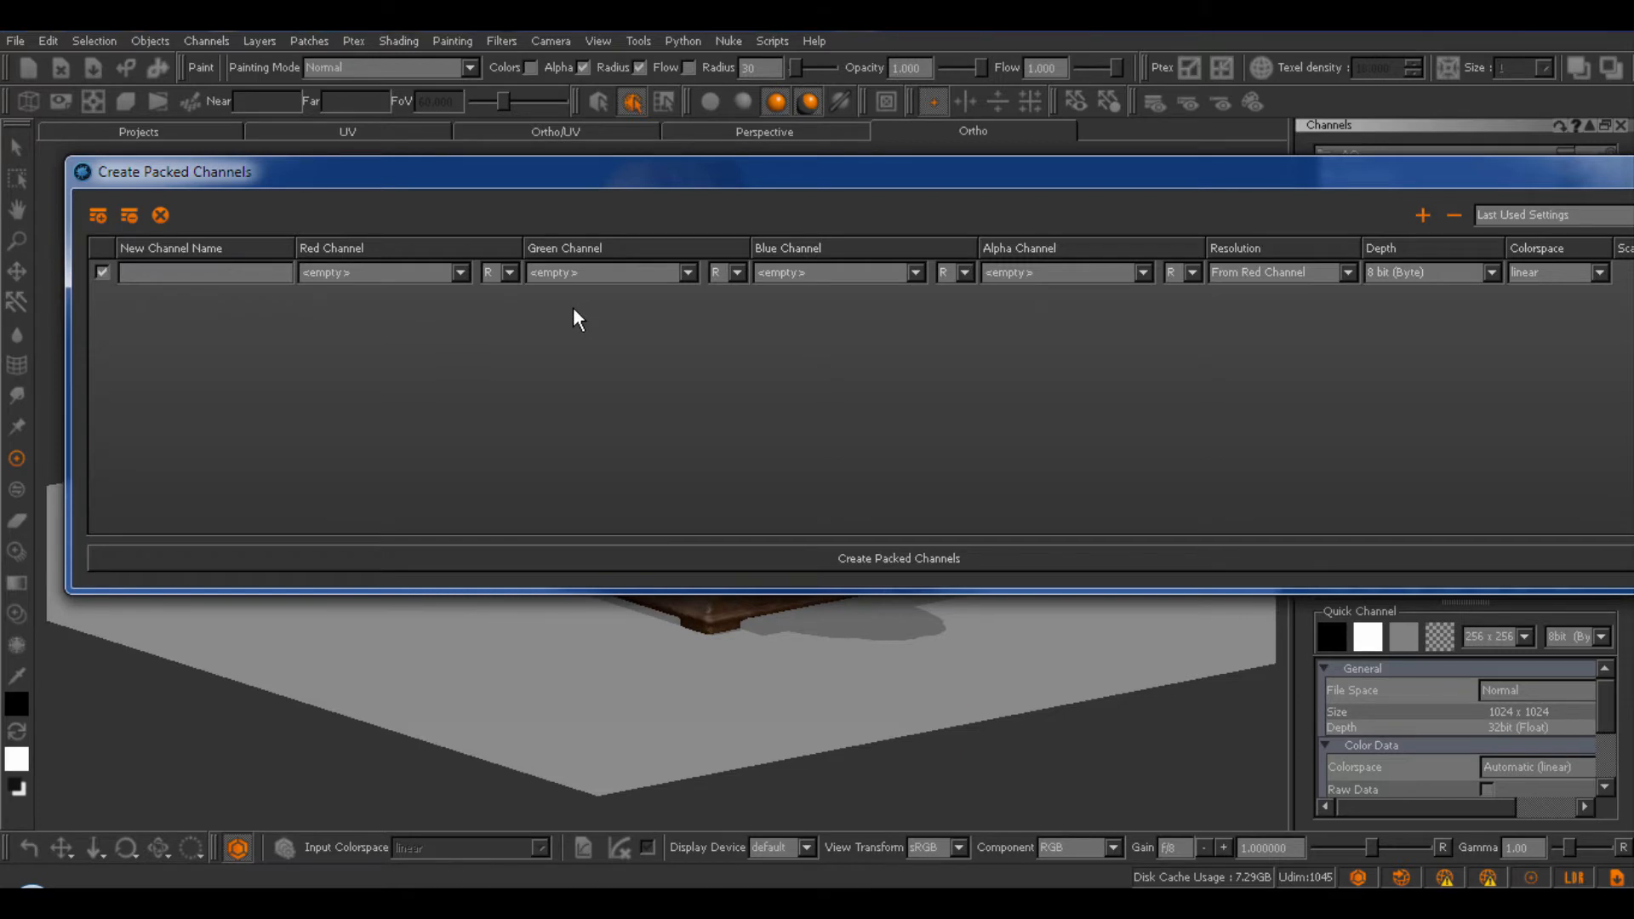
{"action": "mouse_move", "coordinate": [688, 257]}
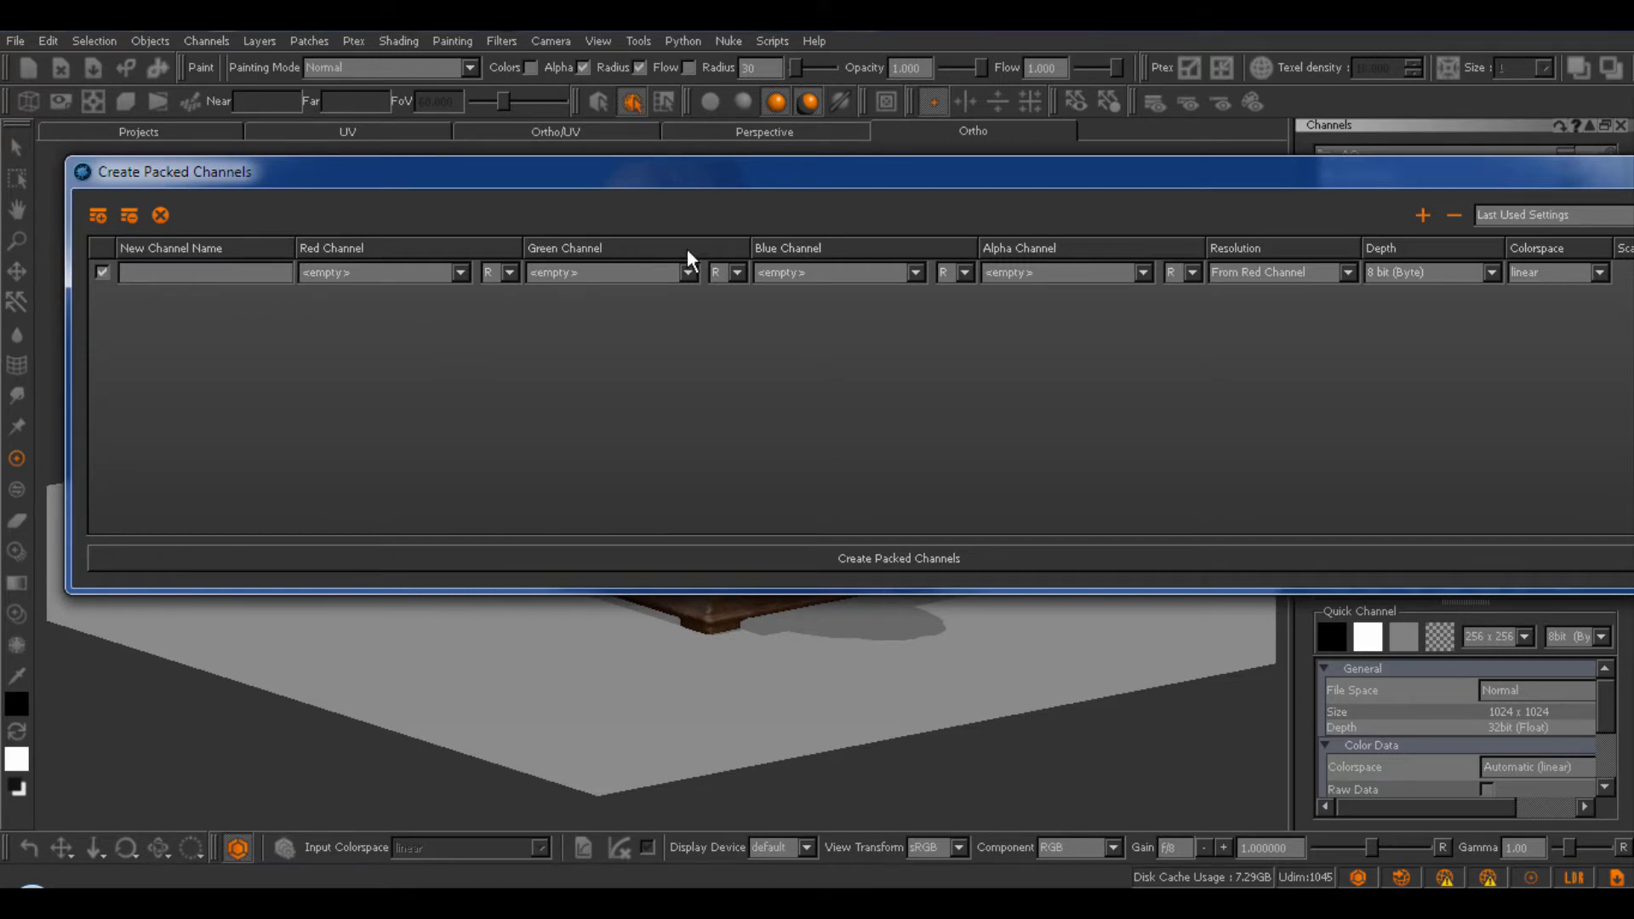
{"action": "mouse_move", "coordinate": [688, 294]}
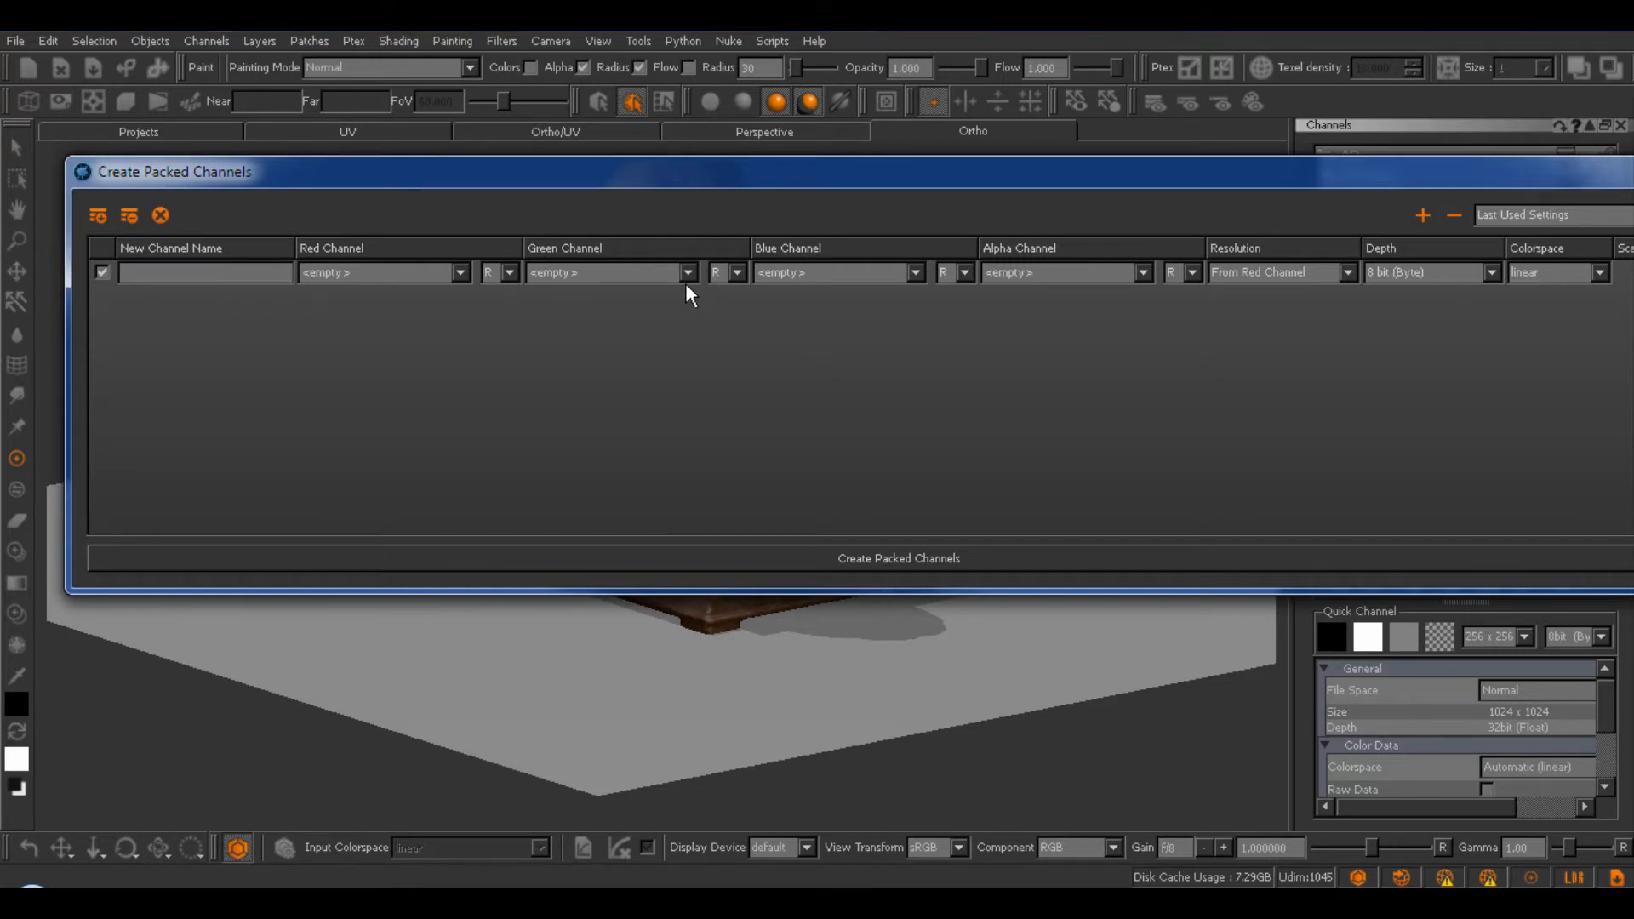
{"action": "mouse_move", "coordinate": [863, 311]}
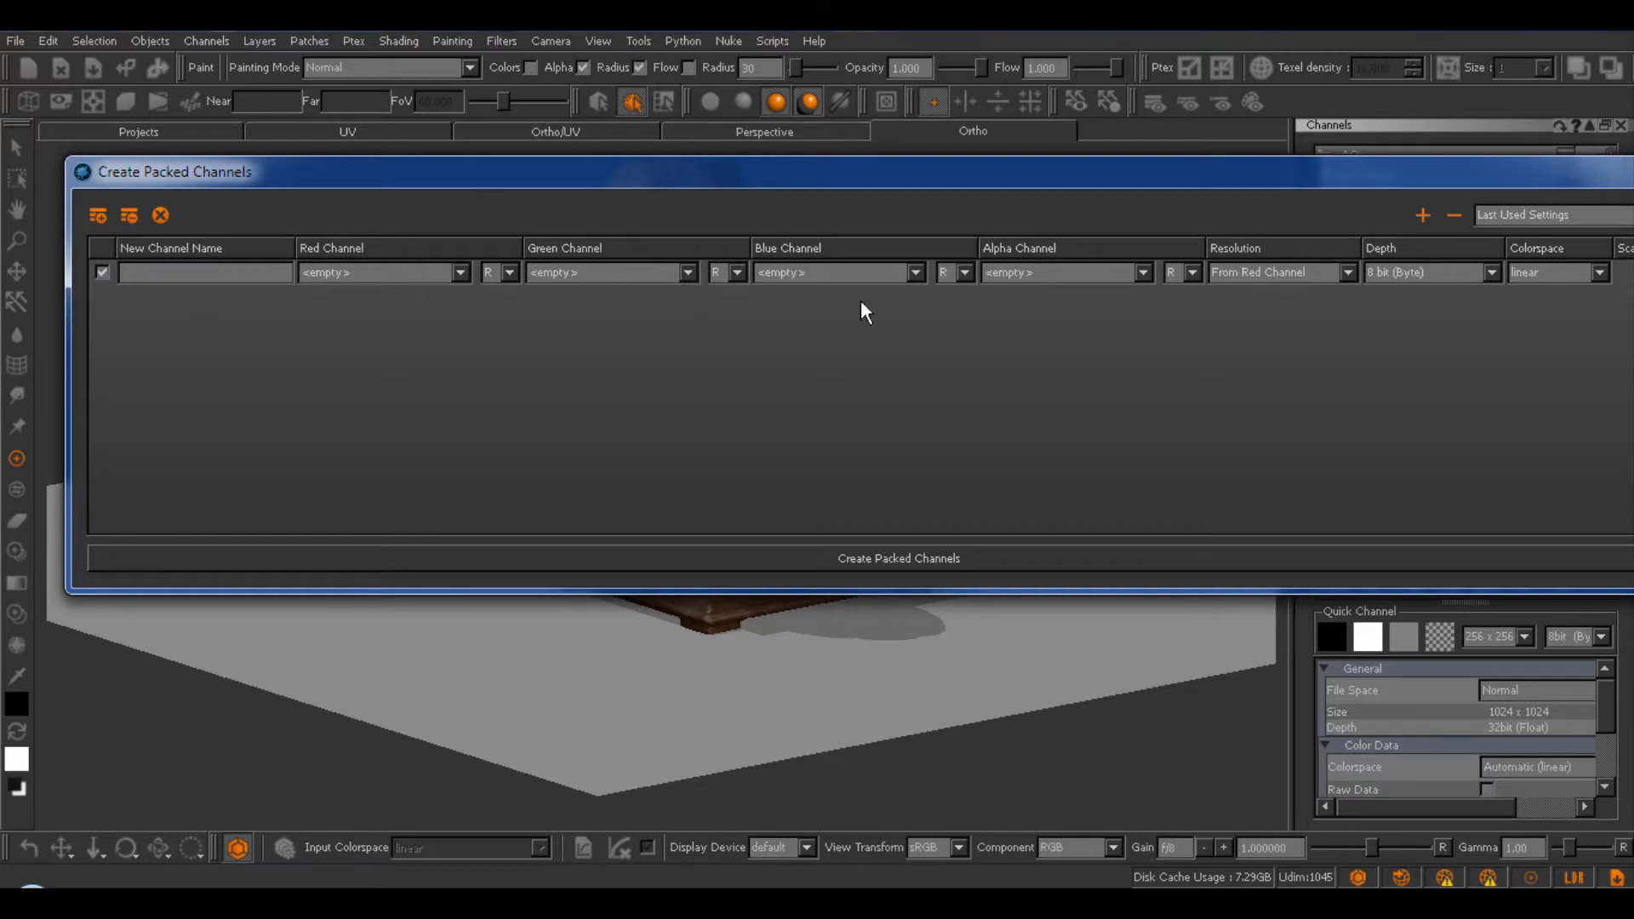
{"action": "mouse_move", "coordinate": [389, 311]}
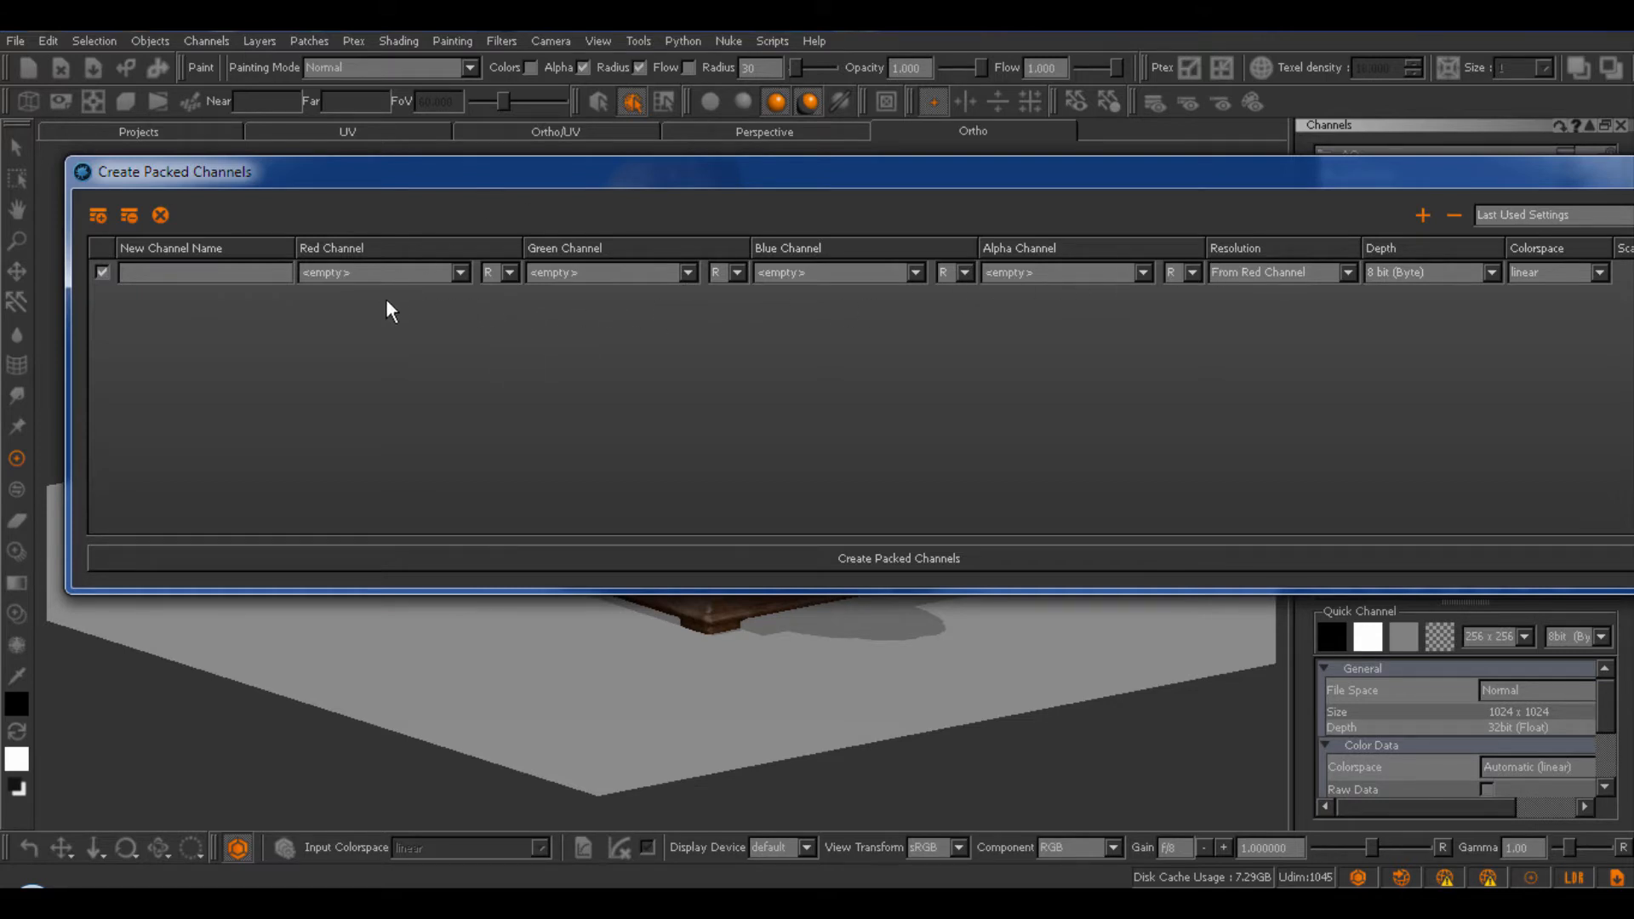
{"action": "mouse_move", "coordinate": [1118, 271]}
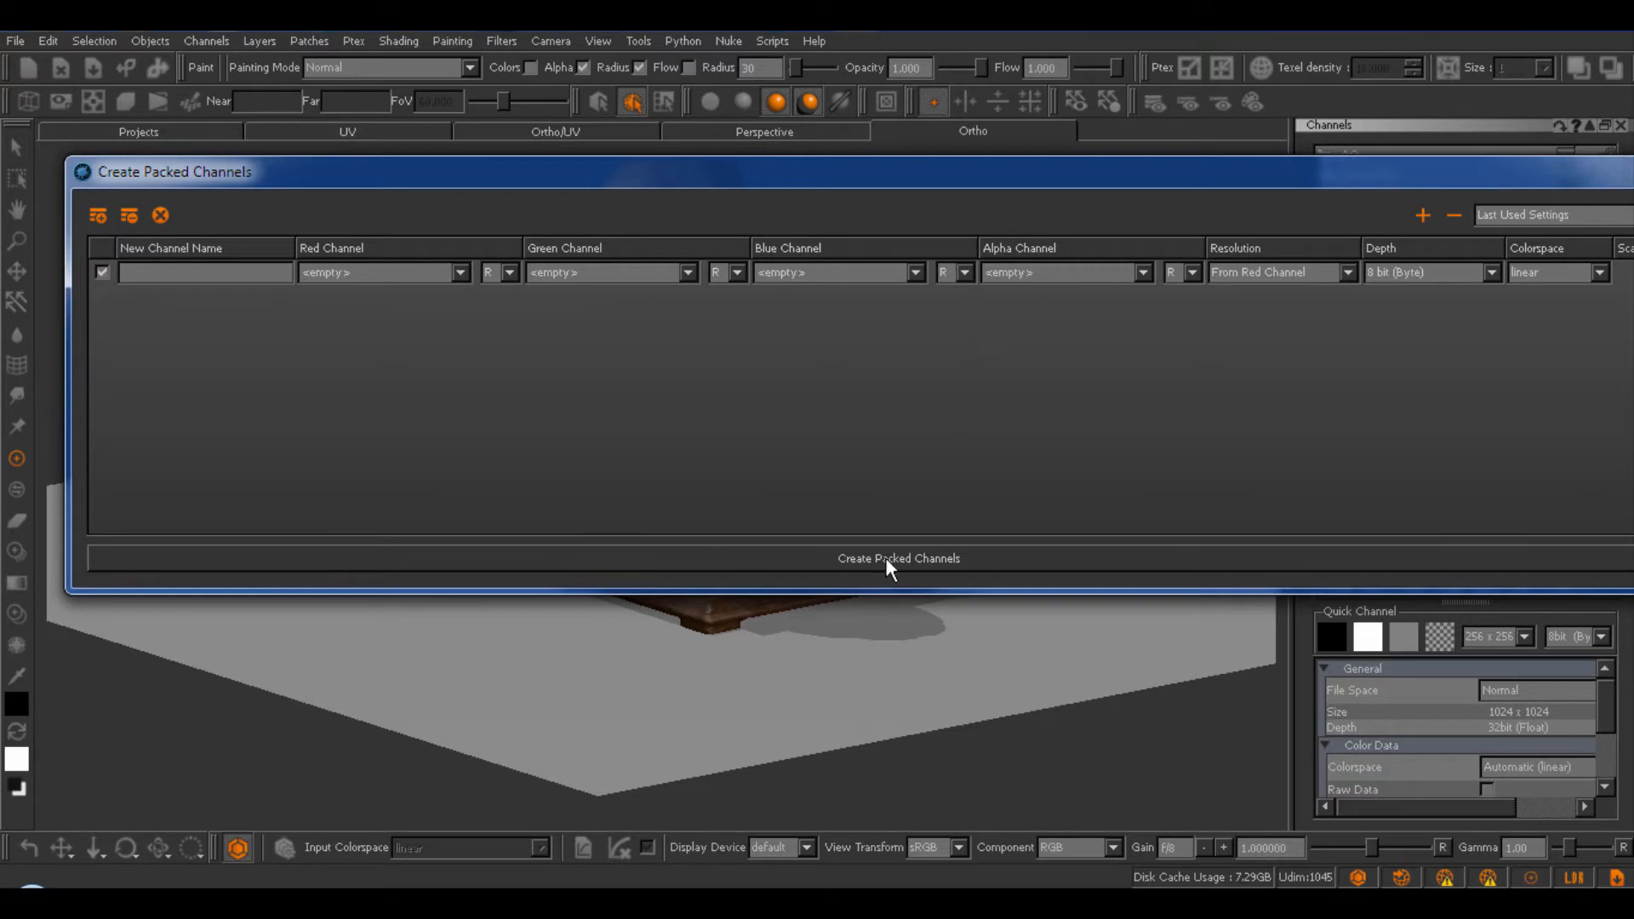
{"action": "mouse_move", "coordinate": [683, 516]}
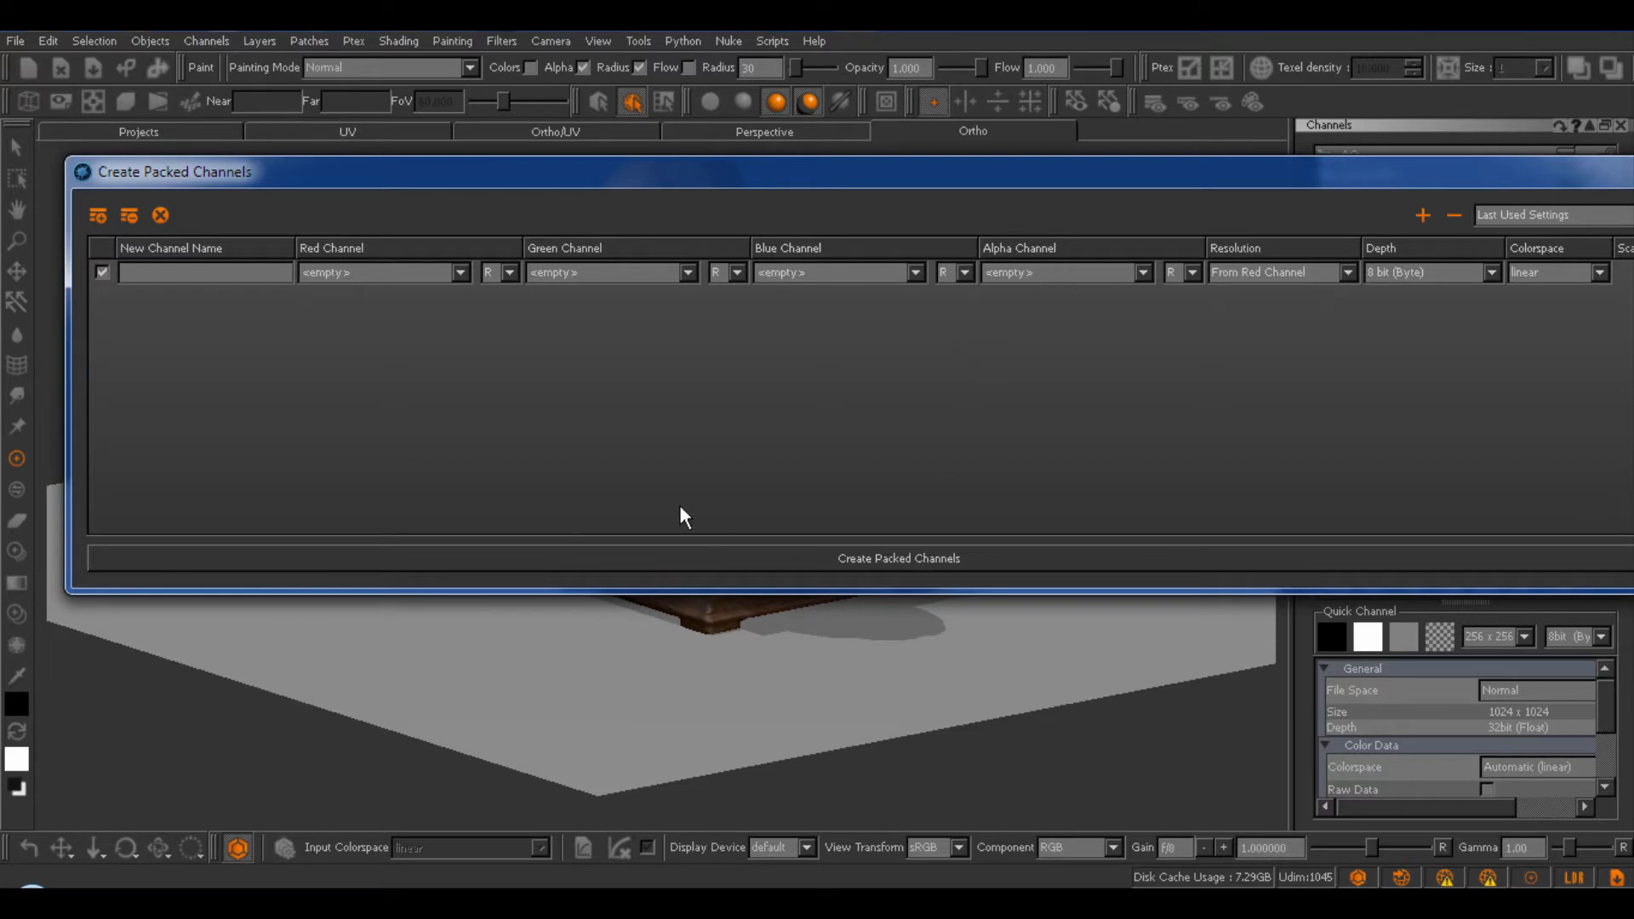
Enter 'utilityChannel' as the packing row's New Channel Name.
{"action": "left_click", "coordinate": [101, 273]}
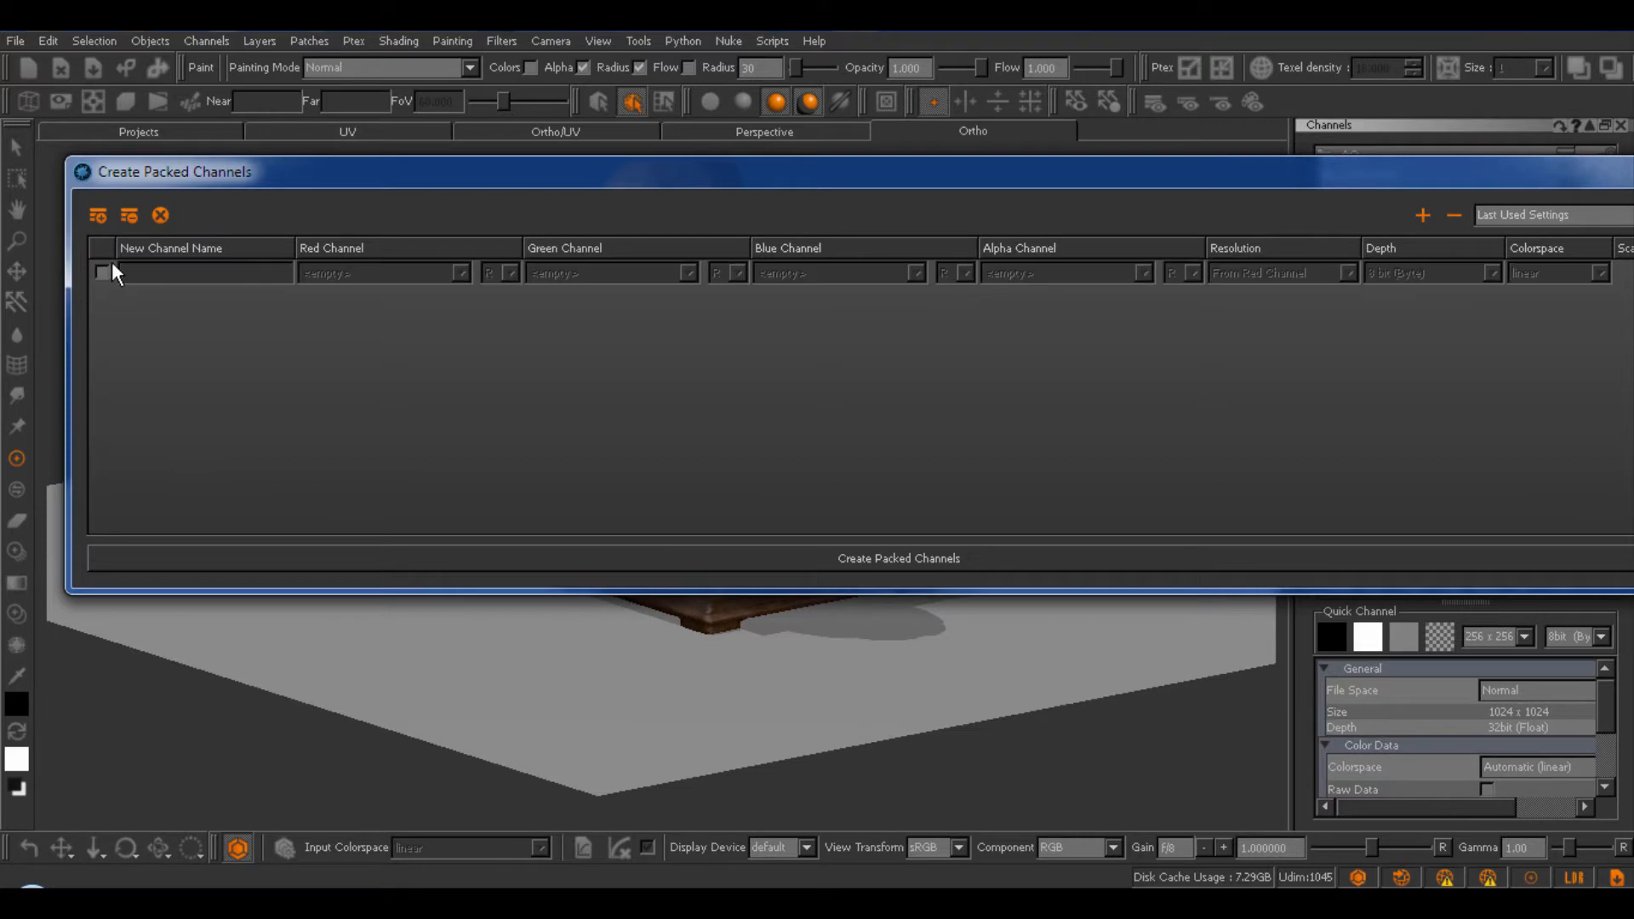
{"action": "mouse_move", "coordinate": [590, 465]}
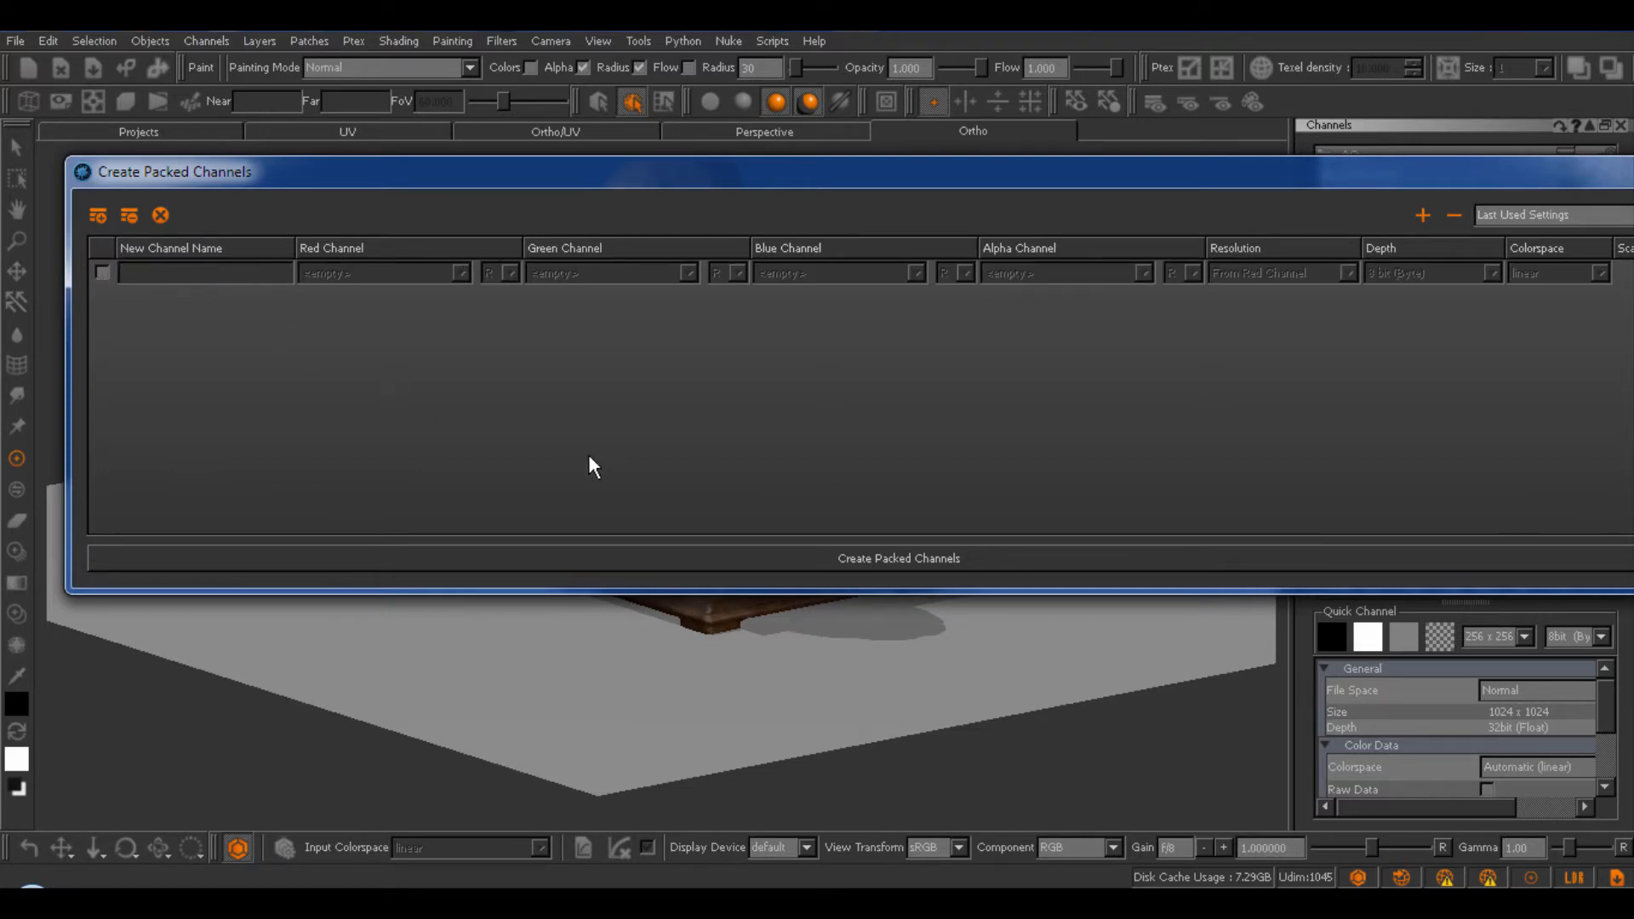
{"action": "mouse_move", "coordinate": [900, 293]}
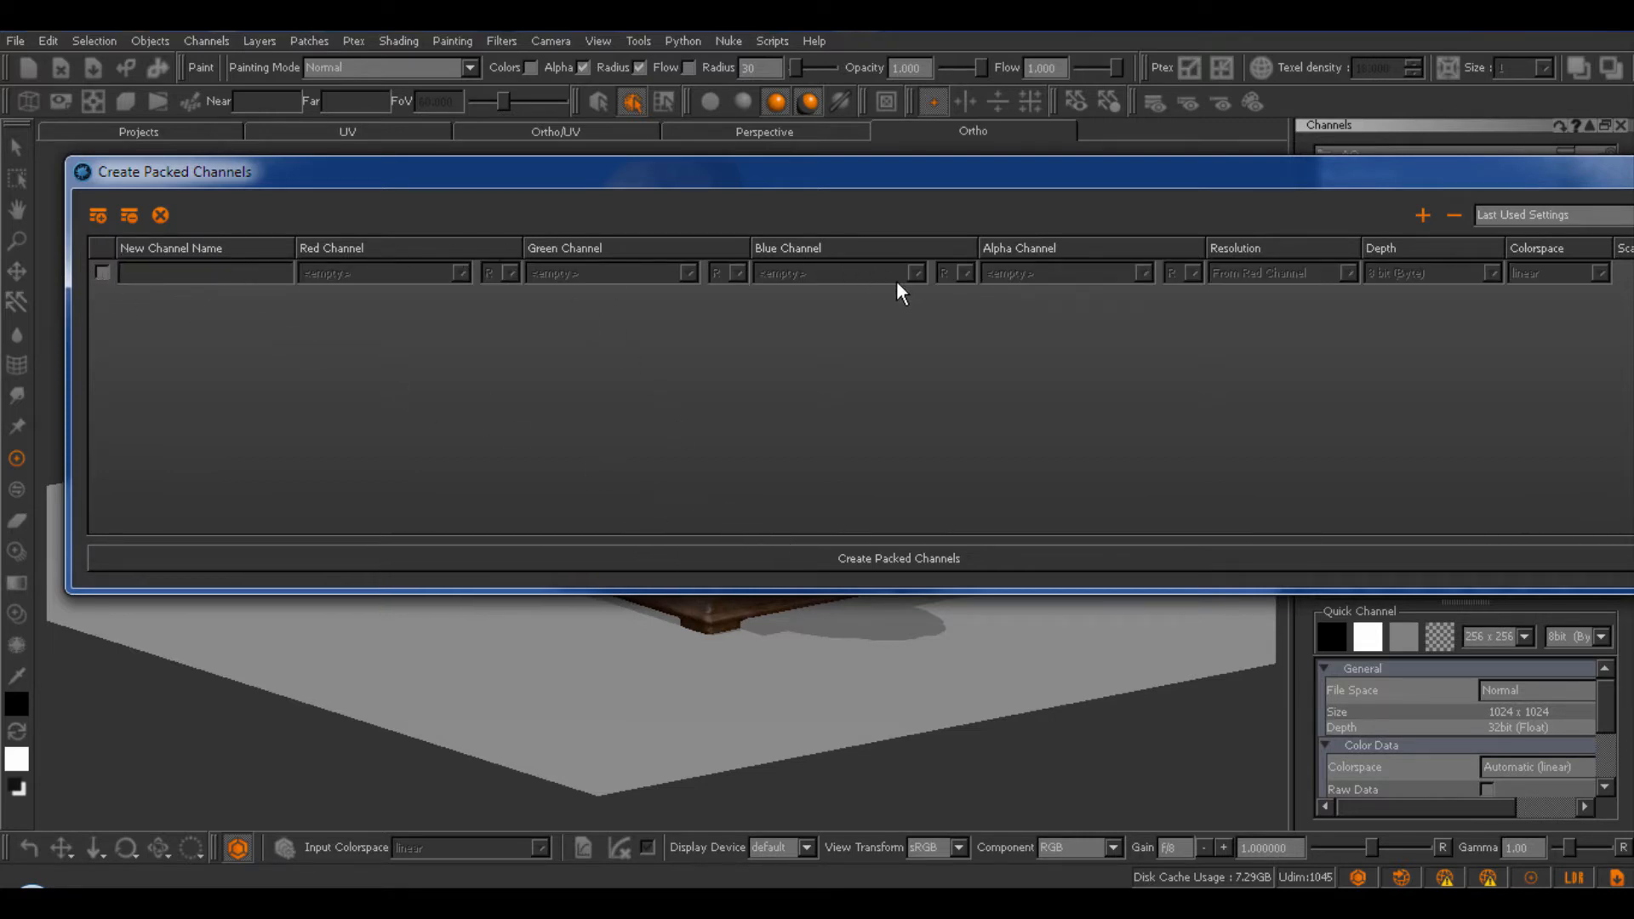
{"action": "left_click", "coordinate": [100, 273]}
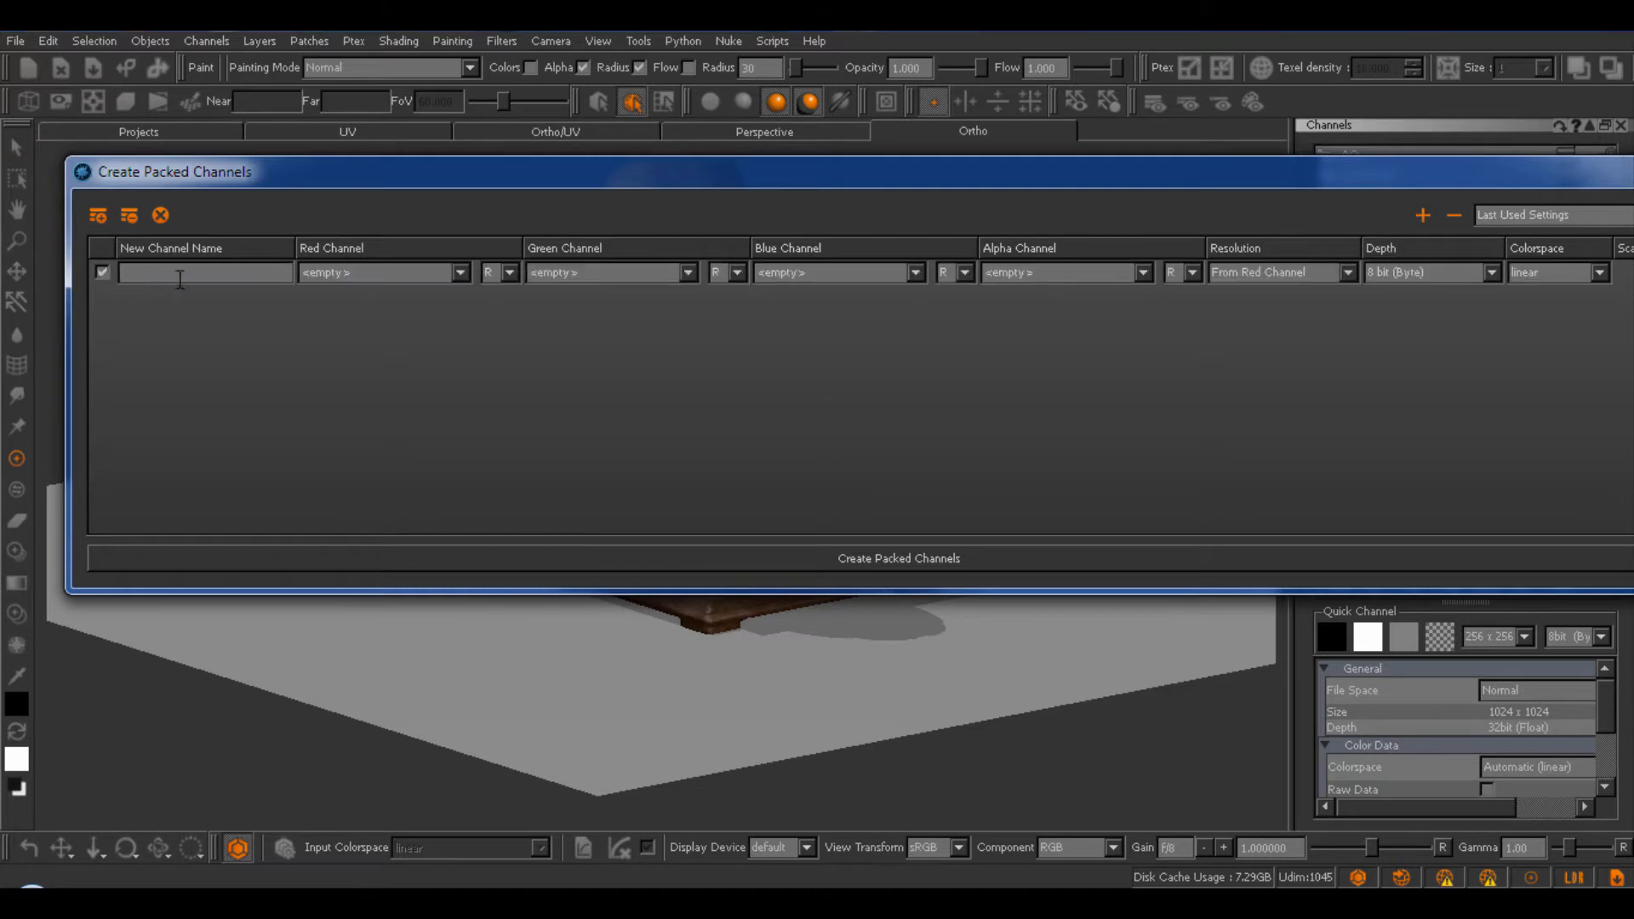
{"action": "type", "text": "utlityChl"}
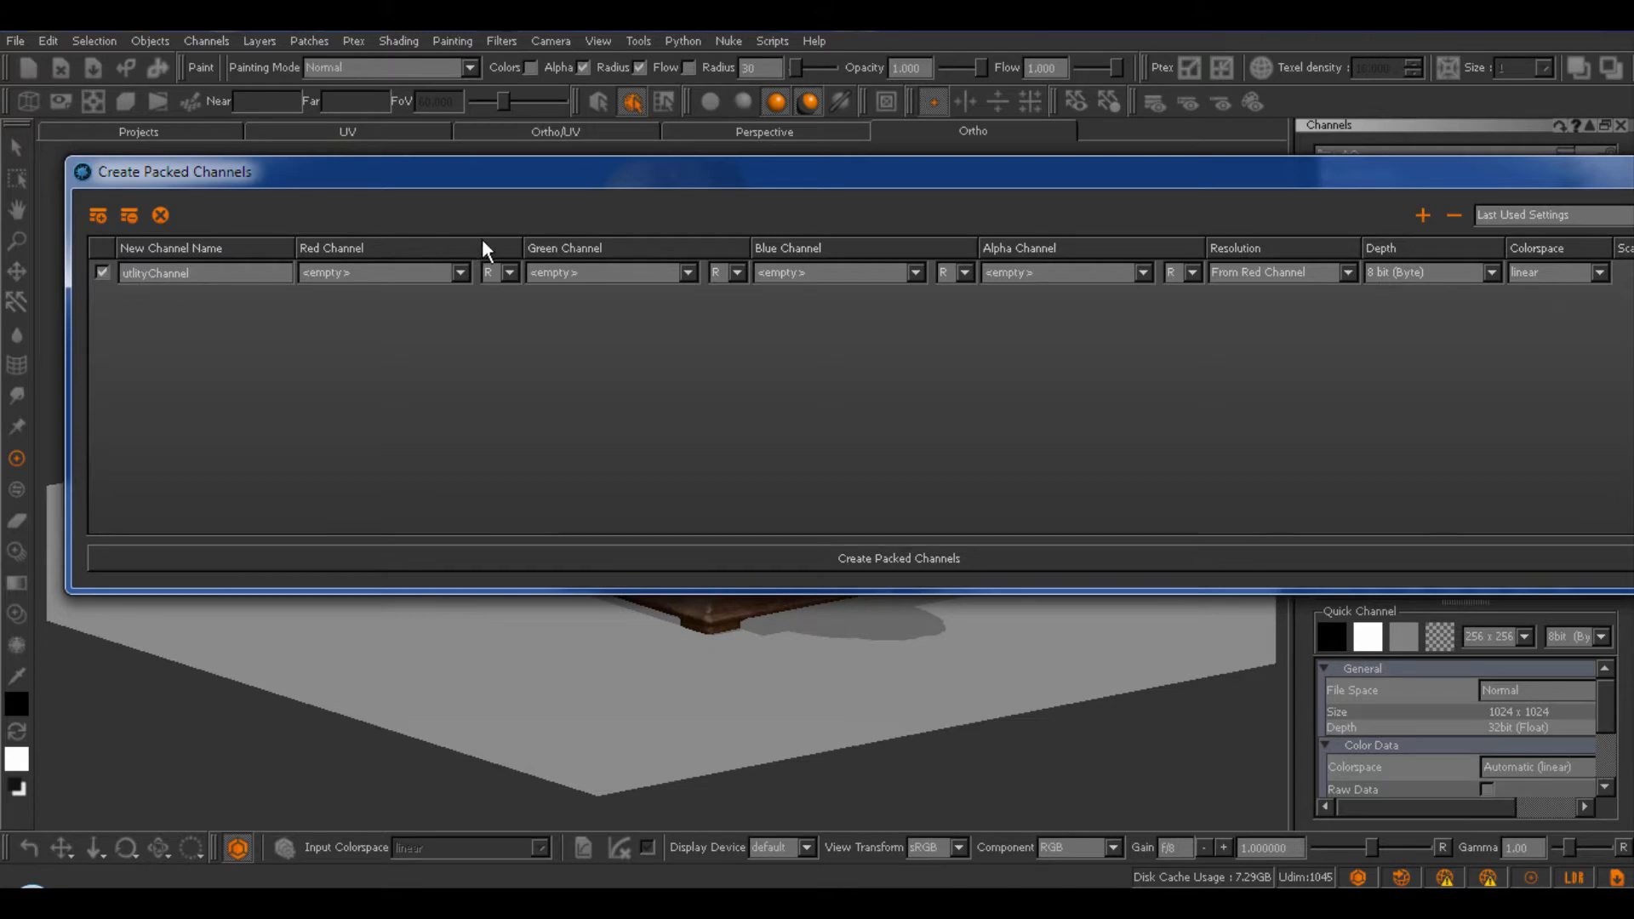
{"action": "mouse_move", "coordinate": [579, 259]}
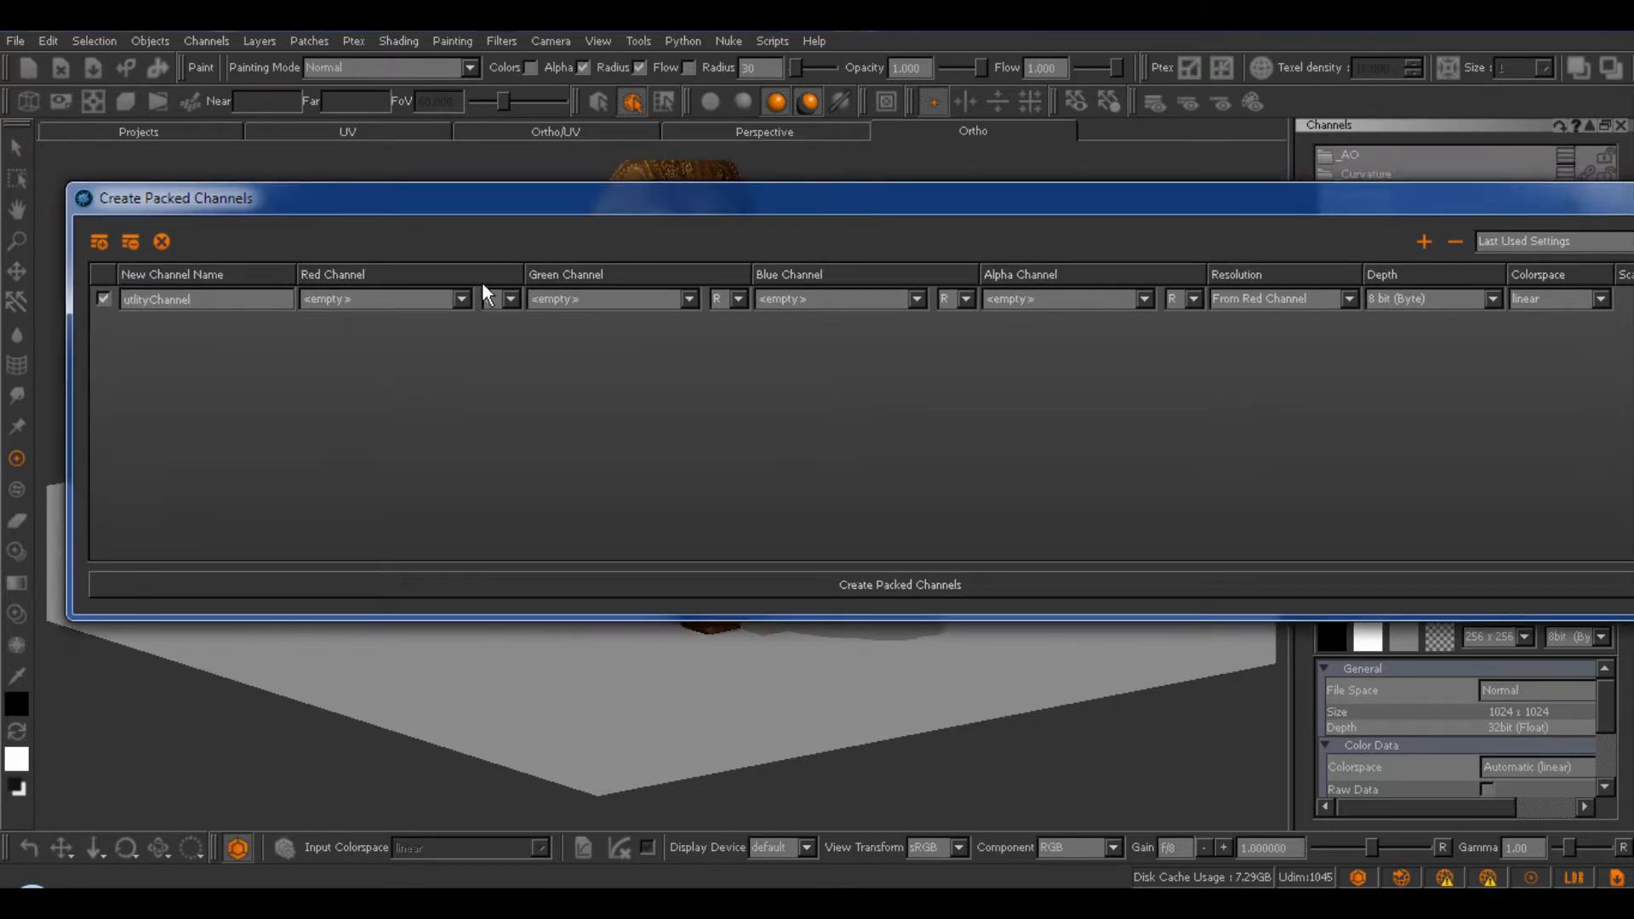
Set red to Roughness_Channel, green to Metal_Channel, blue to AO, keeping the R component.
{"action": "left_click", "coordinate": [459, 299]}
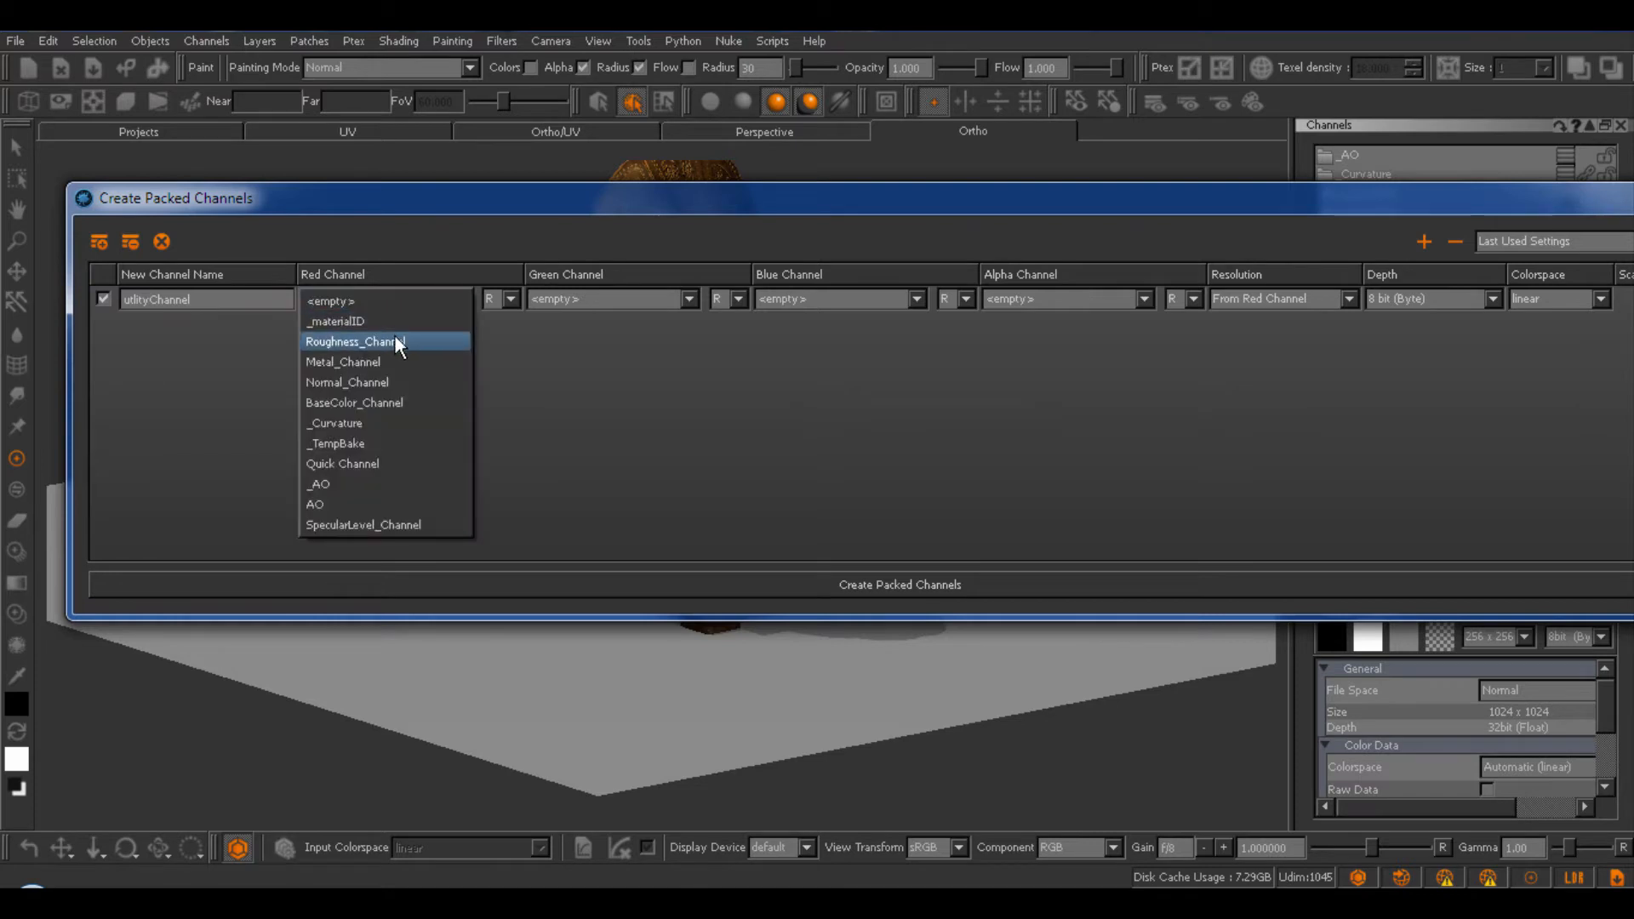
{"action": "left_click", "coordinate": [358, 340]}
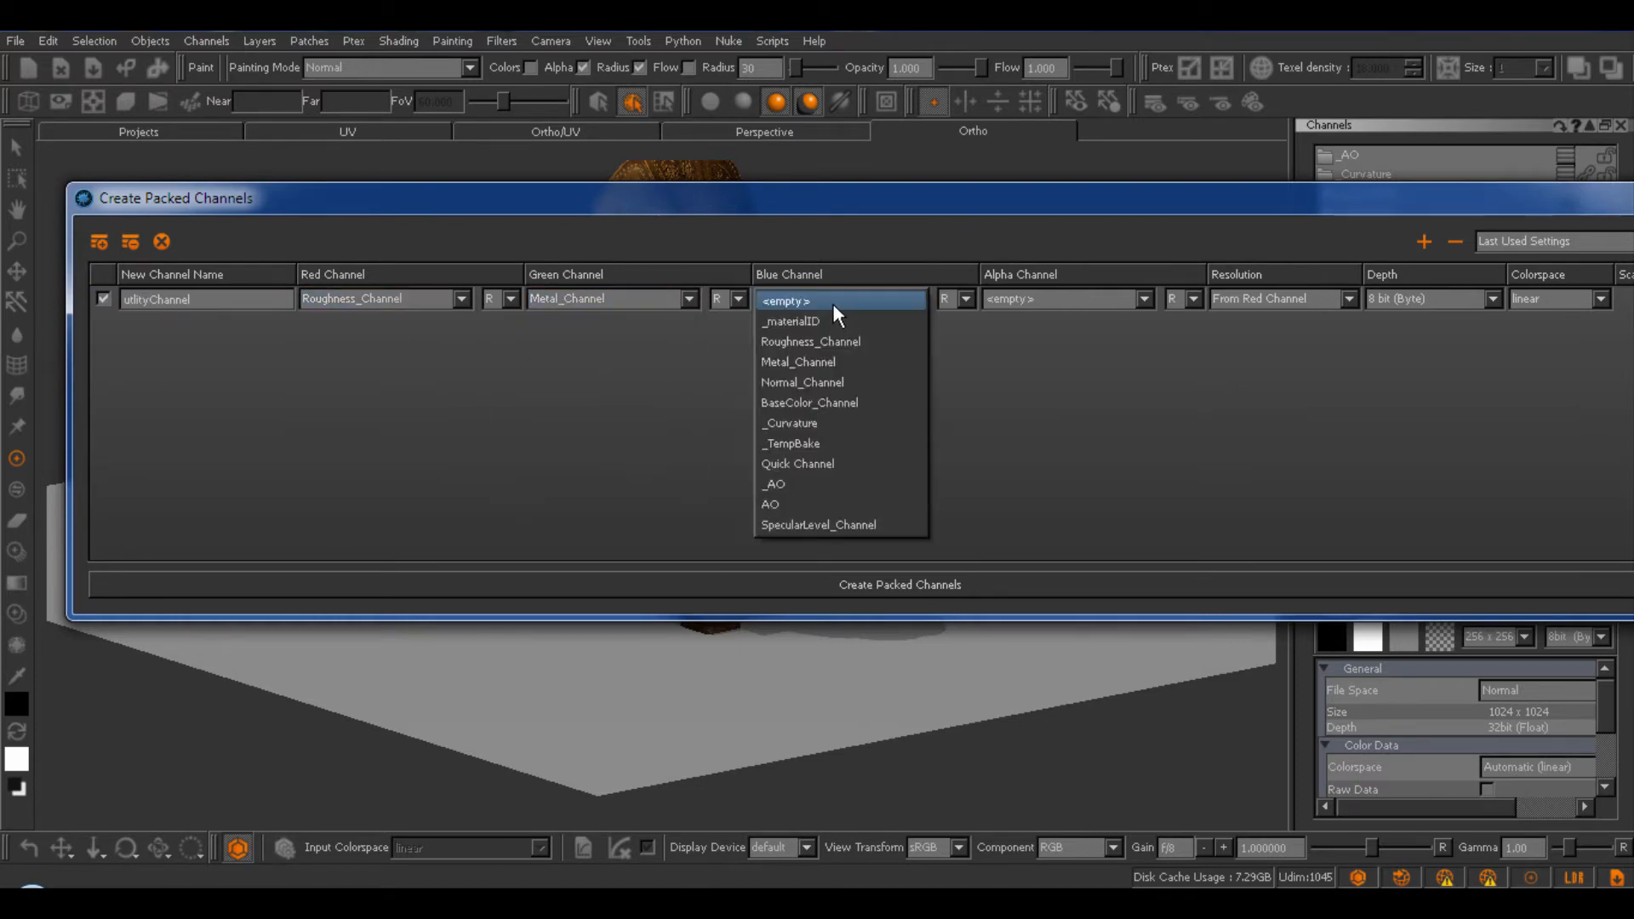
{"action": "left_click", "coordinate": [771, 503]}
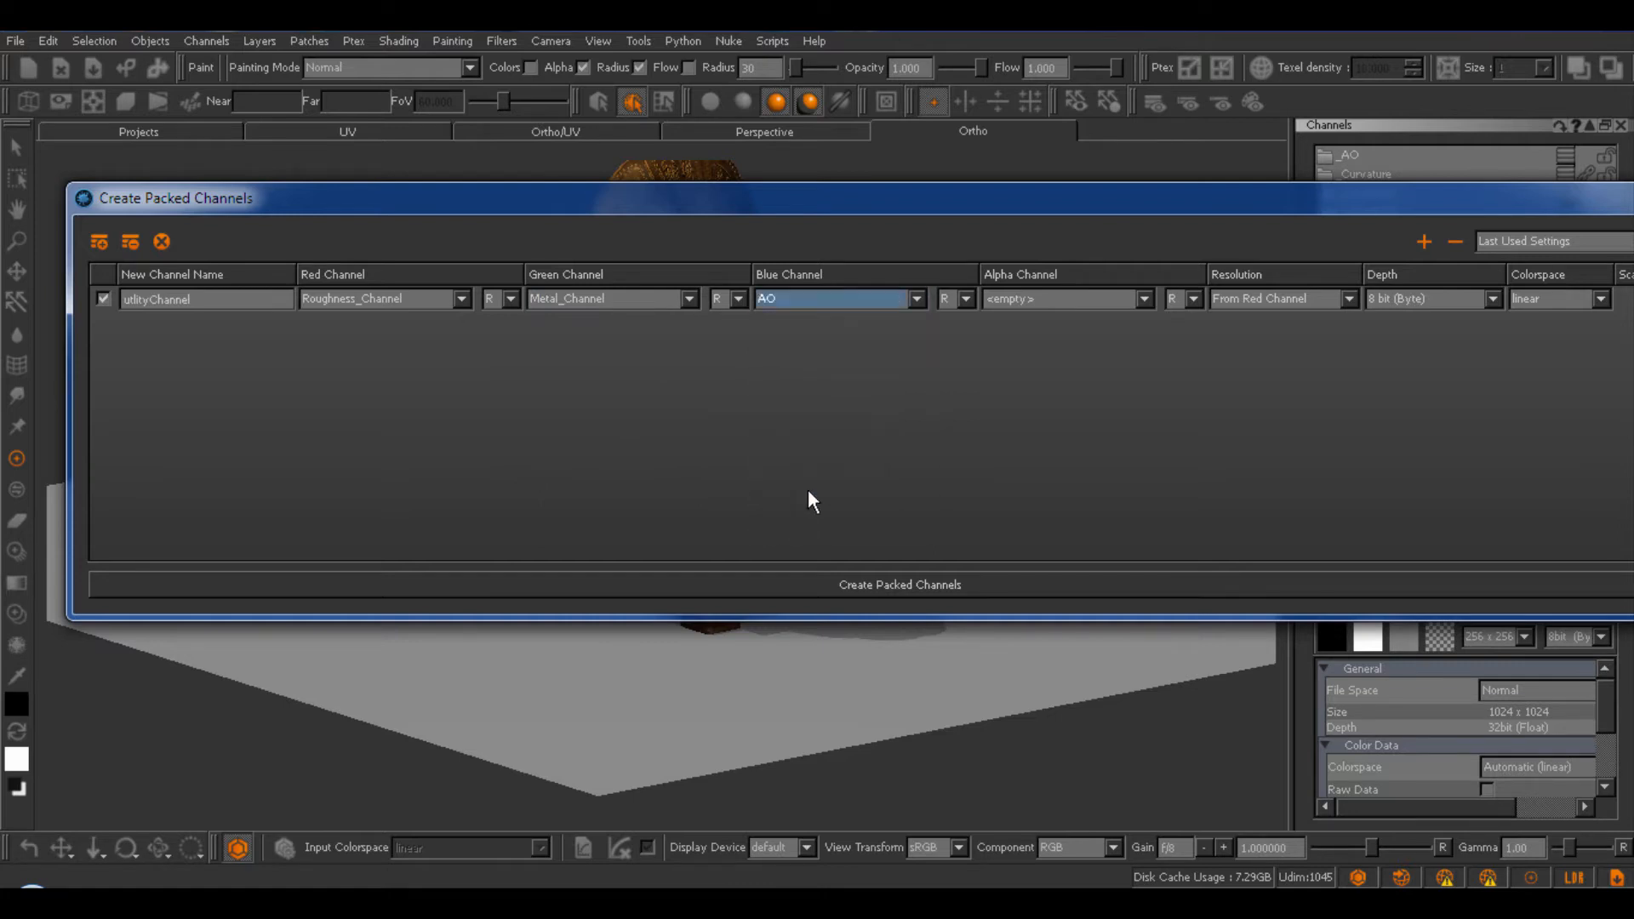
{"action": "mouse_move", "coordinate": [495, 313]}
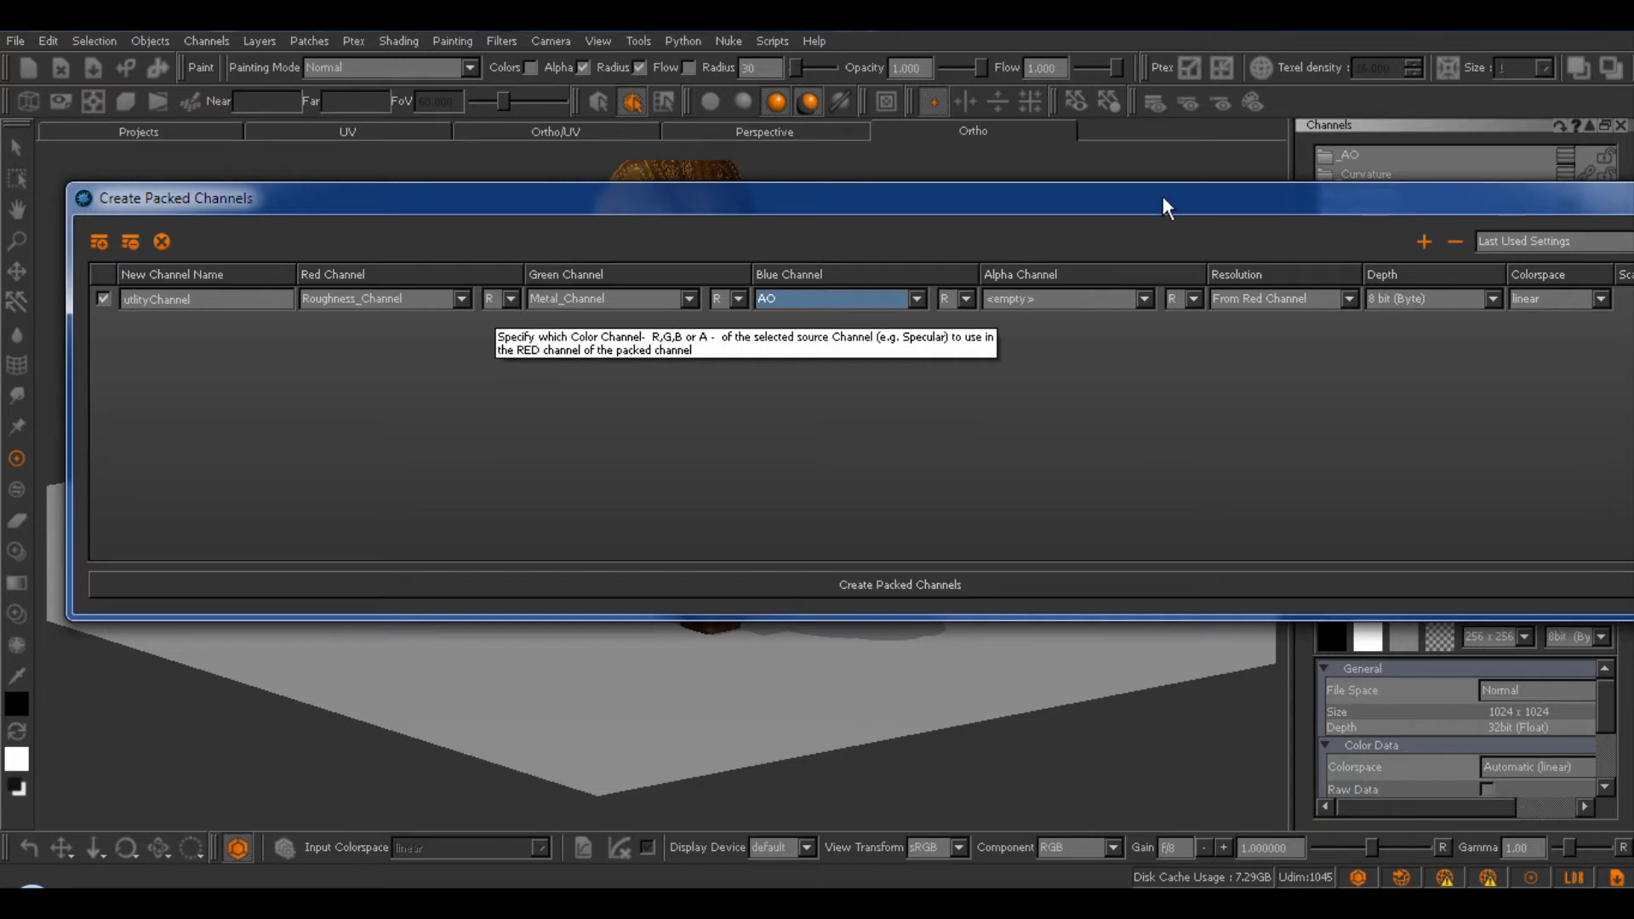
{"action": "mouse_move", "coordinate": [468, 326]}
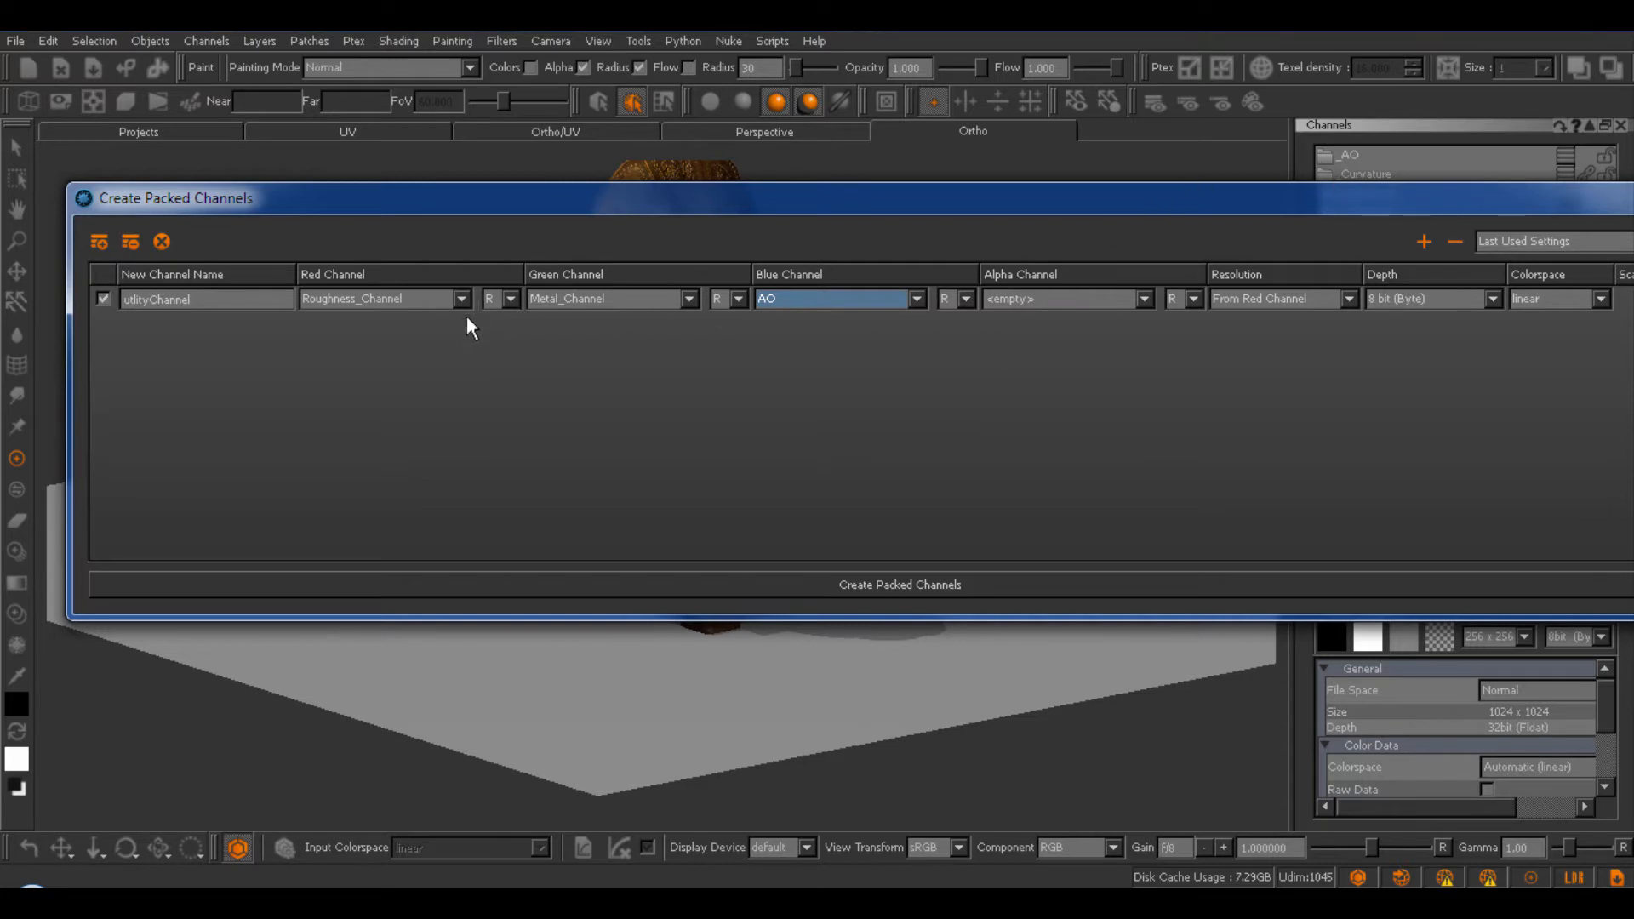
{"action": "mouse_move", "coordinate": [346, 284]}
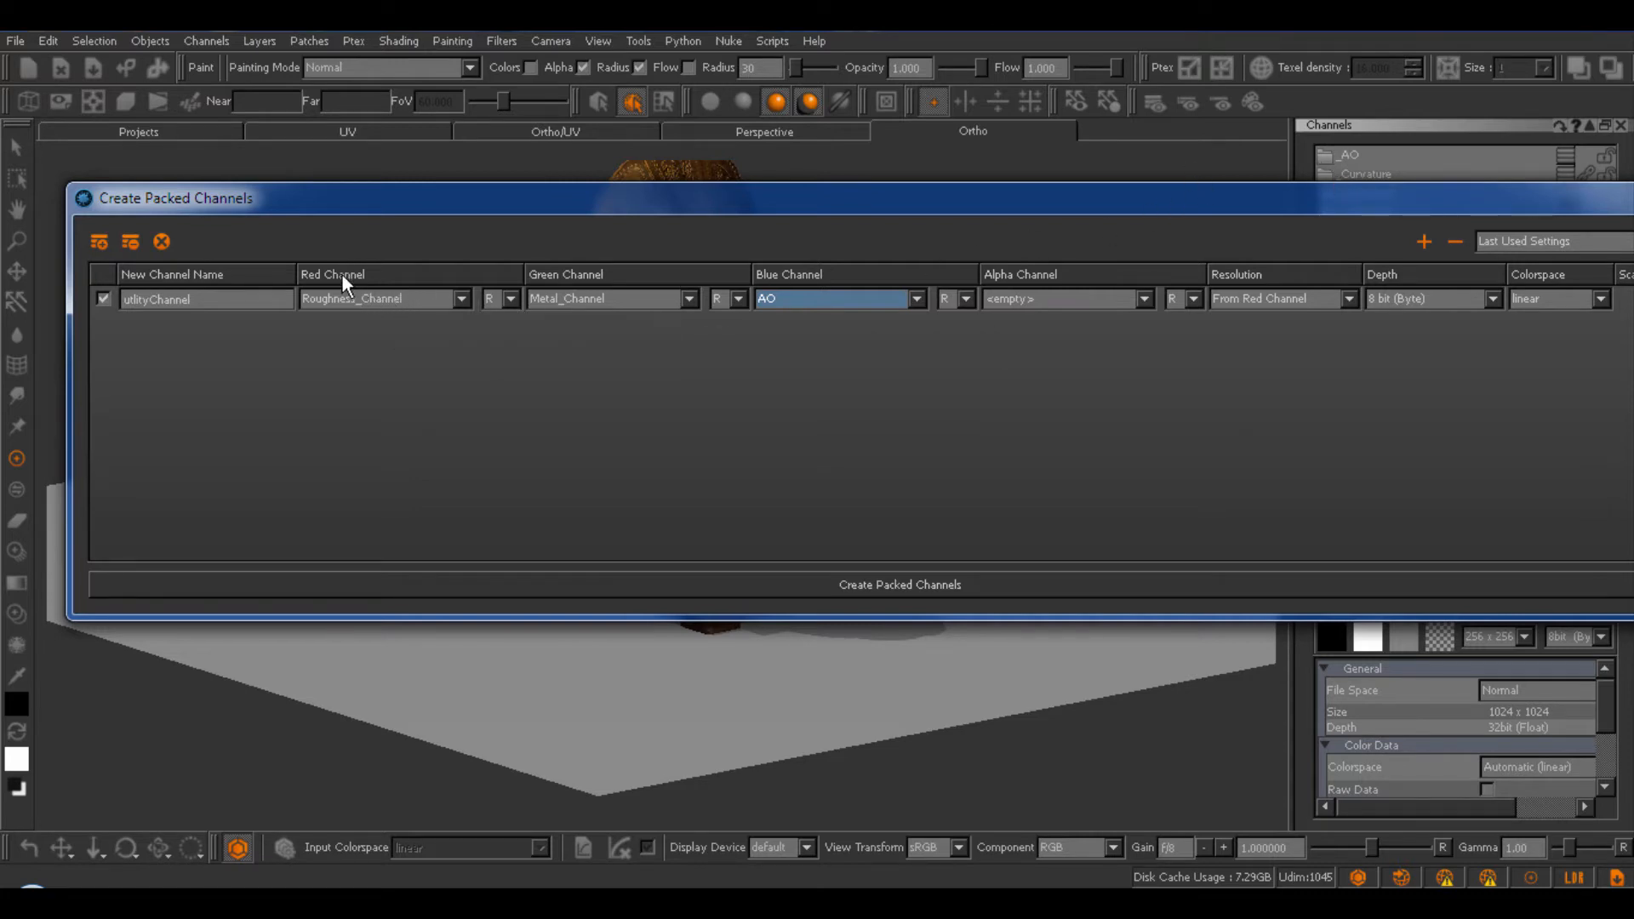
{"action": "mouse_move", "coordinate": [1358, 195]}
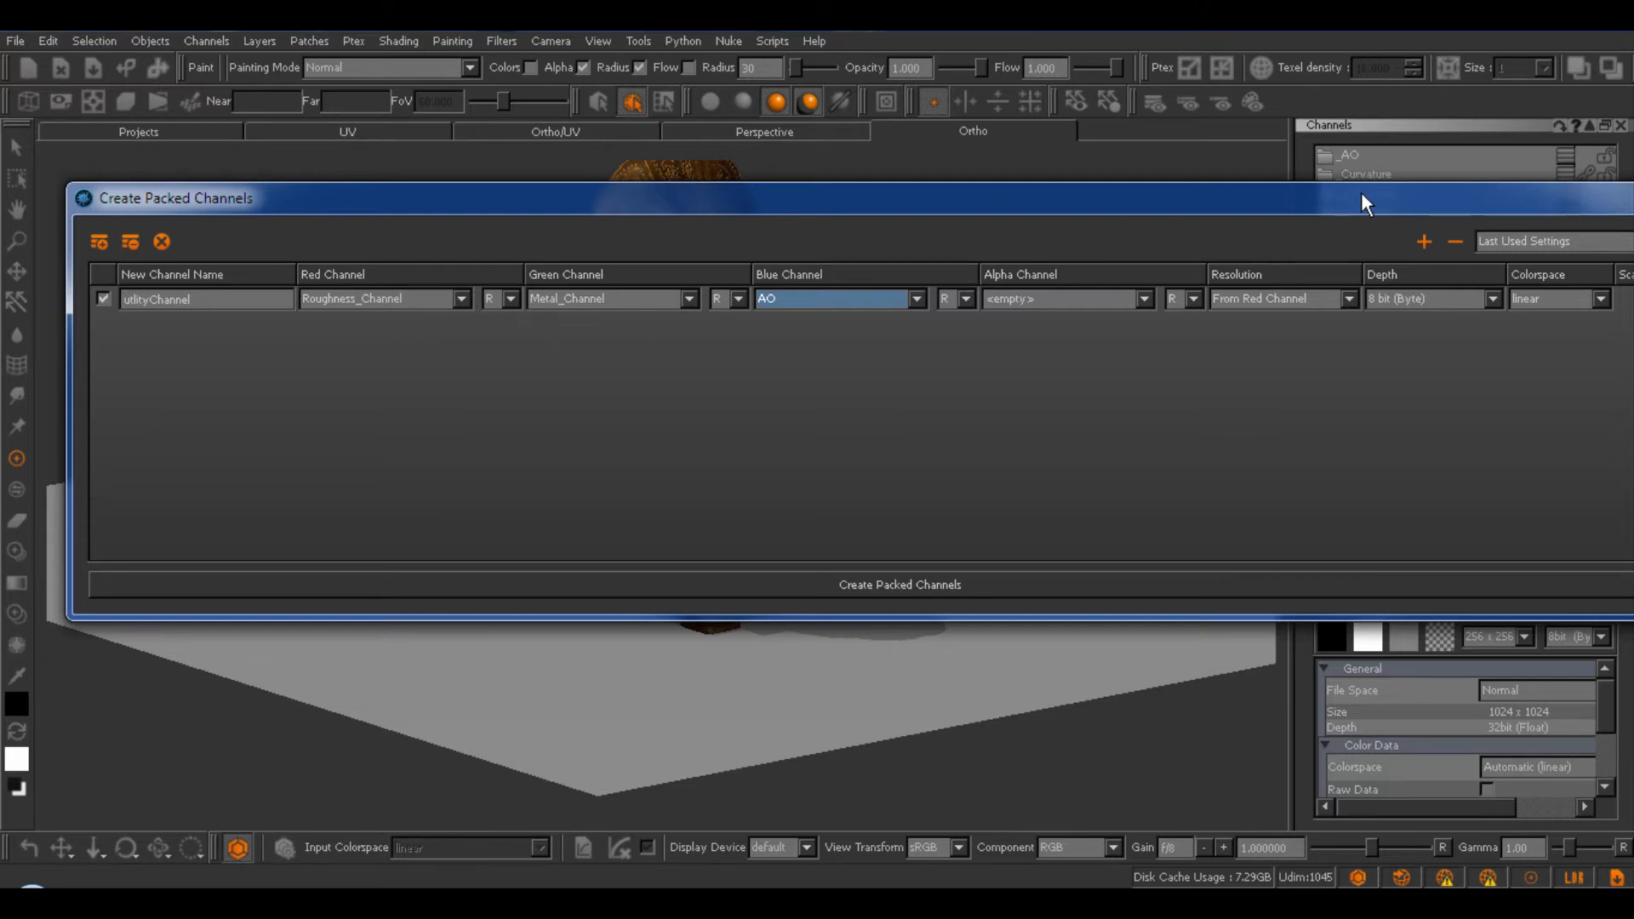
{"action": "mouse_move", "coordinate": [511, 321]}
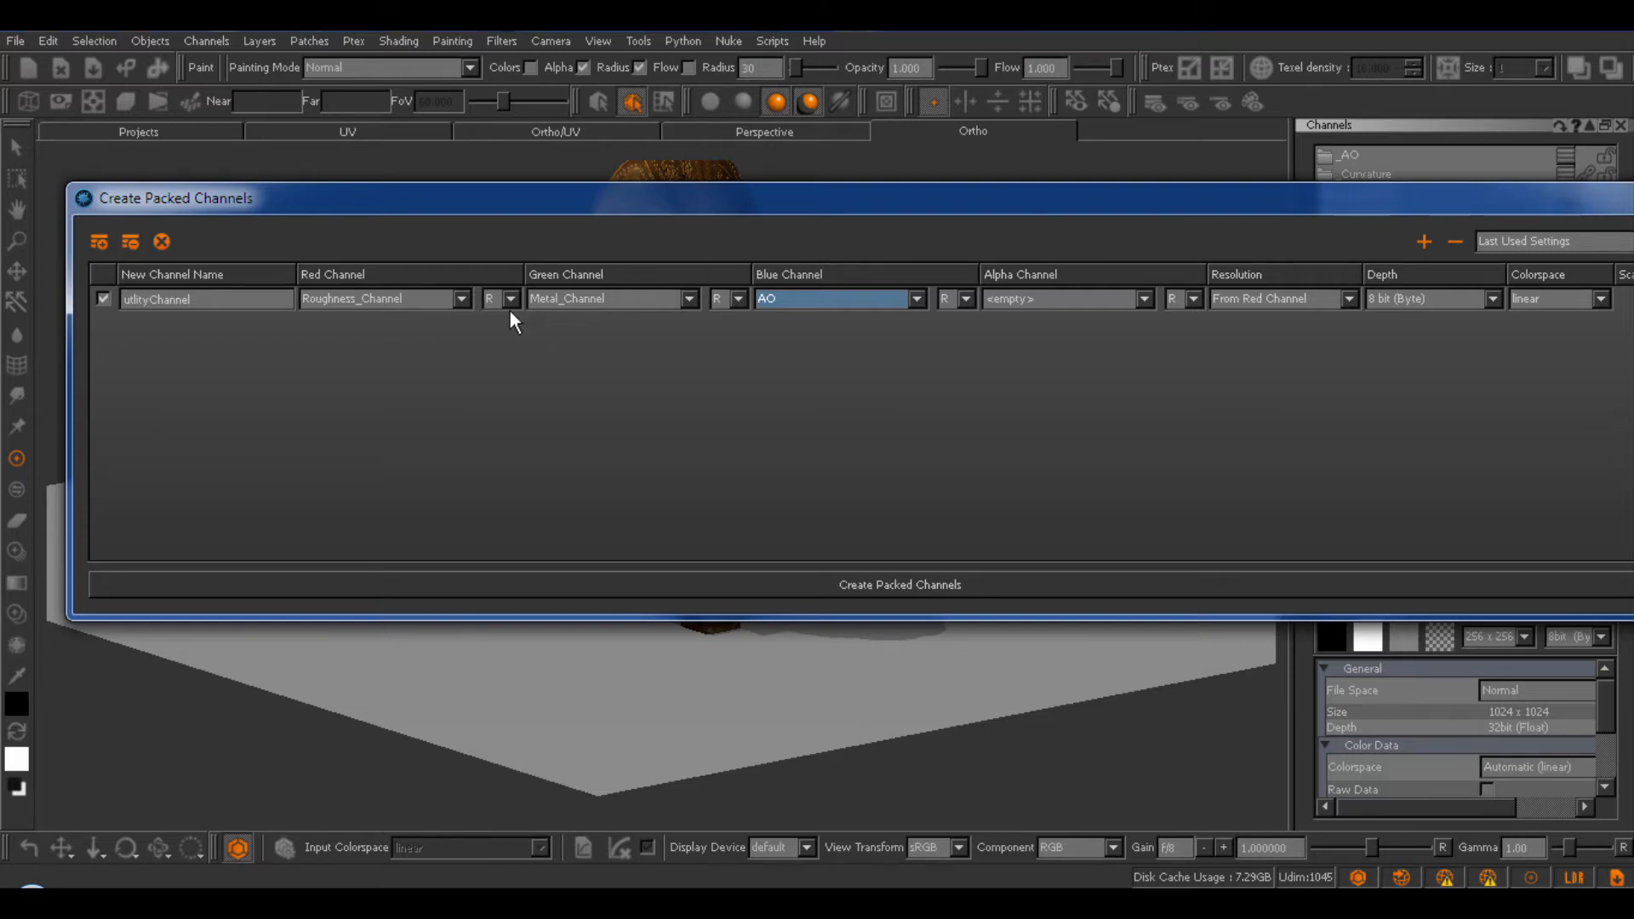
{"action": "left_click", "coordinate": [511, 299]}
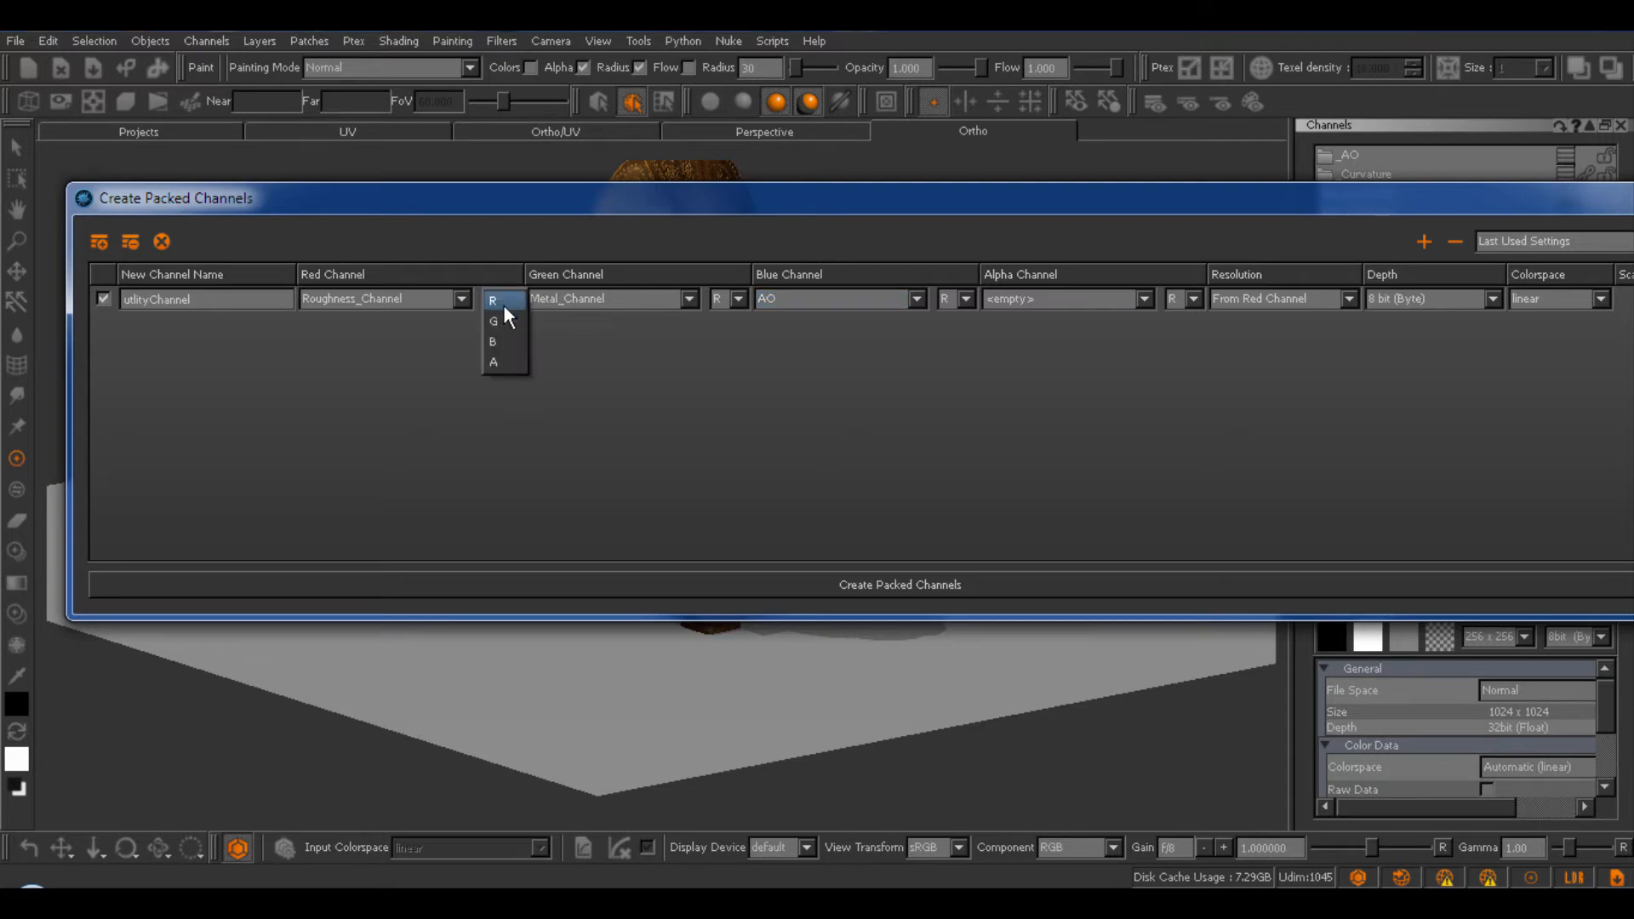
{"action": "mouse_move", "coordinate": [372, 289]}
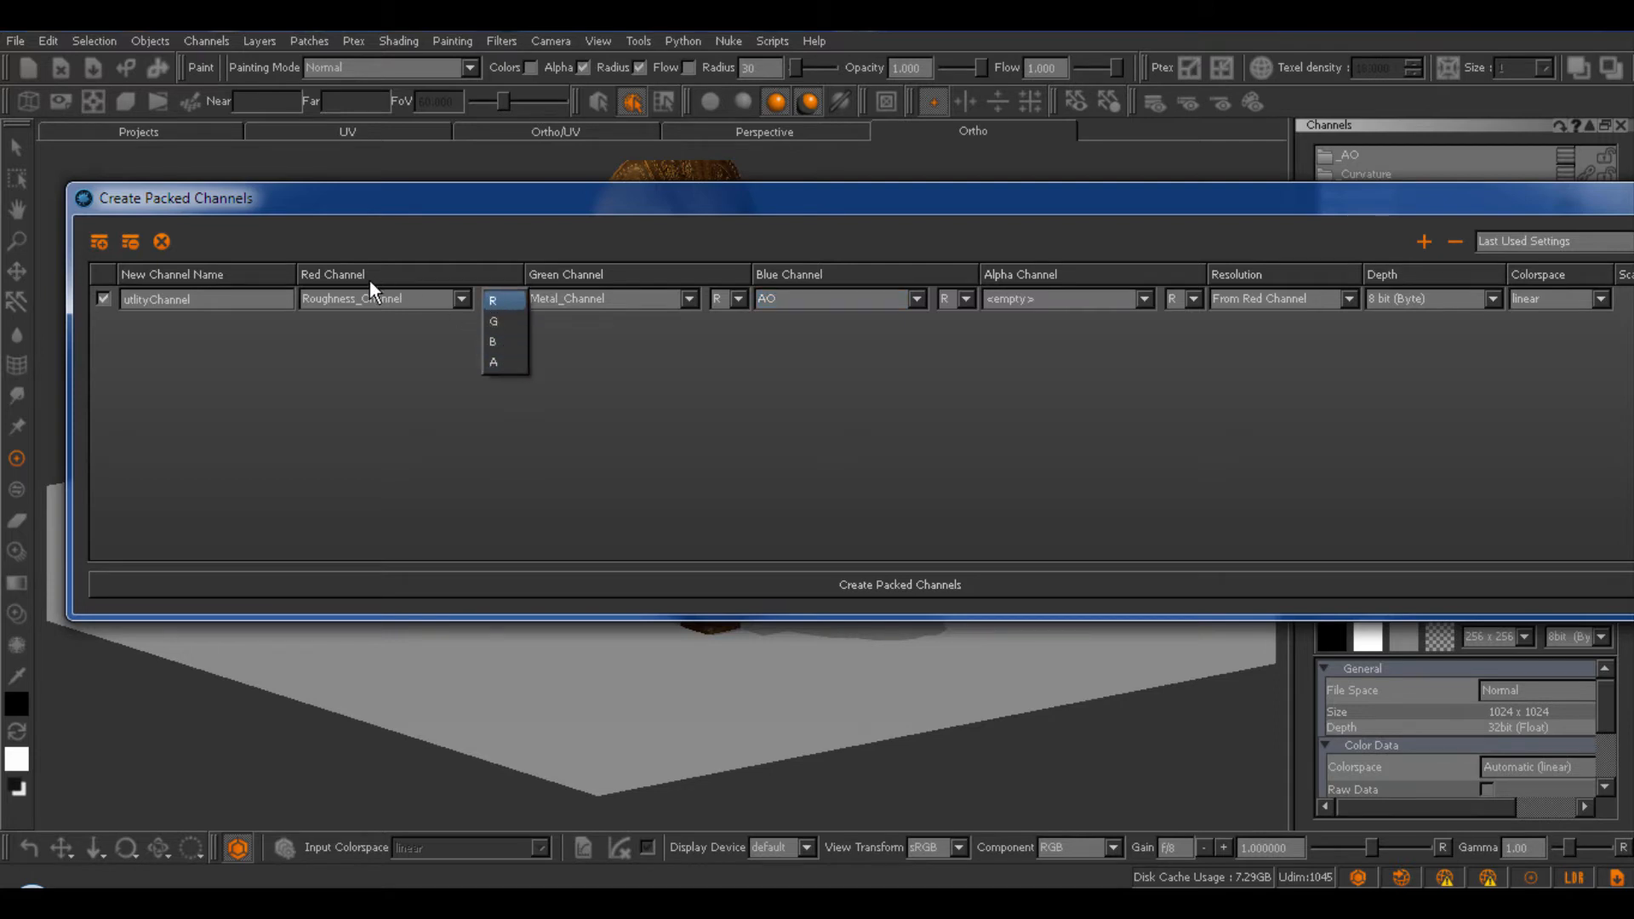
{"action": "mouse_move", "coordinate": [346, 339]}
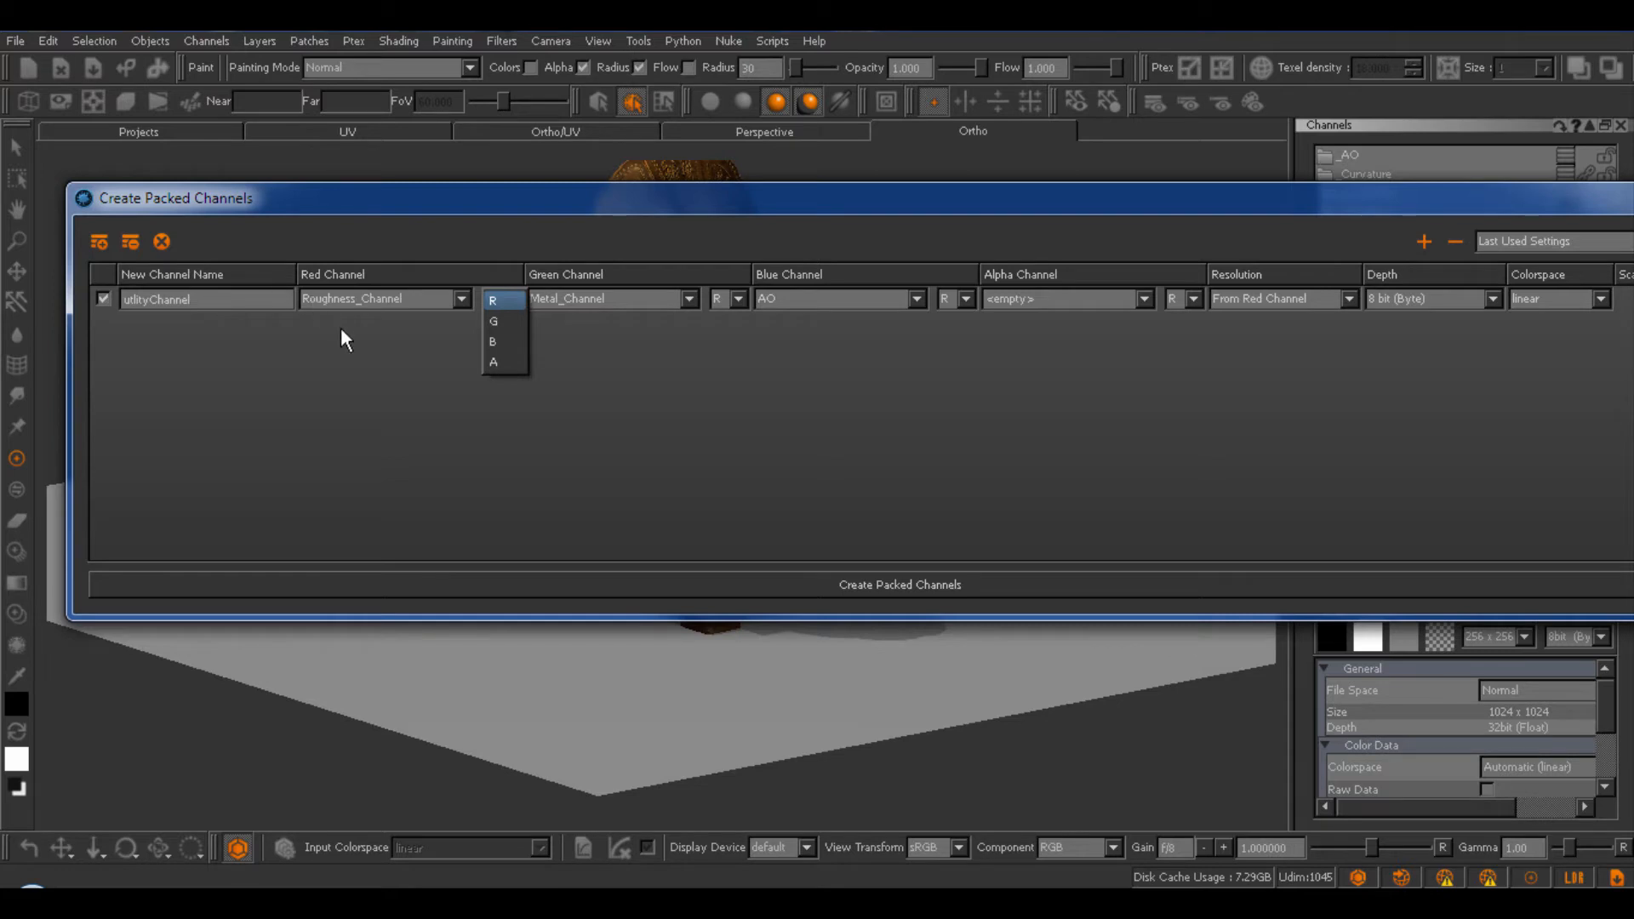
{"action": "mouse_move", "coordinate": [336, 358]}
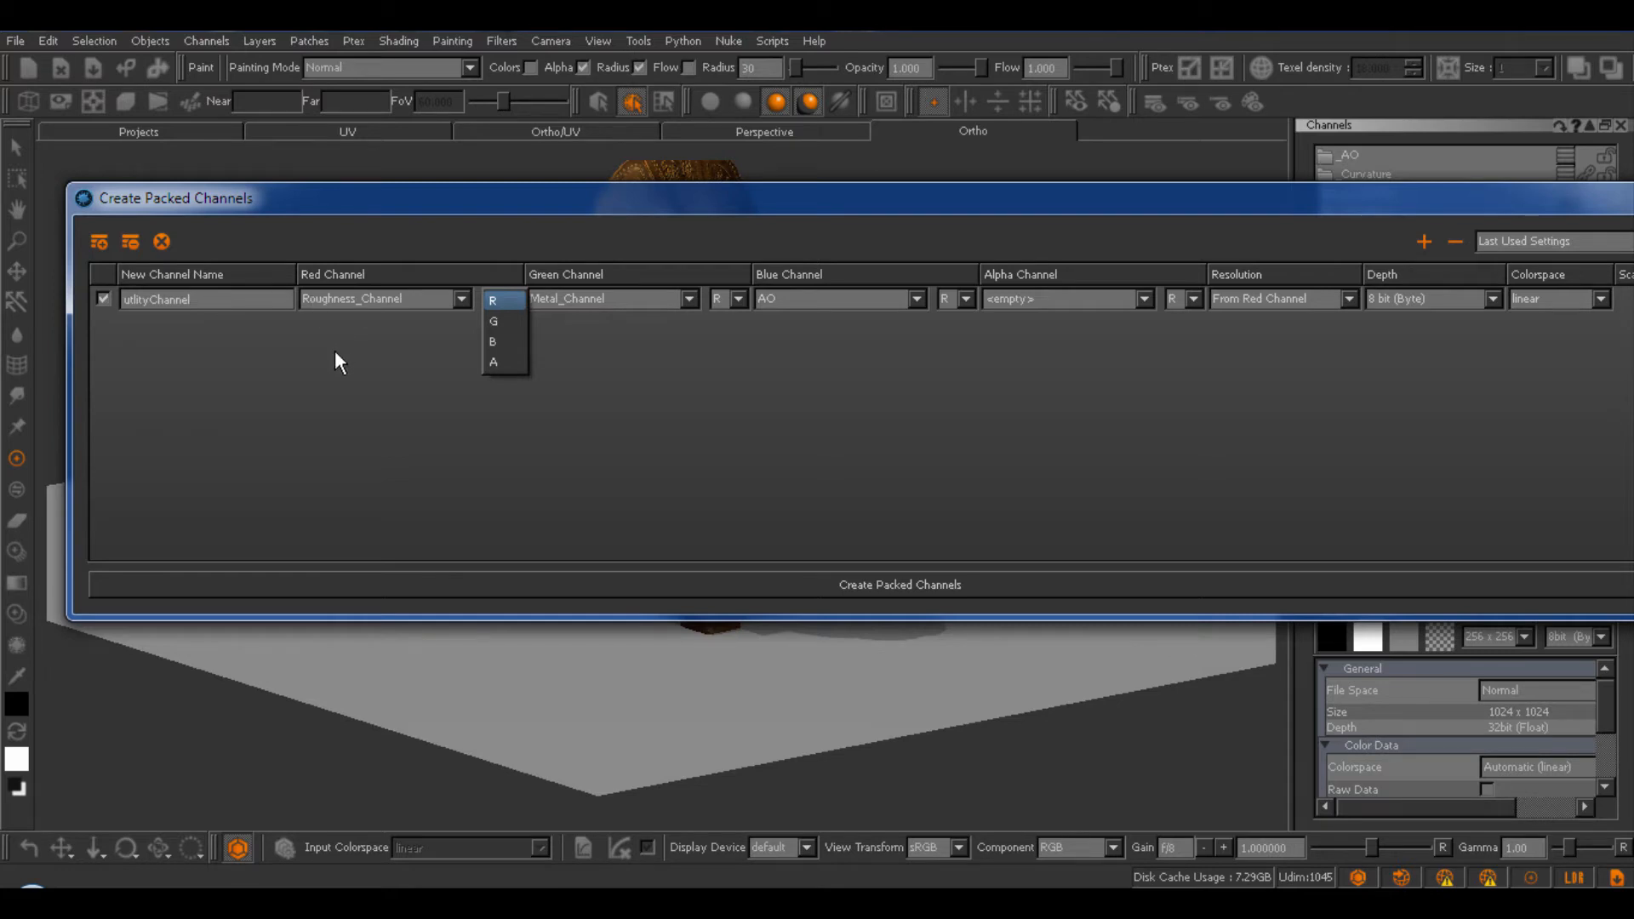
{"action": "left_click", "coordinate": [492, 301]}
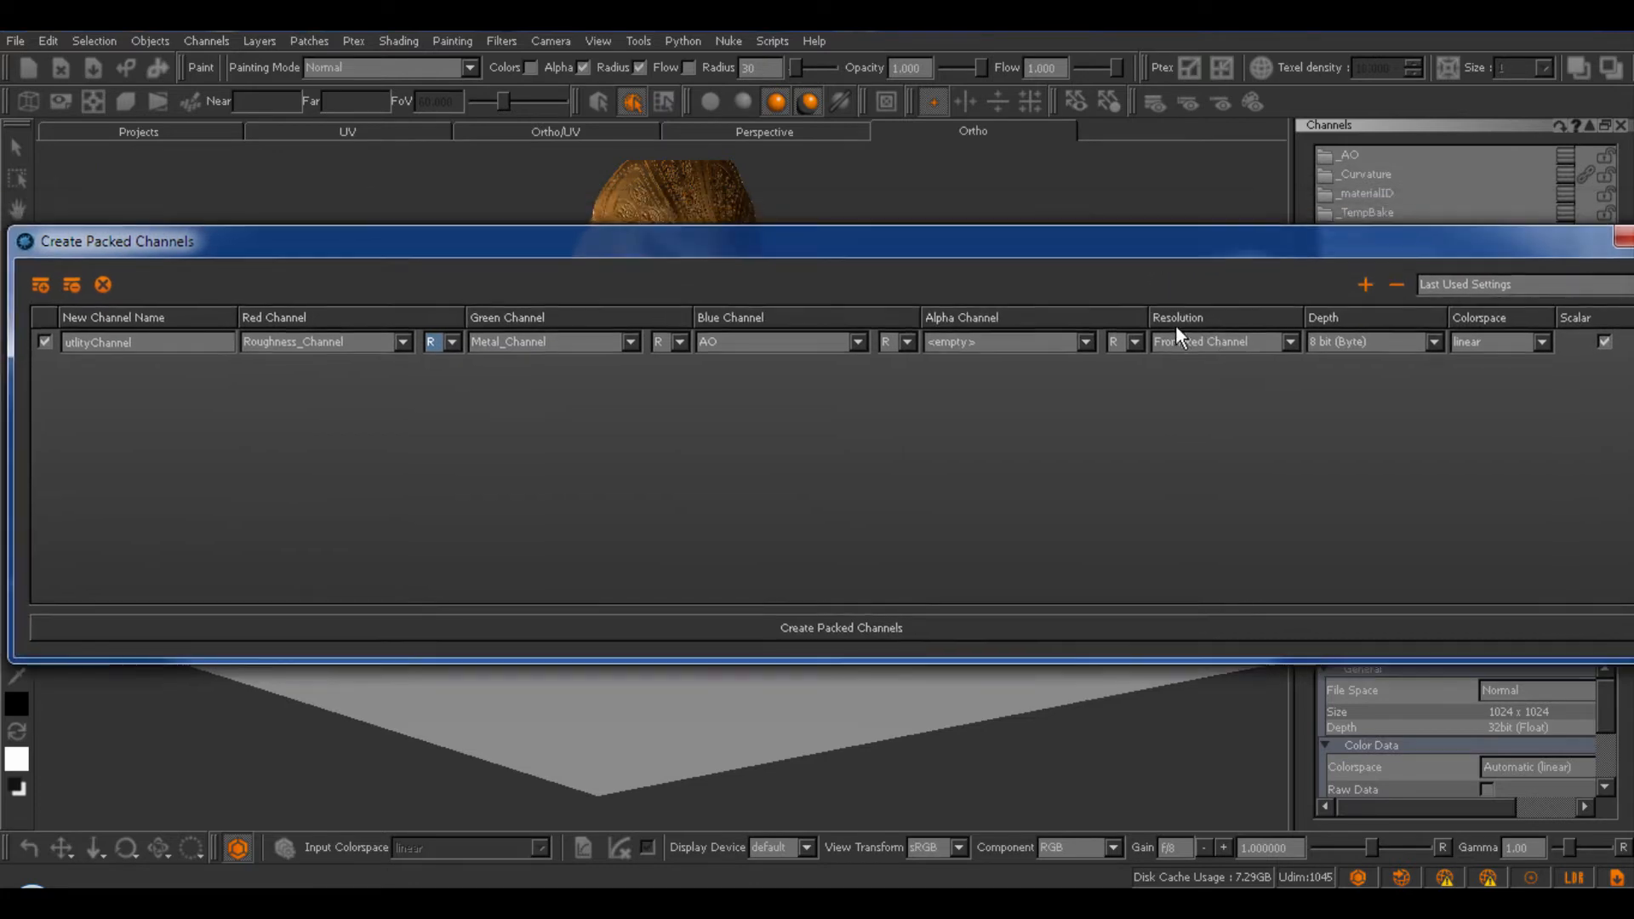
{"action": "mouse_move", "coordinate": [1203, 357]}
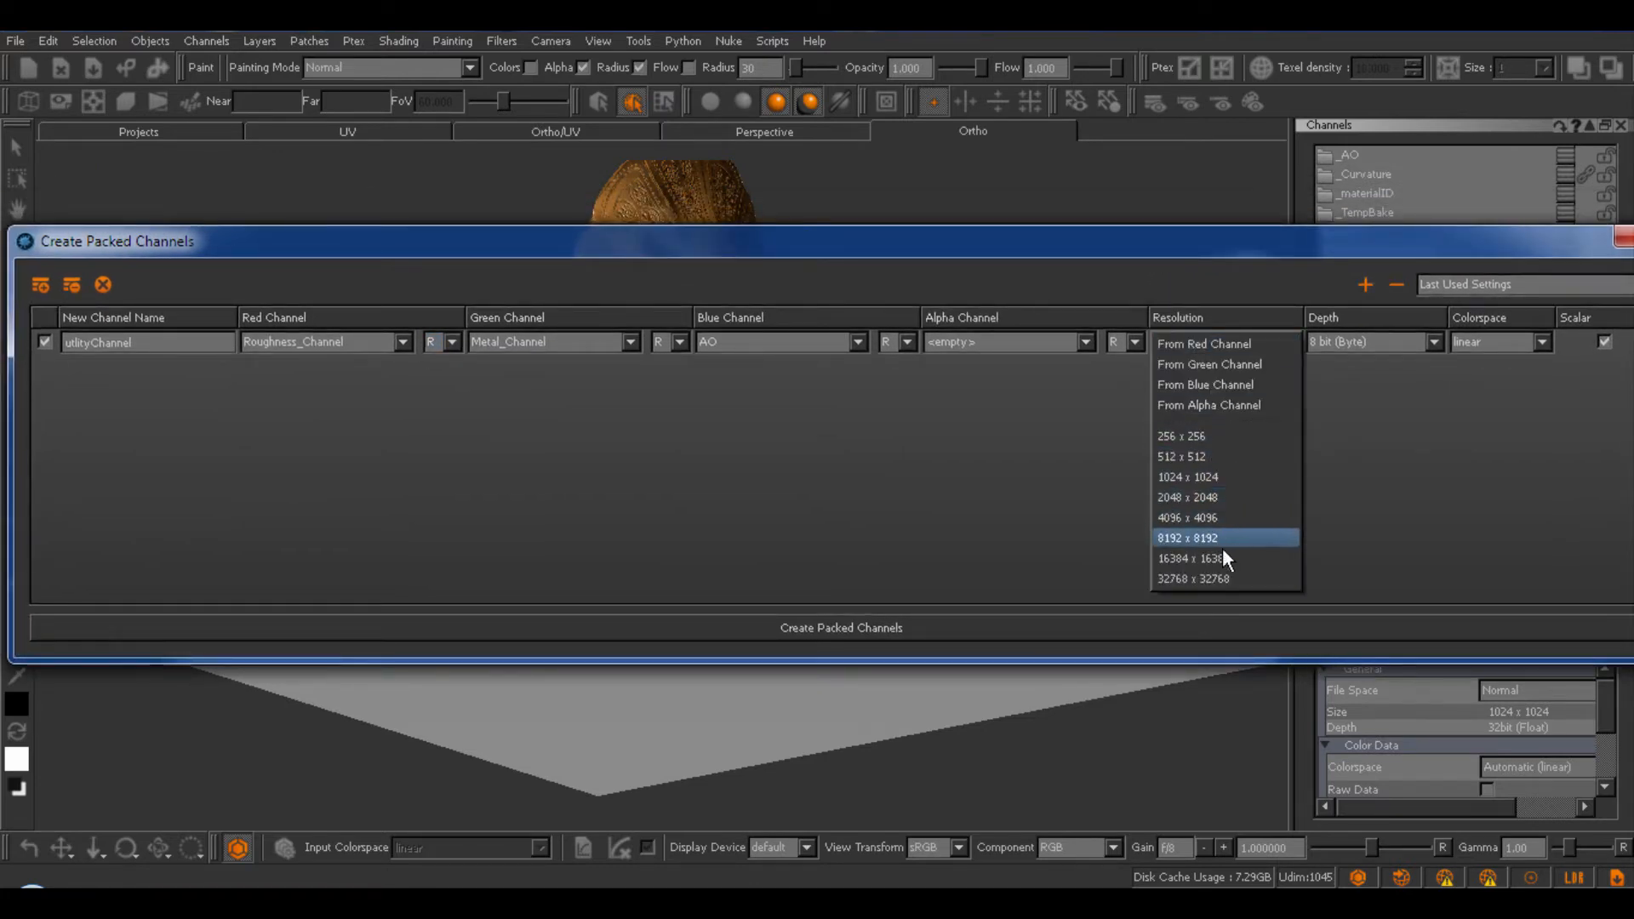
{"action": "mouse_move", "coordinate": [1217, 343]}
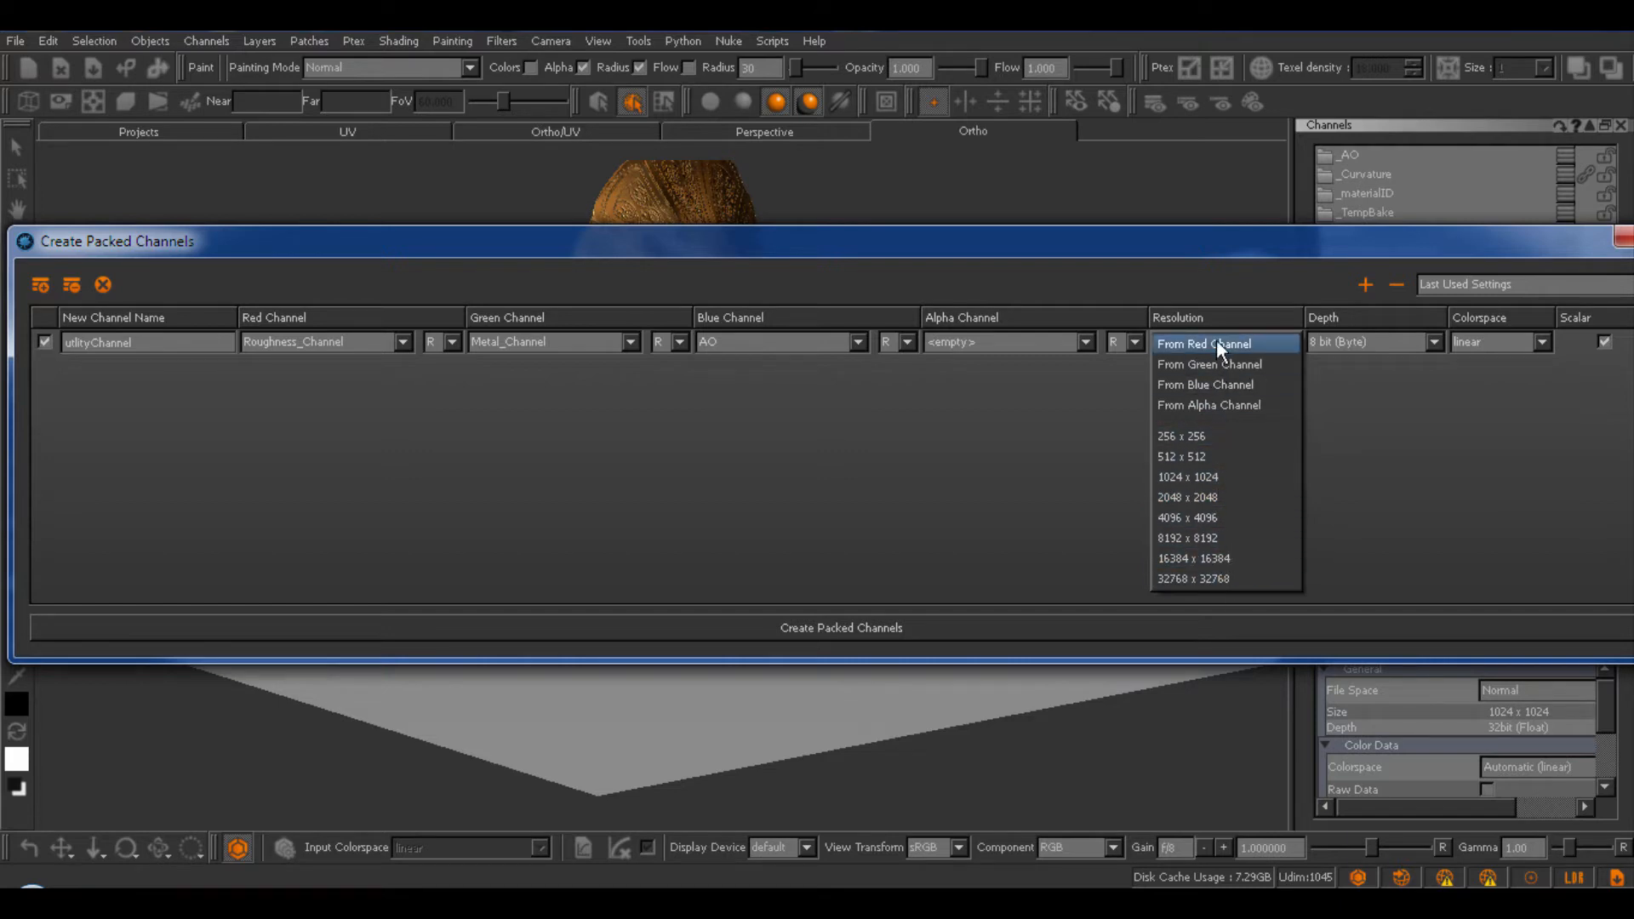
{"action": "mouse_move", "coordinate": [531, 370]}
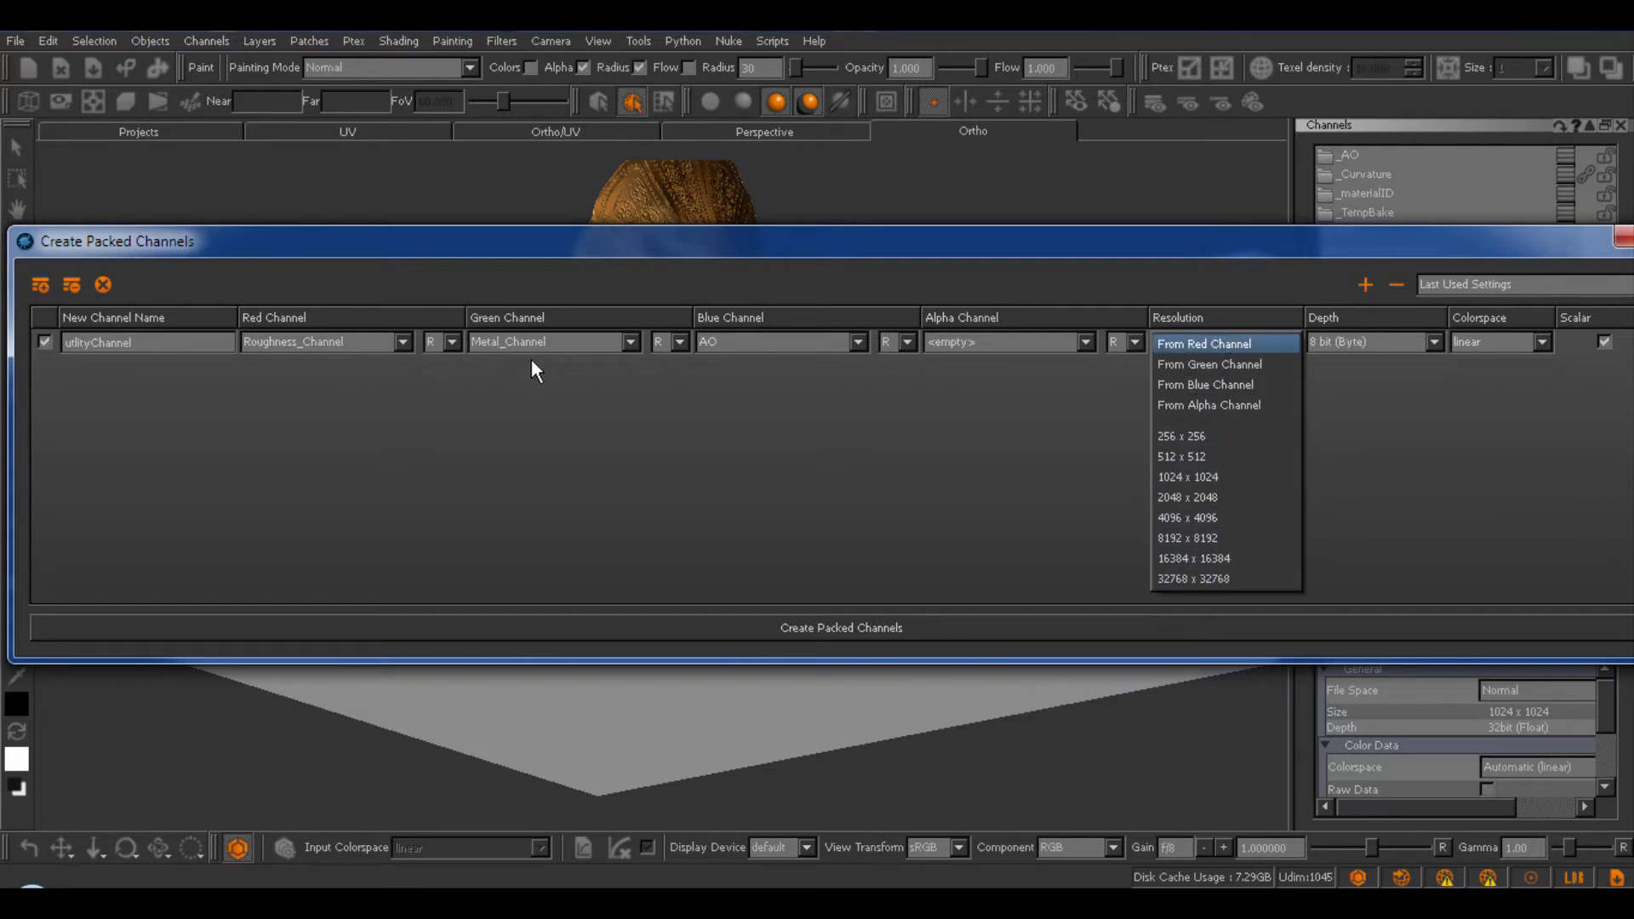
{"action": "mouse_move", "coordinate": [1240, 359]}
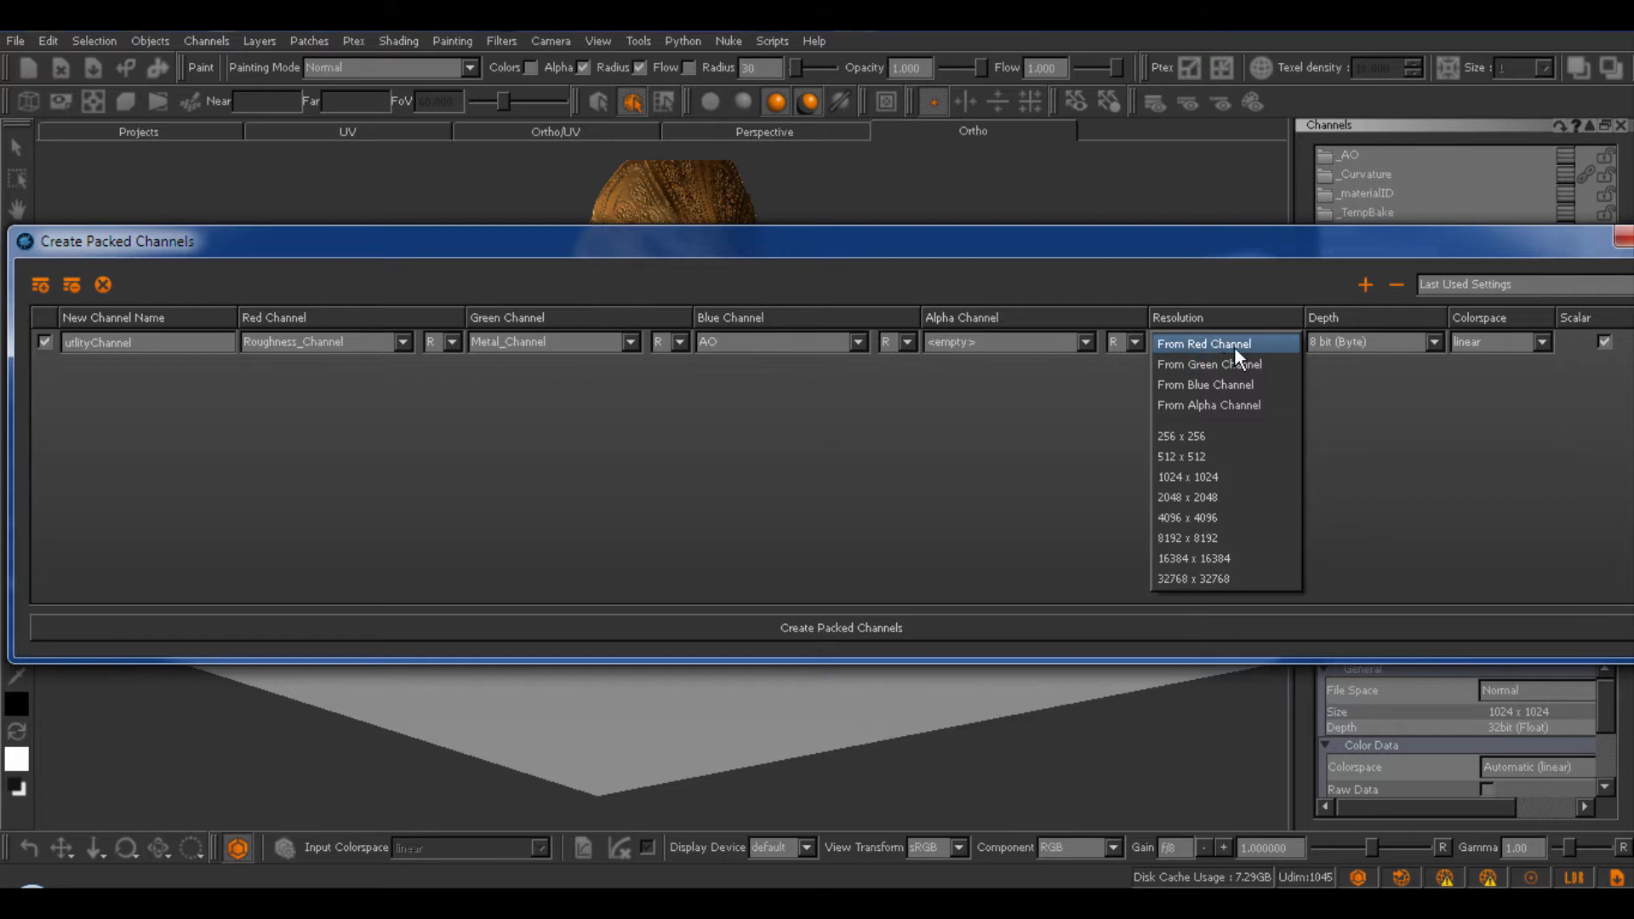
Take resolution from the red channel with 8-bit scalar output, and move the dialog left.
{"action": "left_click", "coordinate": [1207, 342]}
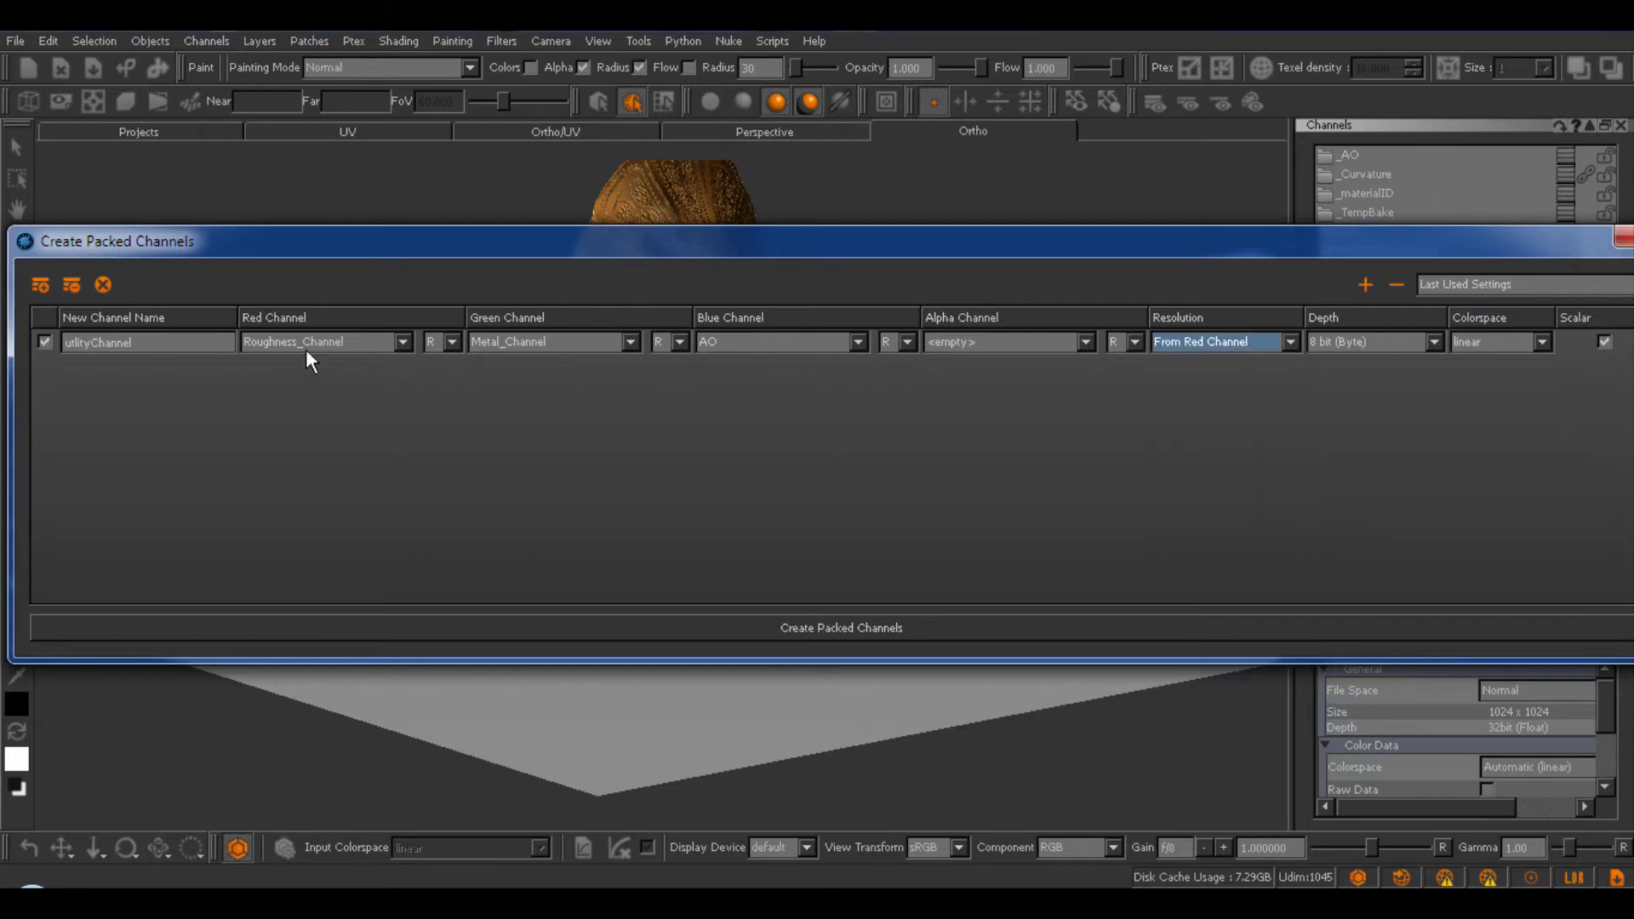
{"action": "mouse_move", "coordinate": [302, 344]}
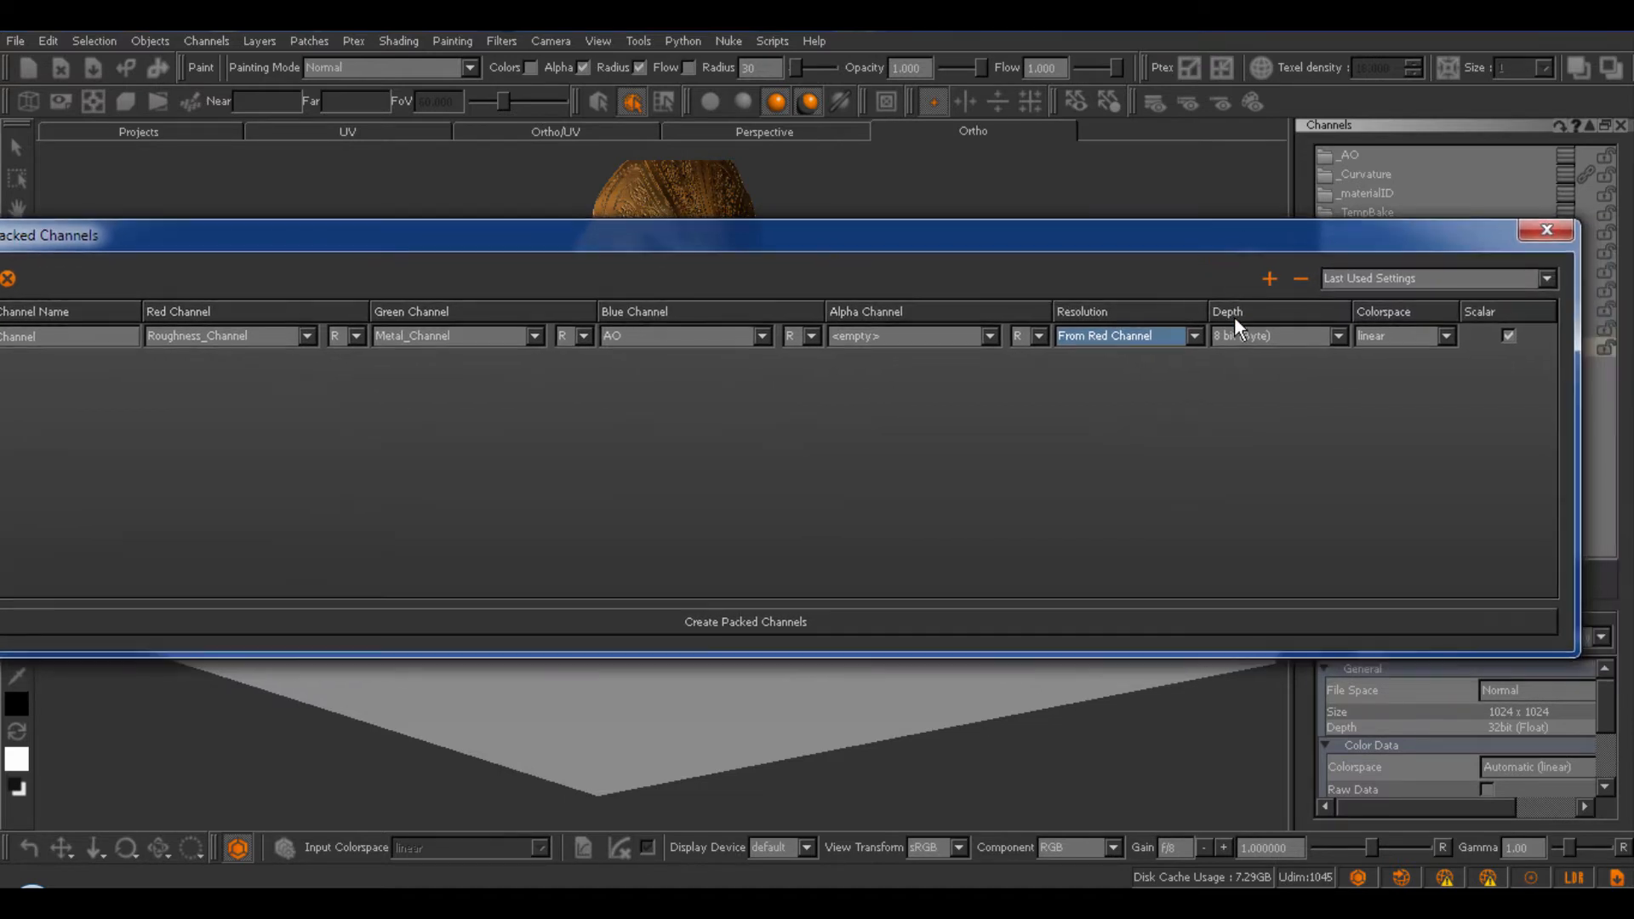
{"action": "mouse_move", "coordinate": [1341, 328]}
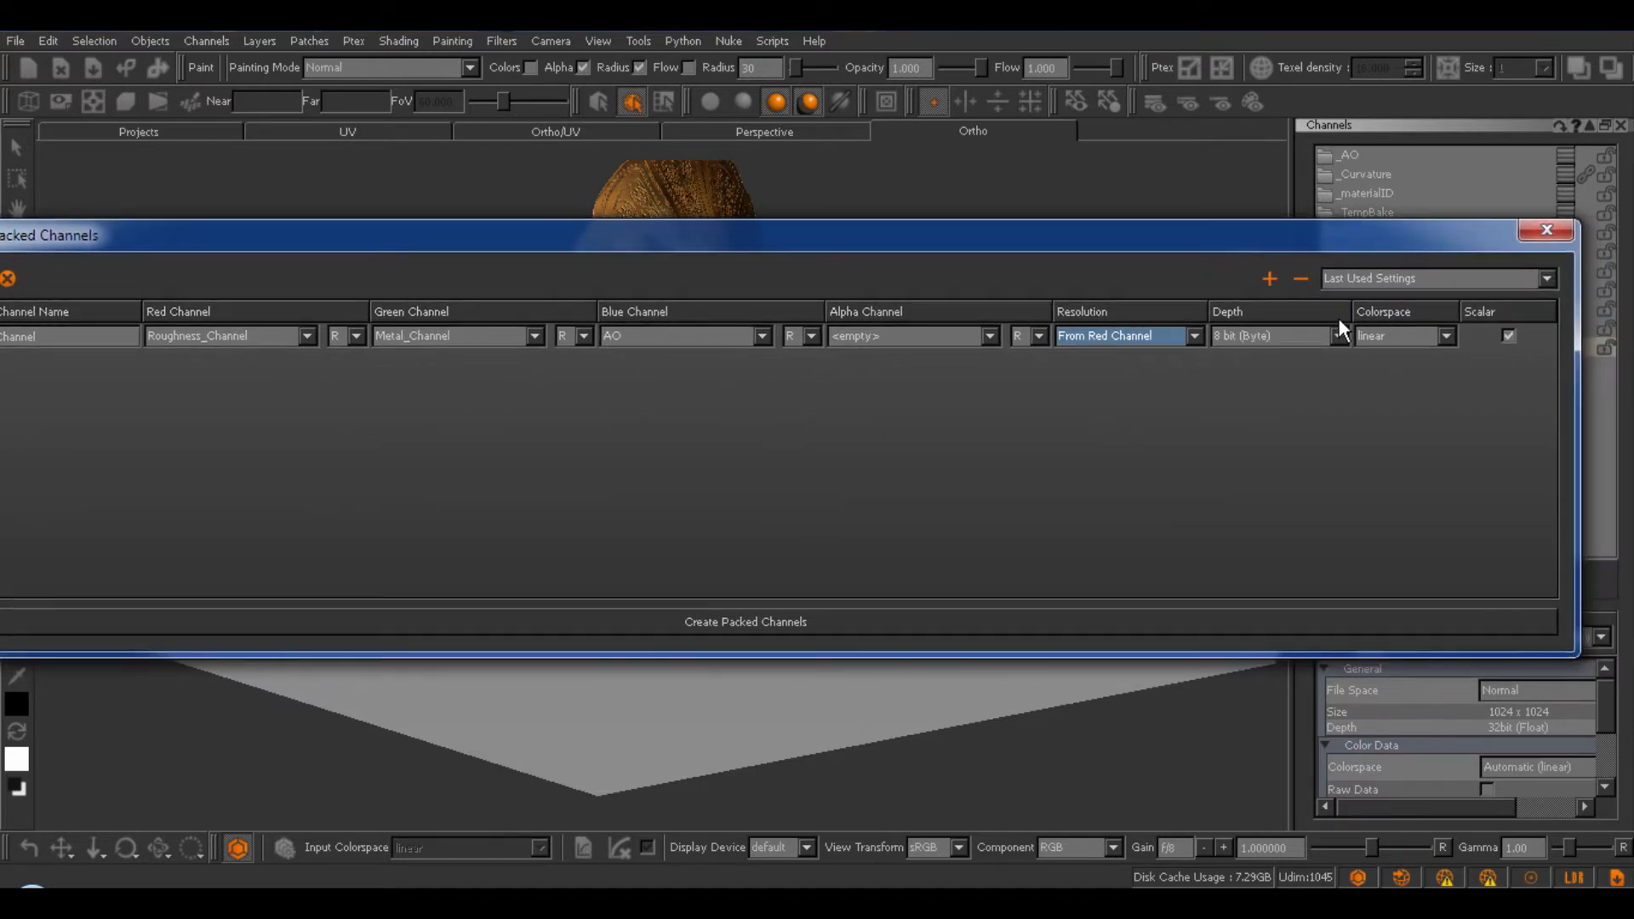
{"action": "mouse_move", "coordinate": [584, 302]}
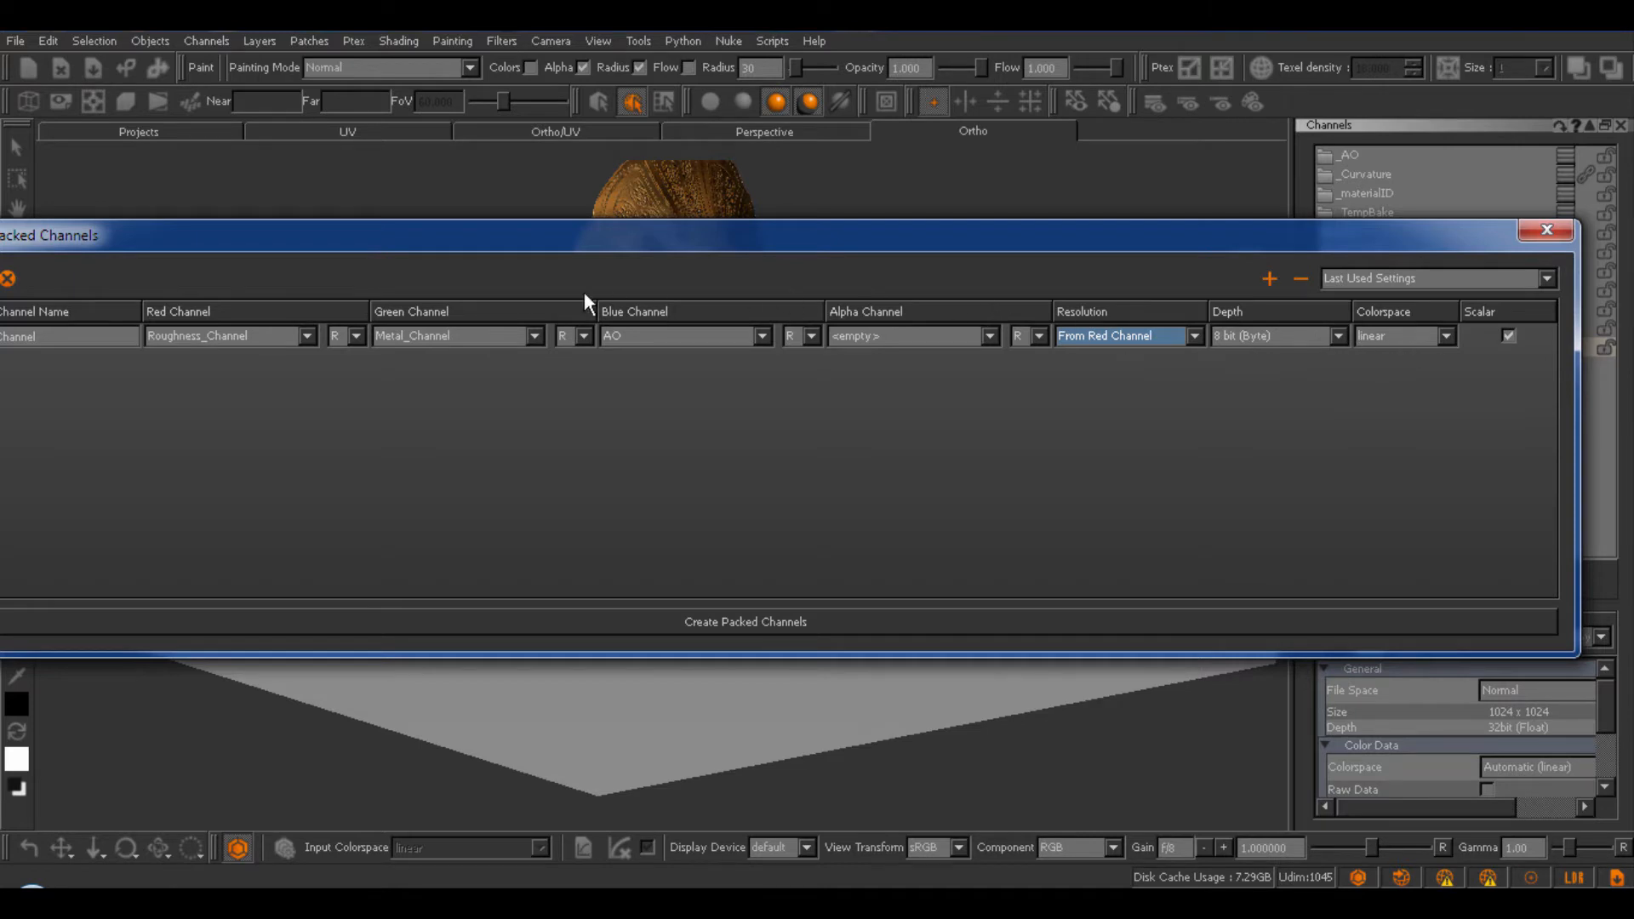
{"action": "mouse_move", "coordinate": [752, 342]}
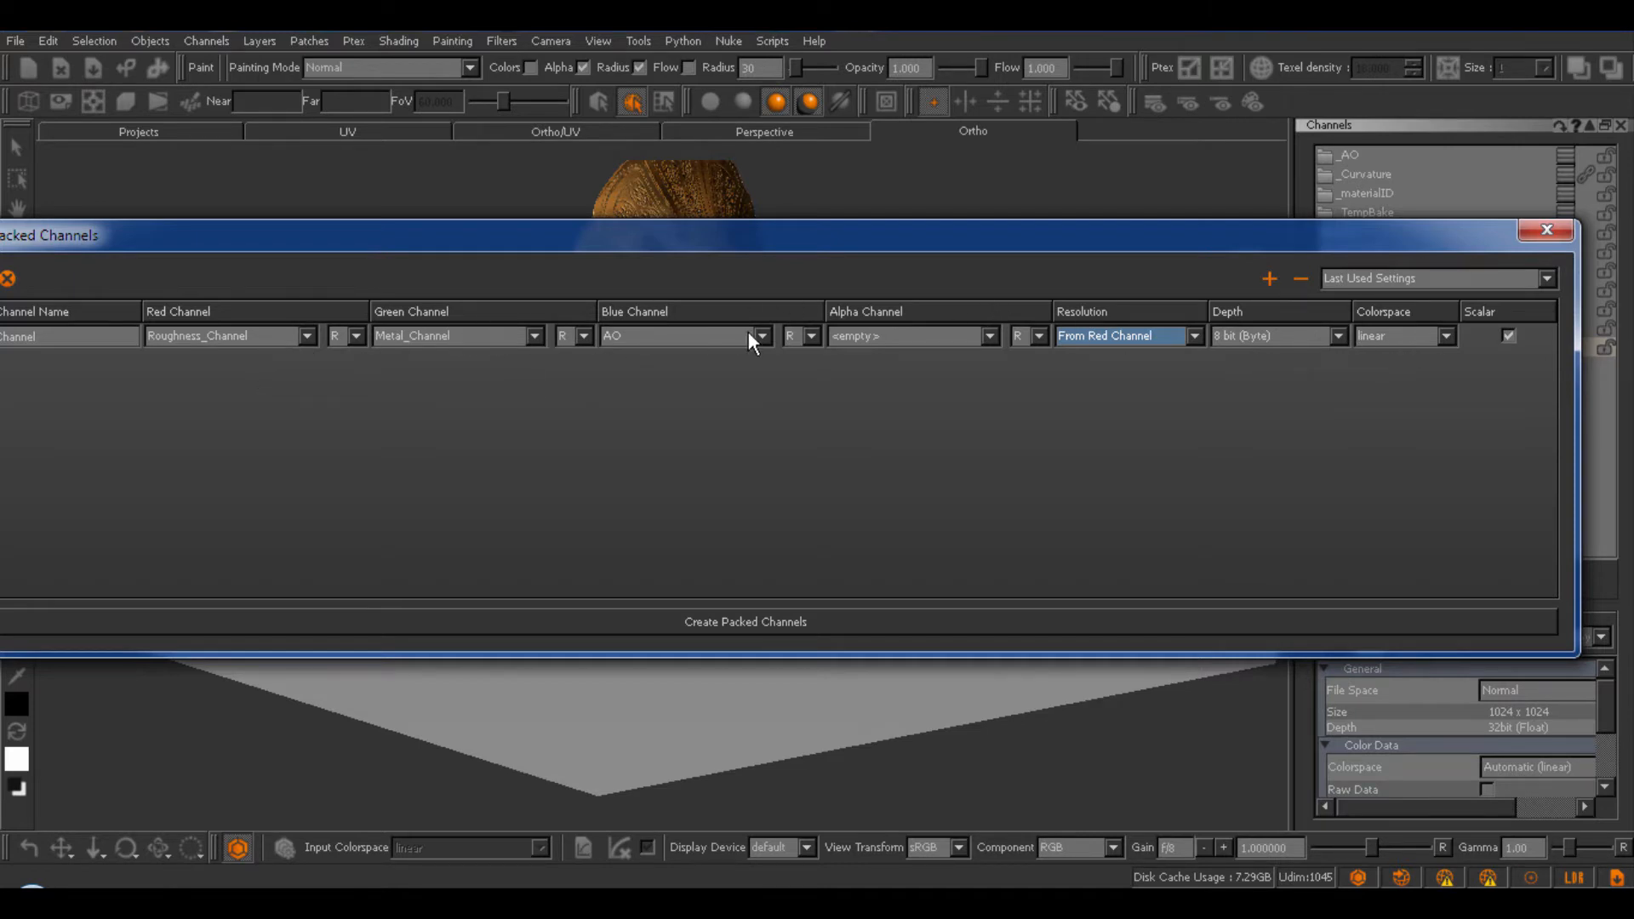
{"action": "mouse_move", "coordinate": [882, 384]}
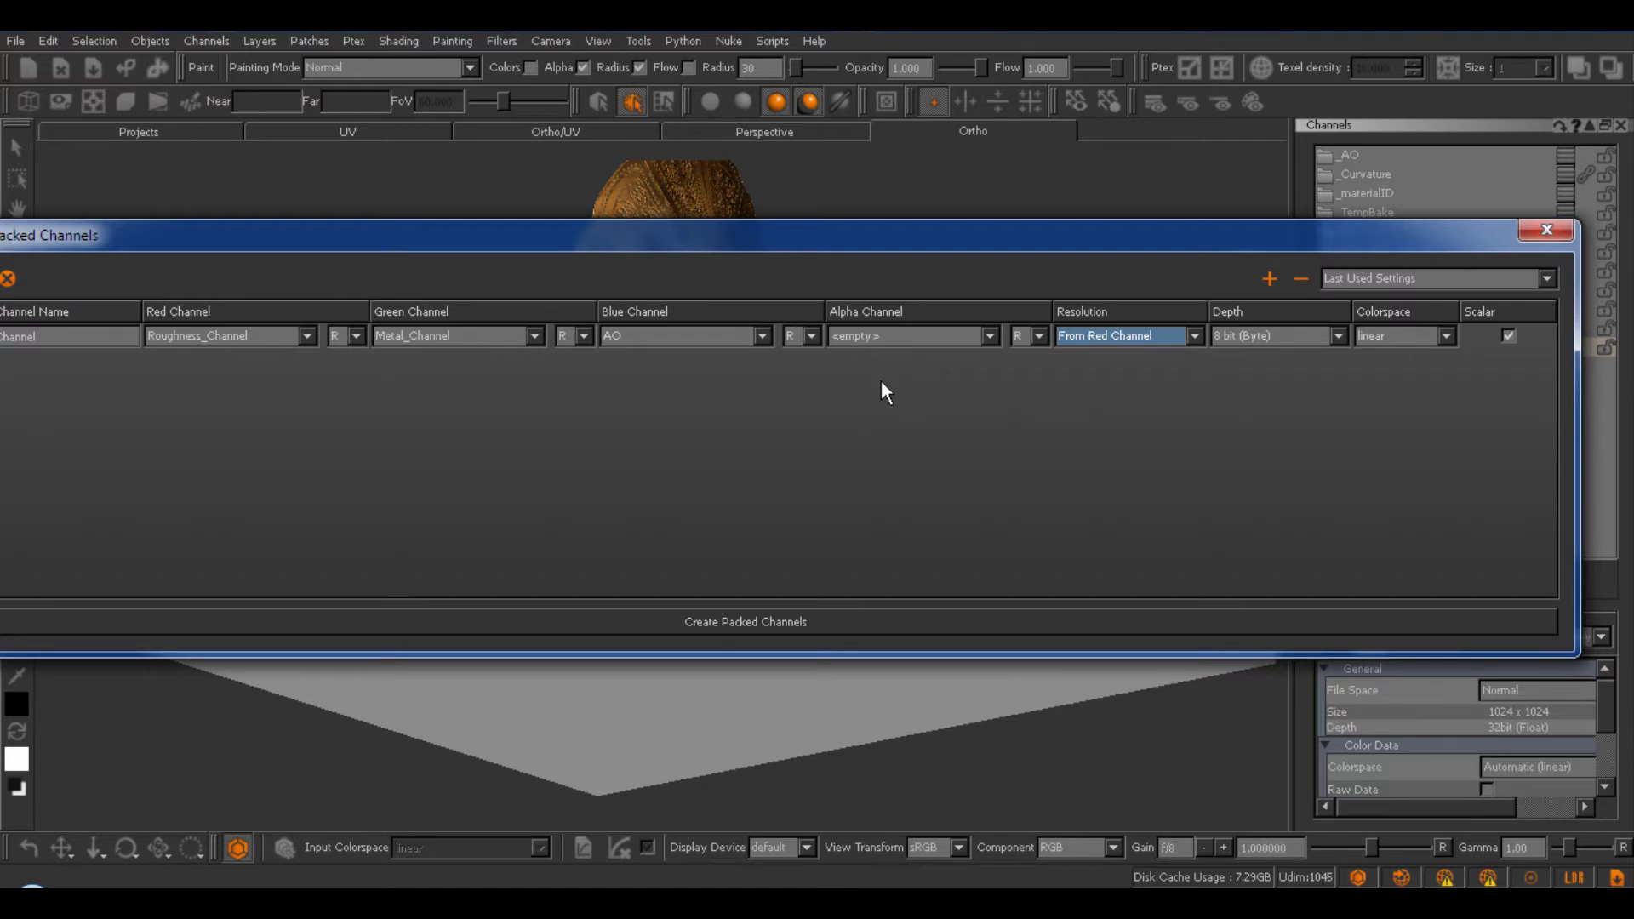
{"action": "mouse_move", "coordinate": [1570, 325]}
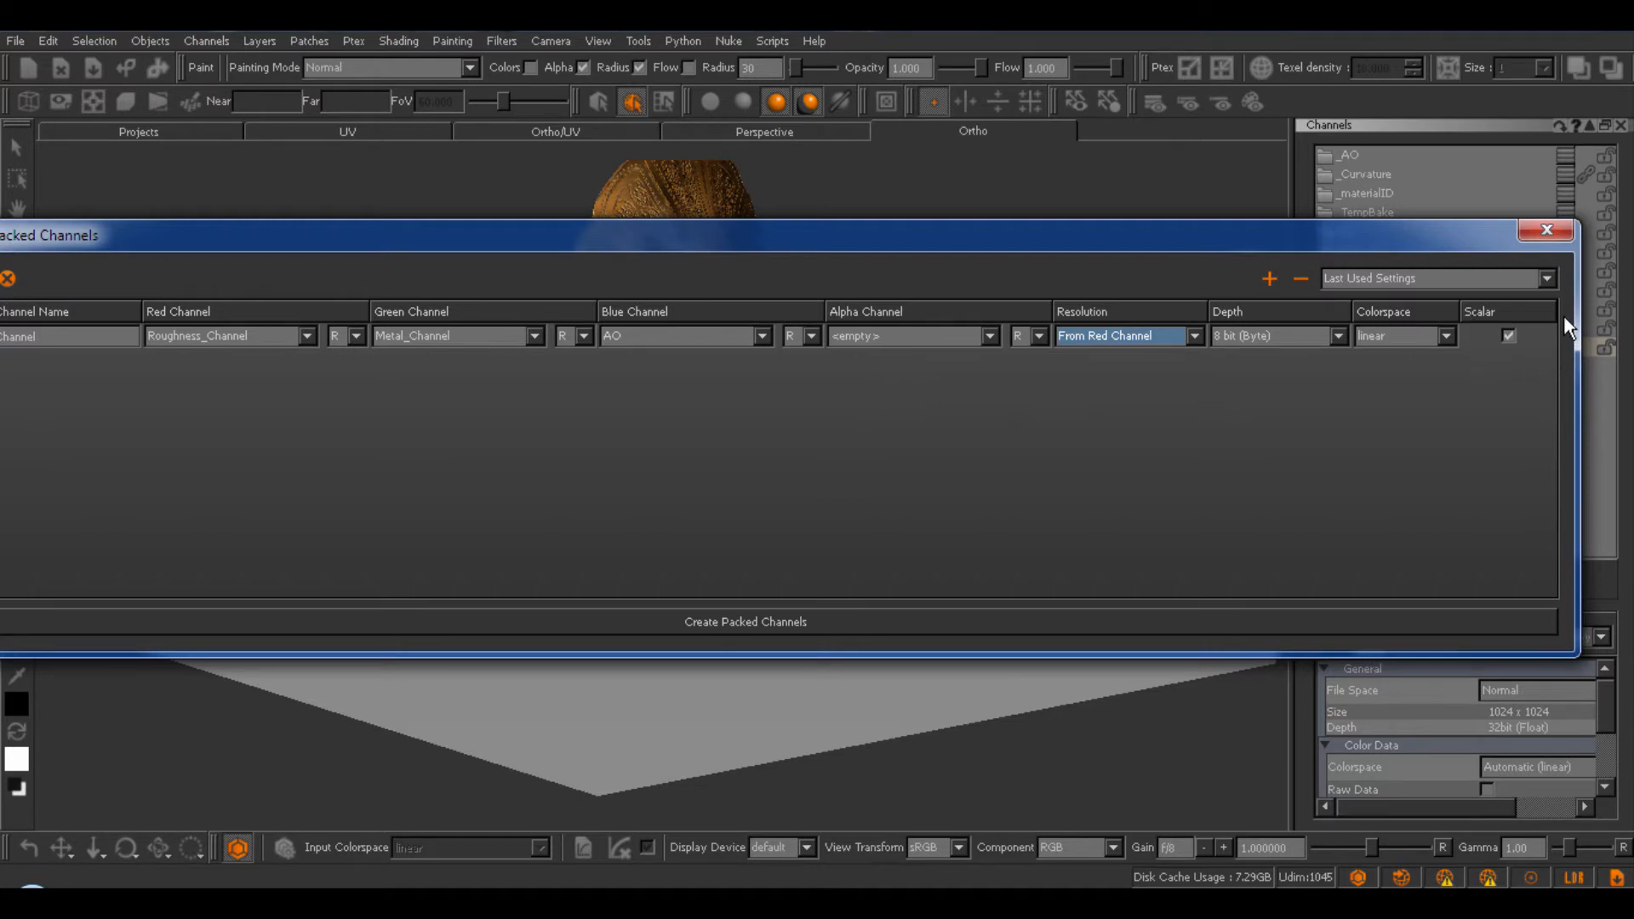
{"action": "left_click_drag", "start_coordinate": [730, 235], "coordinate": [552, 198]}
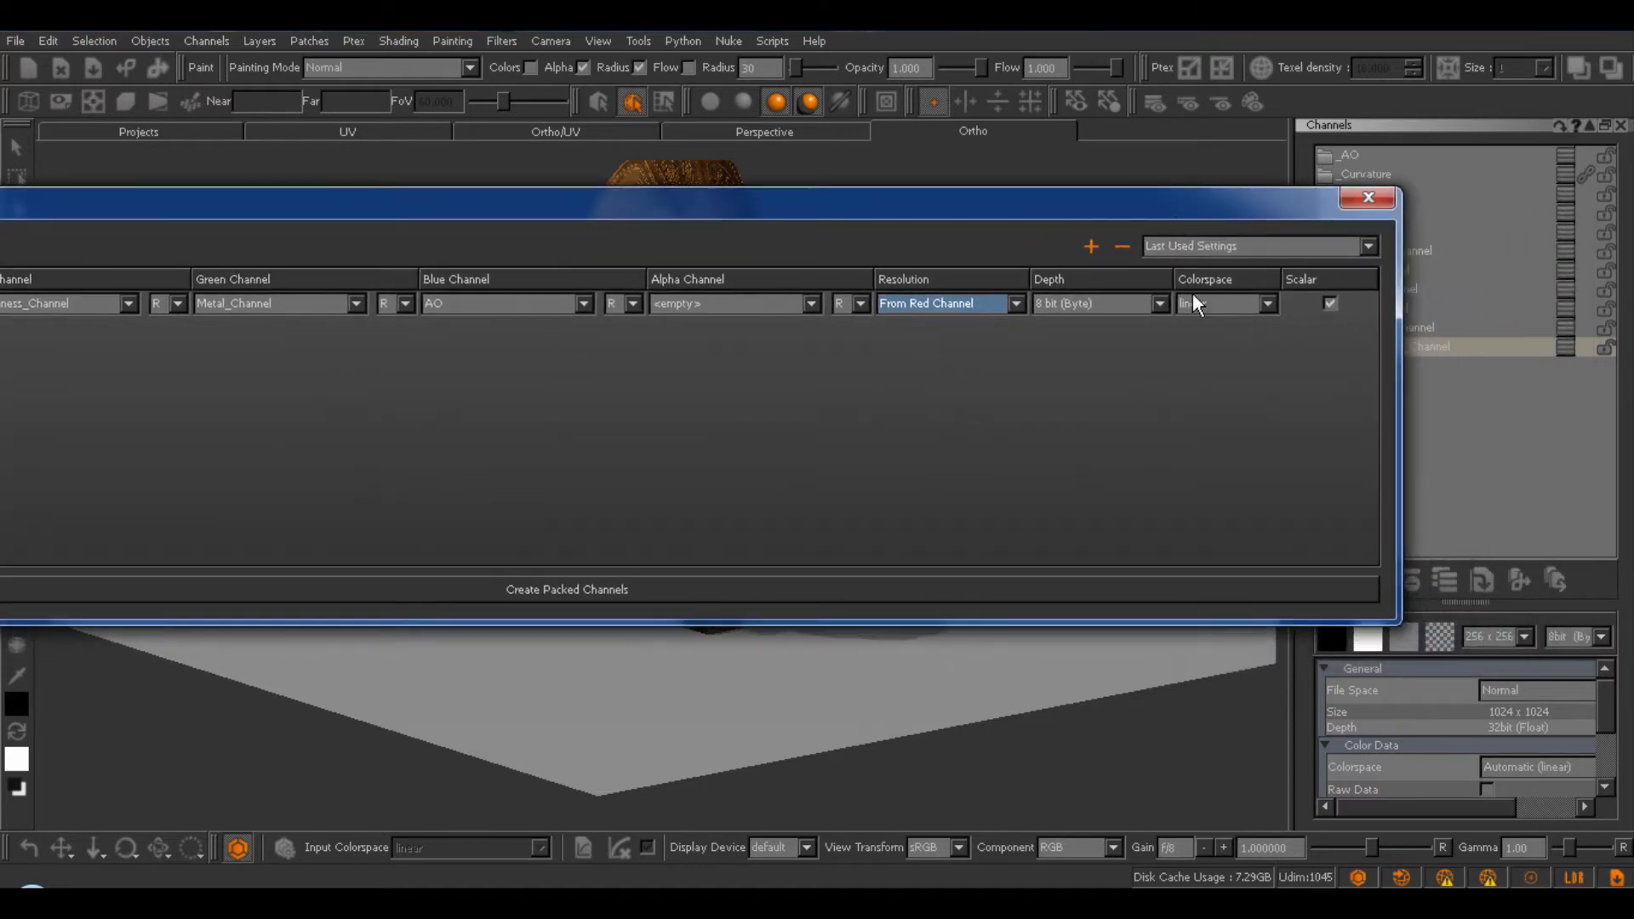
{"action": "mouse_move", "coordinate": [1371, 544]}
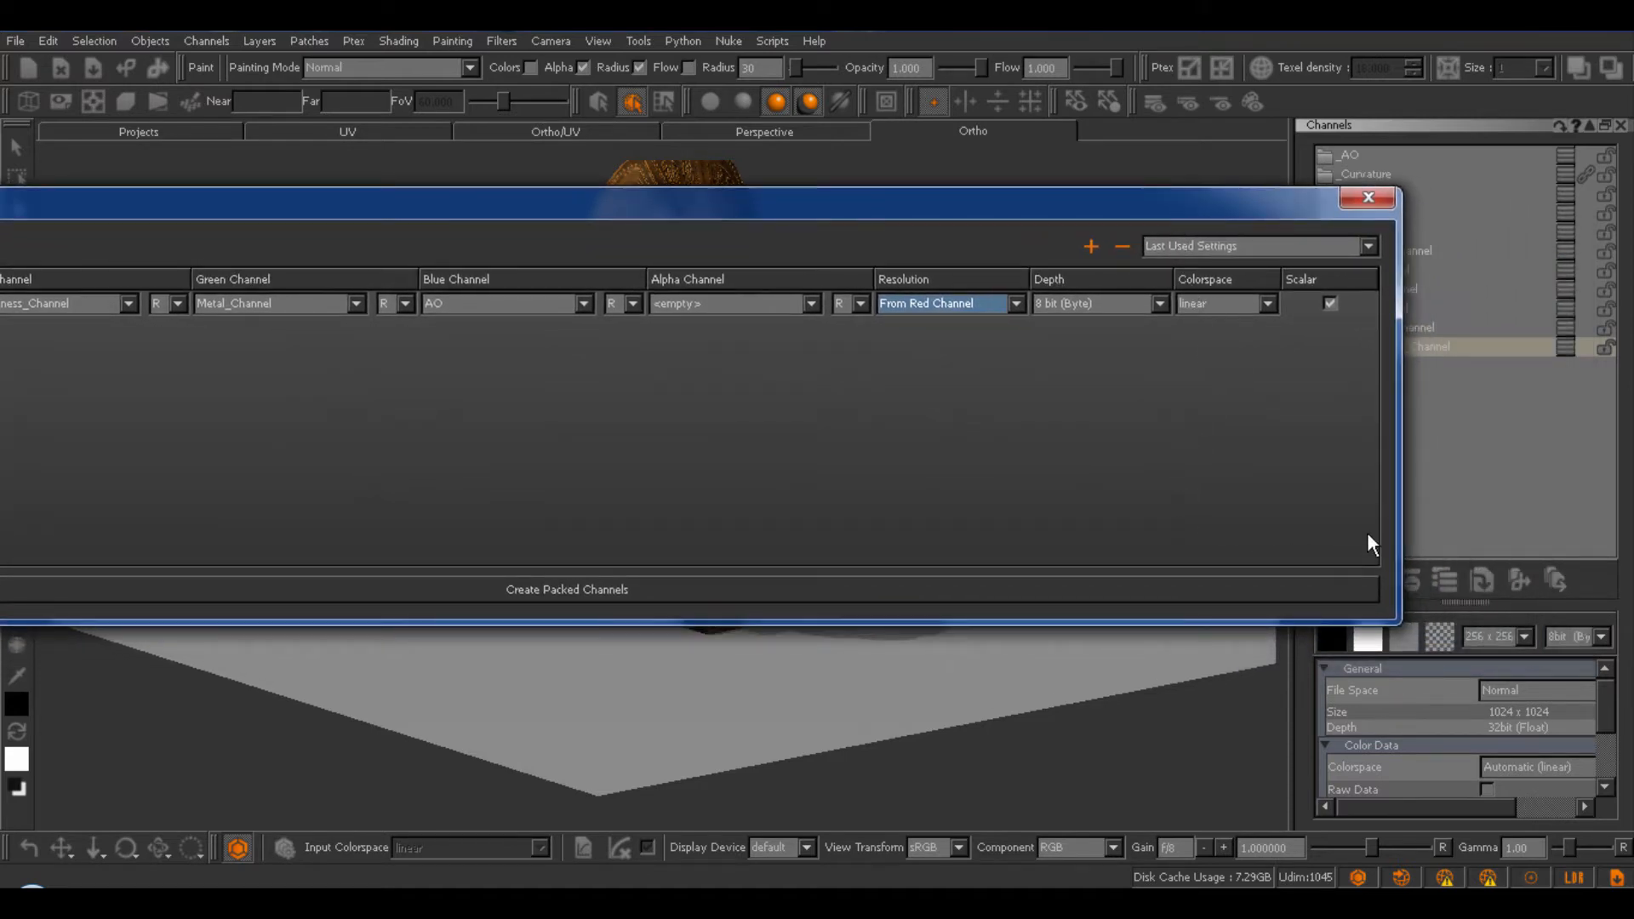
{"action": "mouse_move", "coordinate": [1417, 344]}
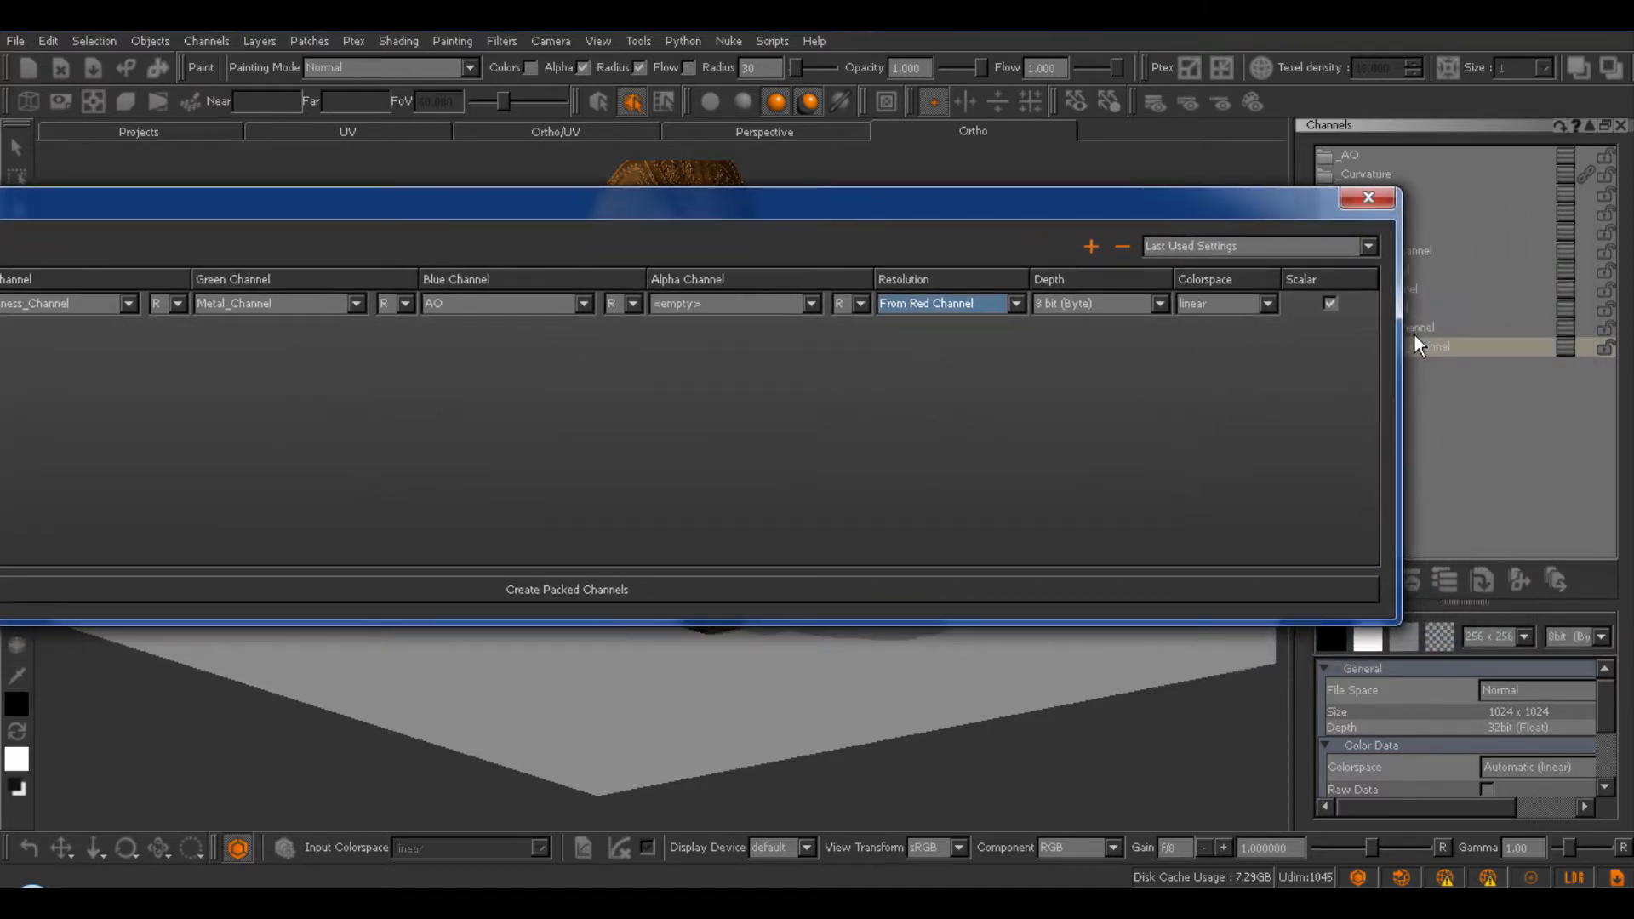
{"action": "mouse_move", "coordinate": [547, 822]}
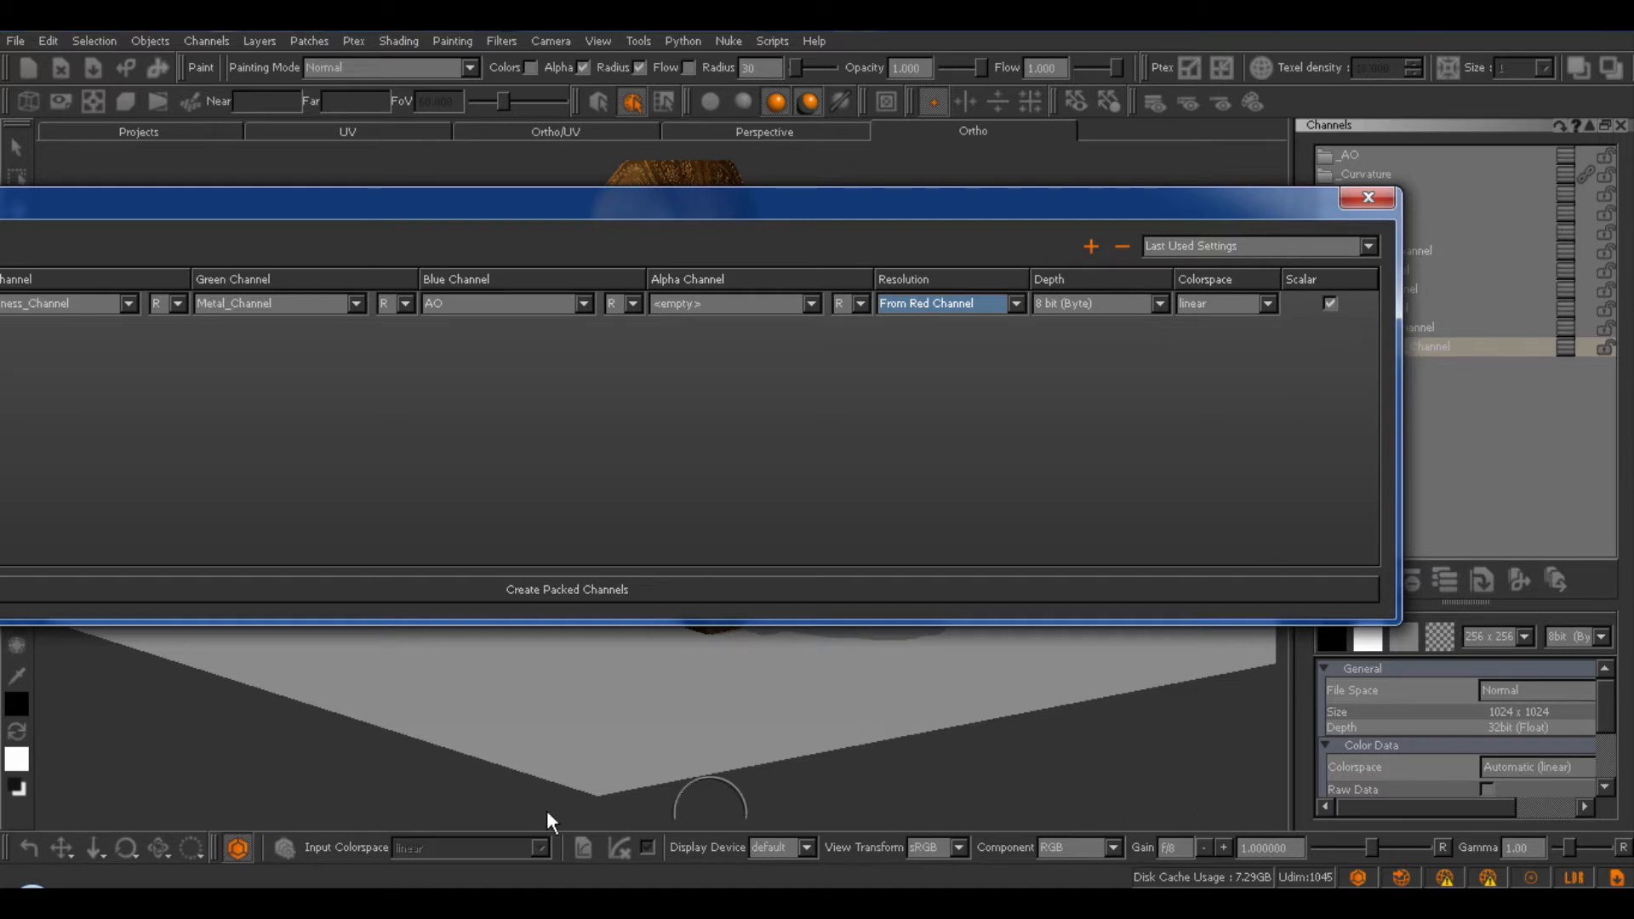
{"action": "mouse_move", "coordinate": [1092, 816]}
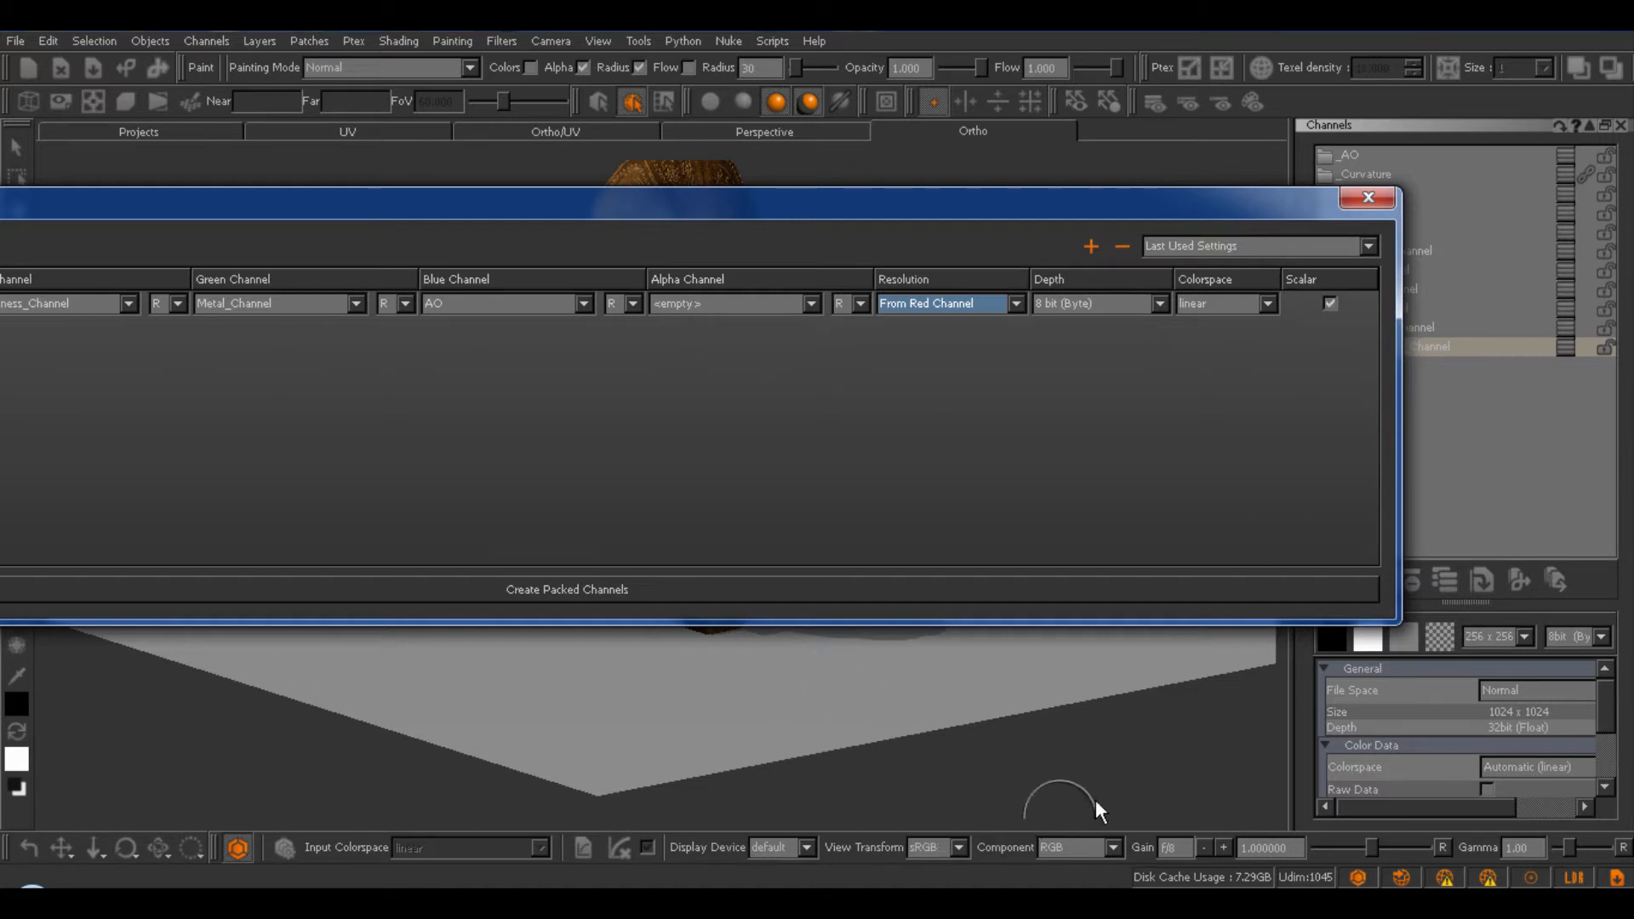
{"action": "mouse_move", "coordinate": [1086, 442]}
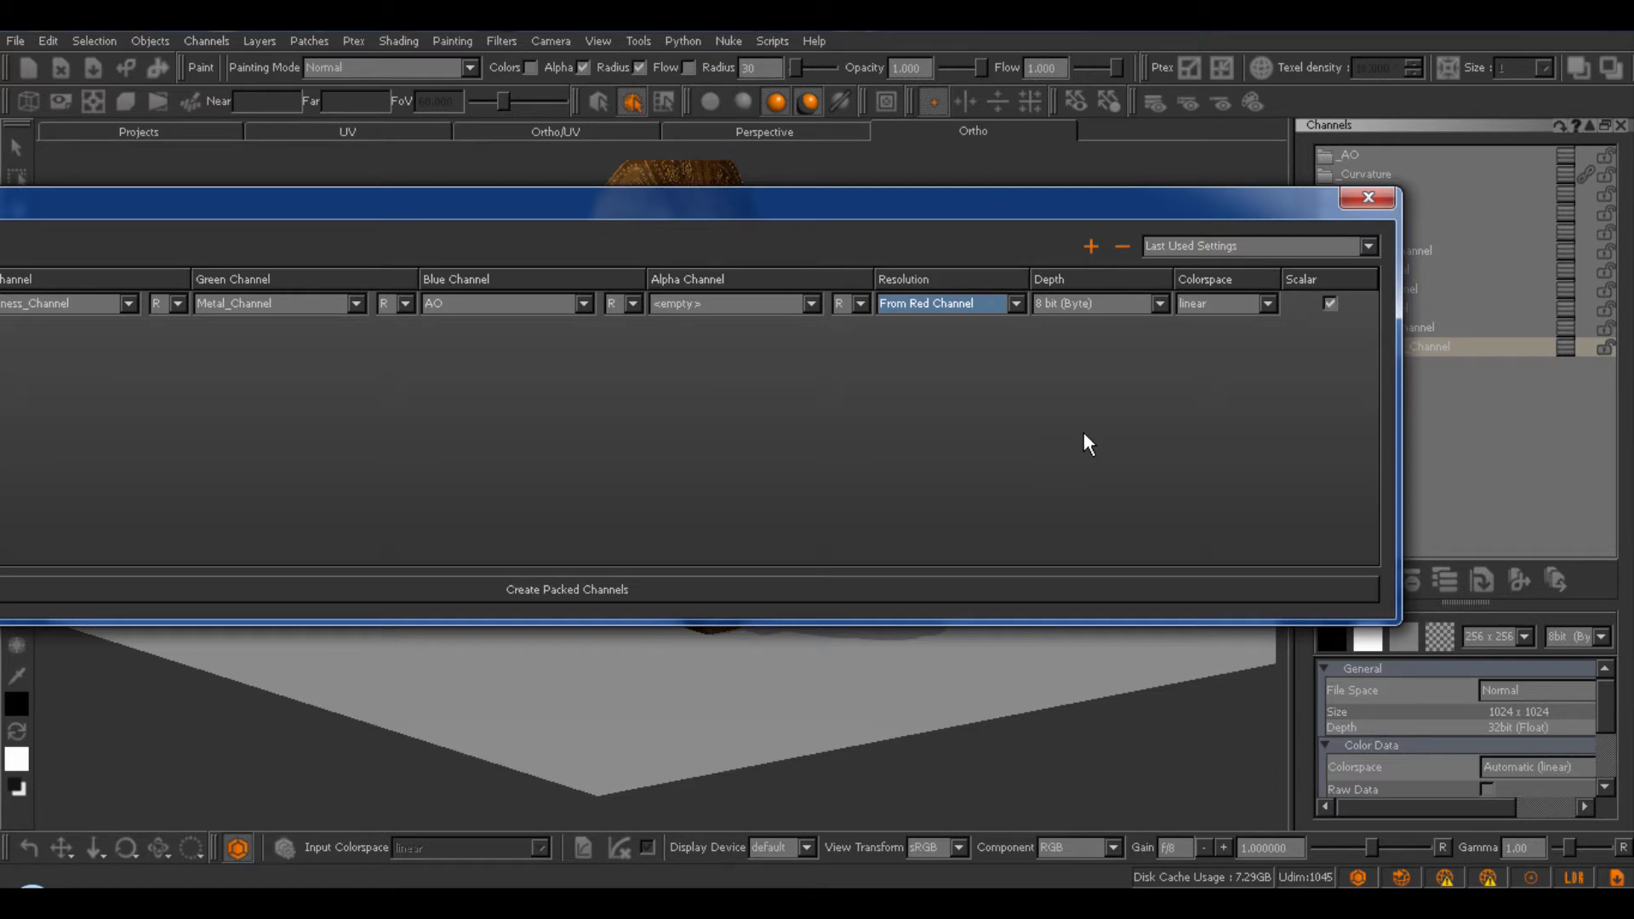
{"action": "mouse_move", "coordinate": [1031, 214]}
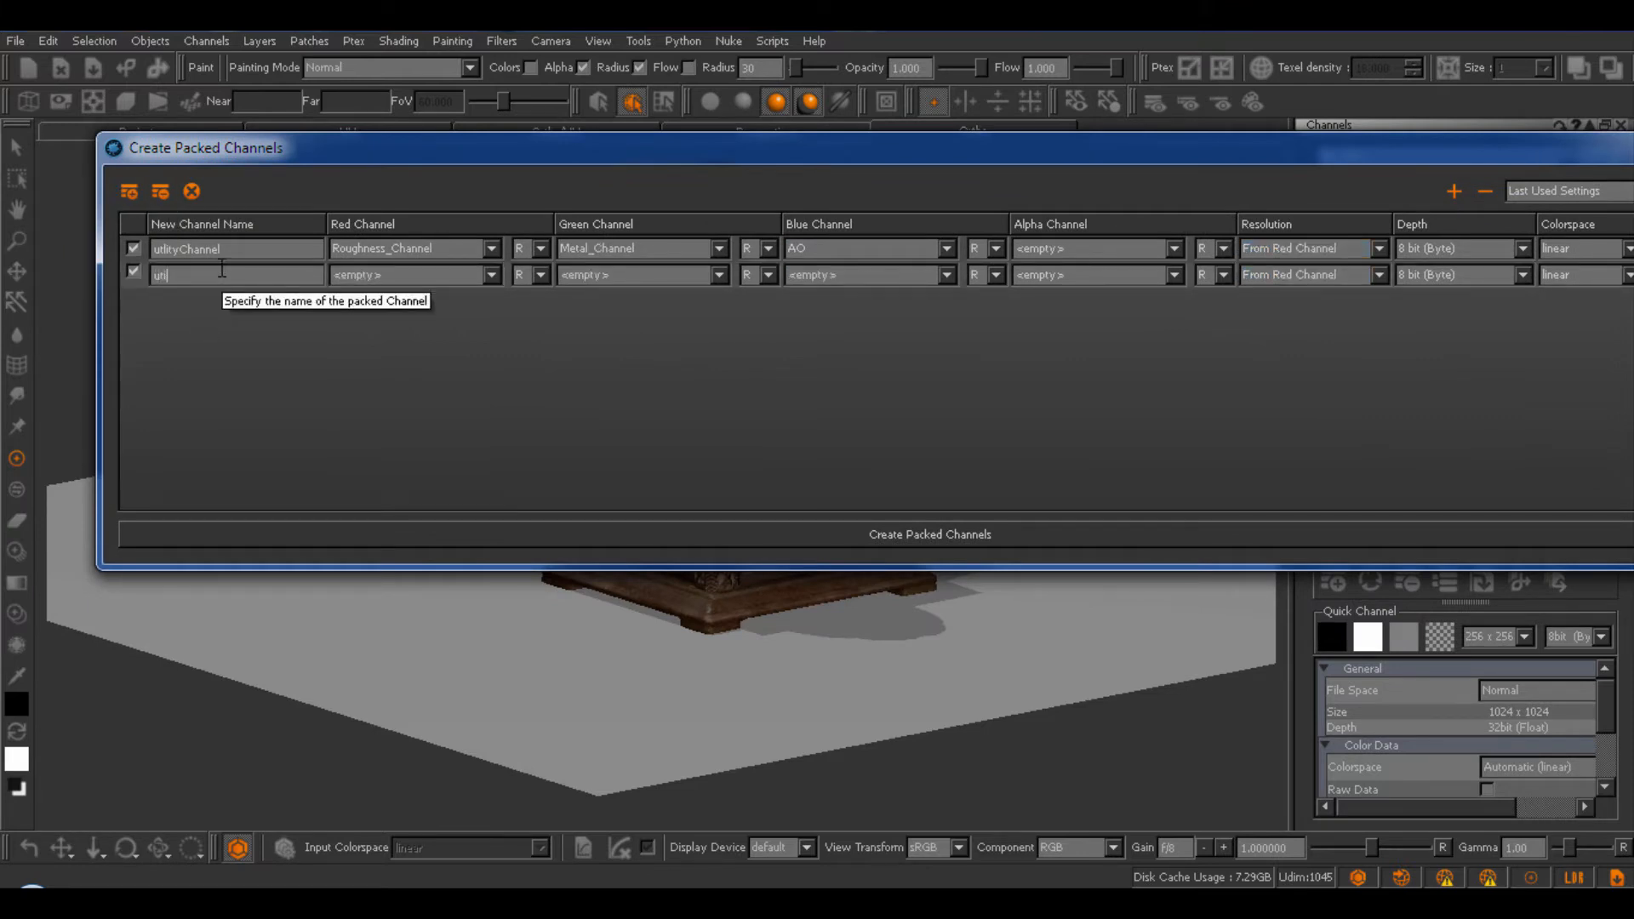
Add utilityChannelAlpha with SpecularLevel_Channel as alpha and create both packed channels.
{"action": "type", "text": "utilityChannelAlpha"}
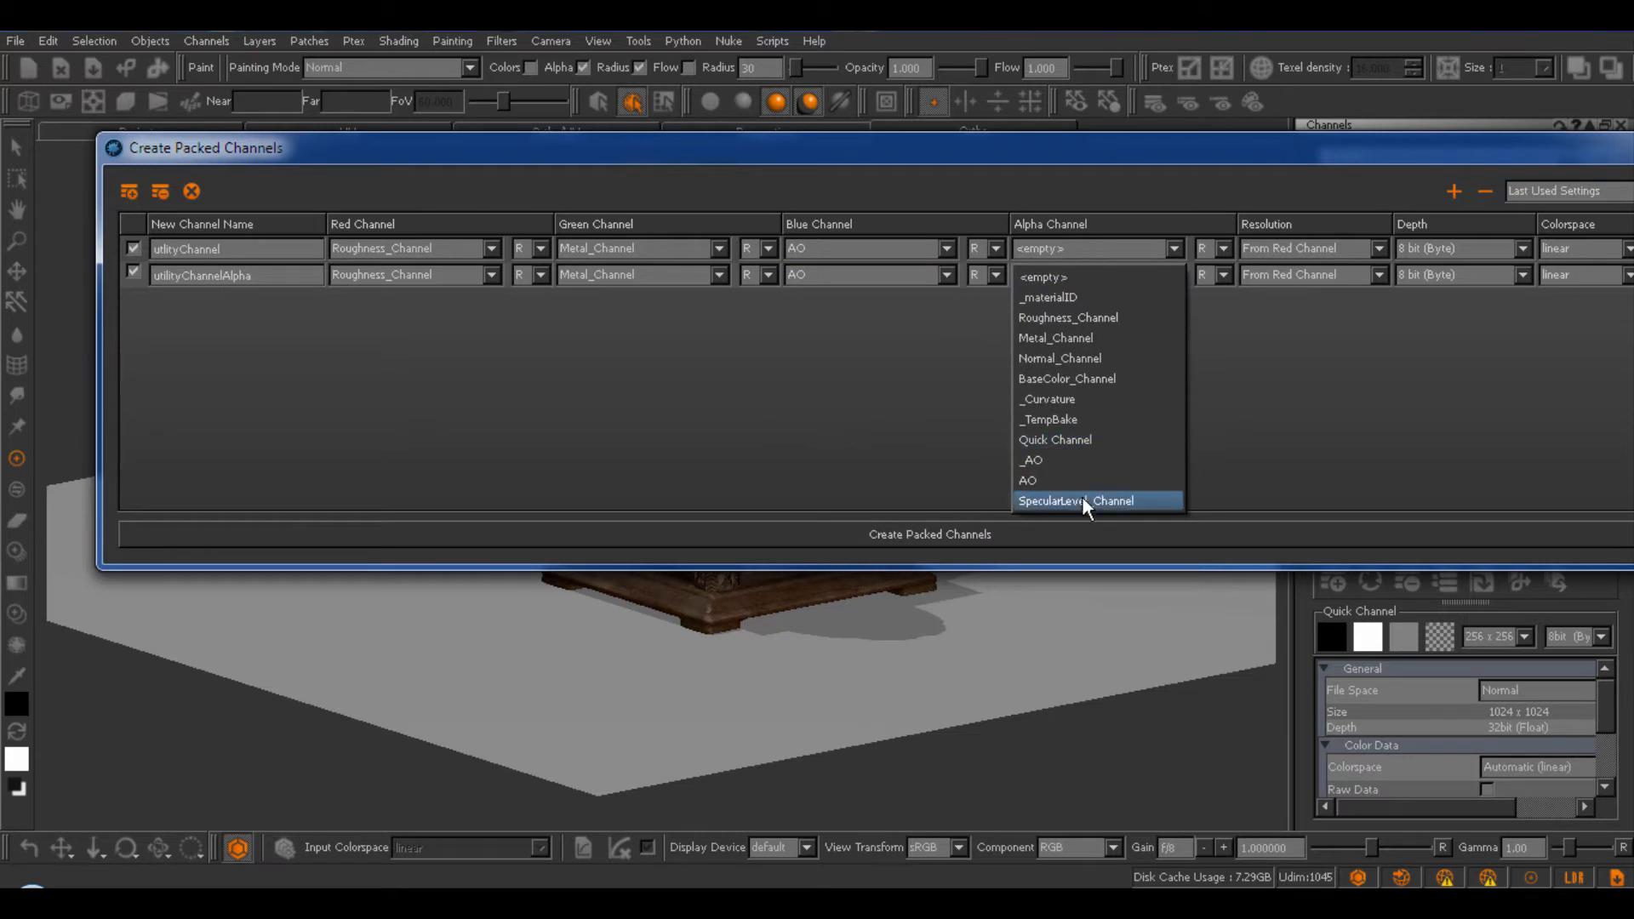
{"action": "left_click", "coordinate": [1076, 502]}
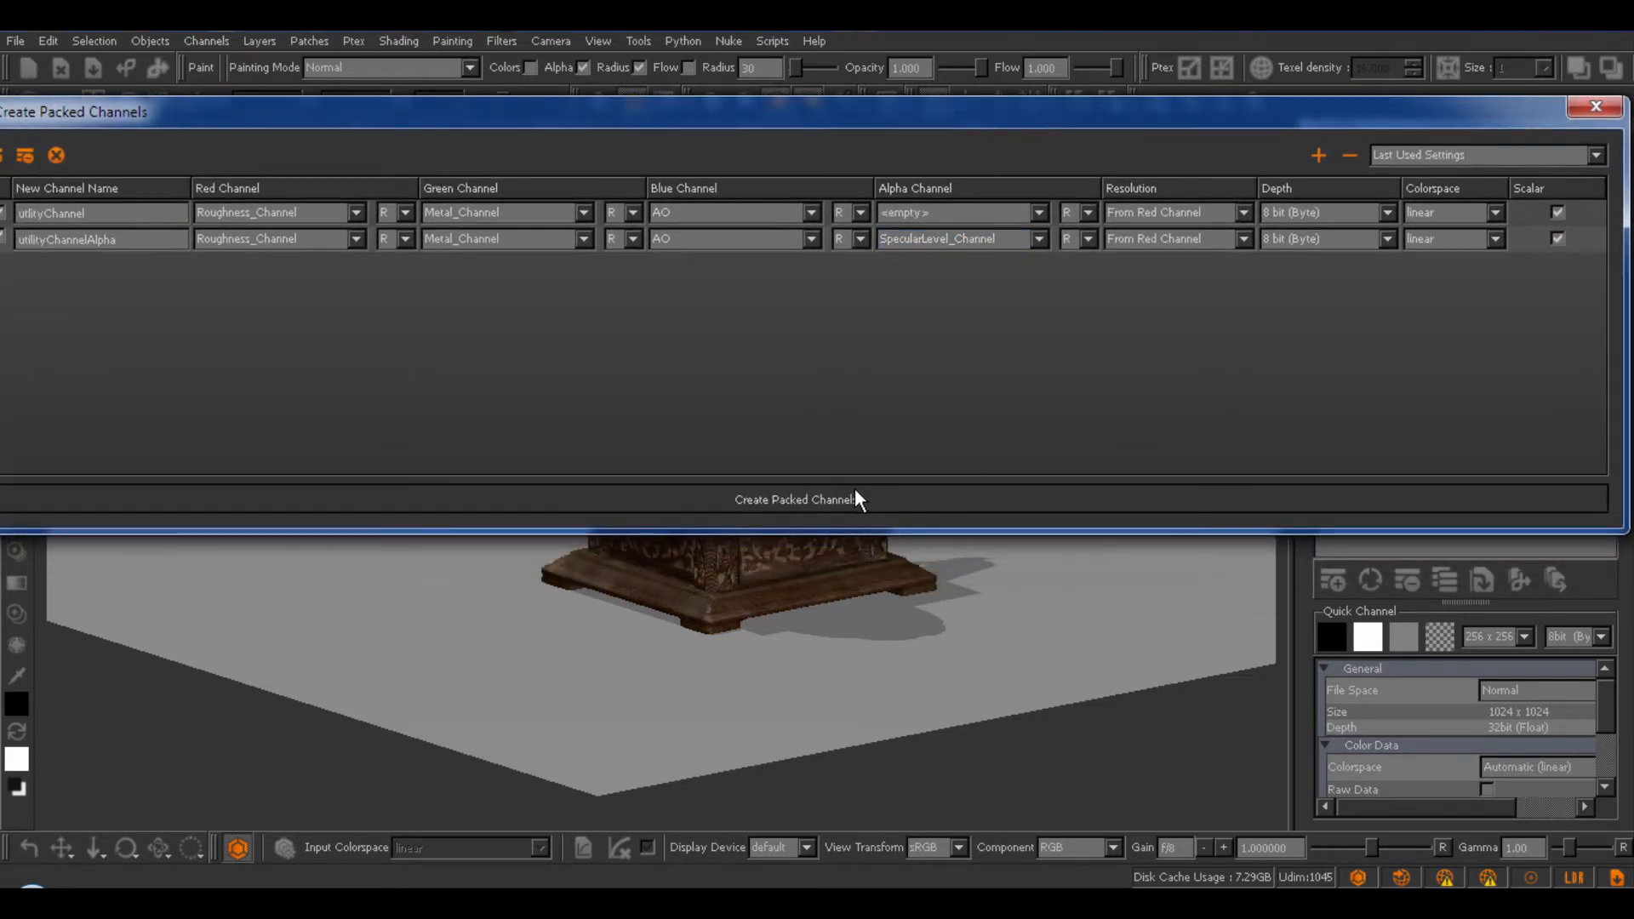
{"action": "left_click", "coordinate": [795, 498]}
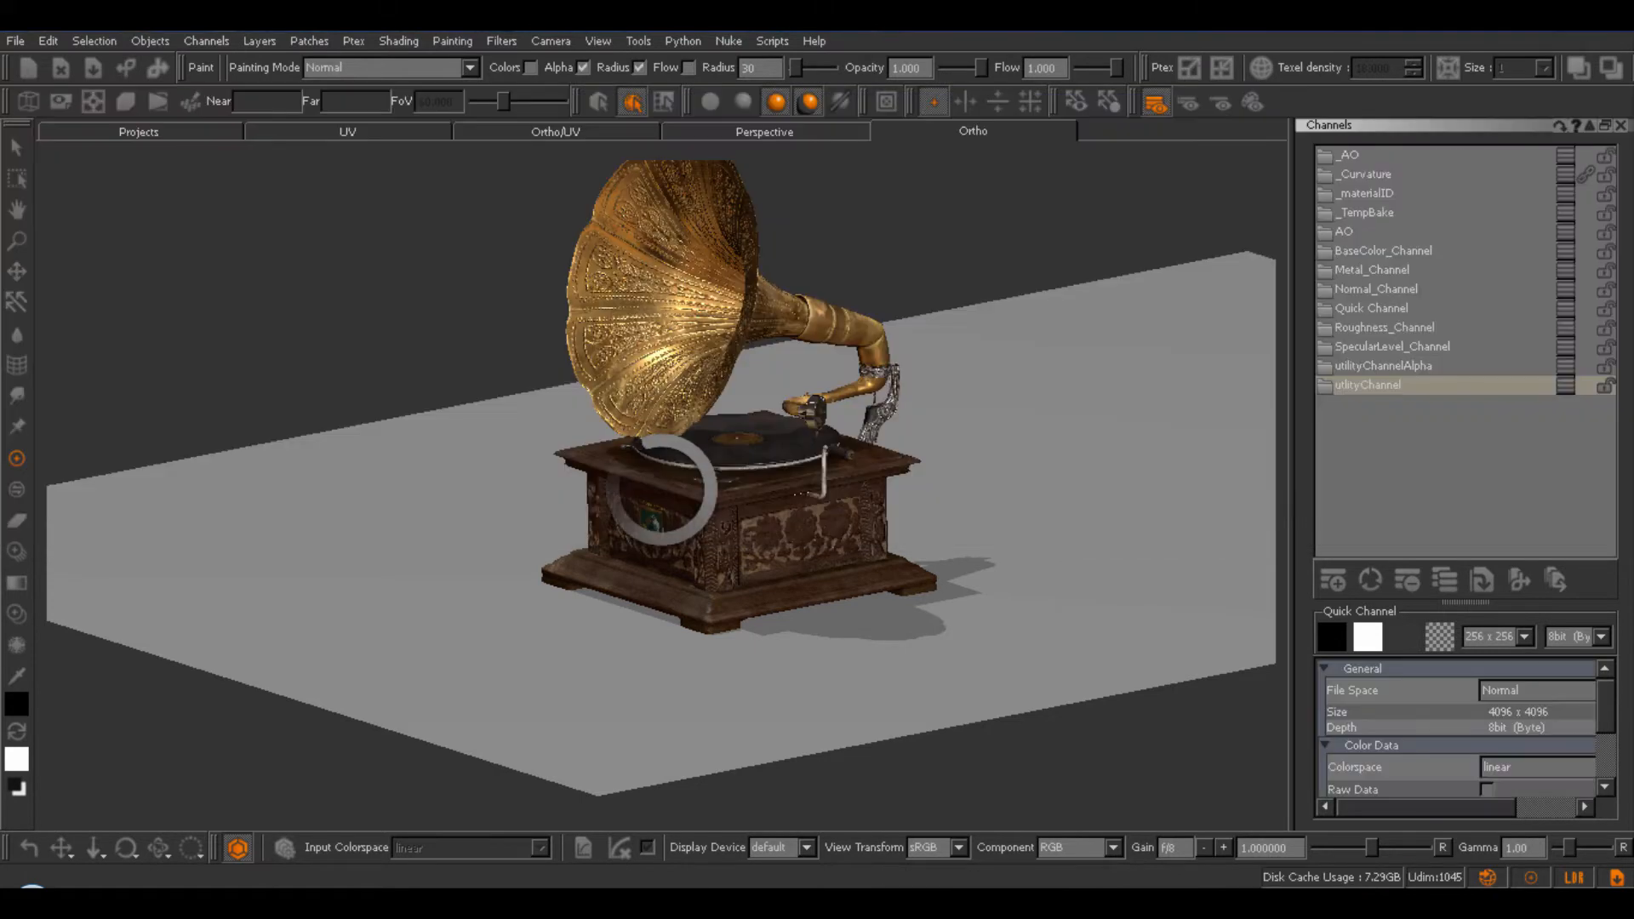
Select utilityChannel in the Channels palette to display it on the gramophone.
{"action": "left_click", "coordinate": [709, 102]}
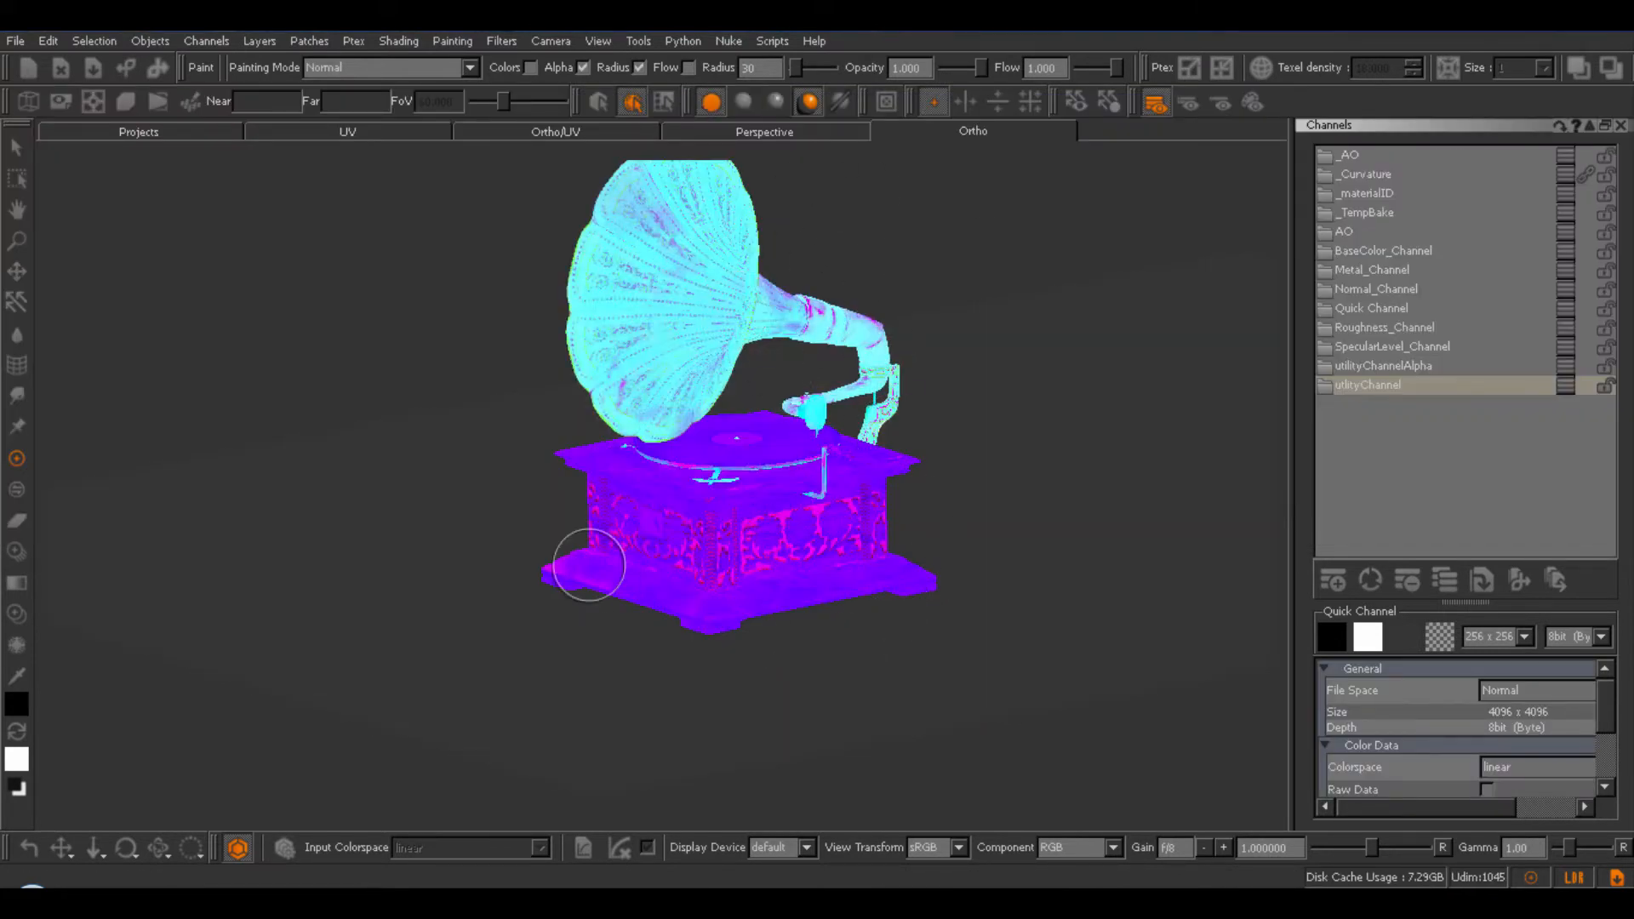
{"action": "mouse_move", "coordinate": [1043, 282]}
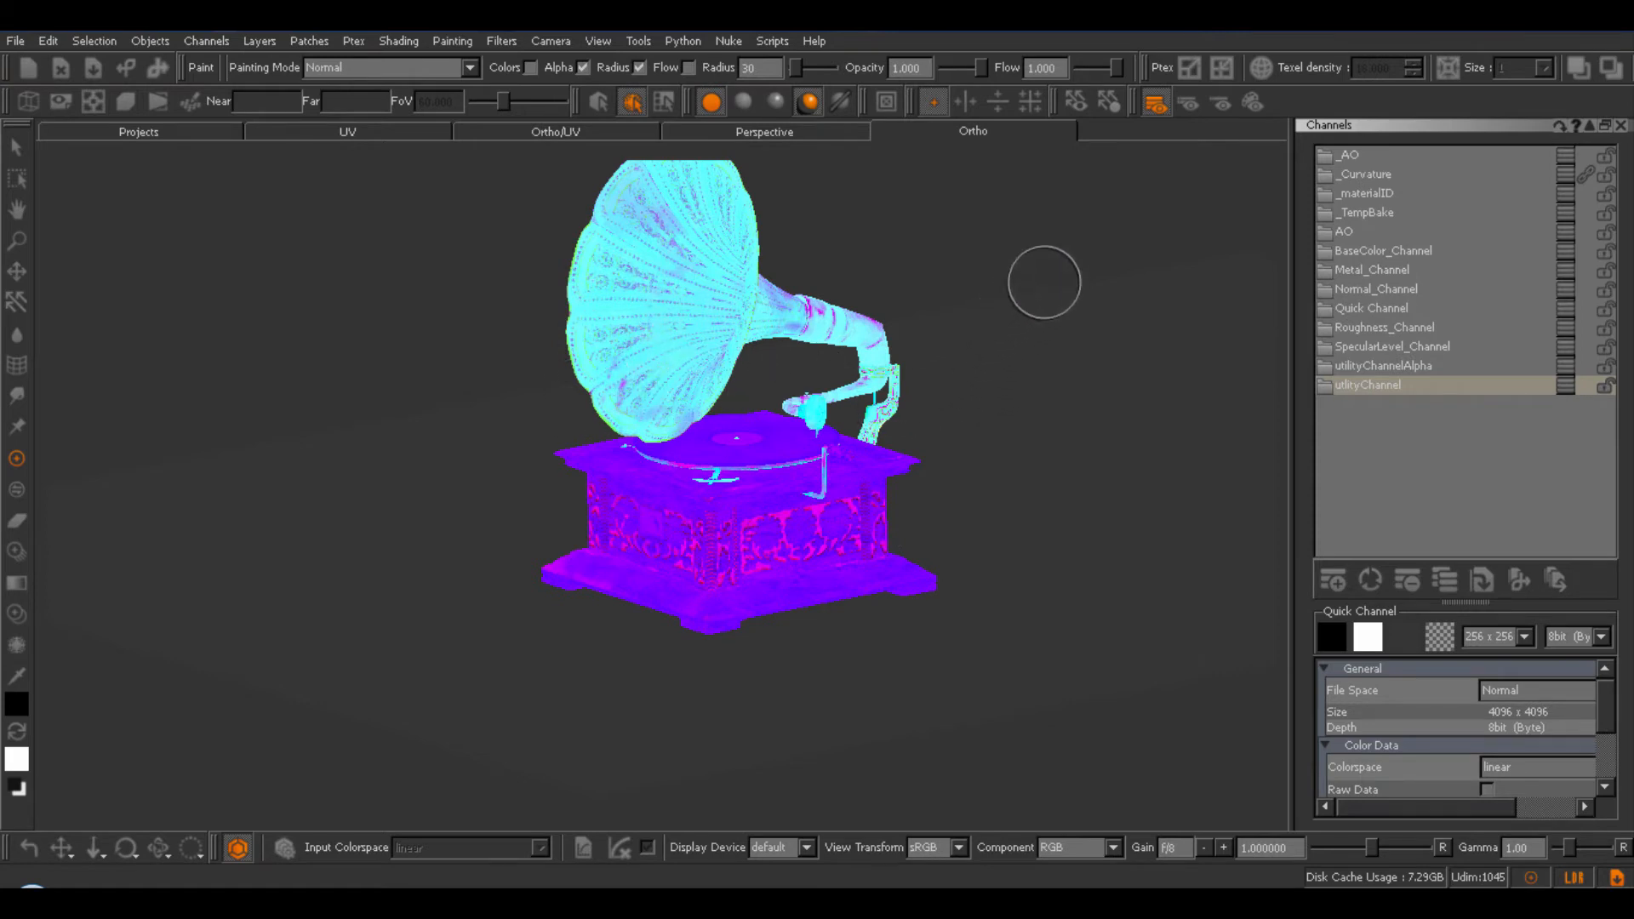
{"action": "mouse_move", "coordinate": [1025, 352]}
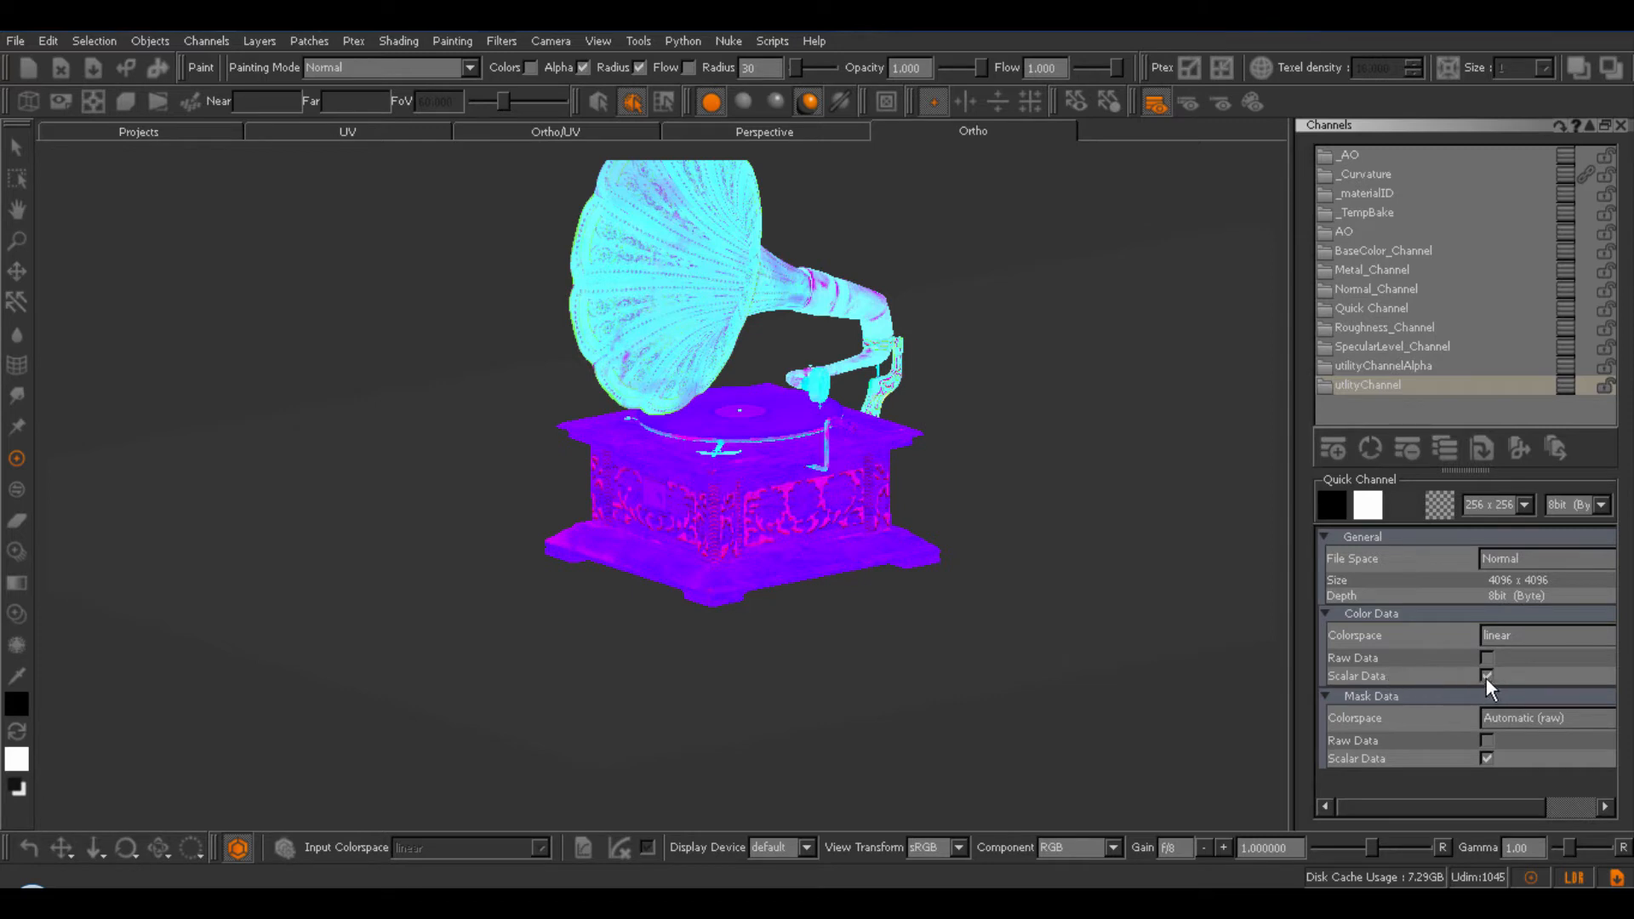
{"action": "mouse_move", "coordinate": [815, 714]}
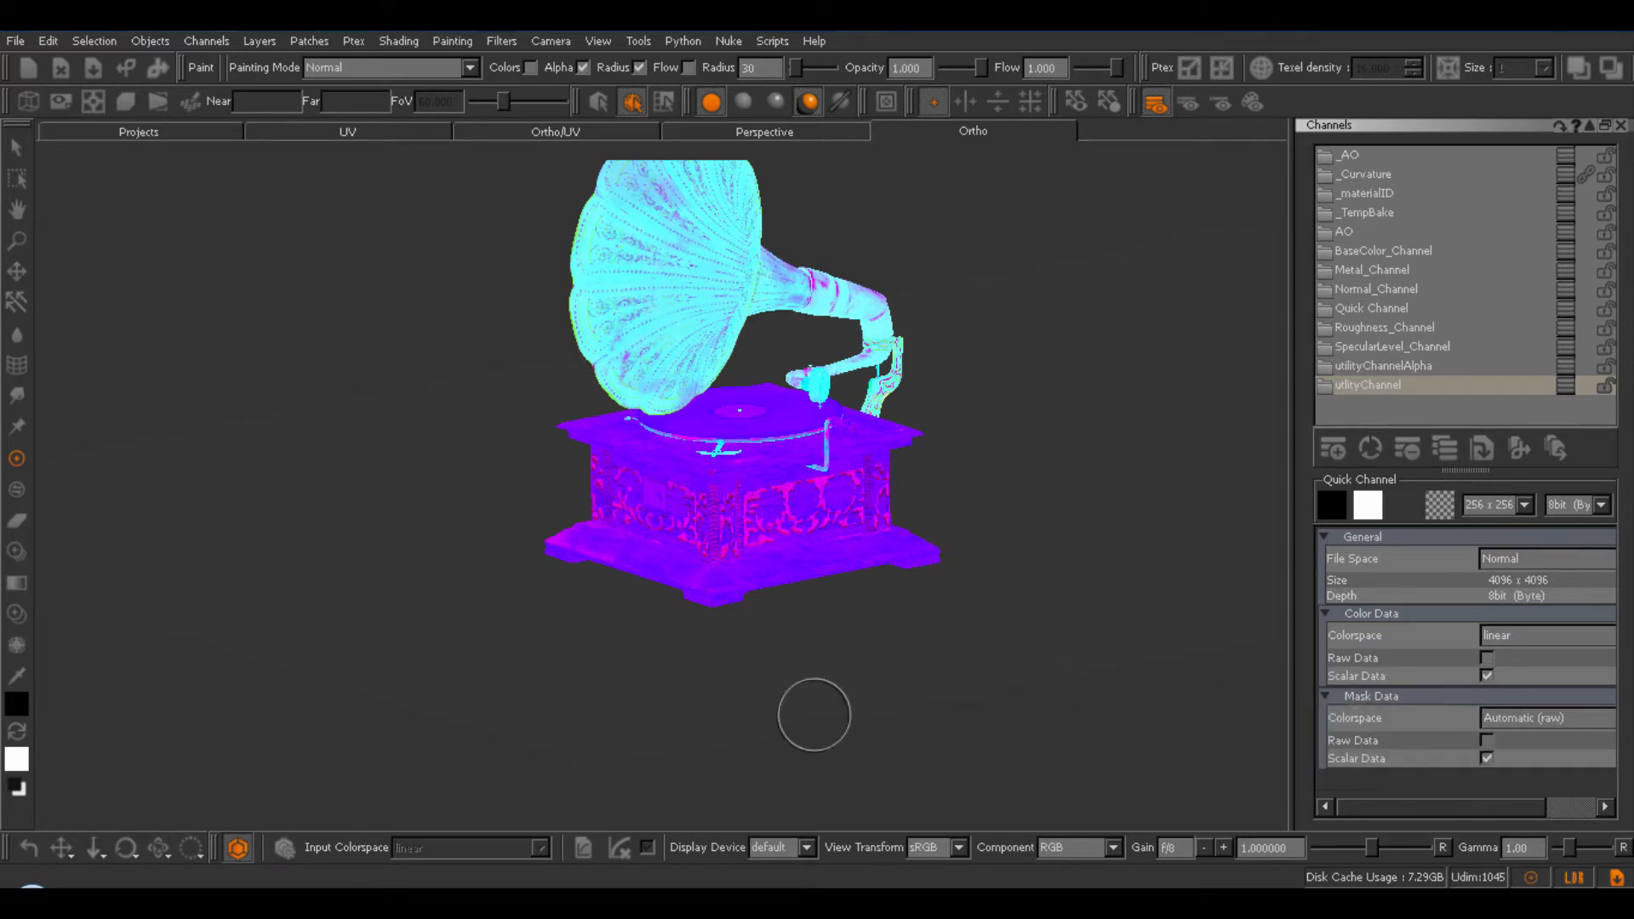
{"action": "mouse_move", "coordinate": [840, 849]}
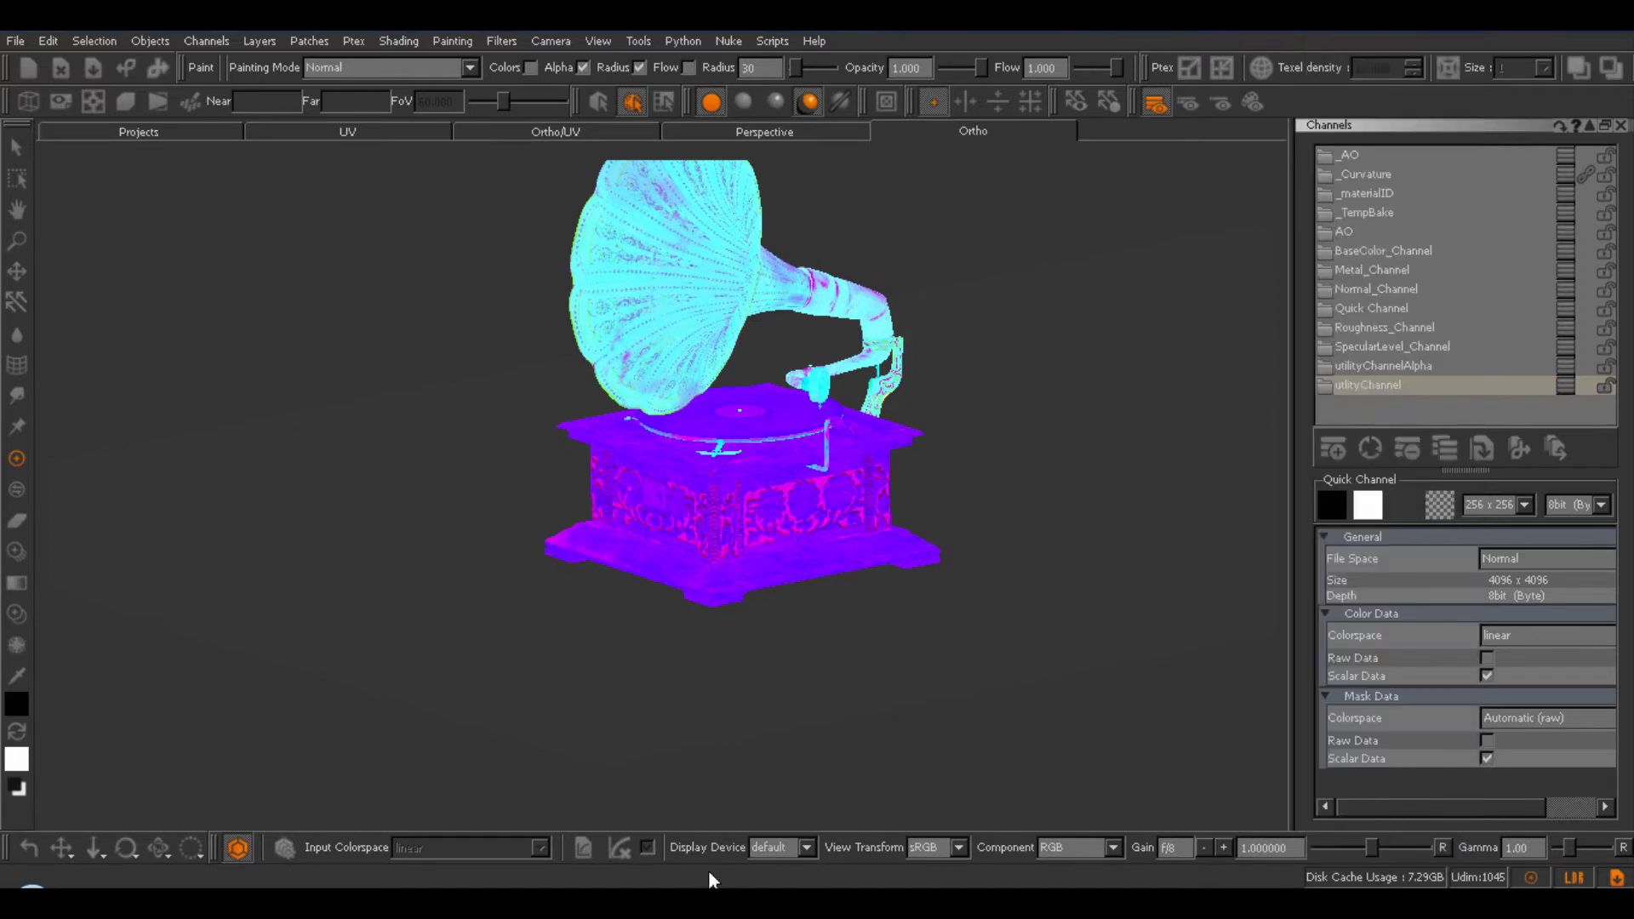
{"action": "mouse_move", "coordinate": [237, 848]}
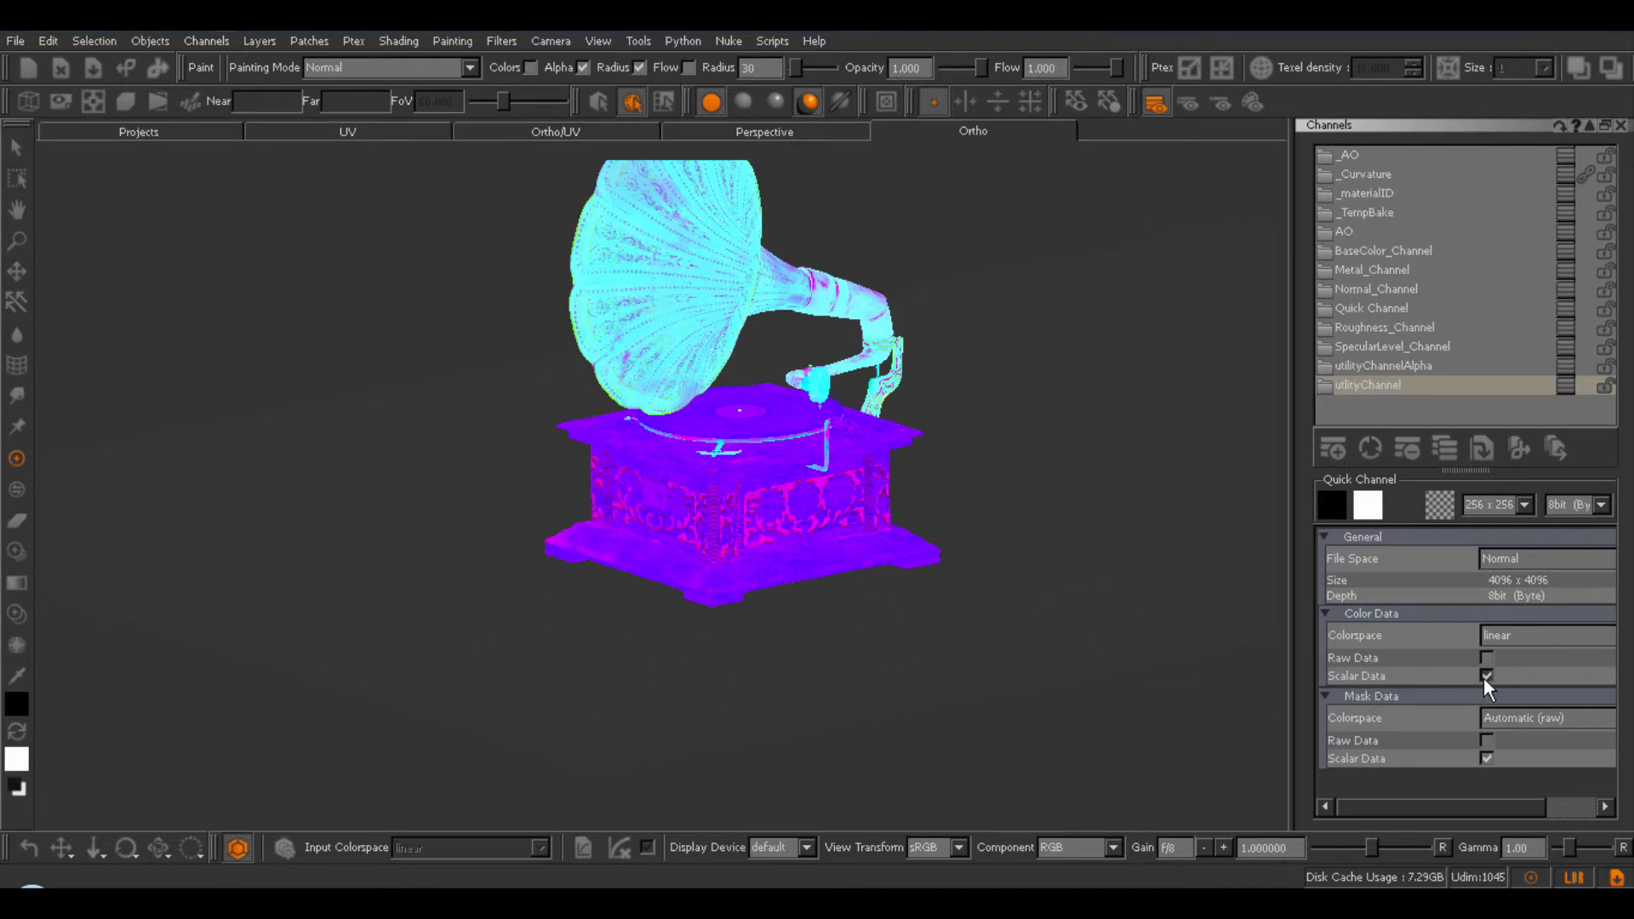
Uncheck Scalar Data for utilityChannel's colour data and toggle viewer color management off and on.
{"action": "left_click", "coordinate": [1486, 674]}
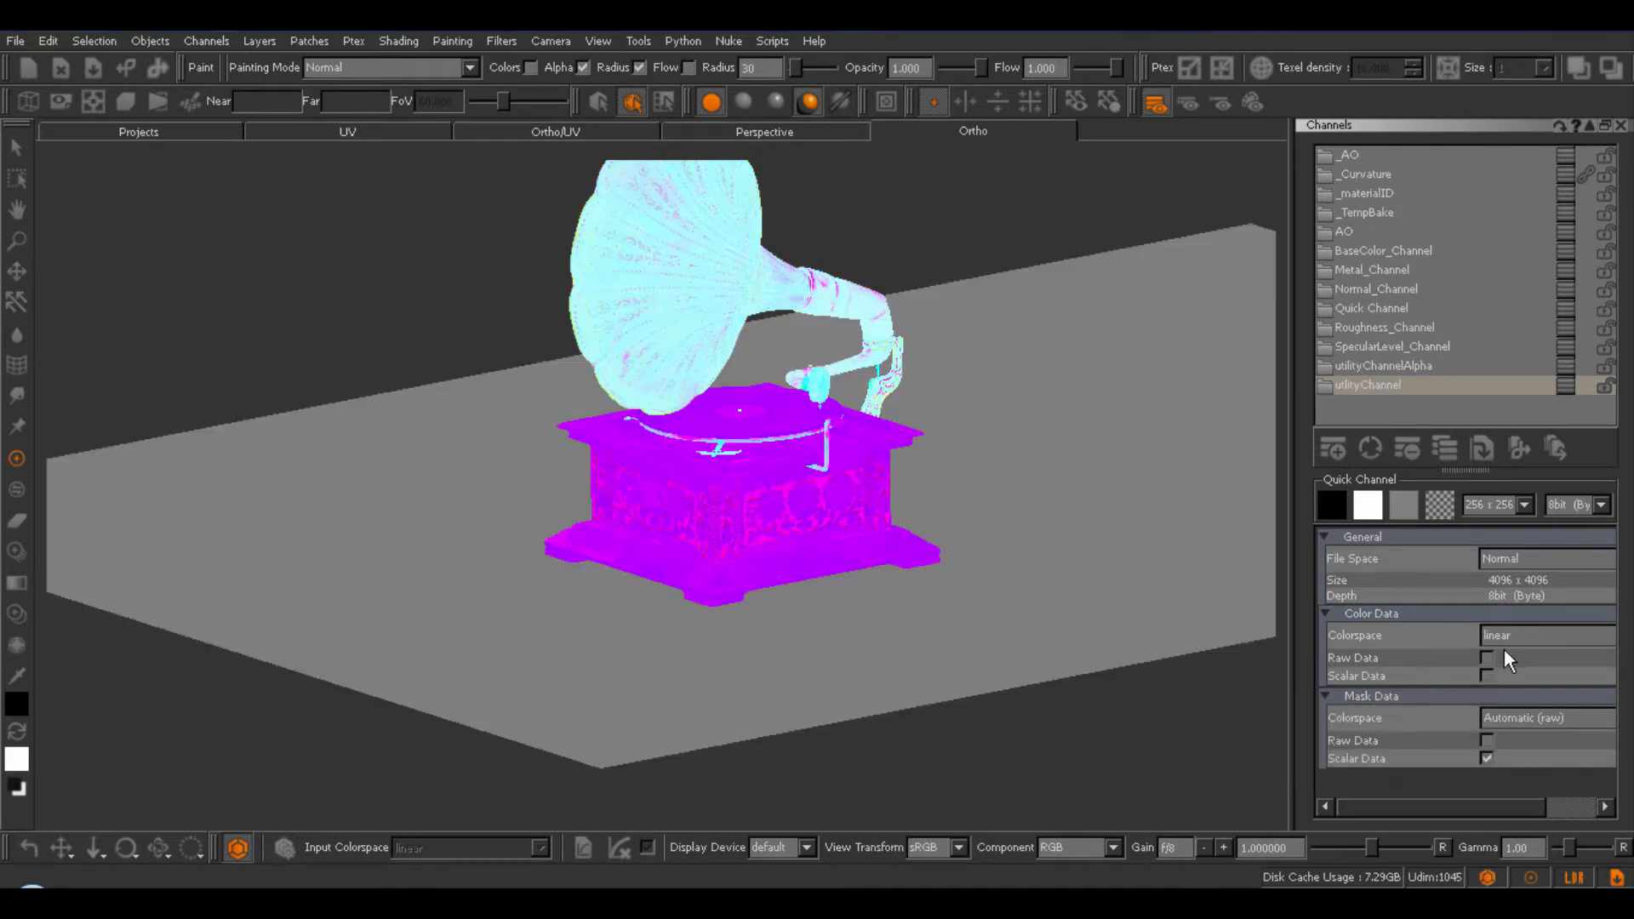
{"action": "mouse_move", "coordinate": [620, 375]}
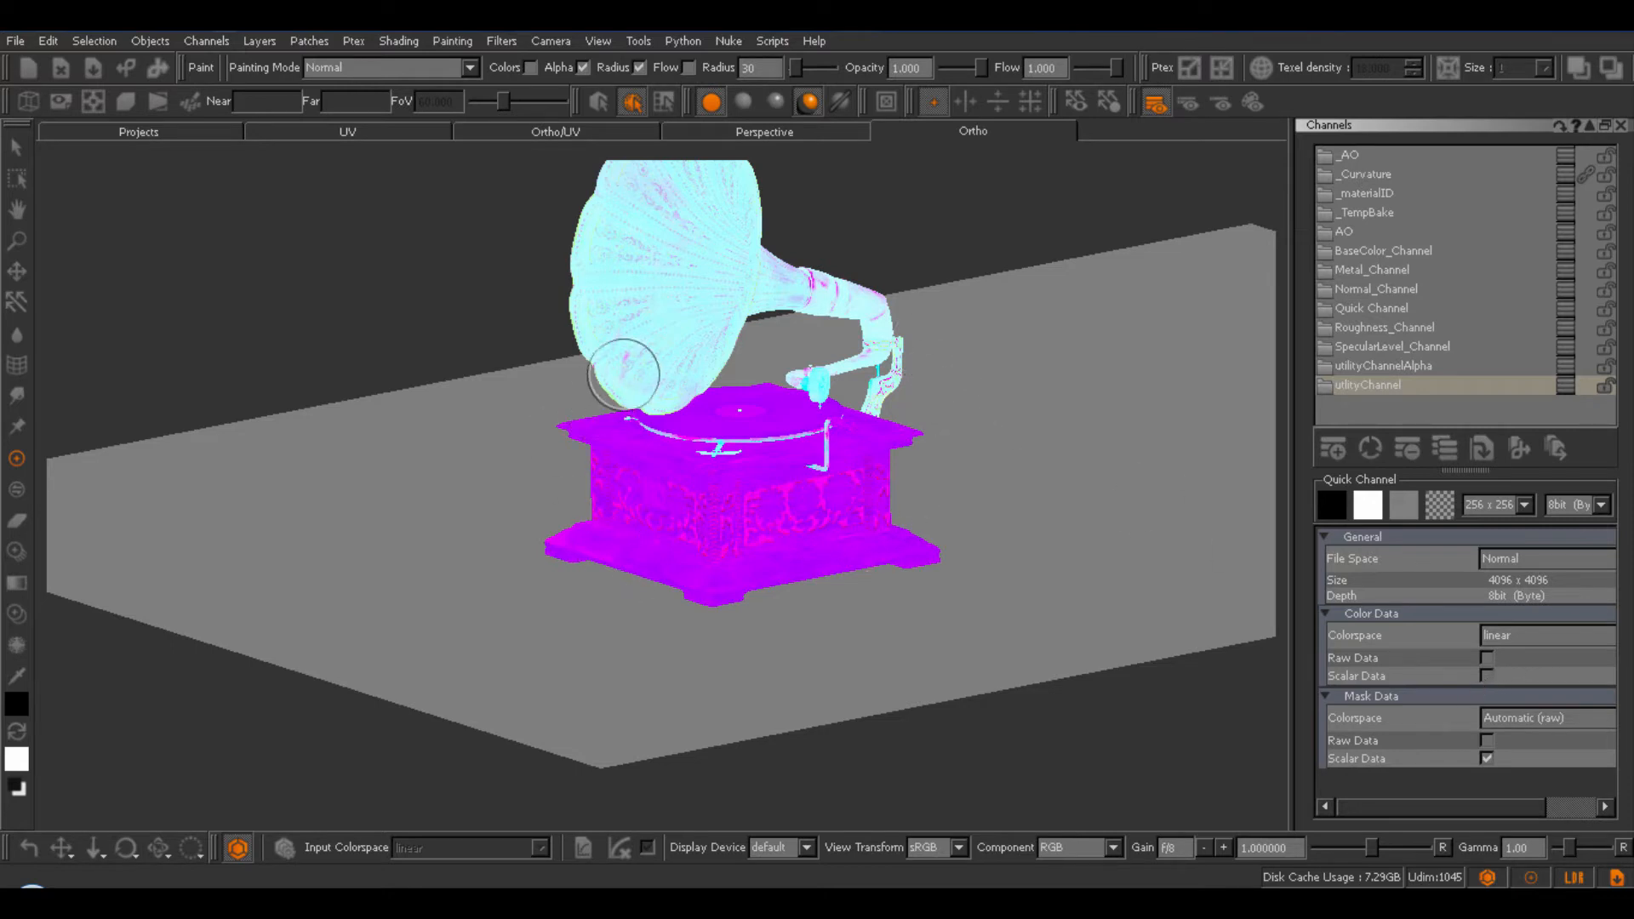
{"action": "mouse_move", "coordinate": [1174, 623]}
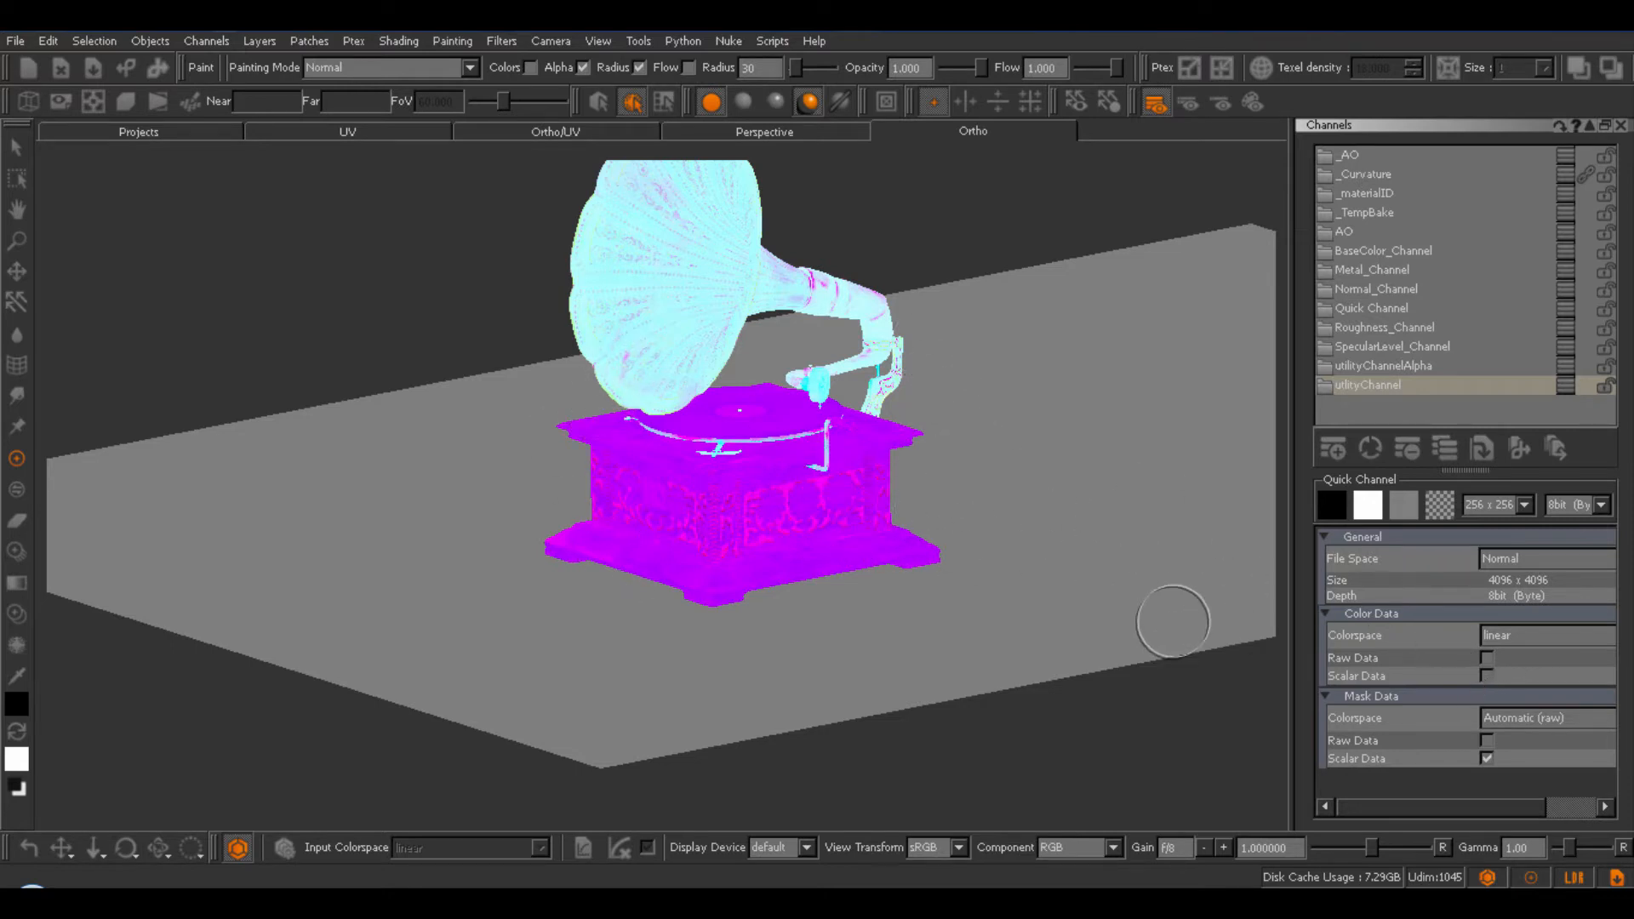
{"action": "mouse_move", "coordinate": [701, 630]}
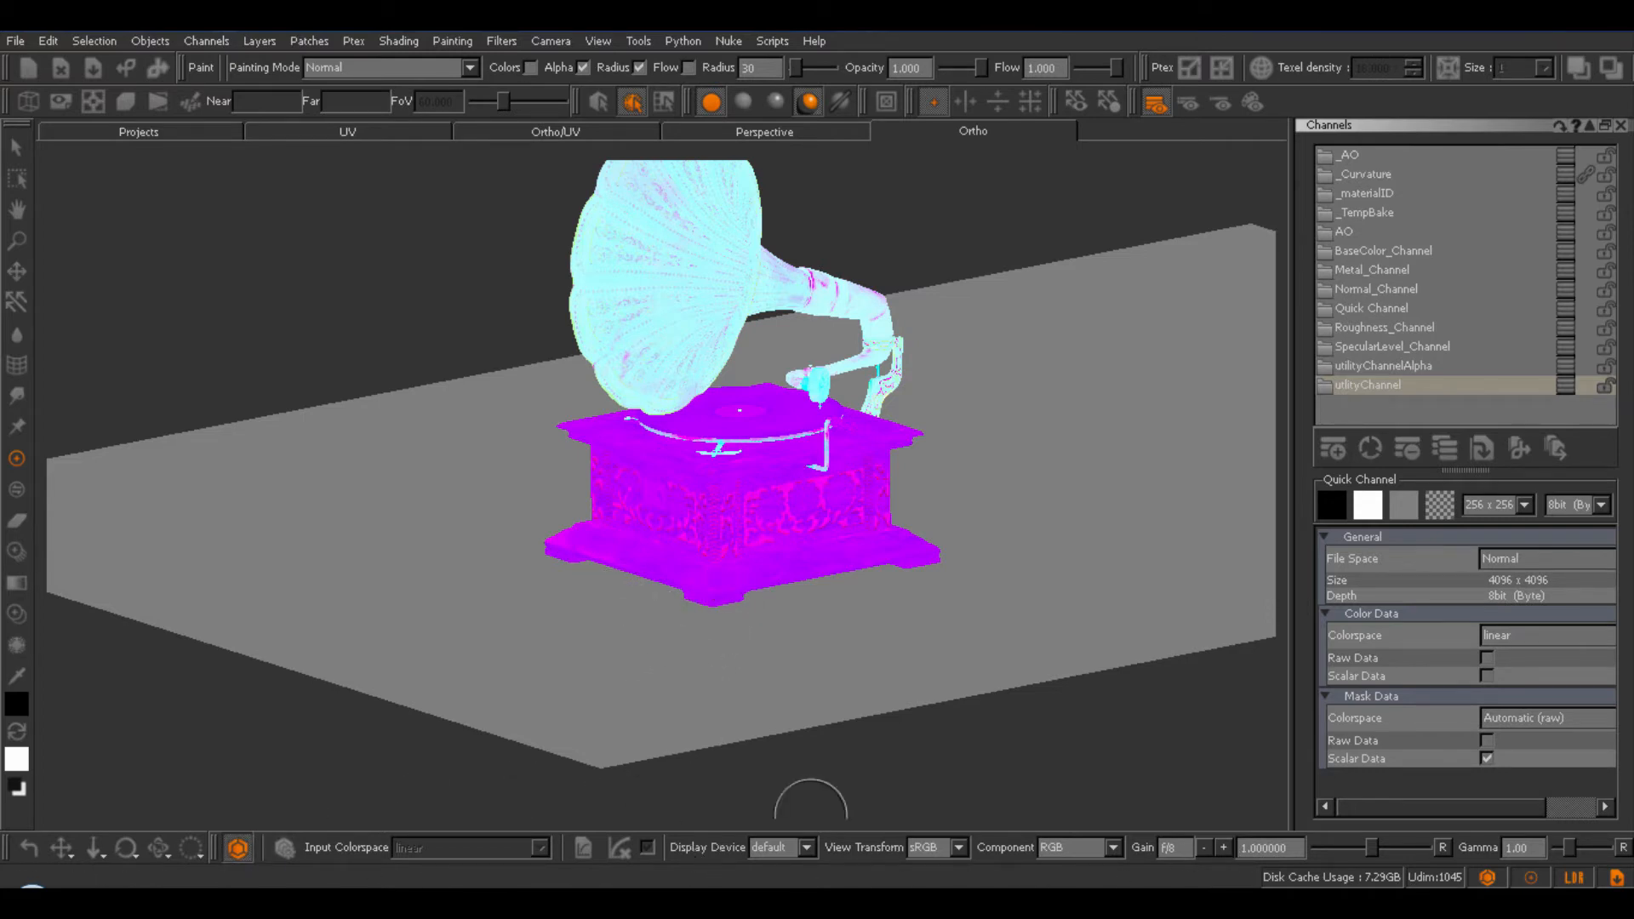
{"action": "left_click", "coordinate": [236, 847]}
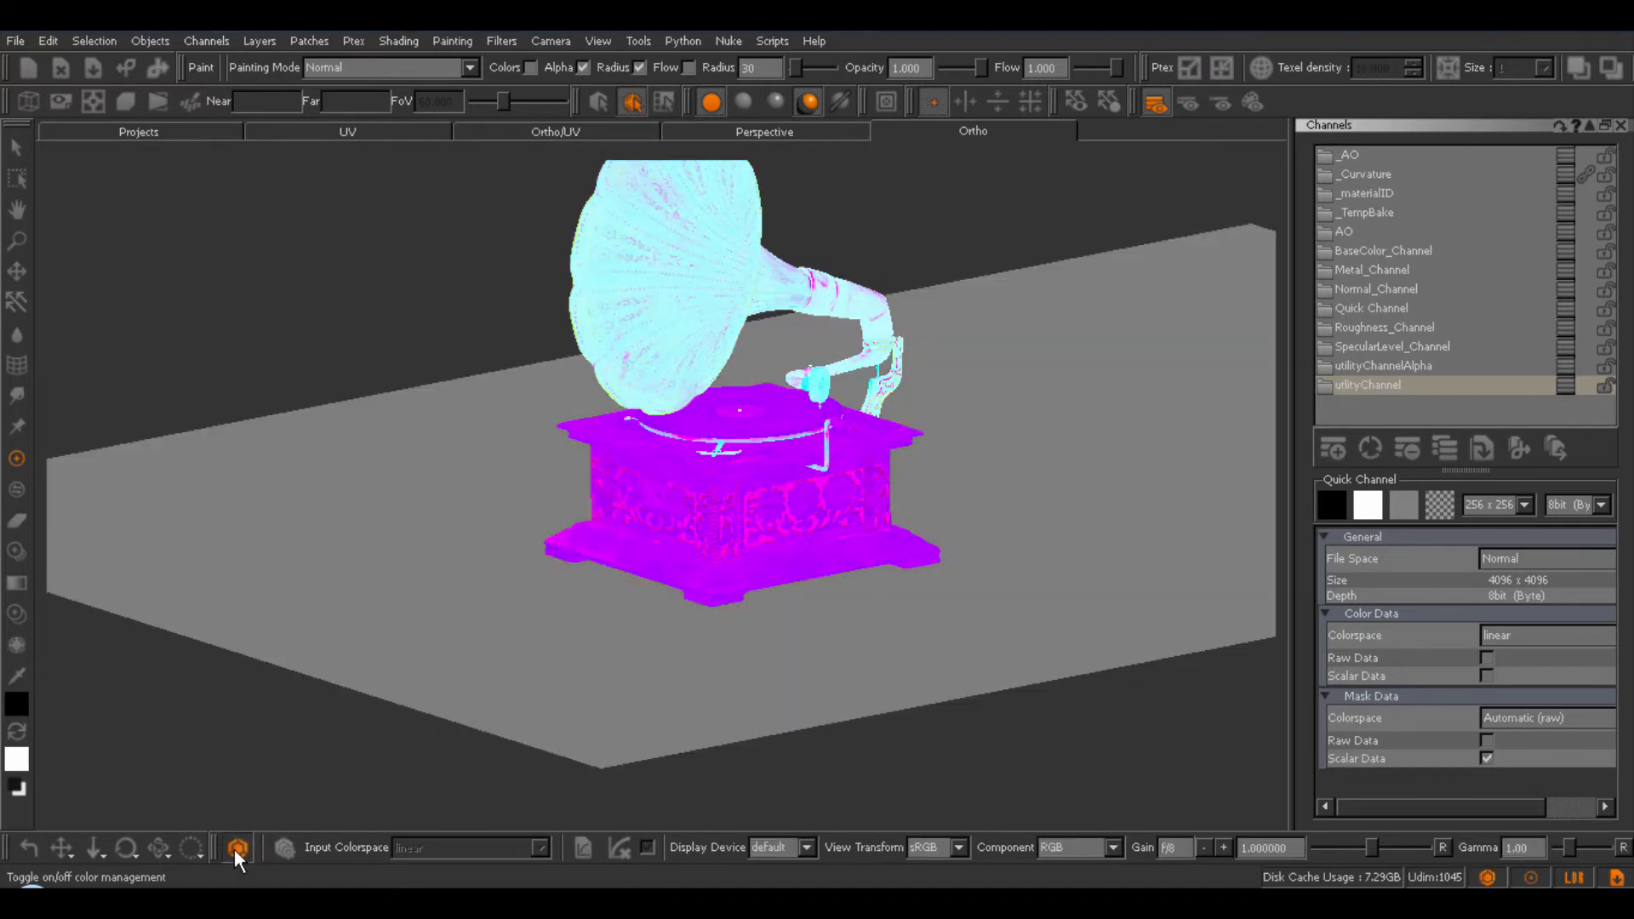
{"action": "left_click", "coordinate": [234, 846]}
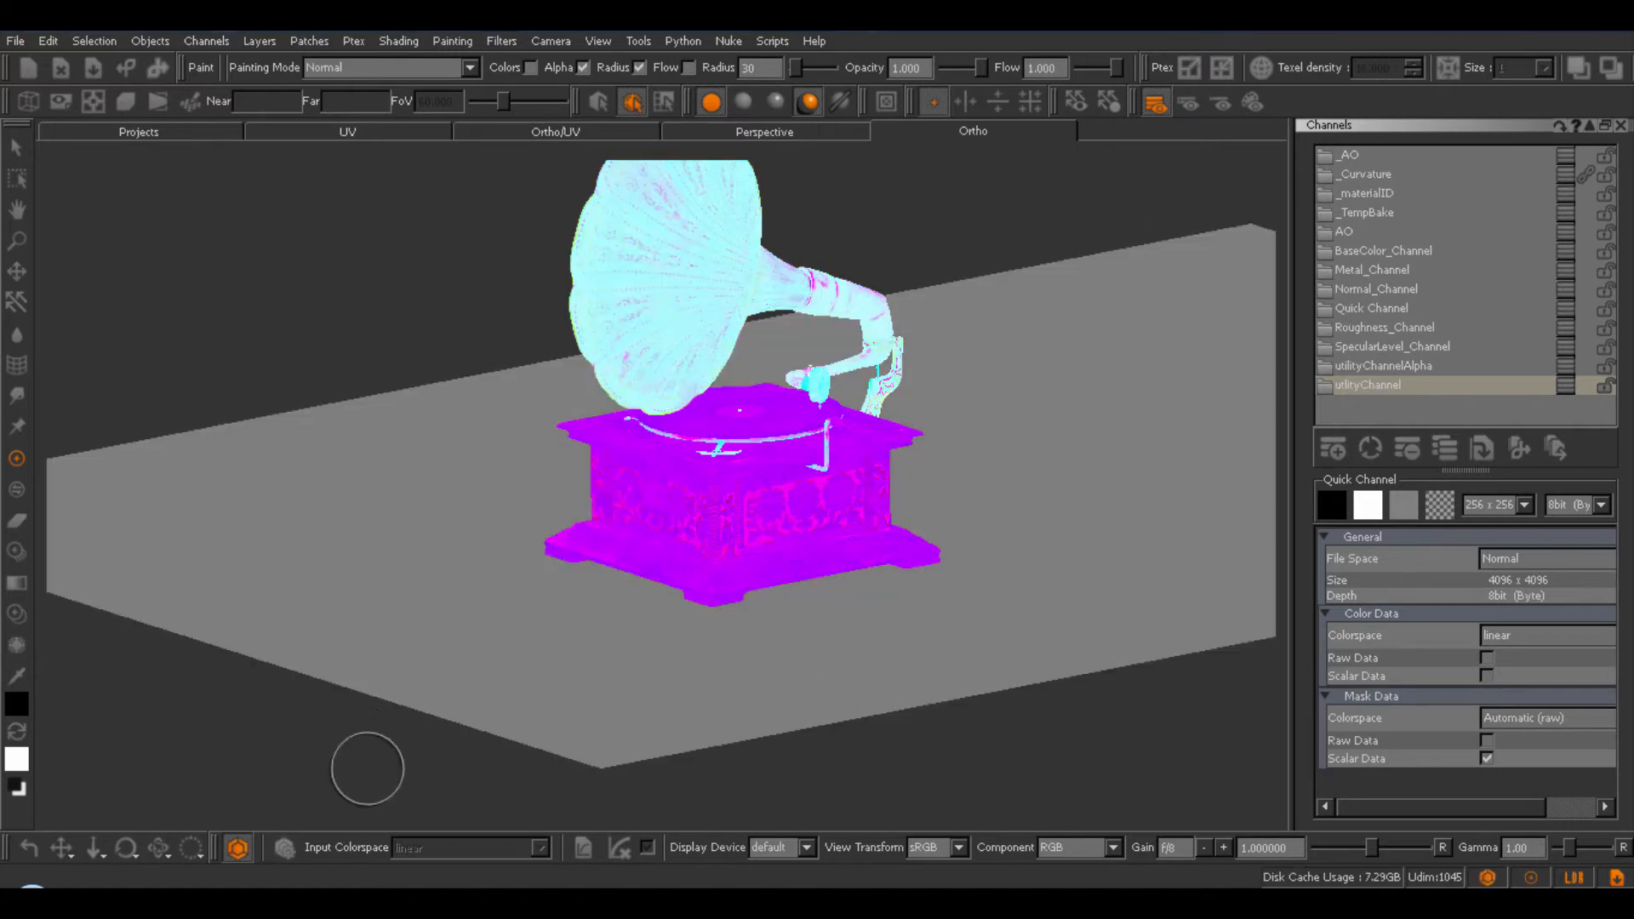
View utilityChannel's red, green, then blue component alone, then right-click the channel.
{"action": "left_click", "coordinate": [1108, 846]}
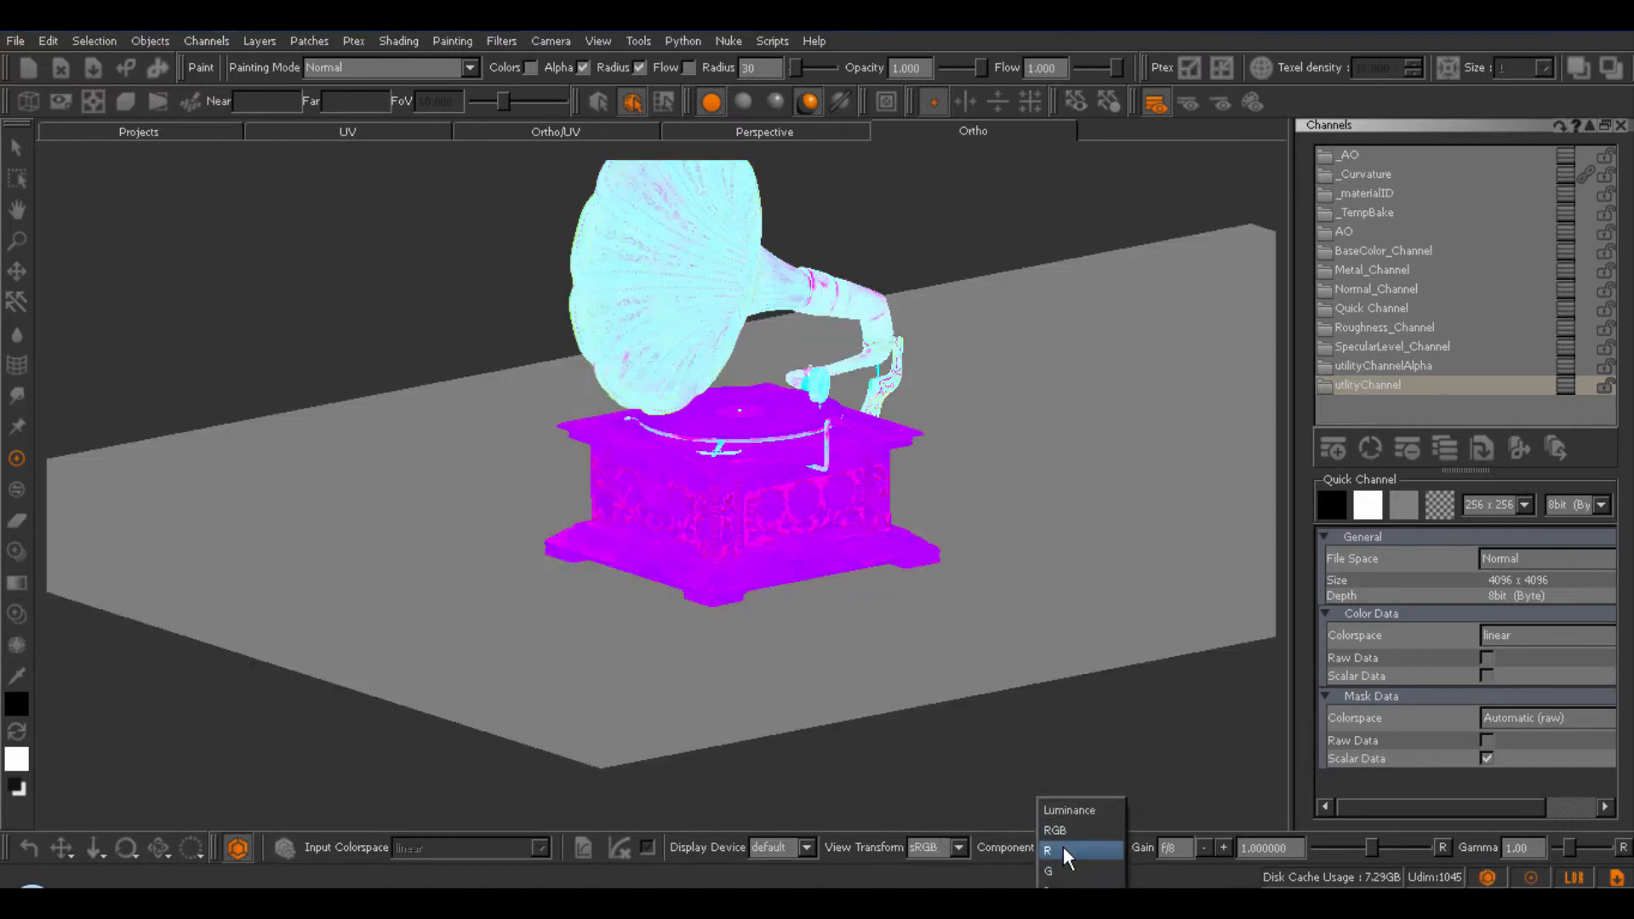
{"action": "left_click", "coordinate": [1056, 850]}
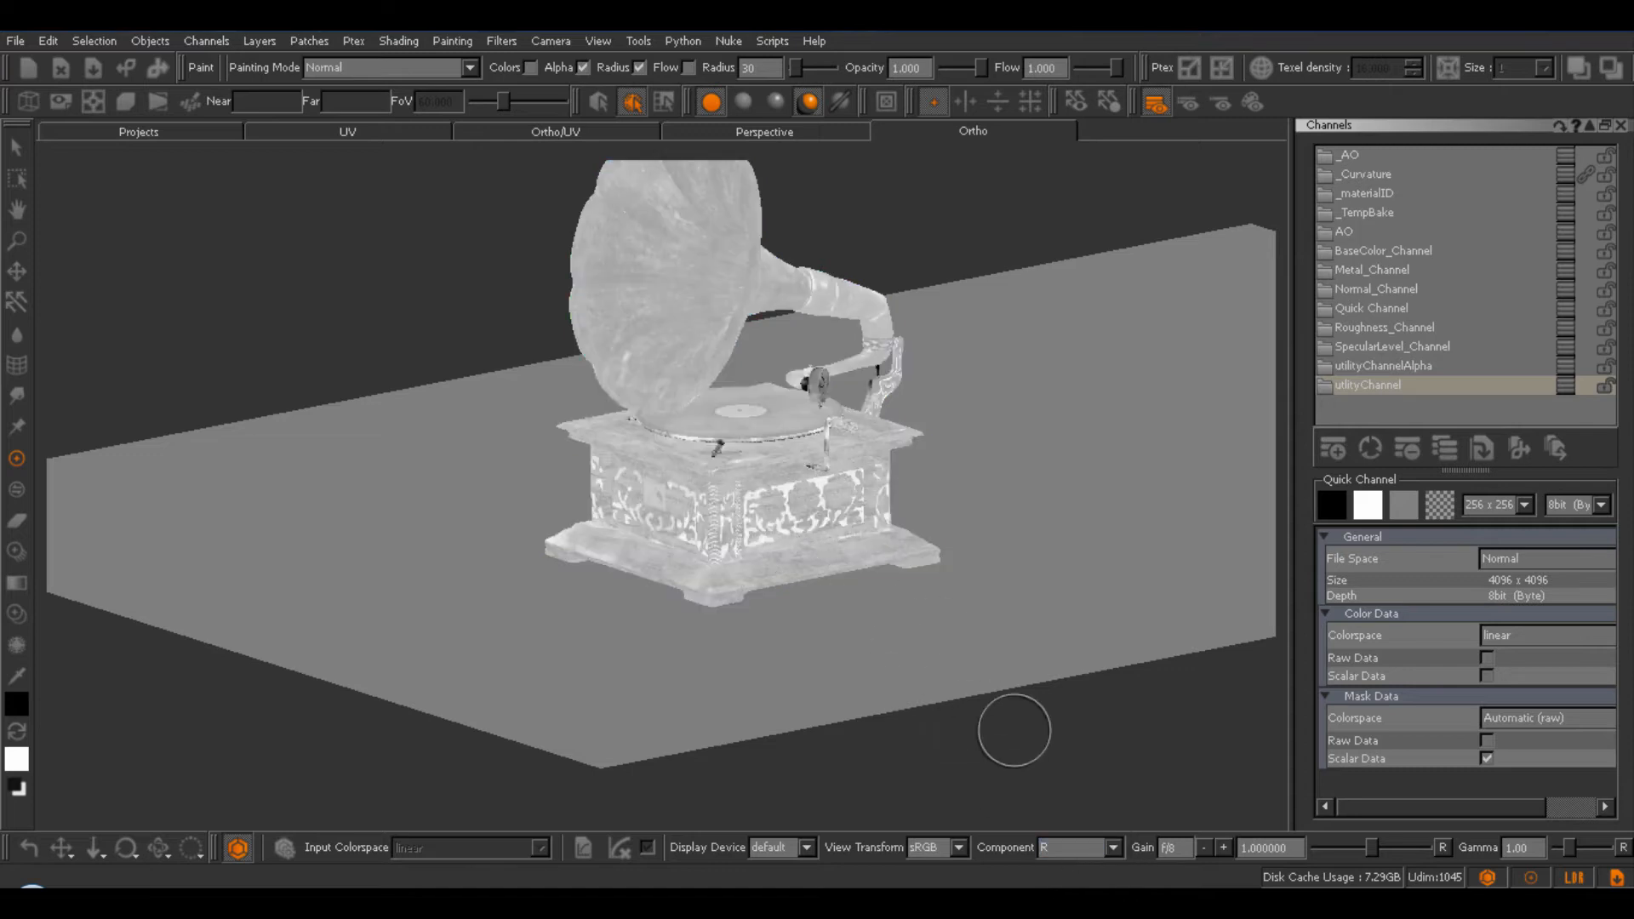
{"action": "left_click", "coordinate": [1045, 846]}
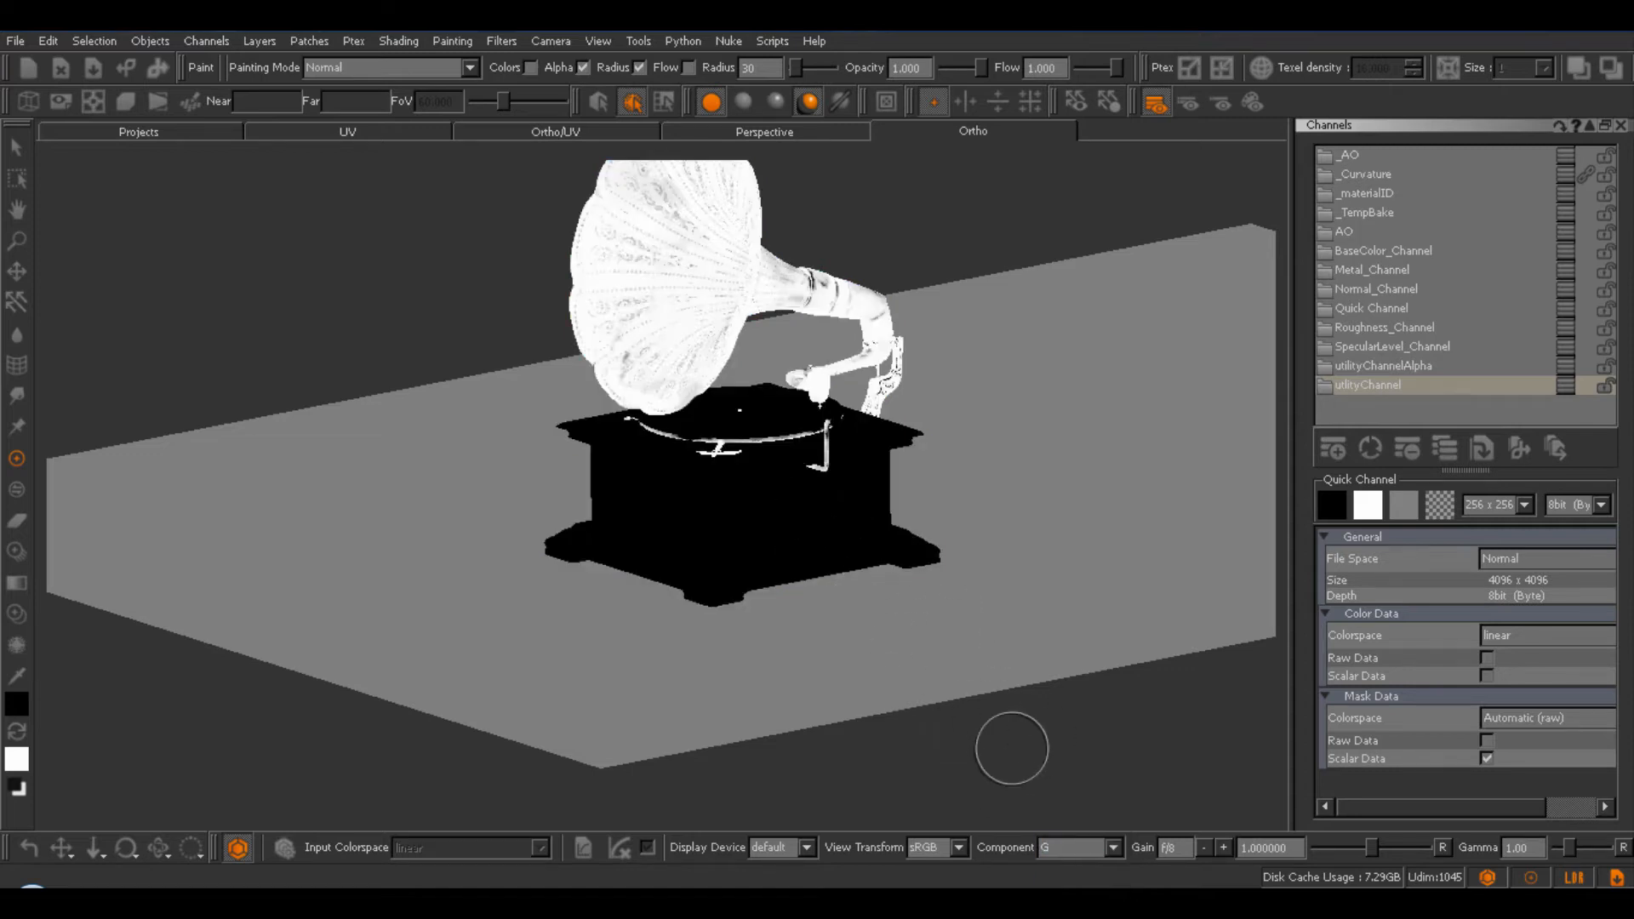
{"action": "left_click", "coordinate": [1048, 846]}
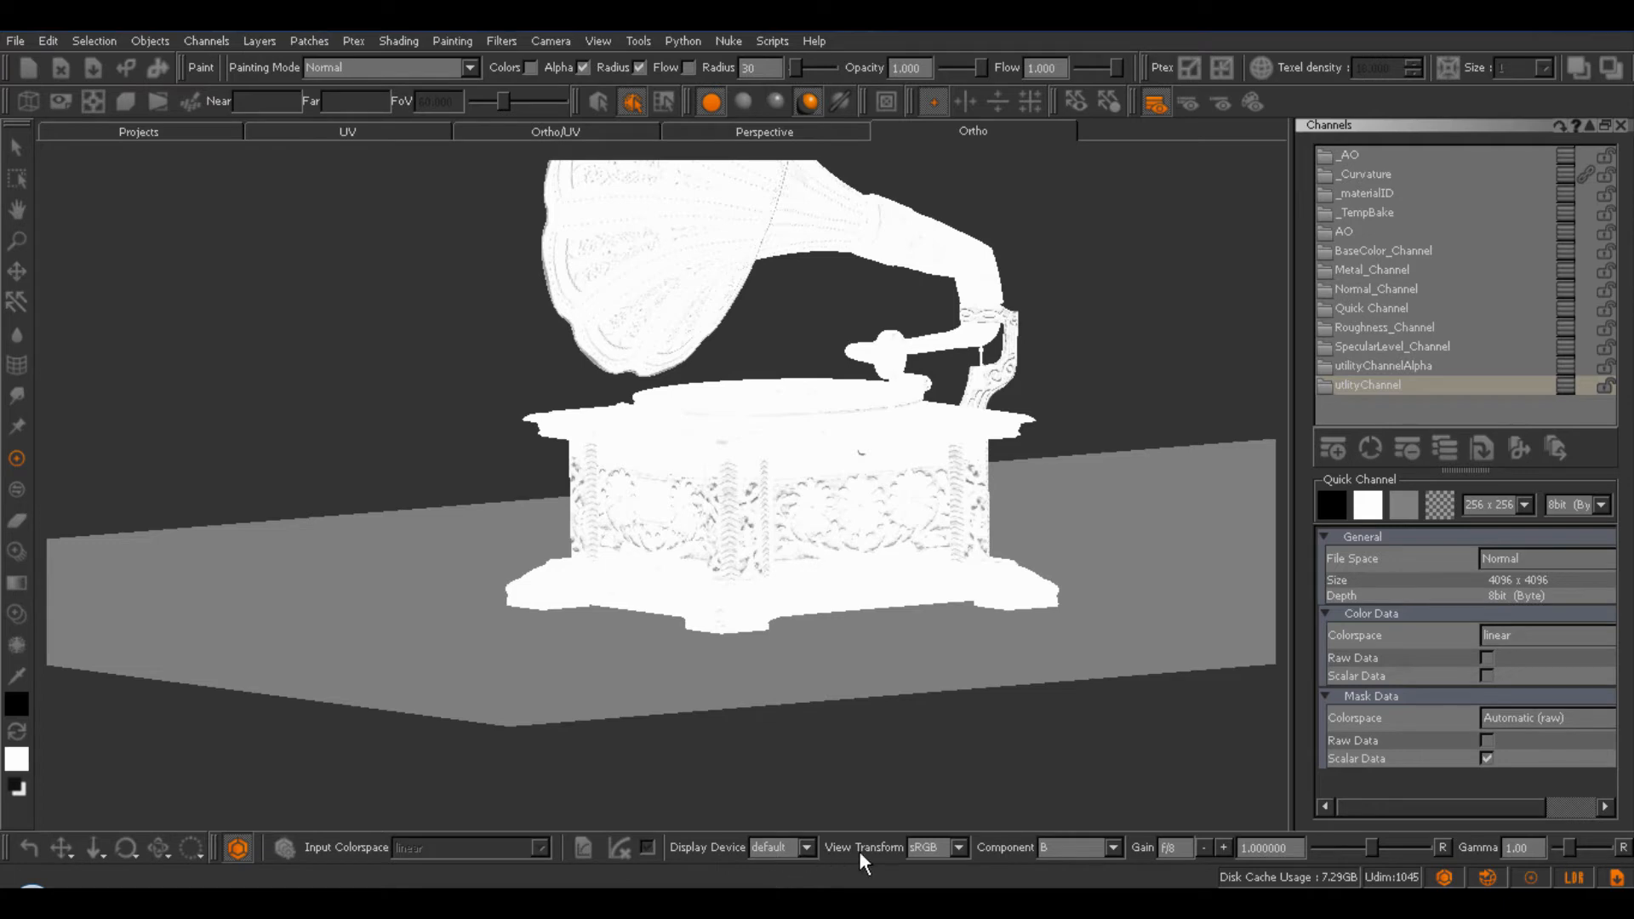
{"action": "mouse_move", "coordinate": [884, 857]}
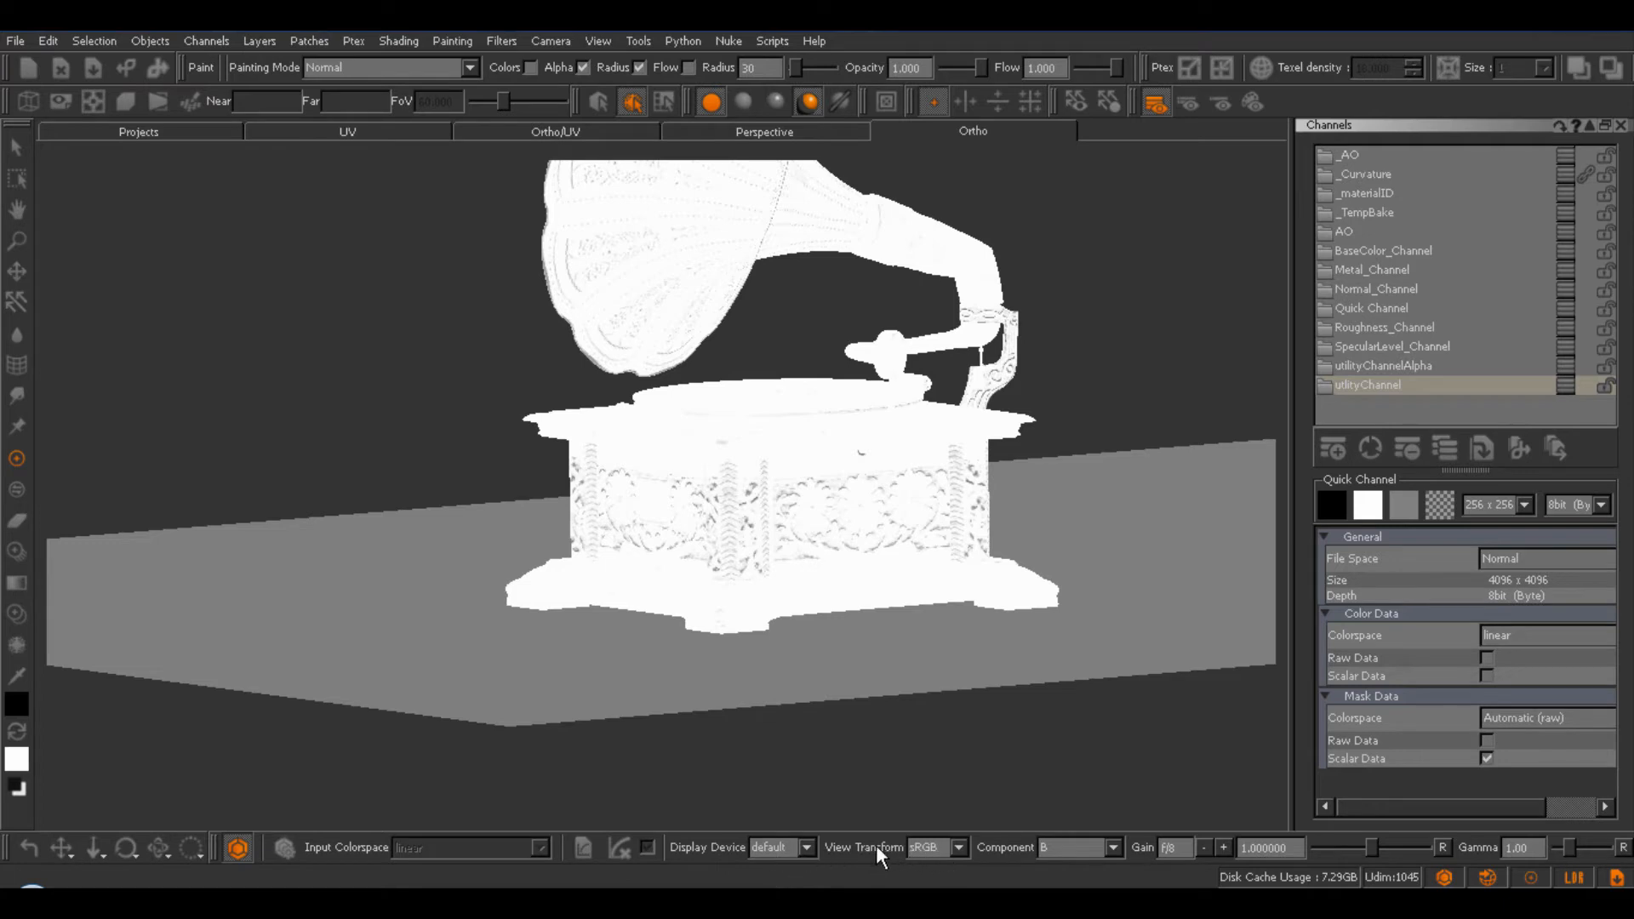
{"action": "mouse_move", "coordinate": [873, 579]}
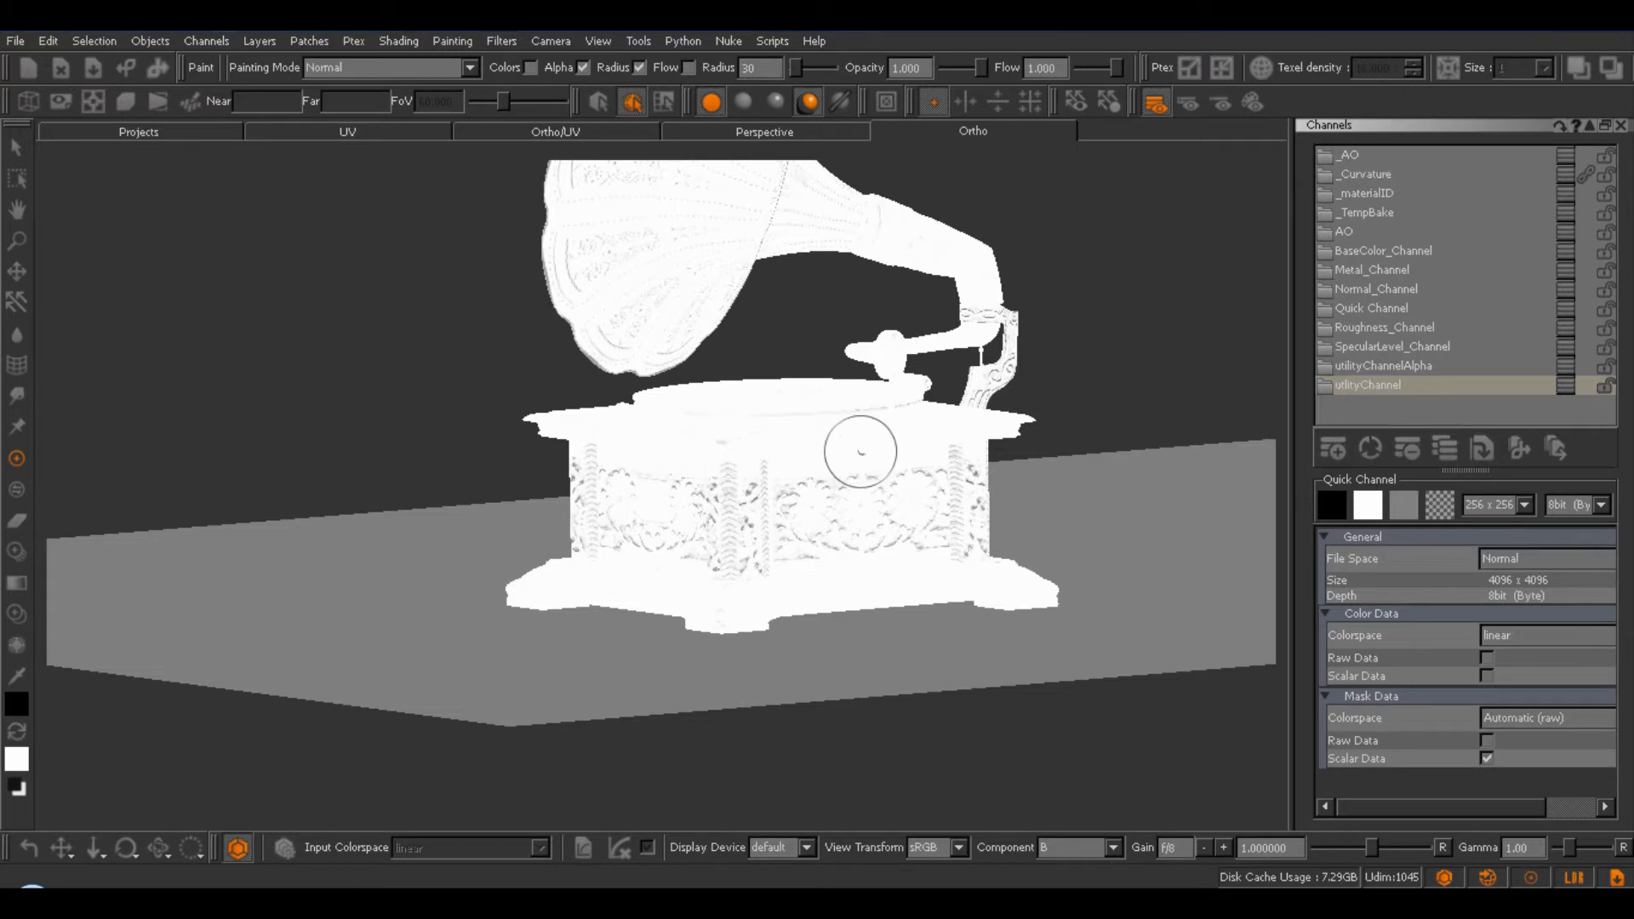
{"action": "mouse_move", "coordinate": [542, 589]}
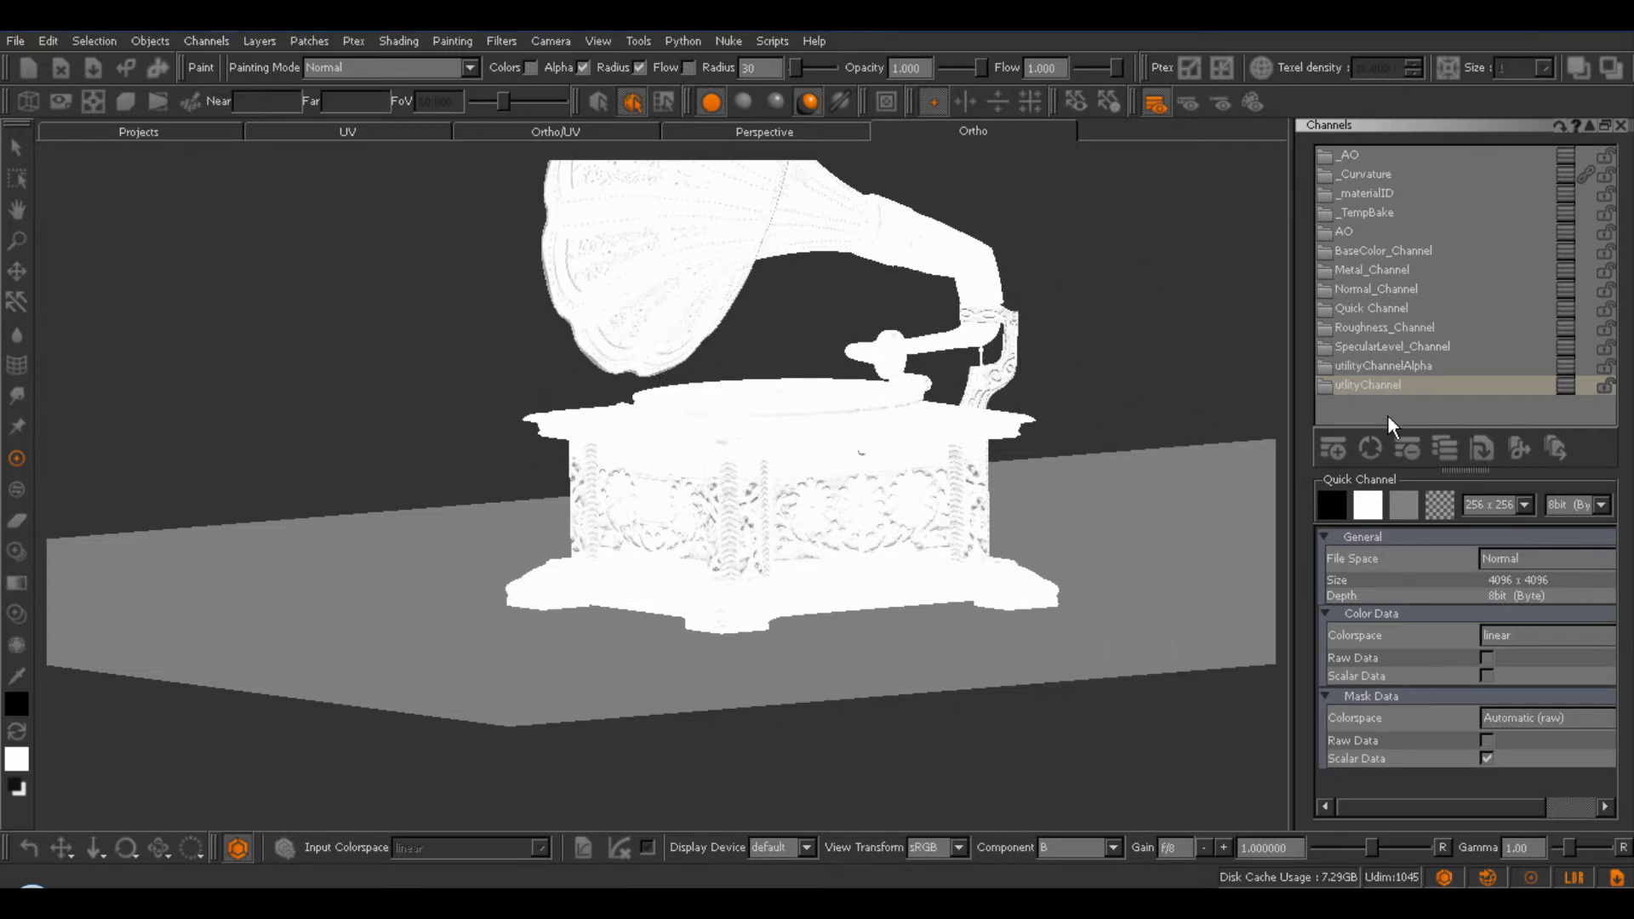
{"action": "right_click", "coordinate": [1366, 385]}
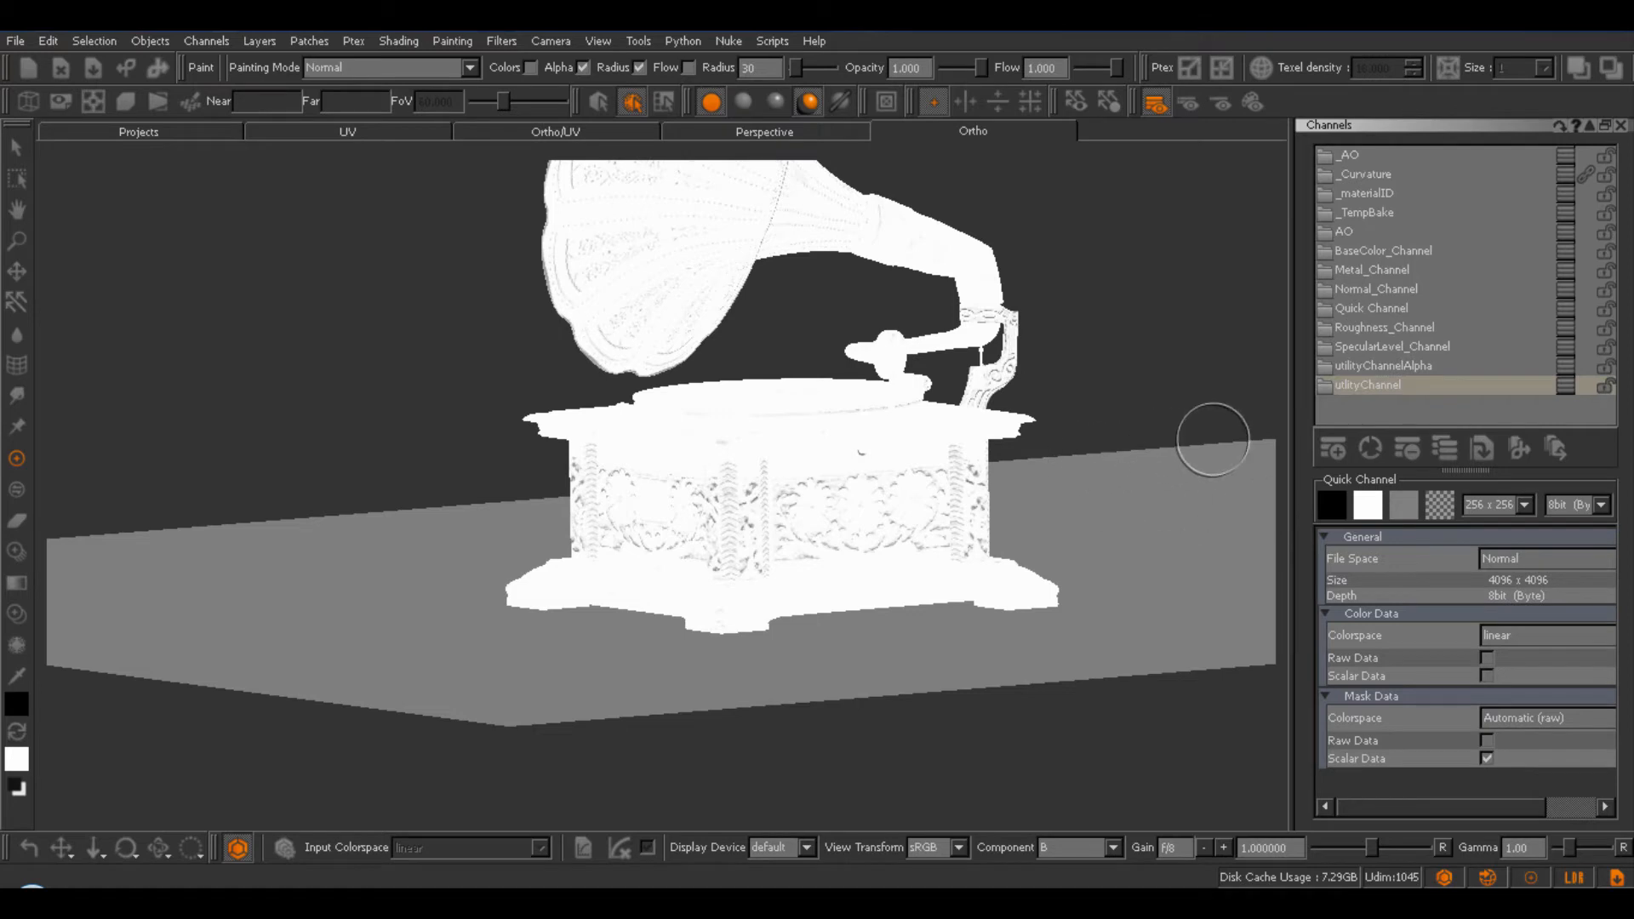
{"action": "mouse_move", "coordinate": [1368, 384]}
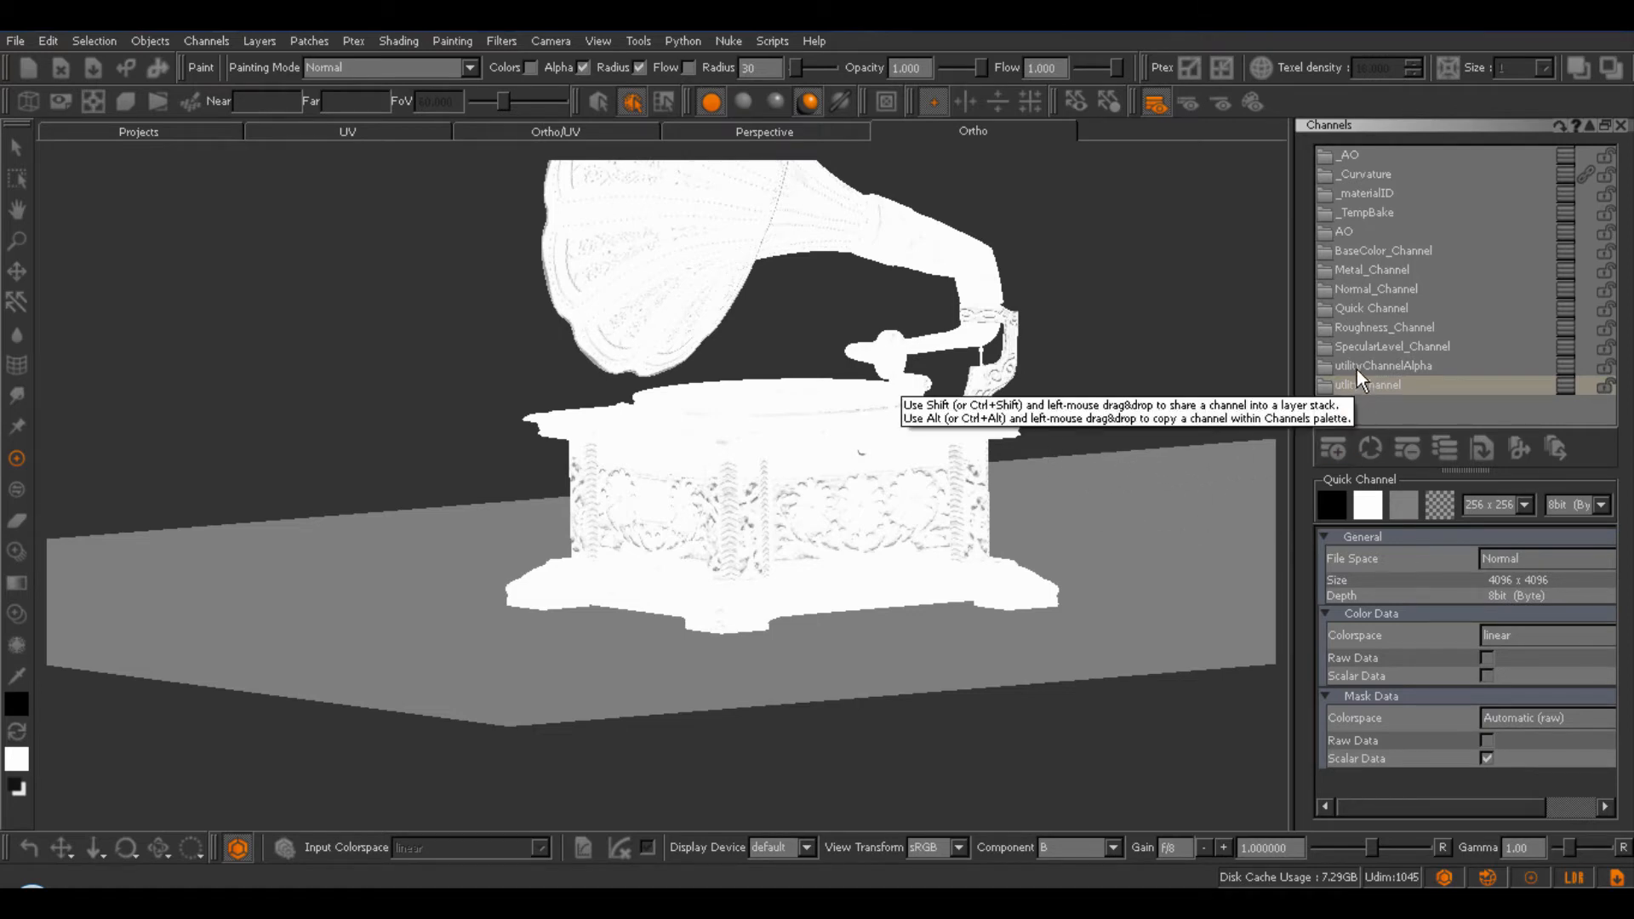
Show utilityChannelAlpha, switching components between RGB and a single channel, ending on RGB.
{"action": "left_click", "coordinate": [1383, 365]}
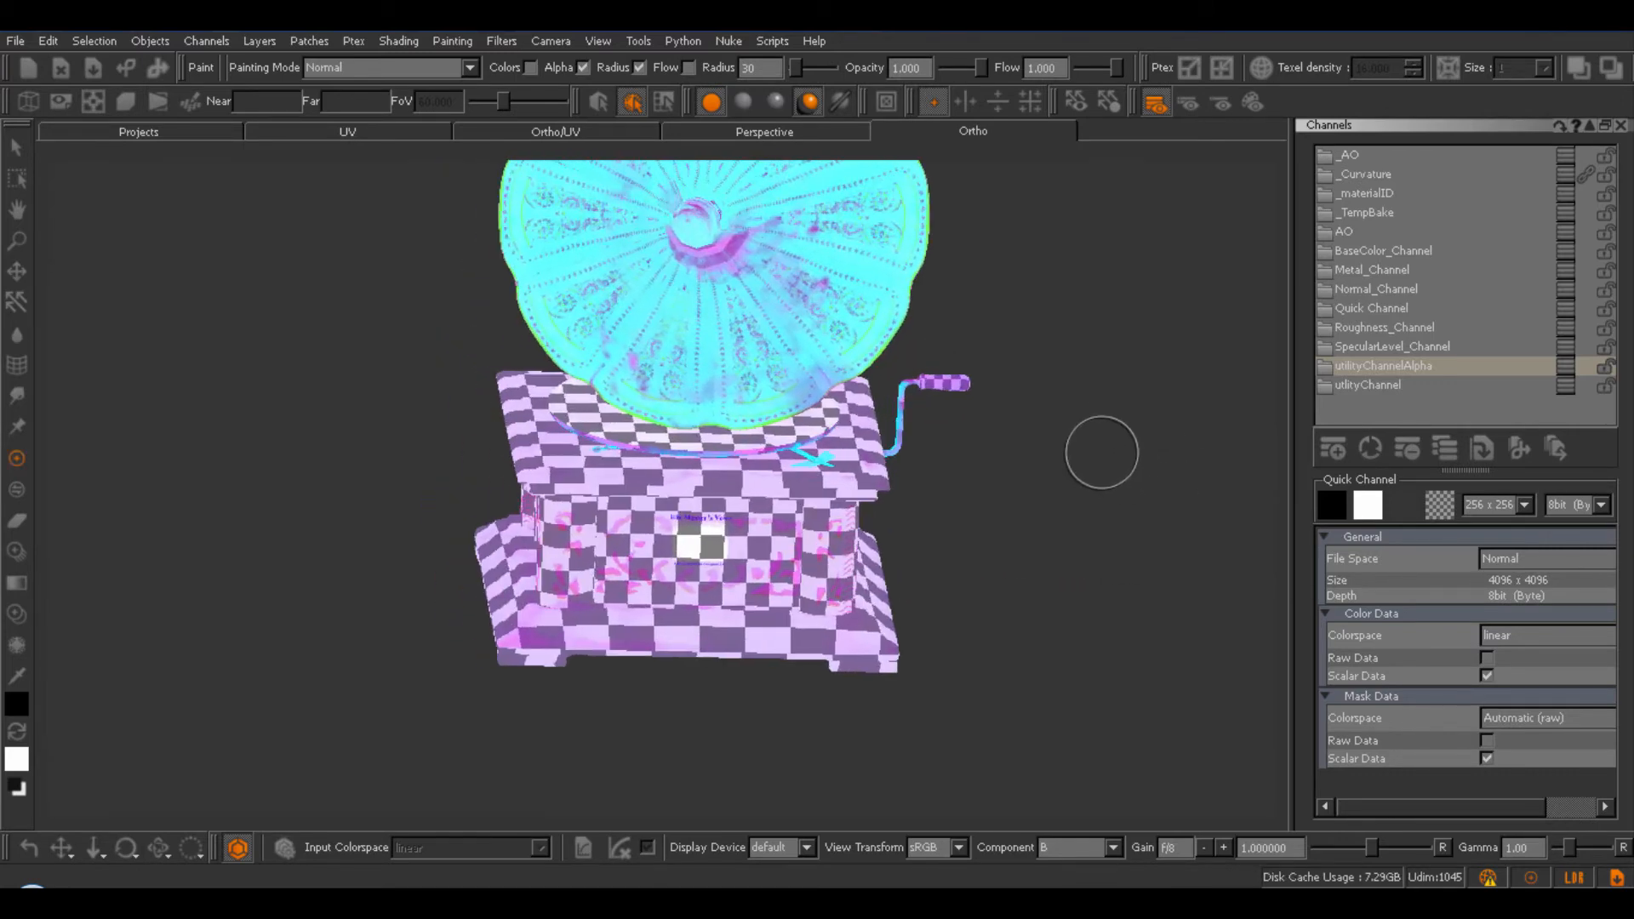
{"action": "mouse_move", "coordinate": [742, 602]}
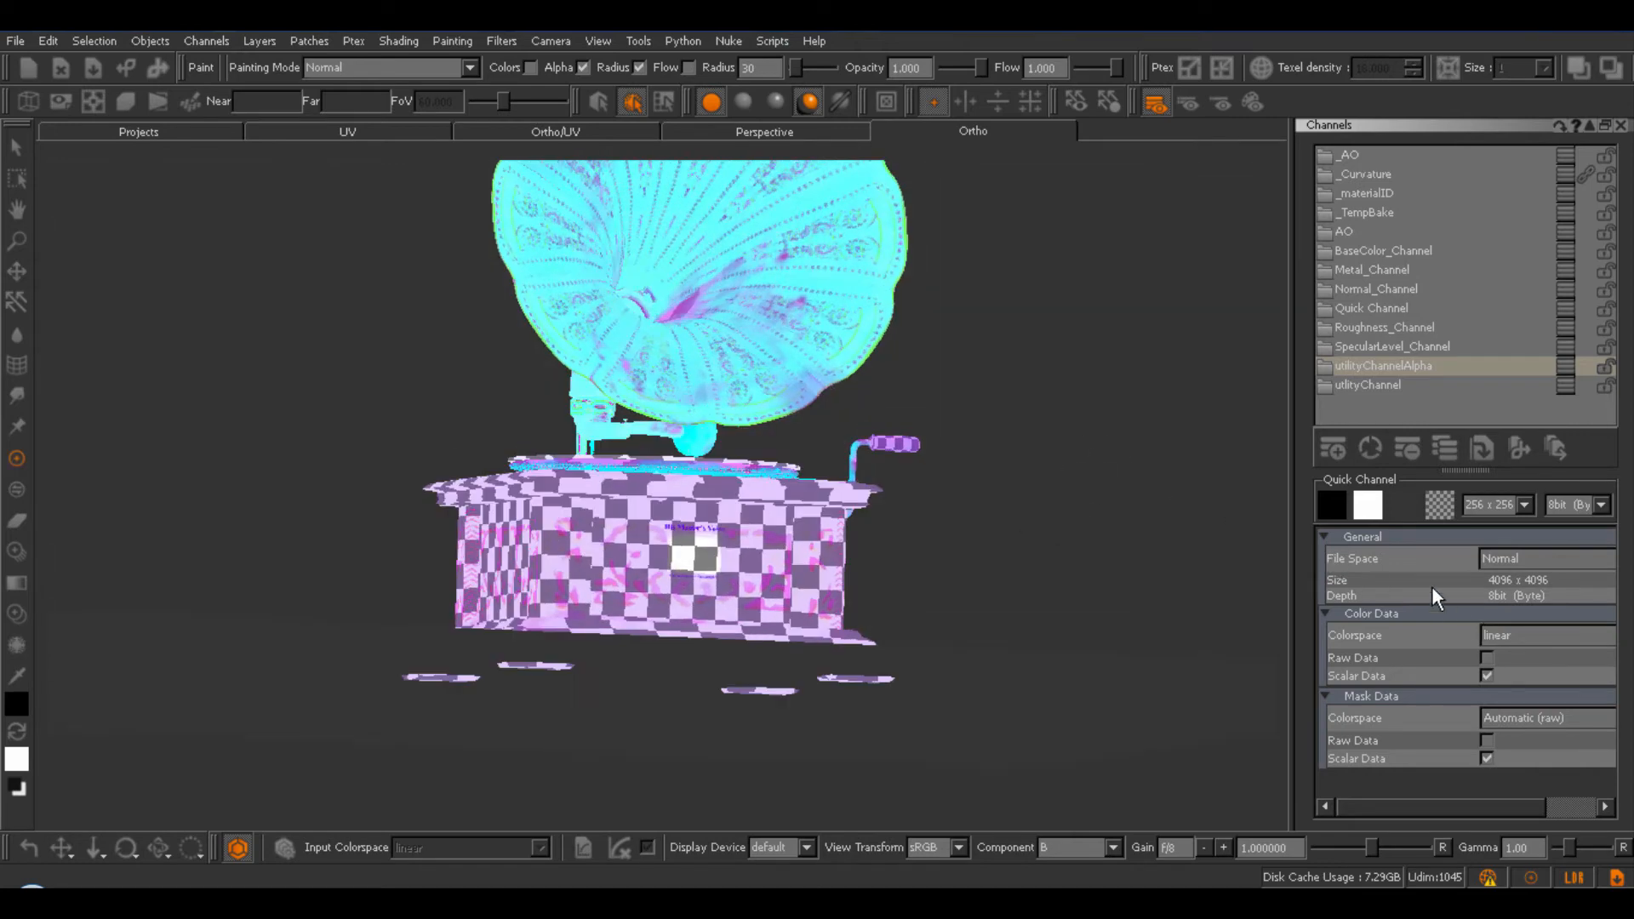
{"action": "left_click", "coordinate": [1487, 675]}
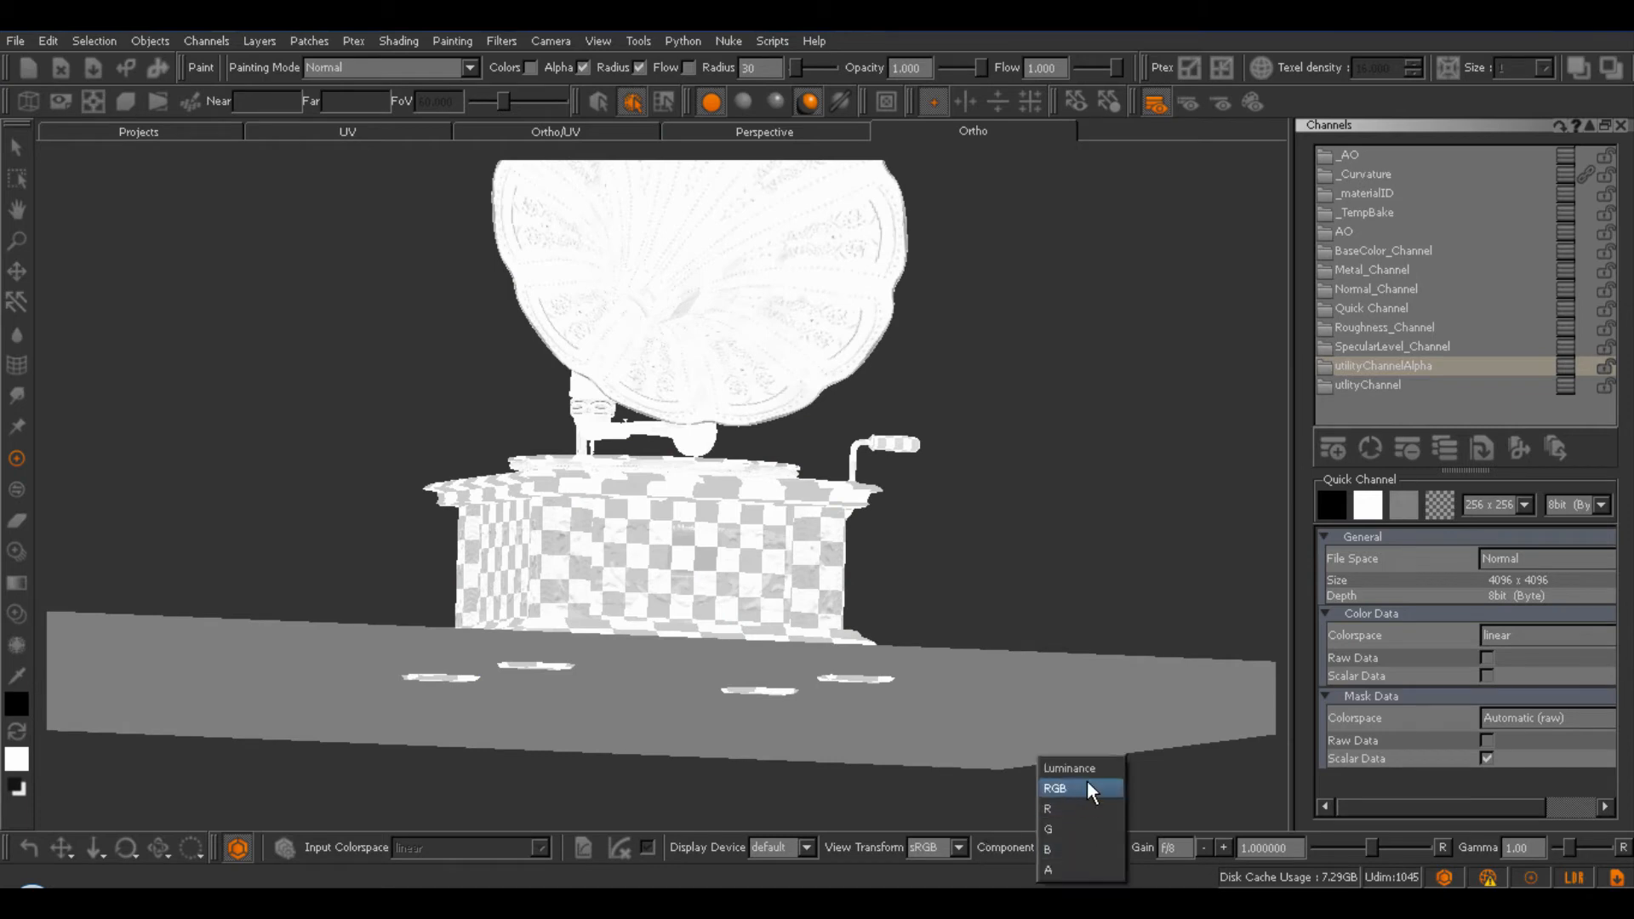
{"action": "left_click", "coordinate": [1061, 788]}
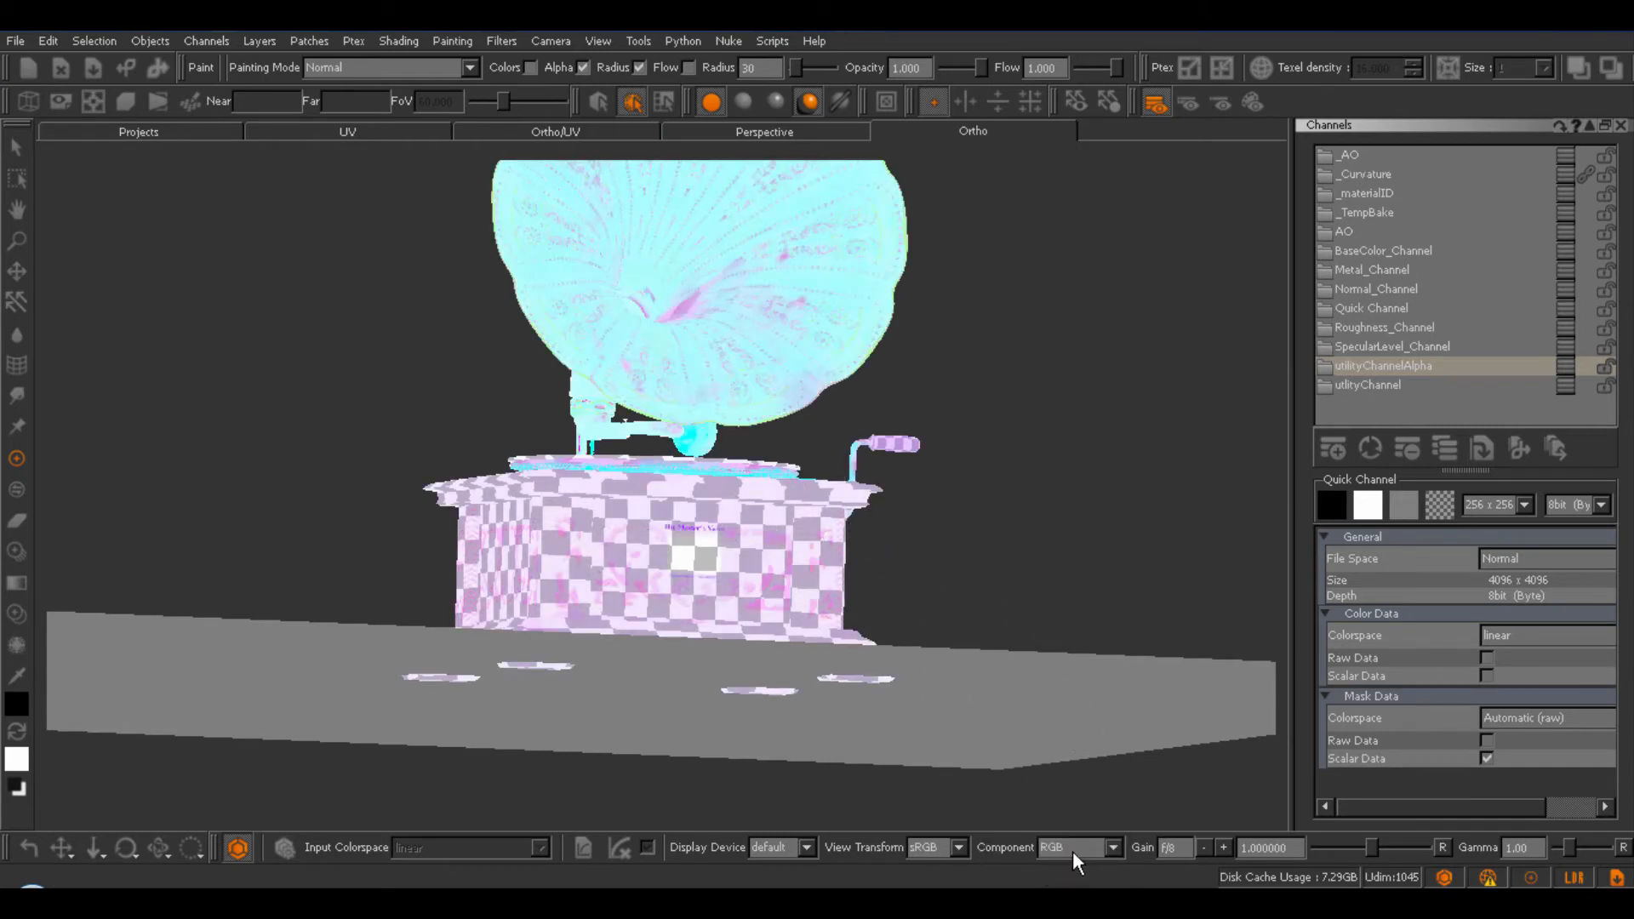
{"action": "left_click", "coordinate": [1056, 846]}
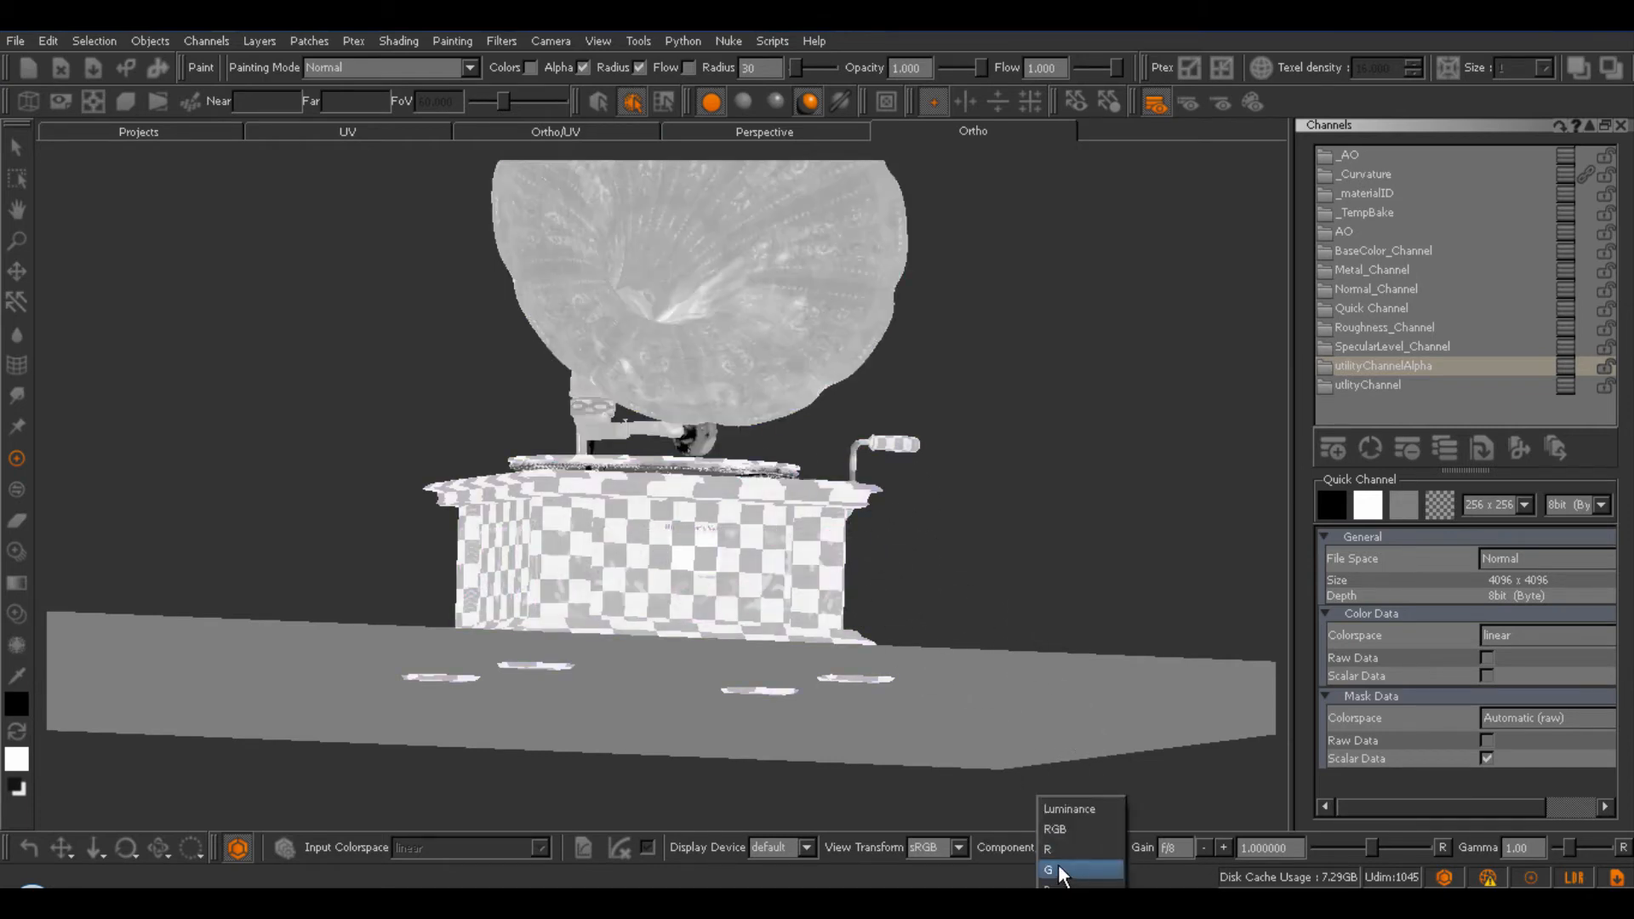
{"action": "left_click", "coordinate": [1055, 868]}
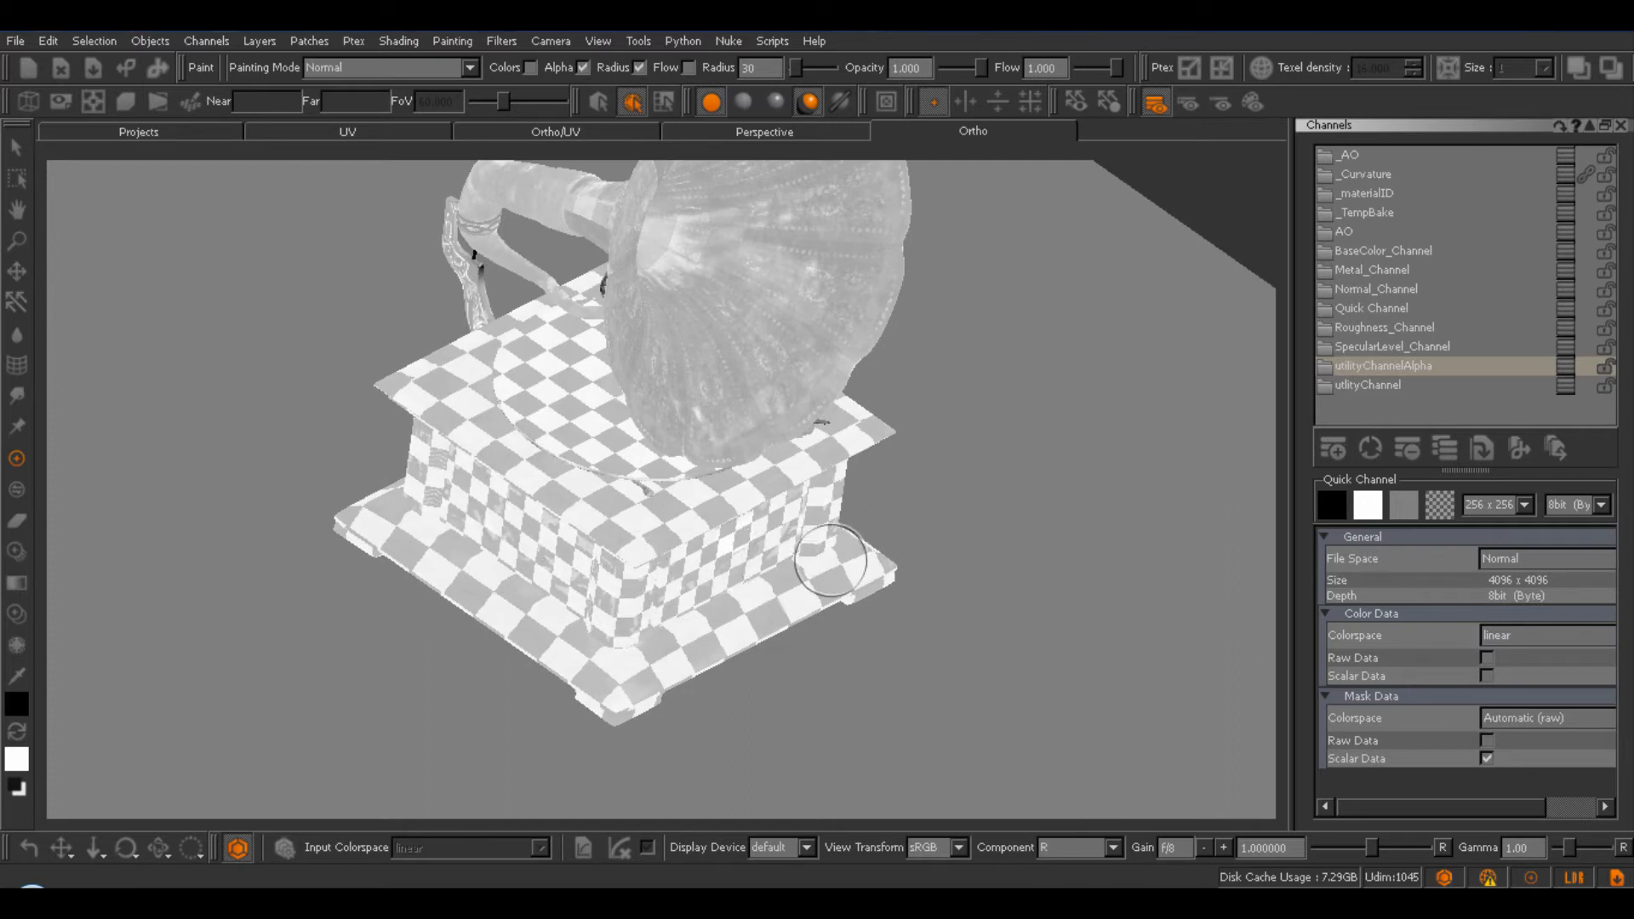
{"action": "mouse_move", "coordinate": [905, 598]}
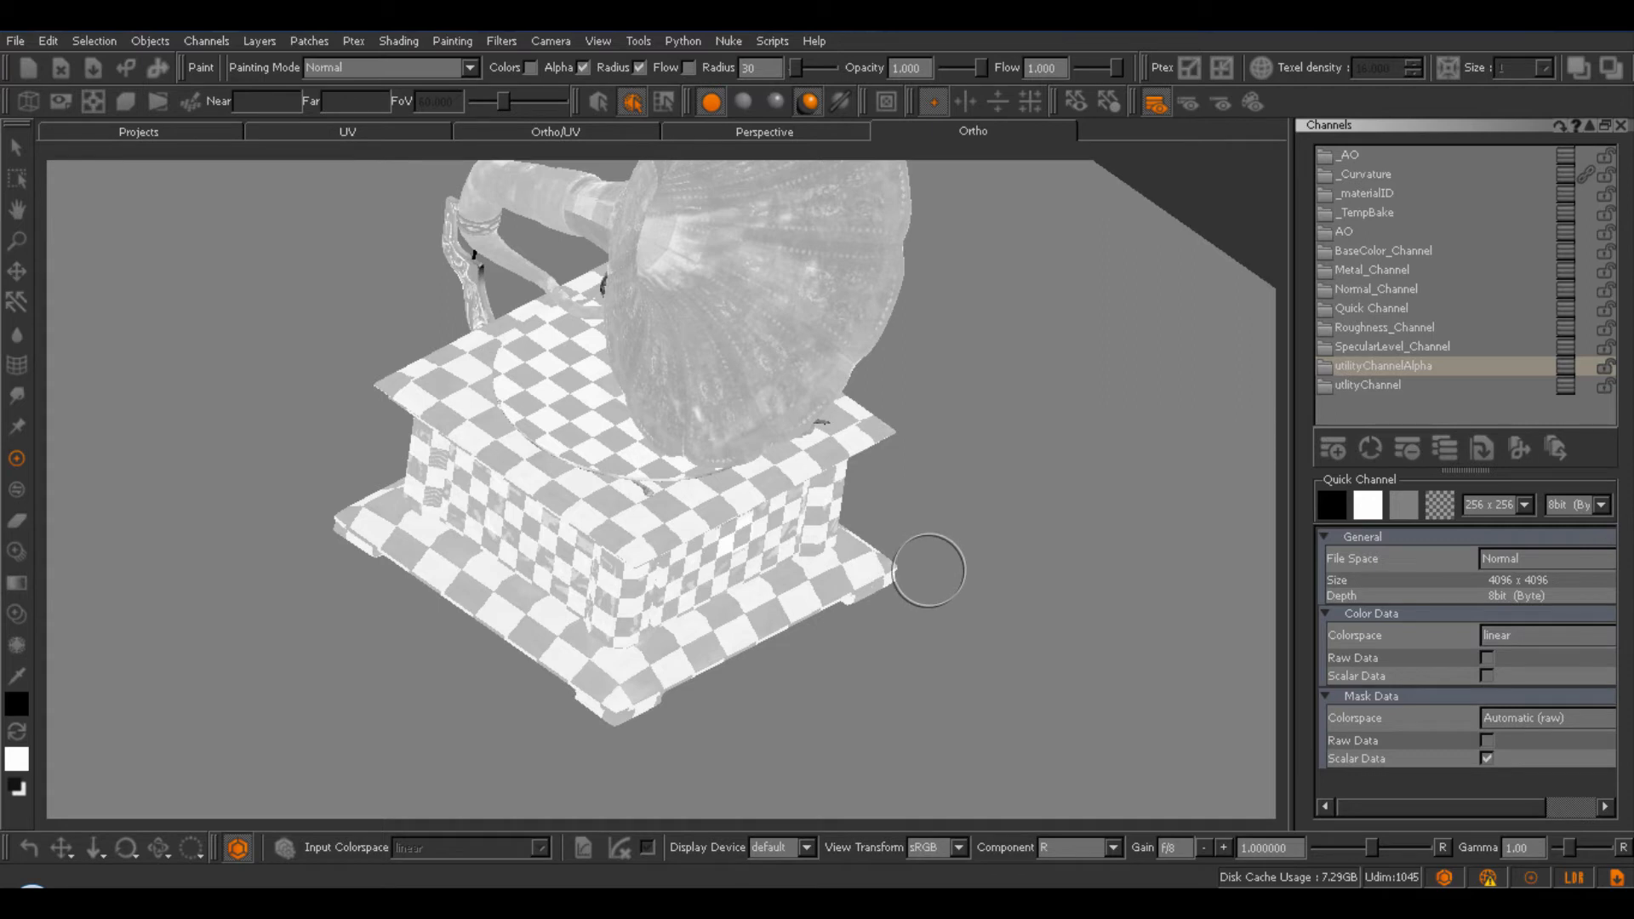
{"action": "mouse_move", "coordinate": [715, 698]}
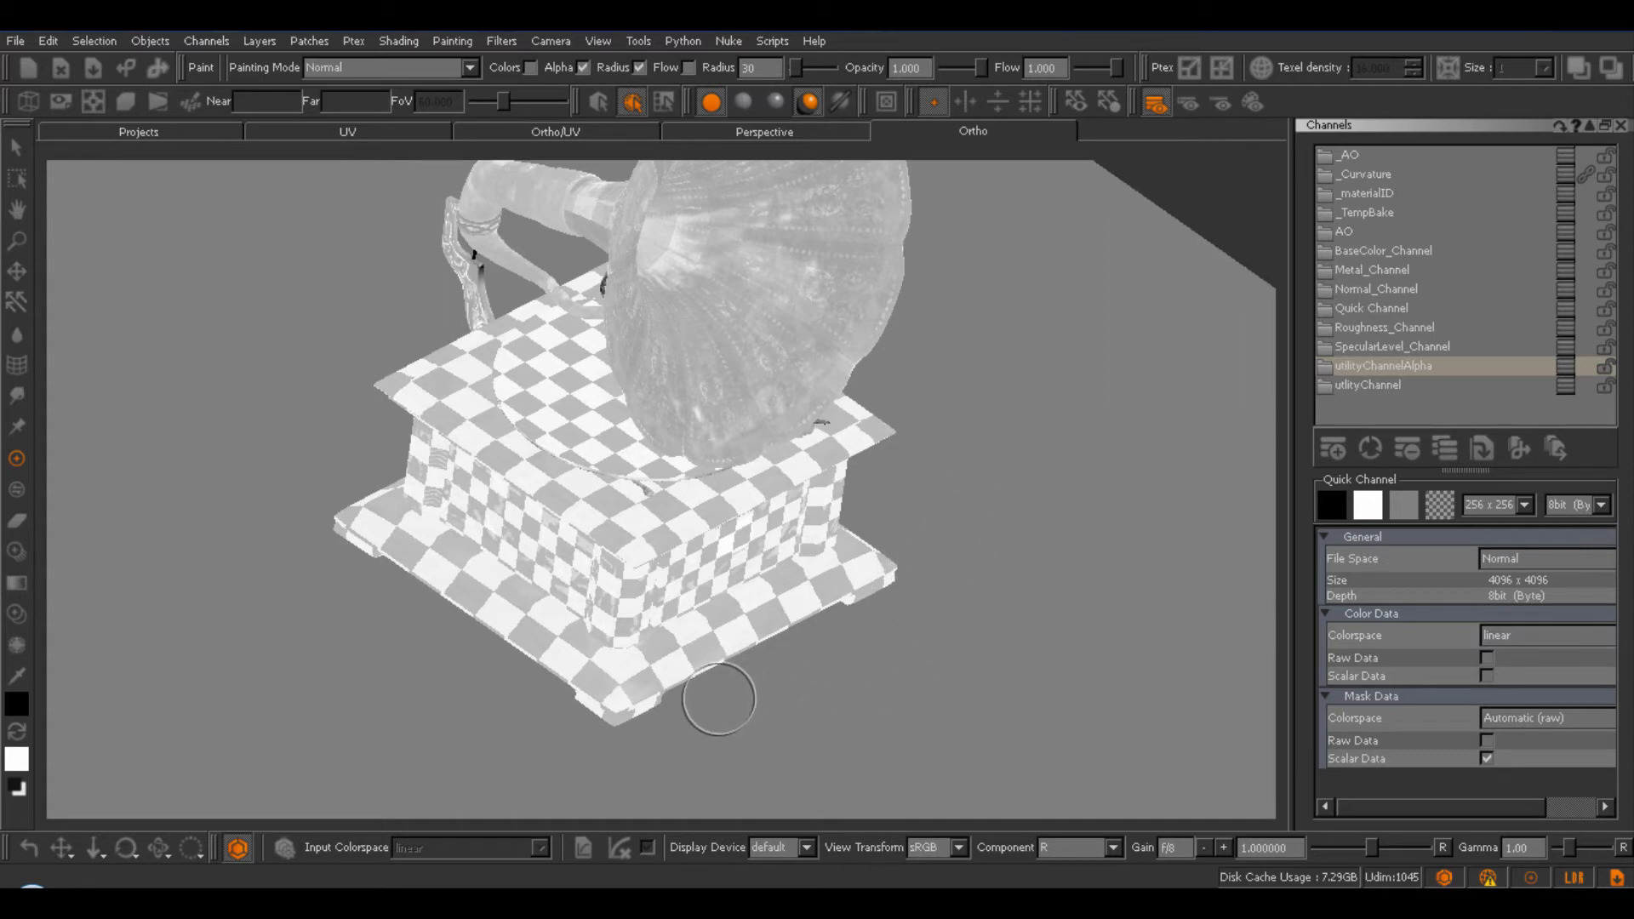
{"action": "mouse_move", "coordinate": [854, 650]}
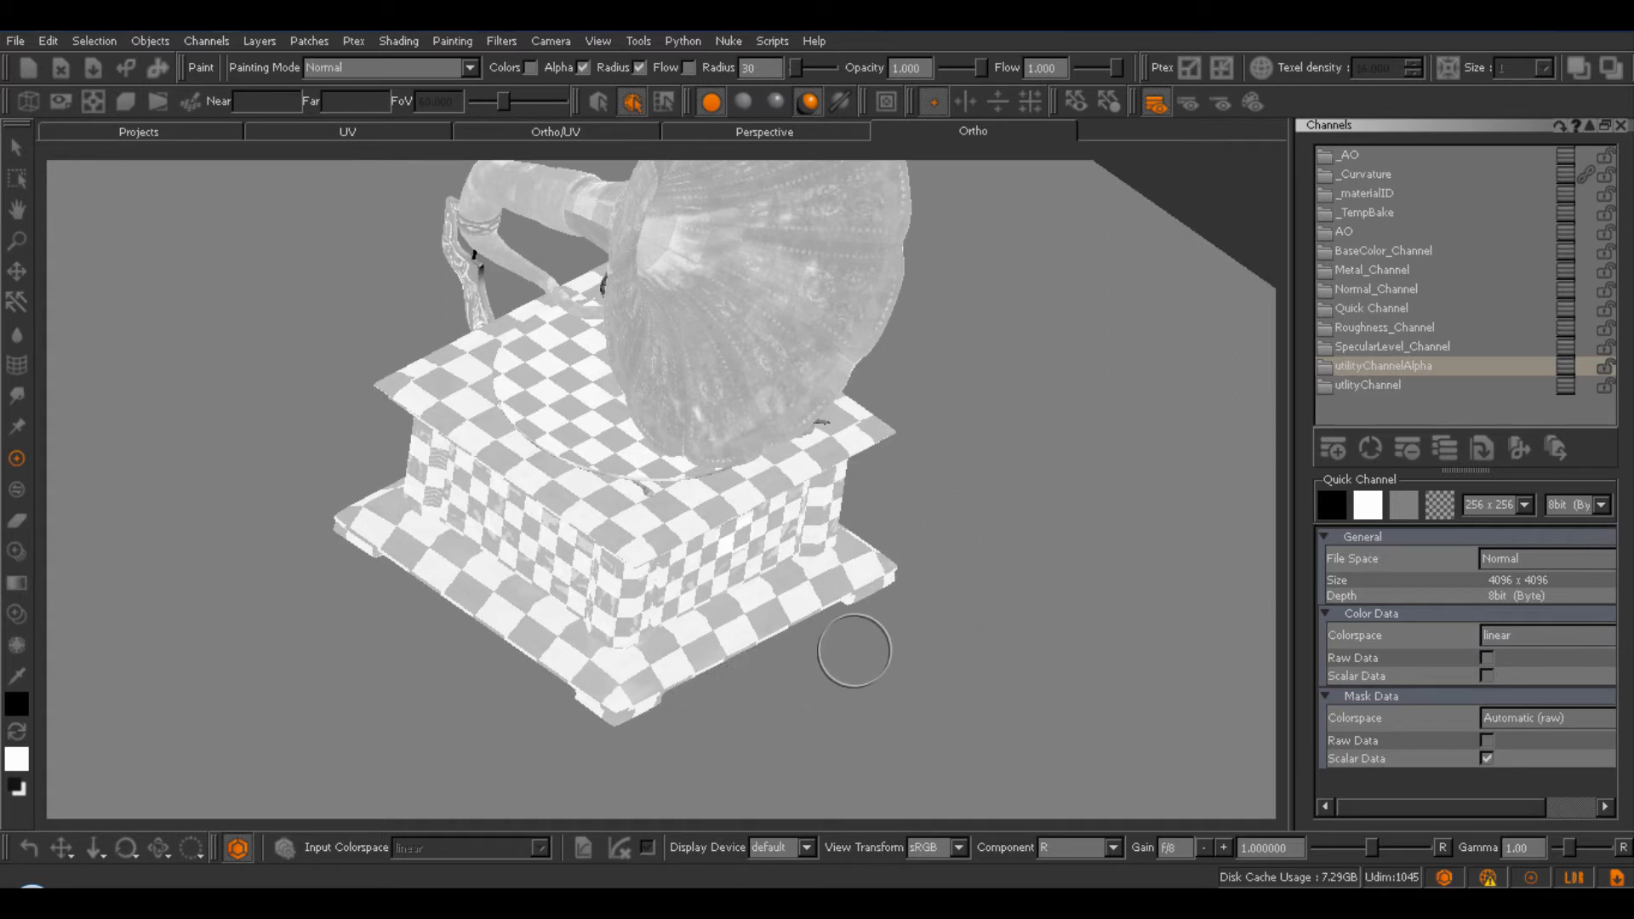
{"action": "mouse_move", "coordinate": [1080, 711]}
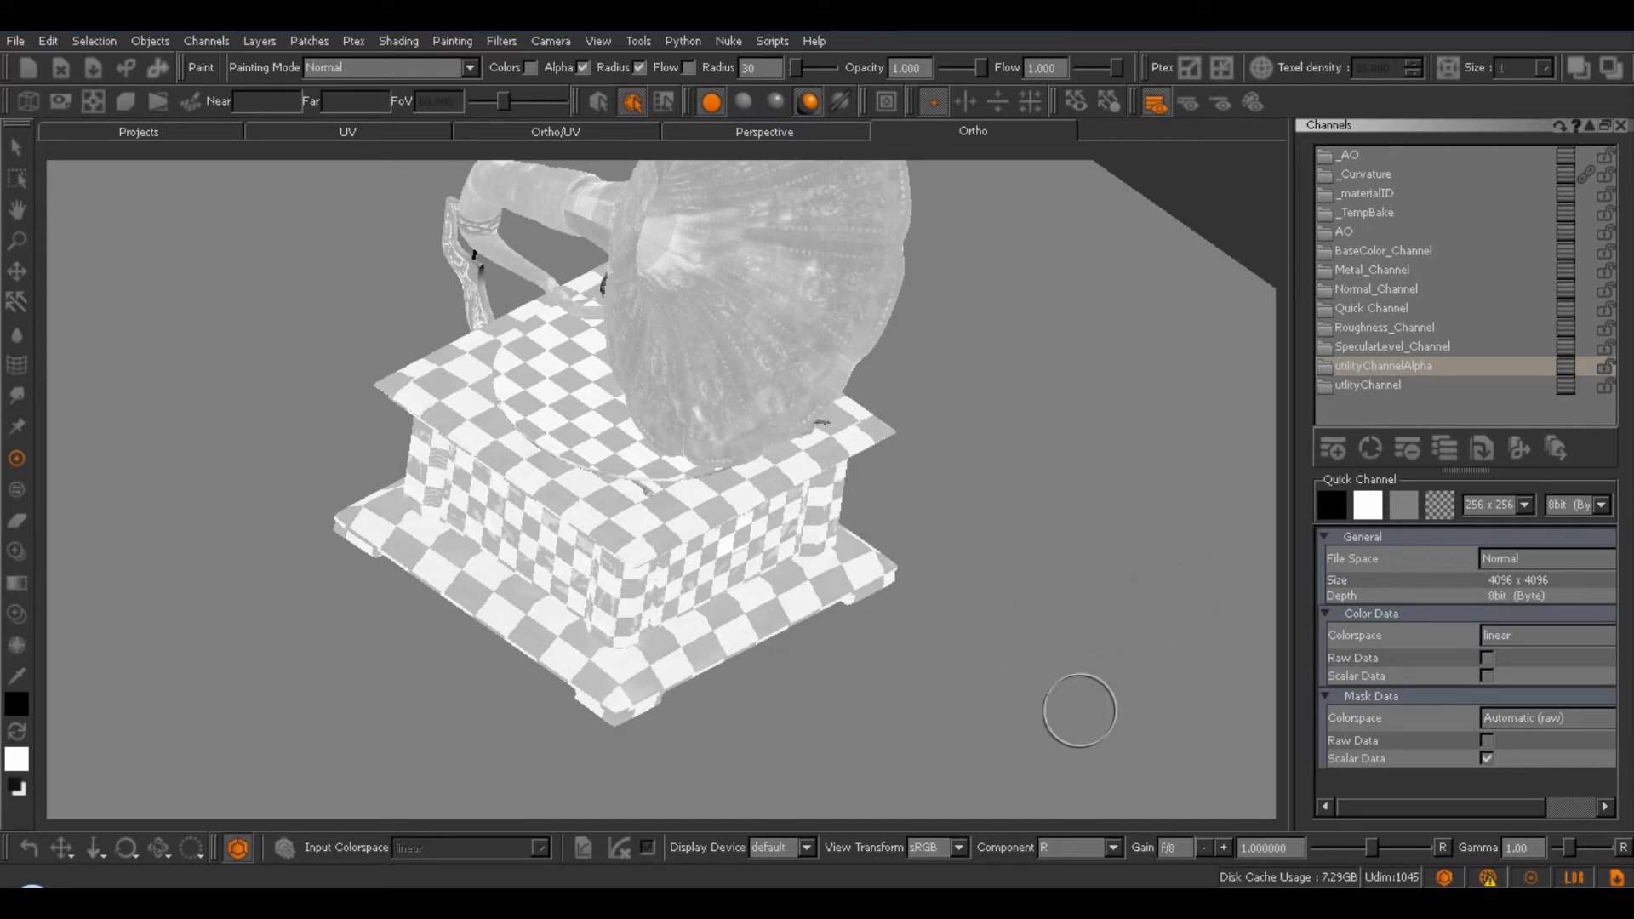
{"action": "mouse_move", "coordinate": [672, 491]}
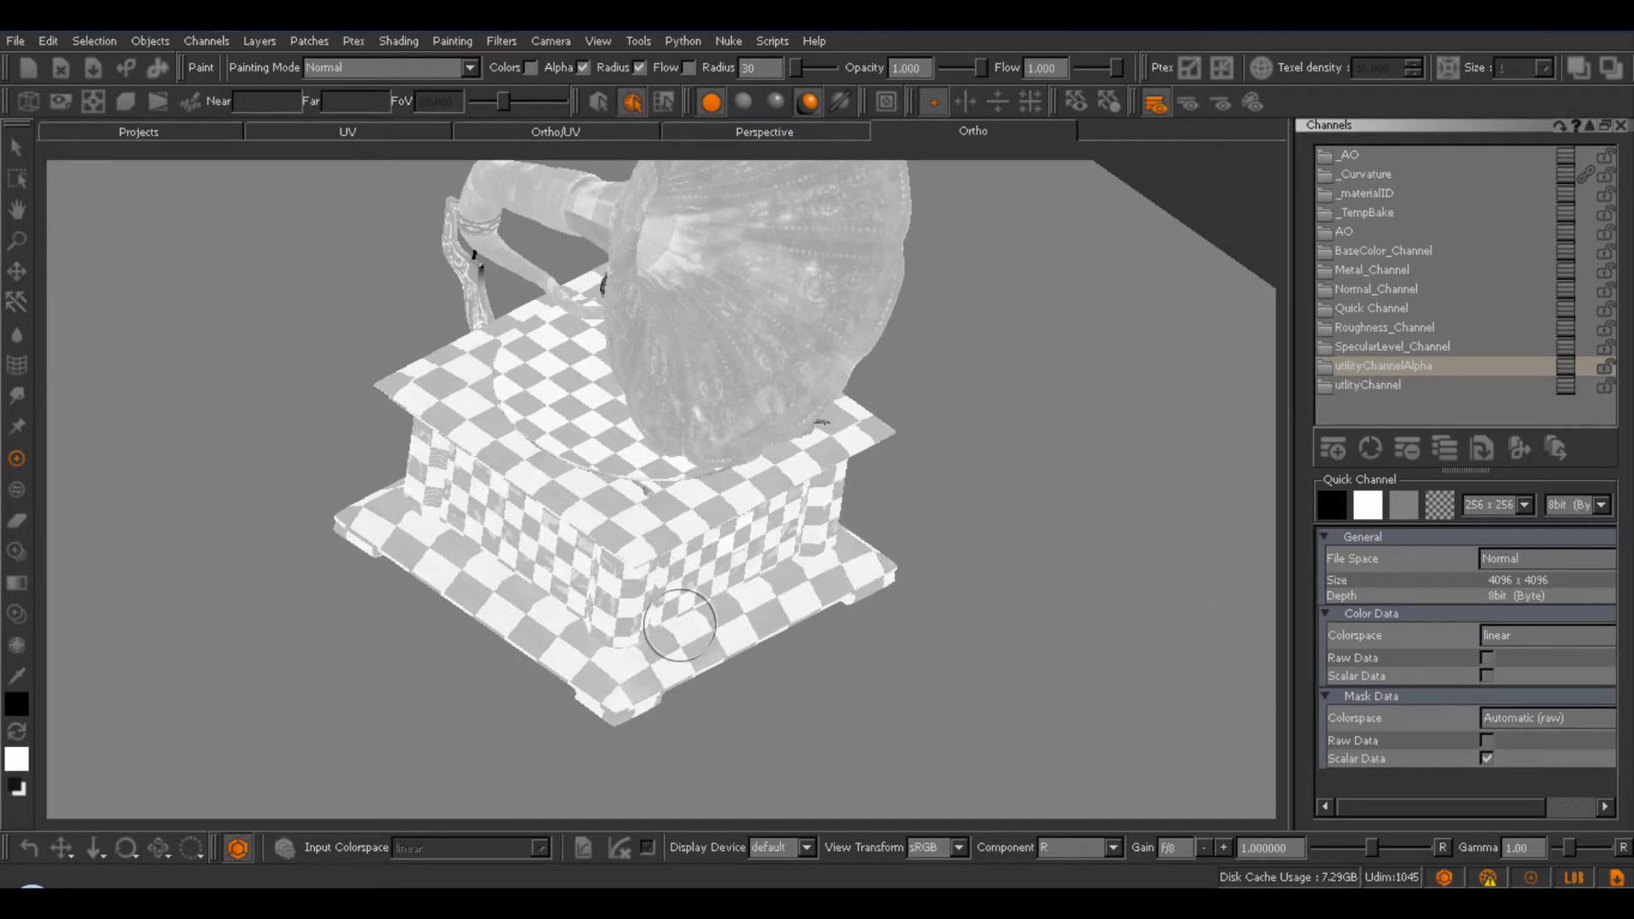
{"action": "mouse_move", "coordinate": [735, 613]}
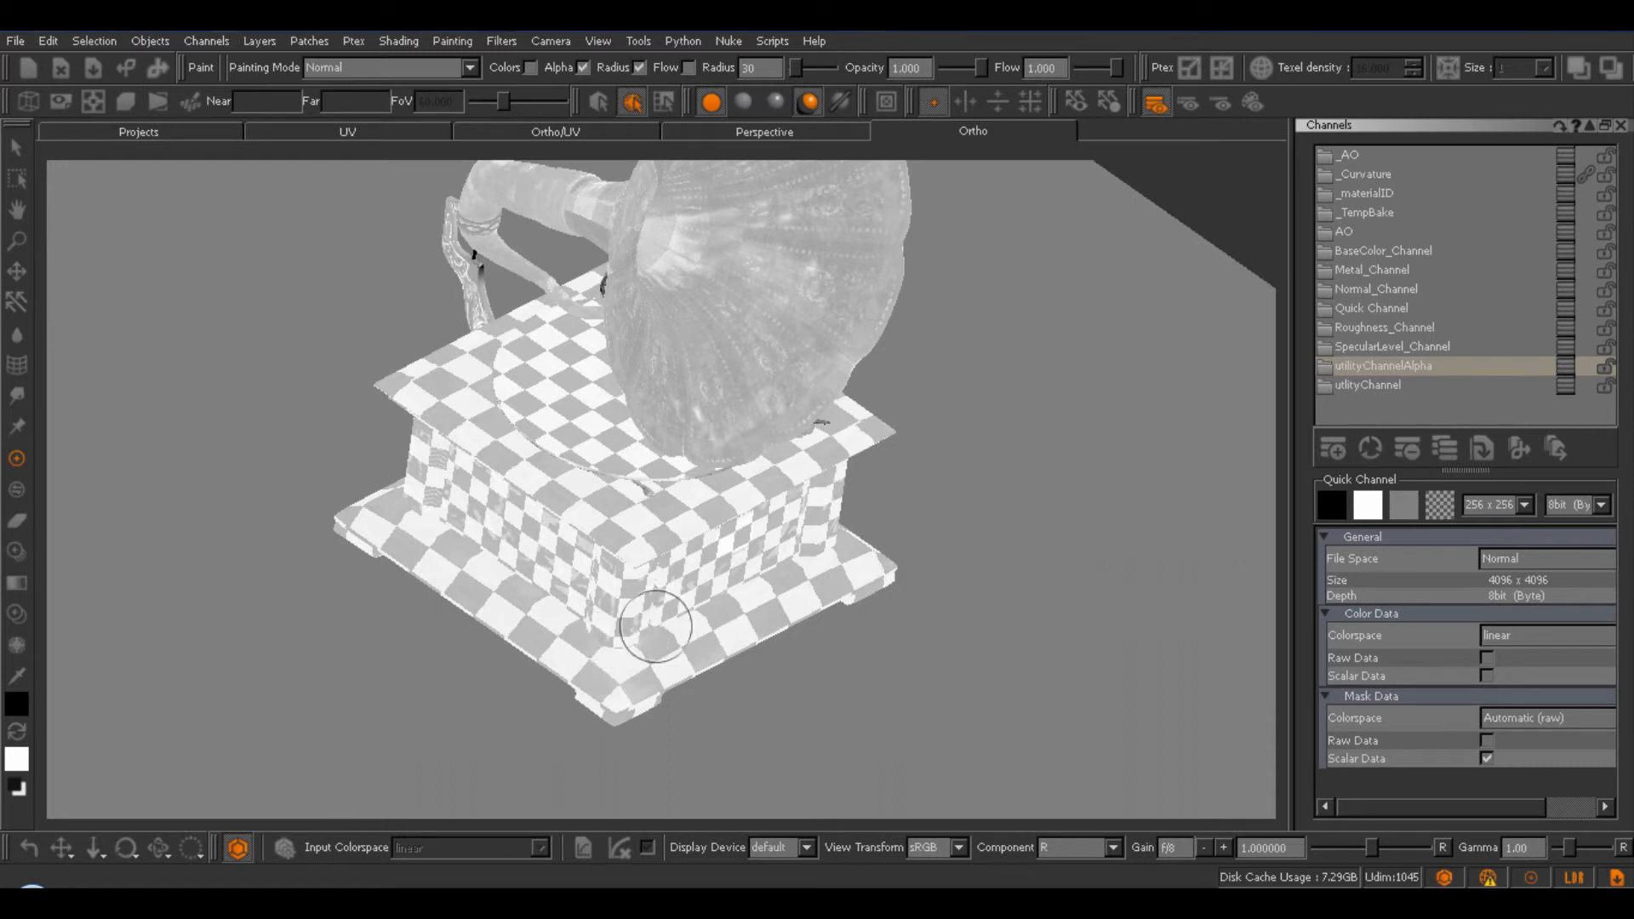
{"action": "left_click", "coordinate": [1042, 846]}
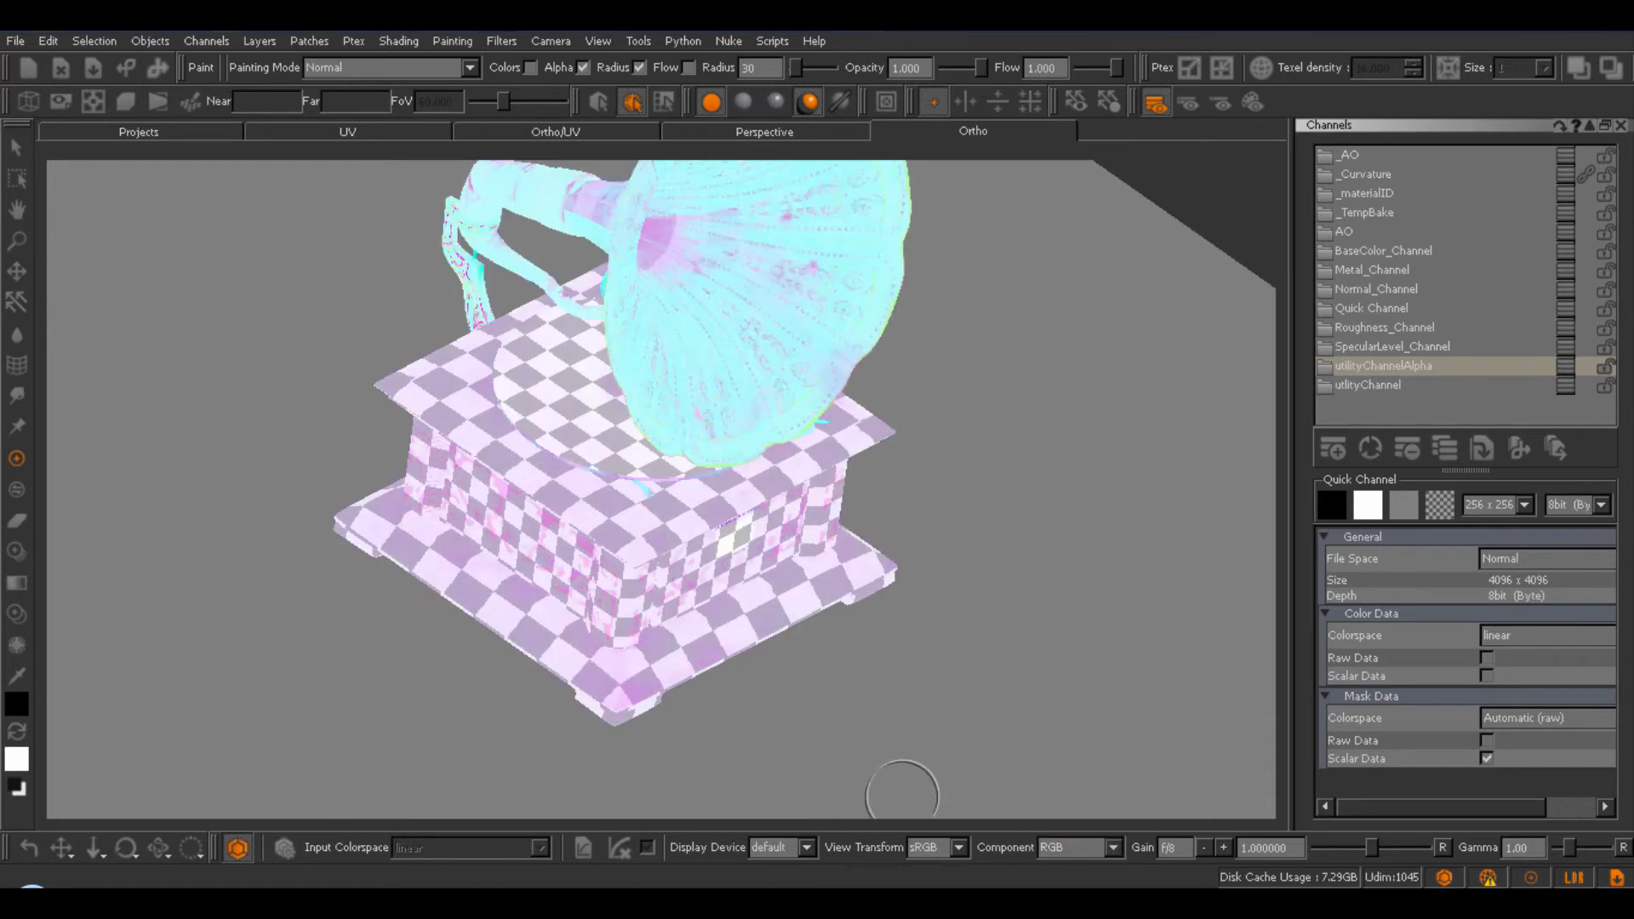
{"action": "mouse_move", "coordinate": [1350, 401]}
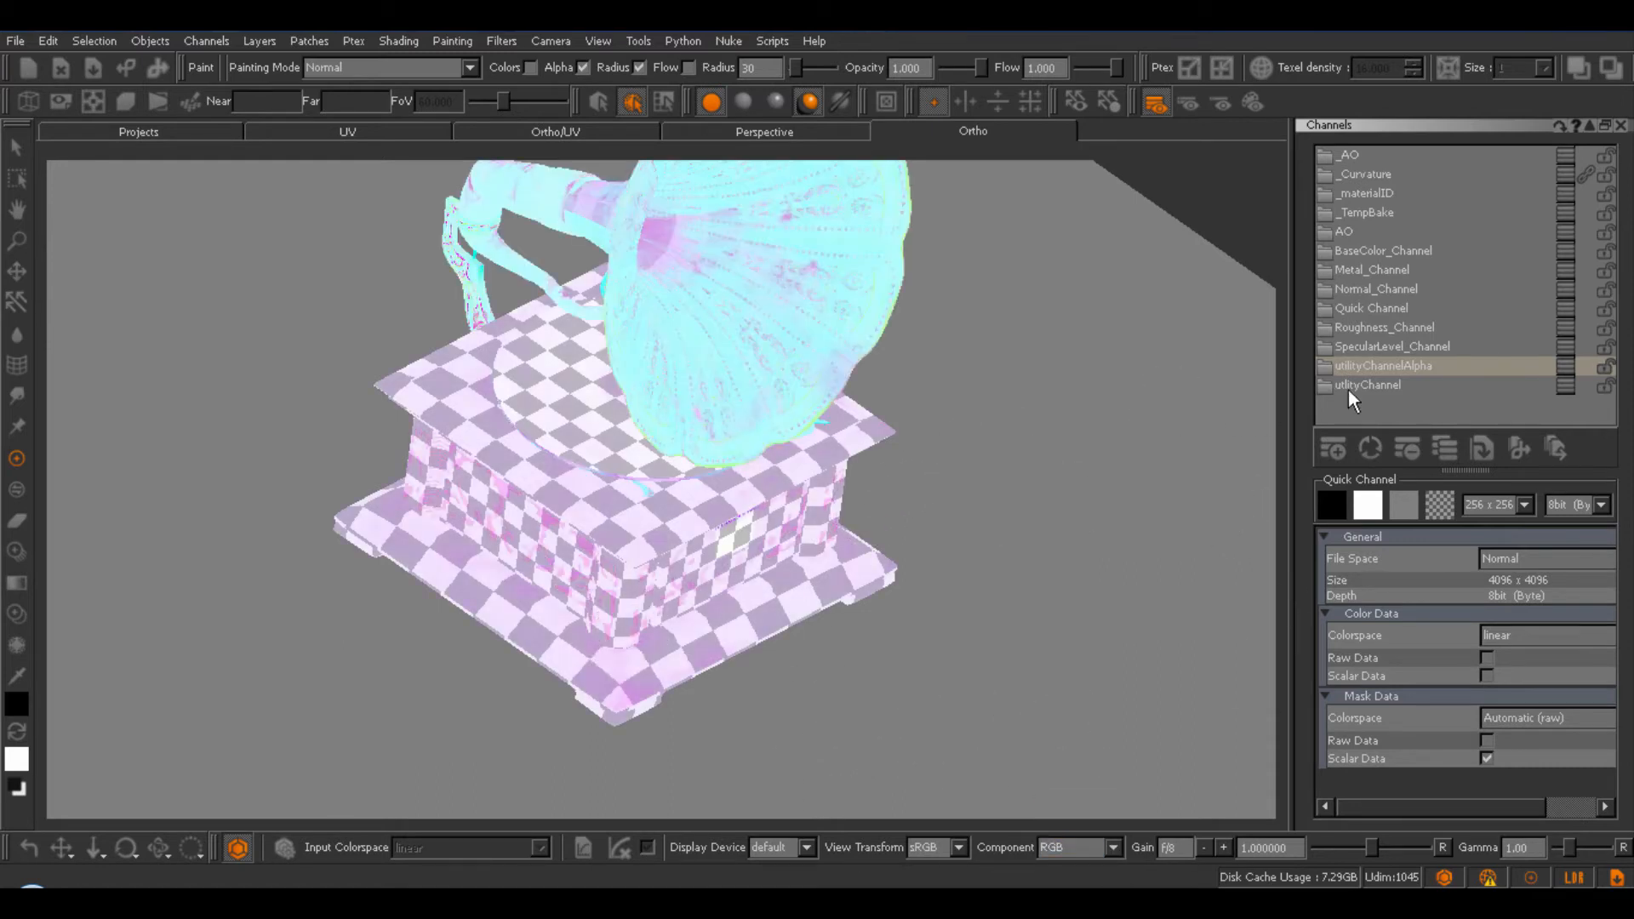
{"action": "mouse_move", "coordinate": [1123, 377]}
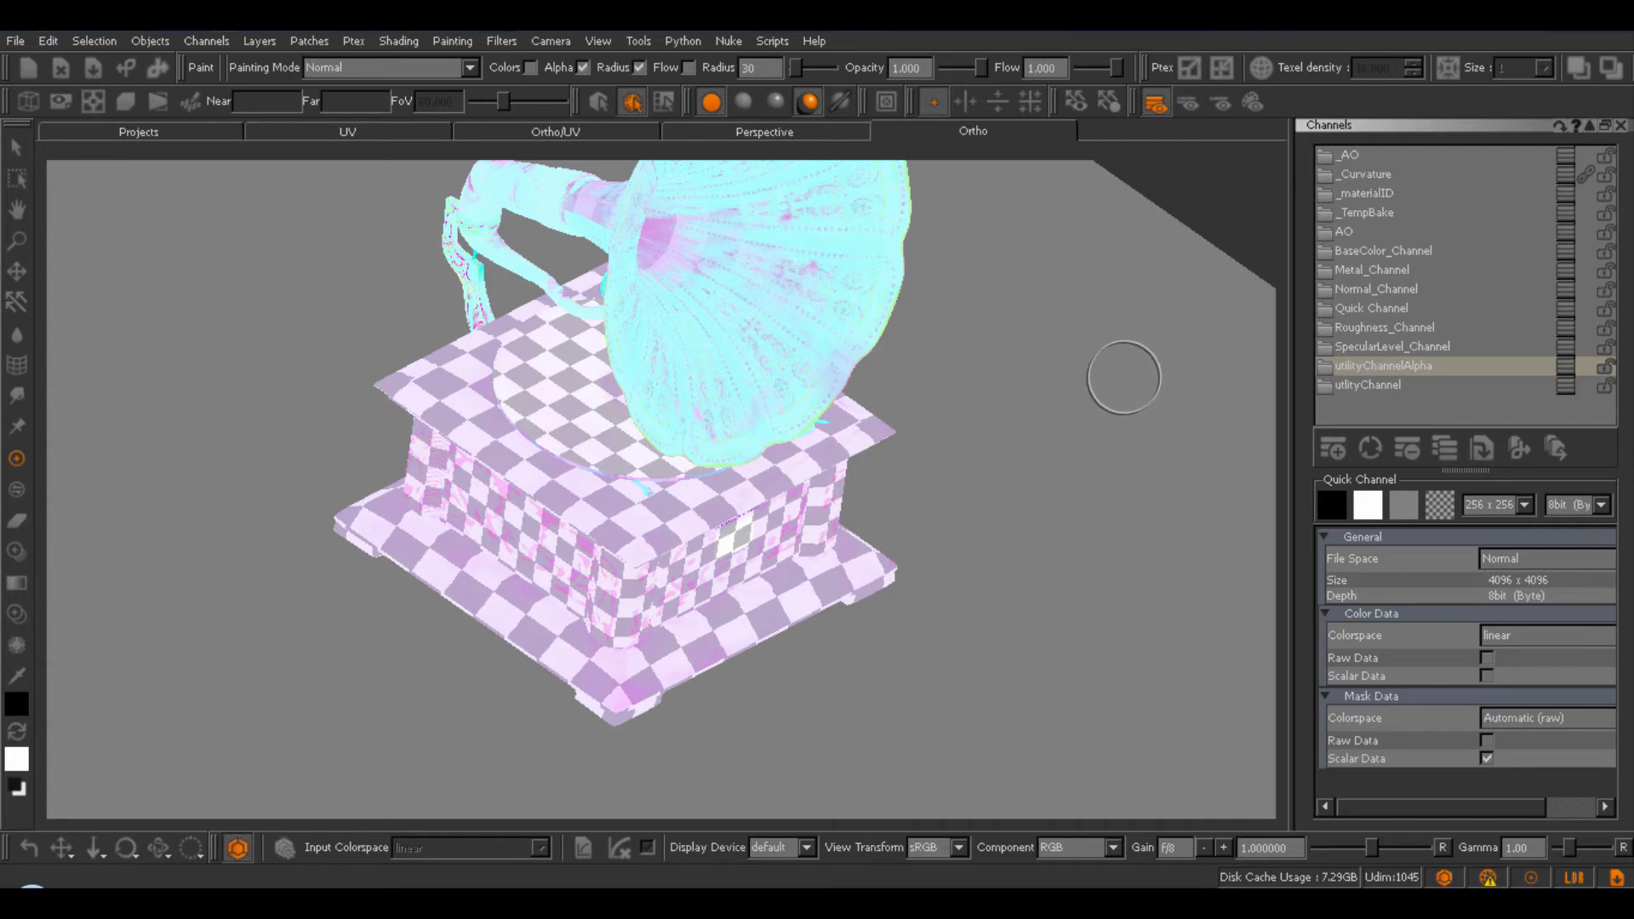
{"action": "mouse_move", "coordinate": [1078, 388]}
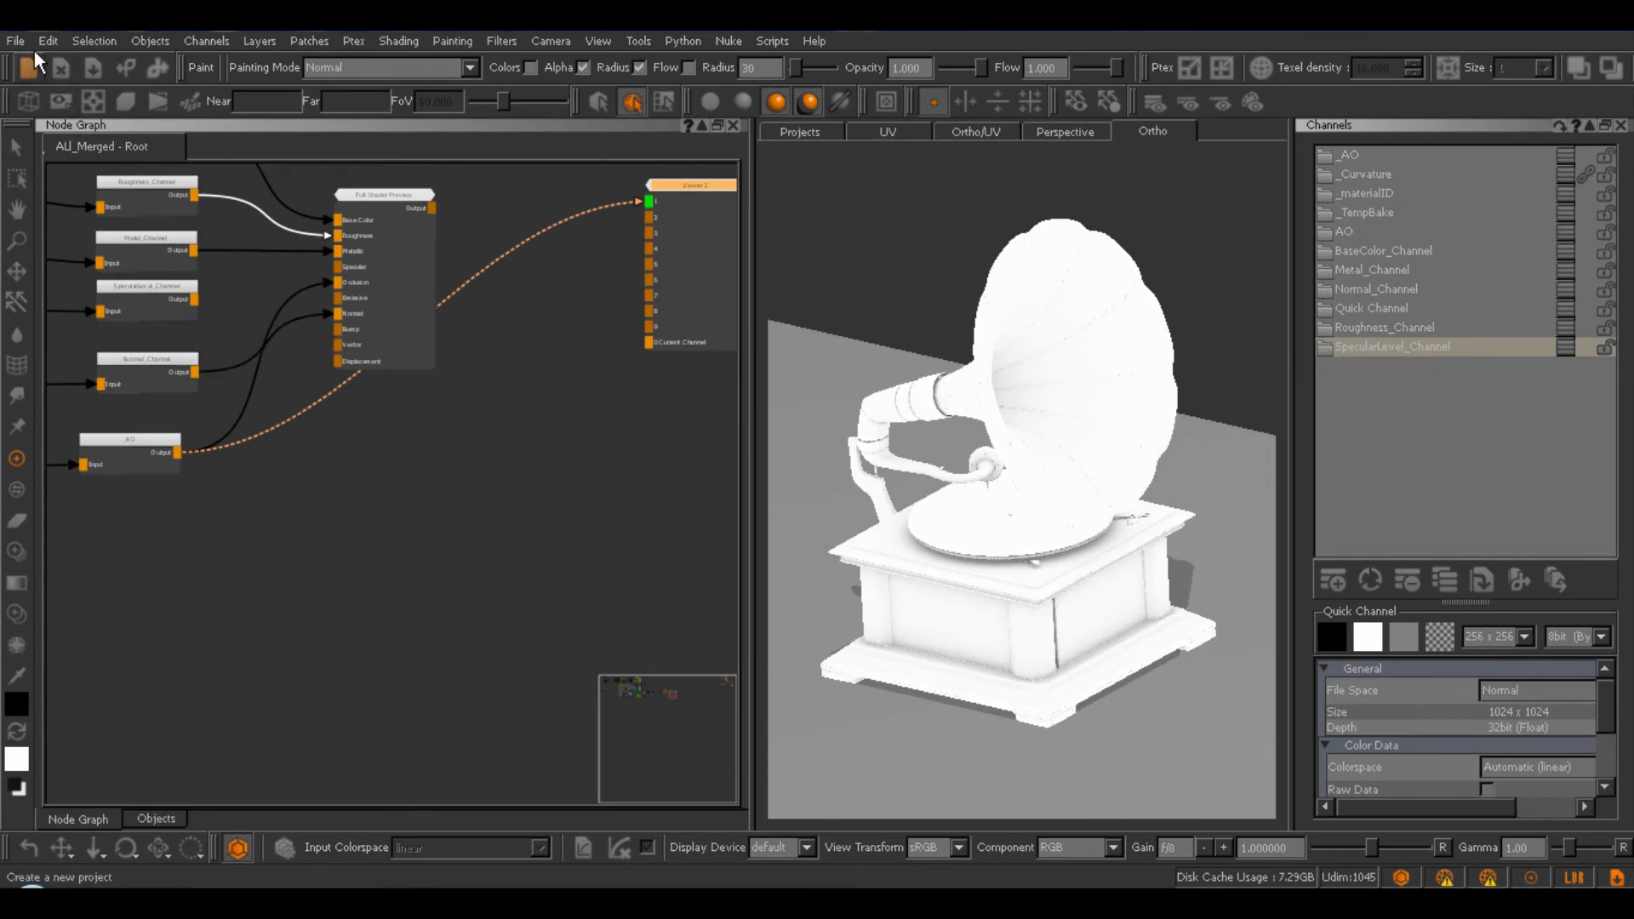
{"action": "left_click", "coordinate": [14, 41]}
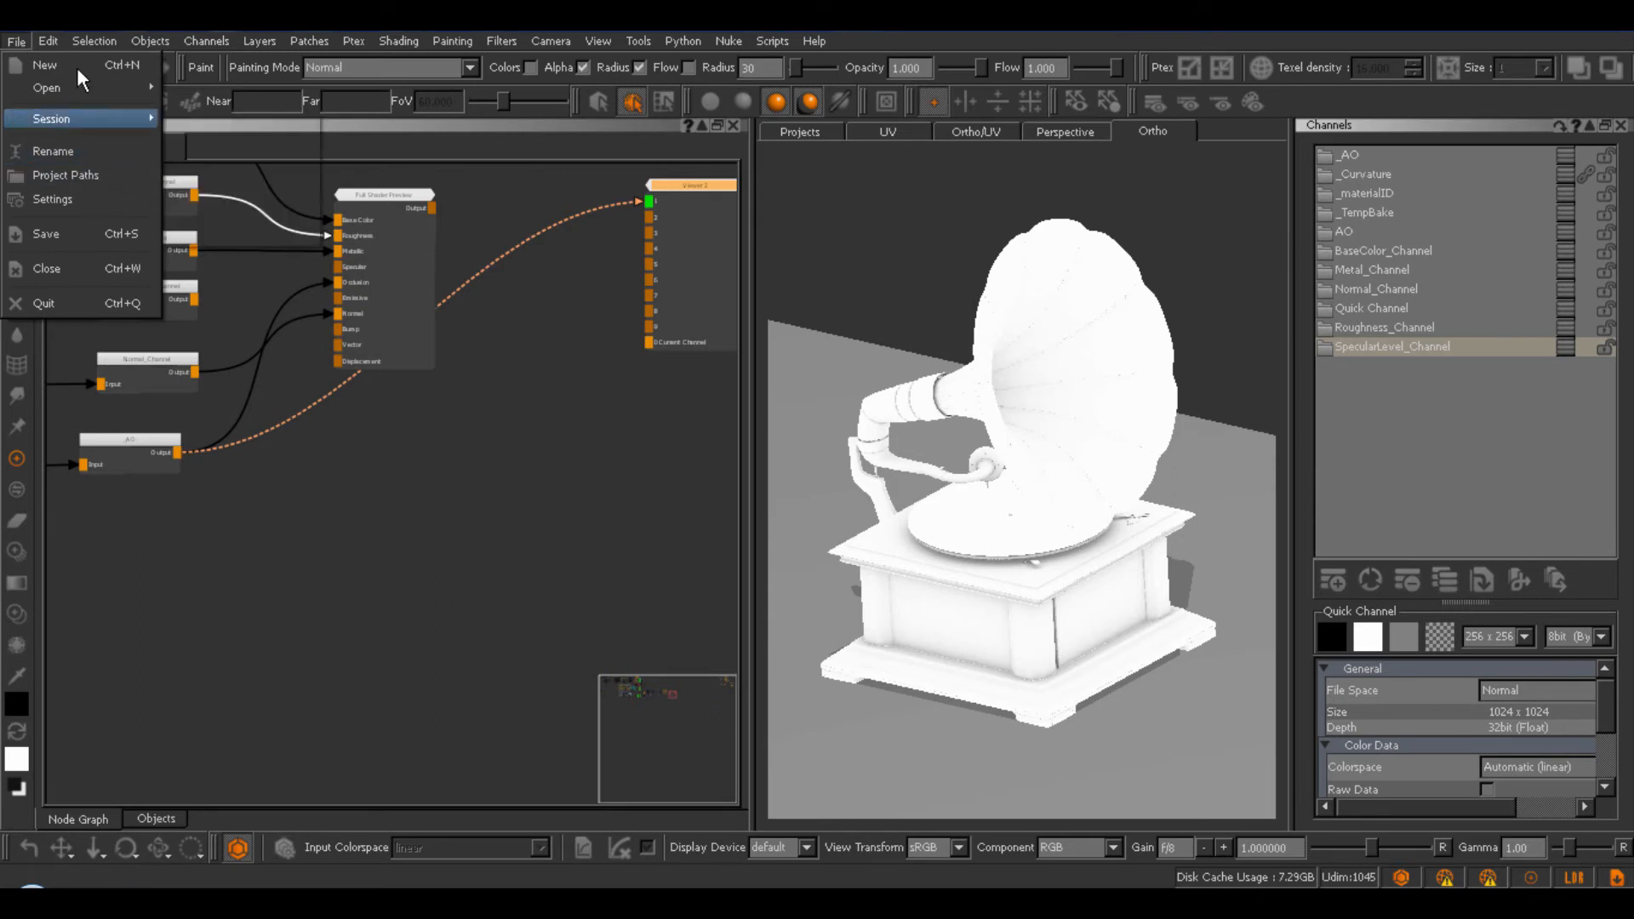
{"action": "left_click", "coordinate": [52, 199]}
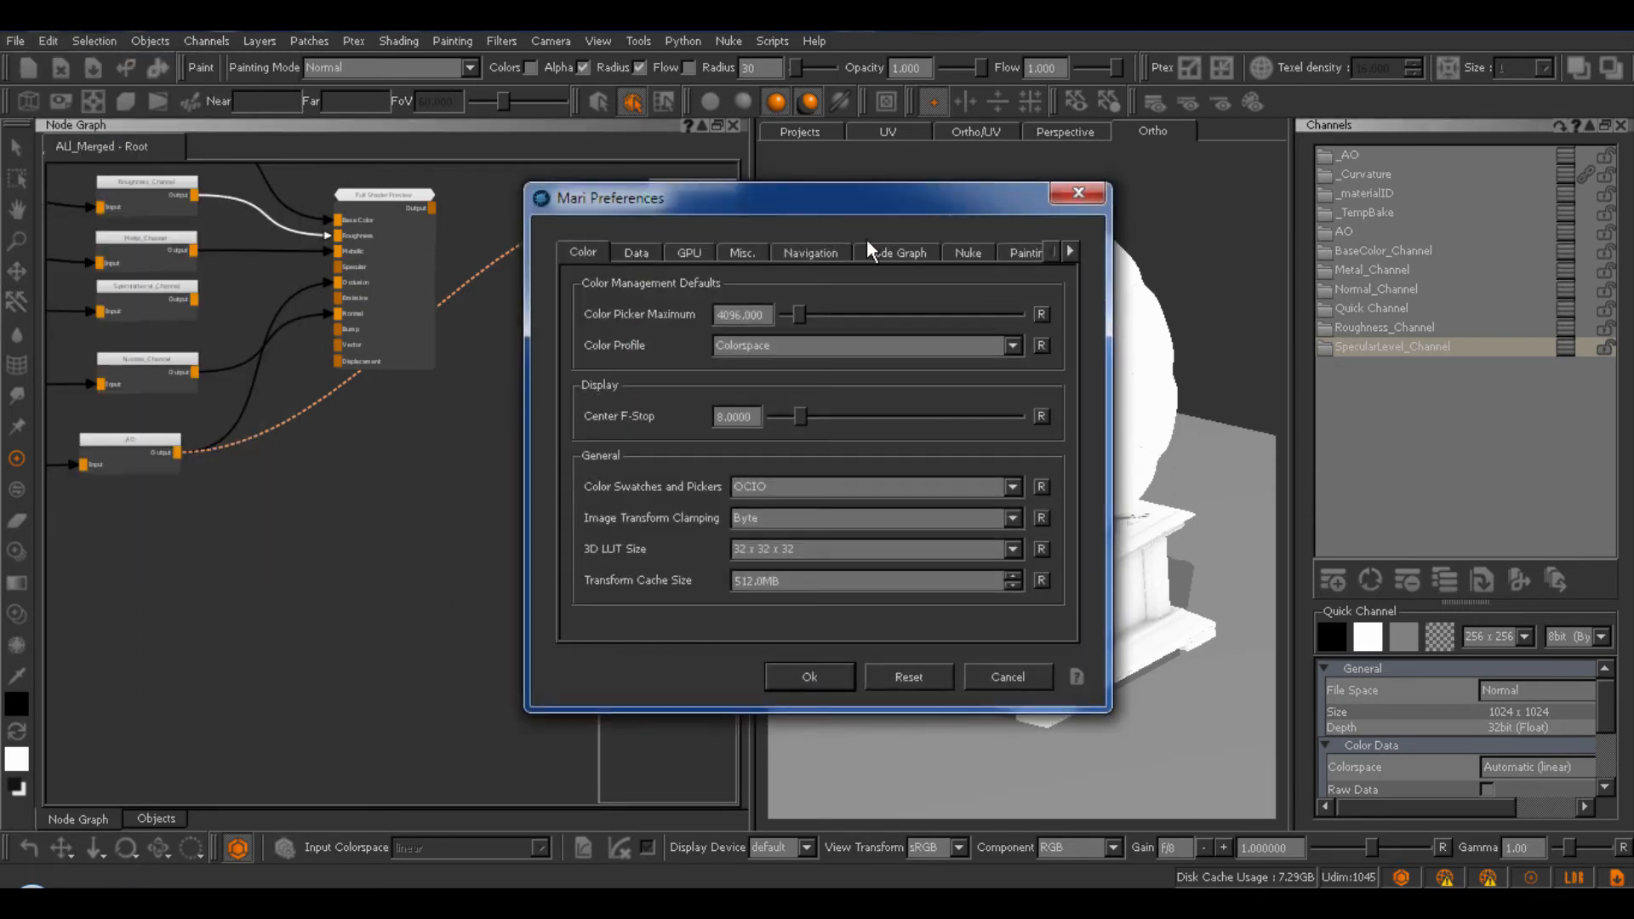
{"action": "left_click", "coordinate": [896, 252]}
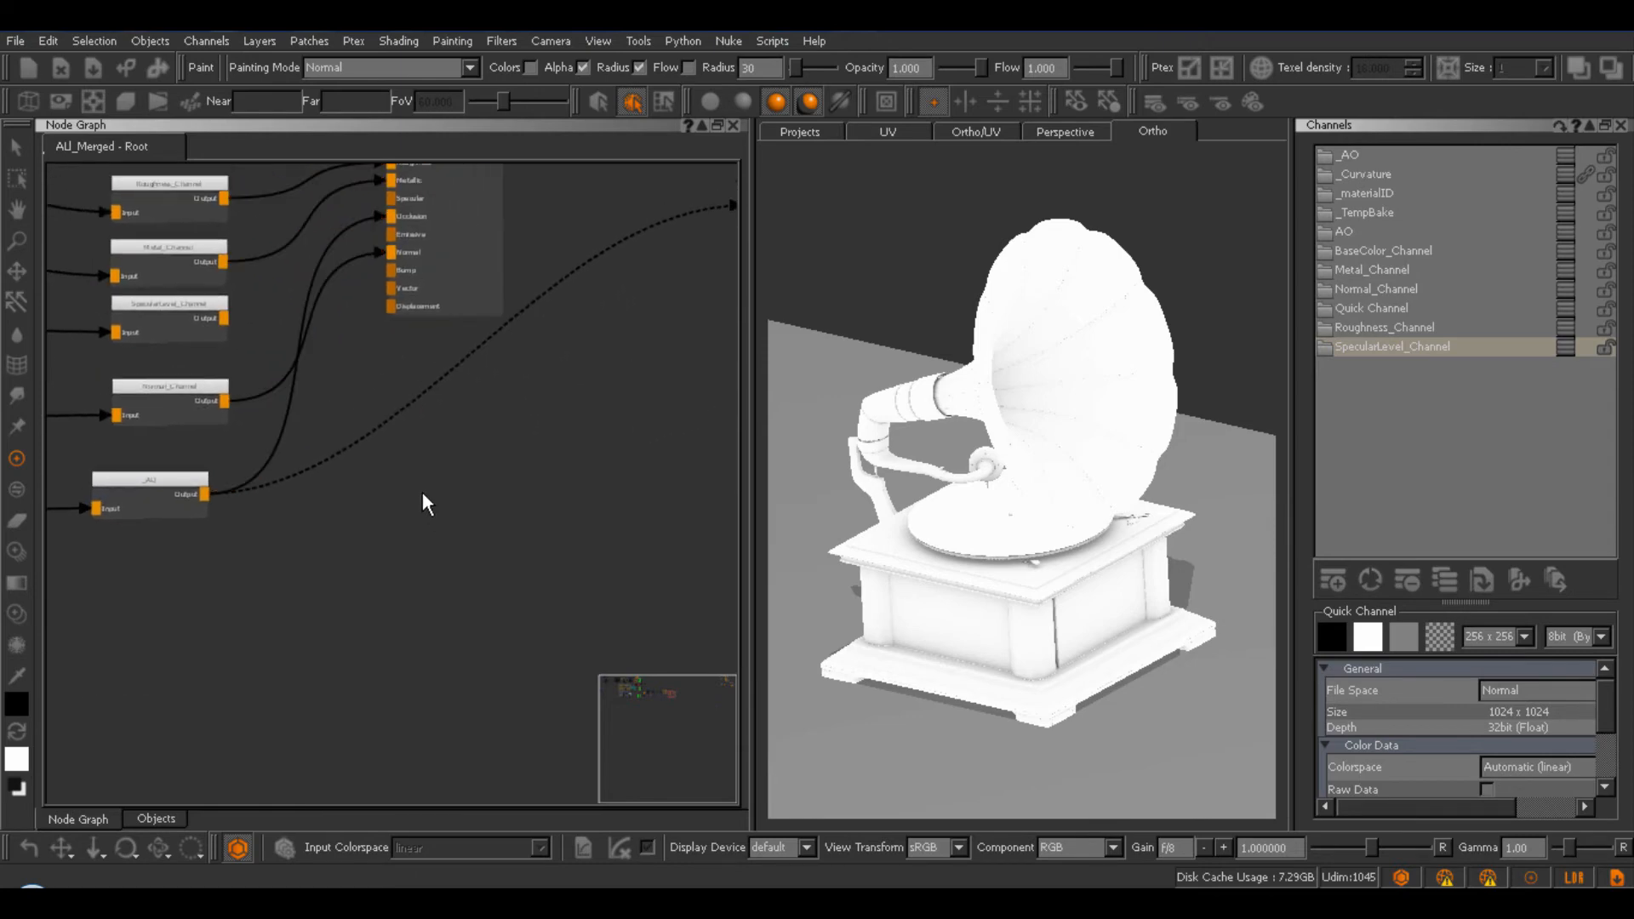
Add an RGBA Merge node to the graph and plug Roughness into its R input.
{"action": "right_click", "coordinate": [425, 490]}
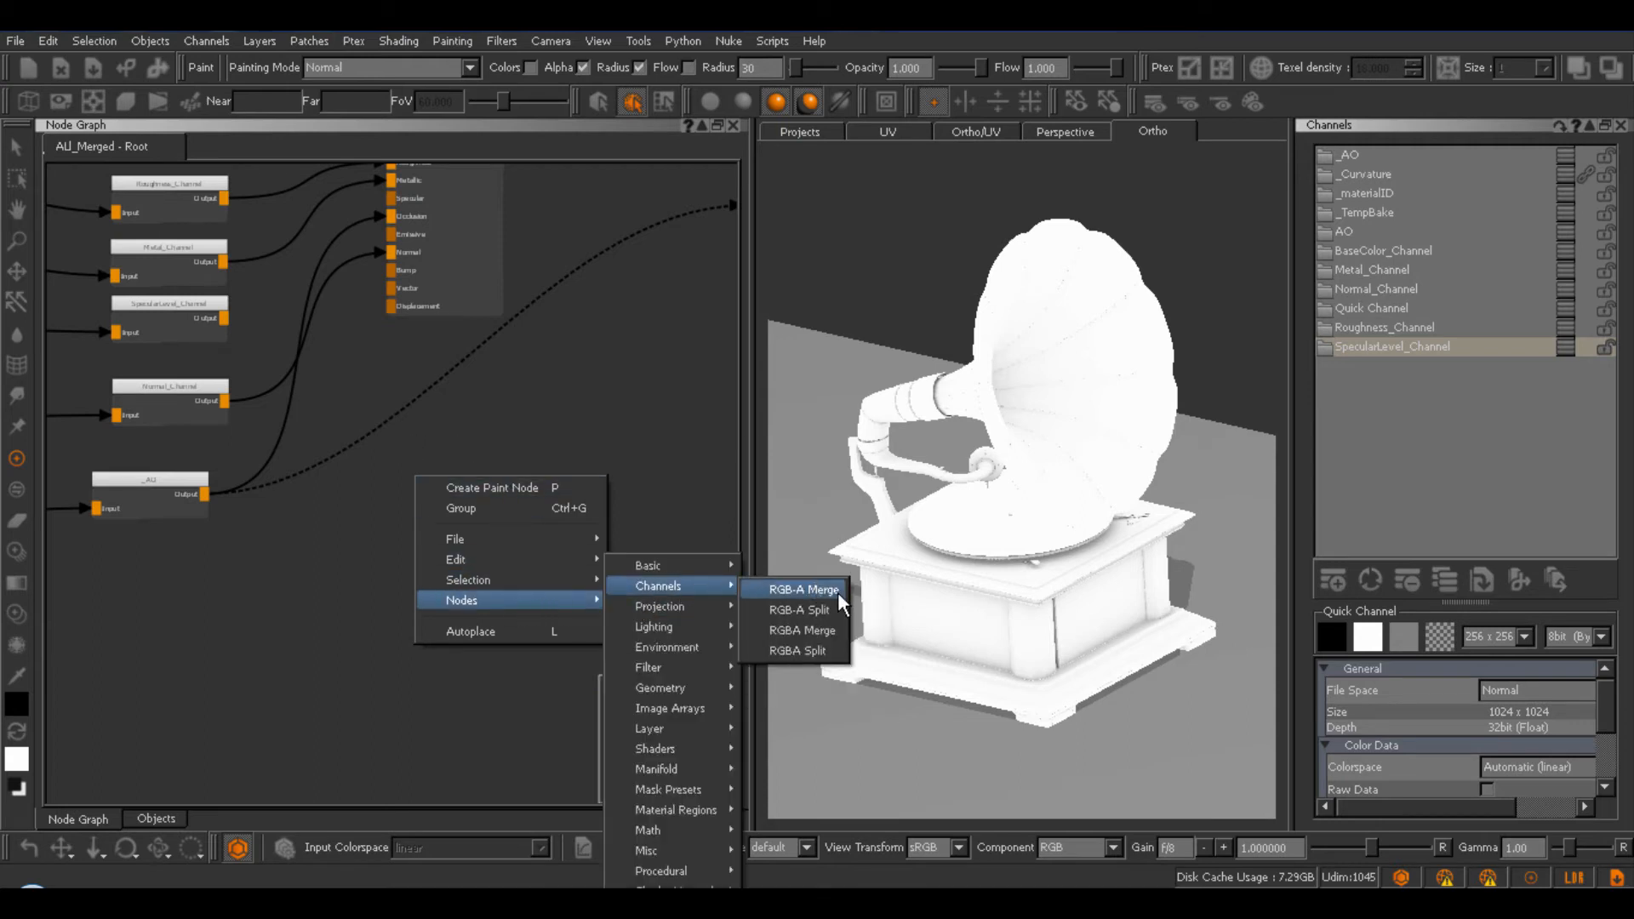
{"action": "mouse_move", "coordinate": [839, 602]}
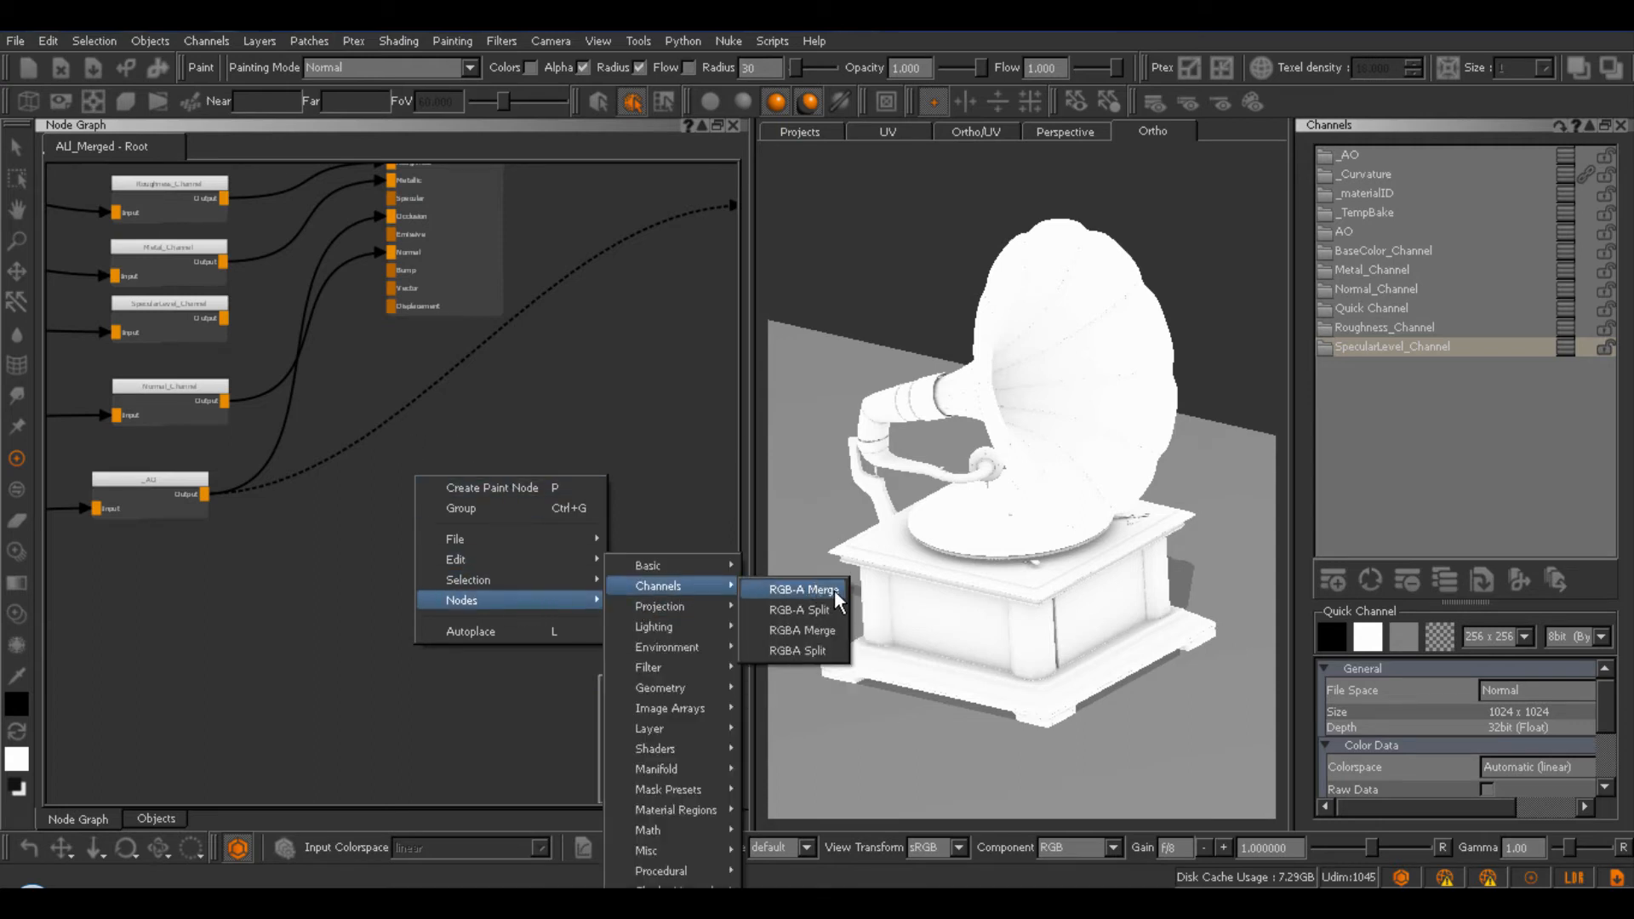
{"action": "mouse_move", "coordinate": [802, 631]}
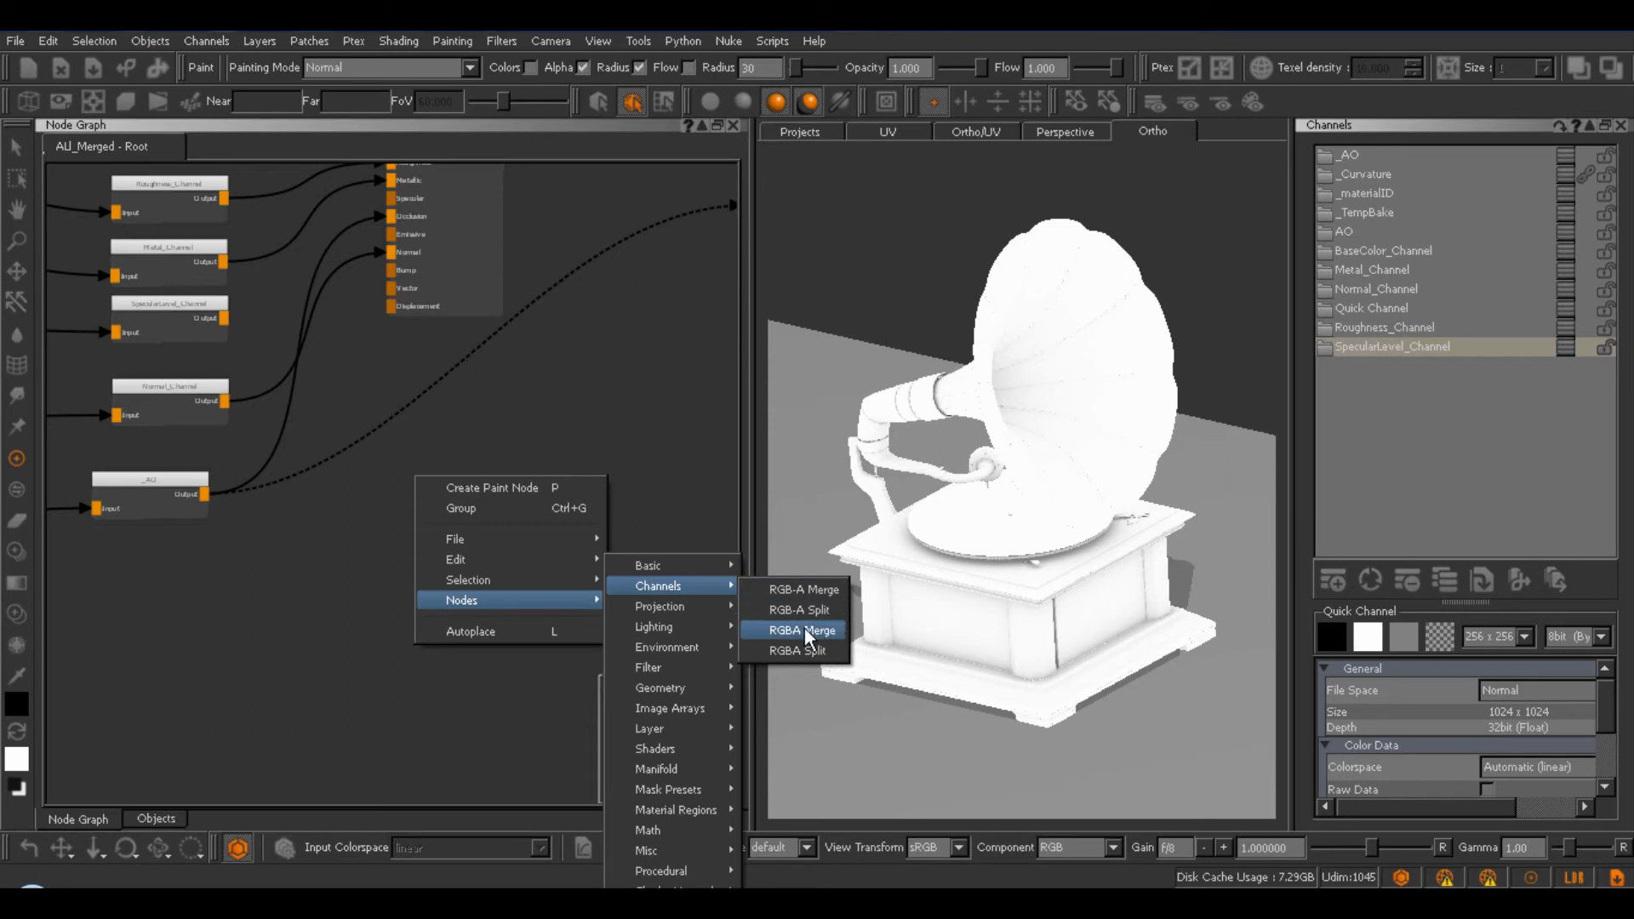
{"action": "left_click", "coordinate": [799, 630]}
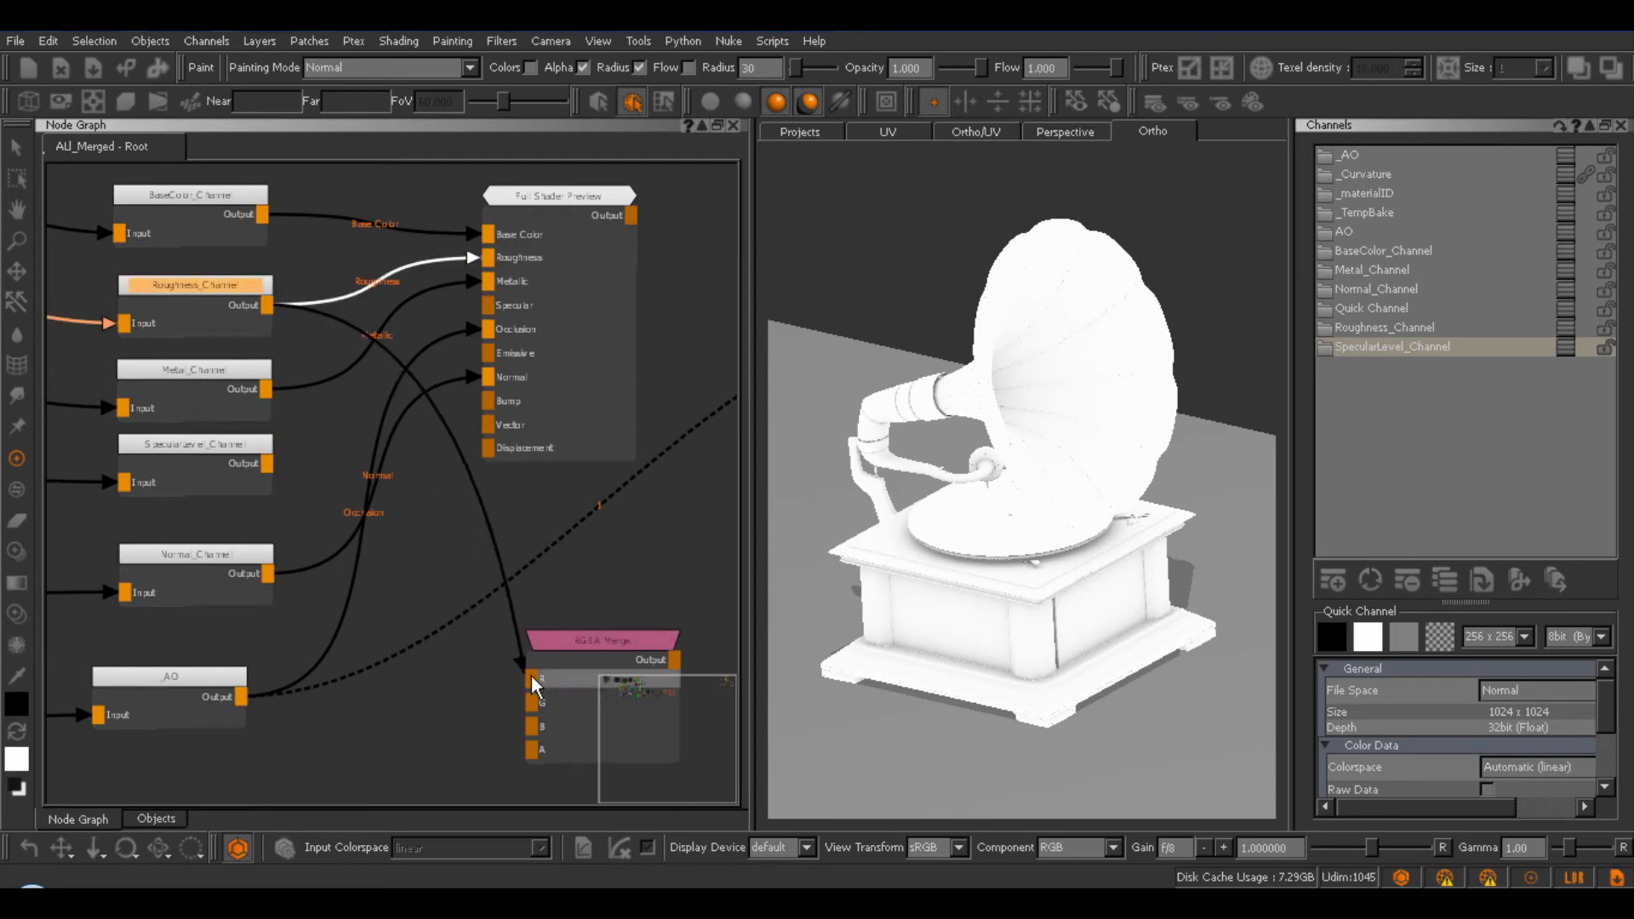
{"action": "left_click", "coordinate": [194, 370]}
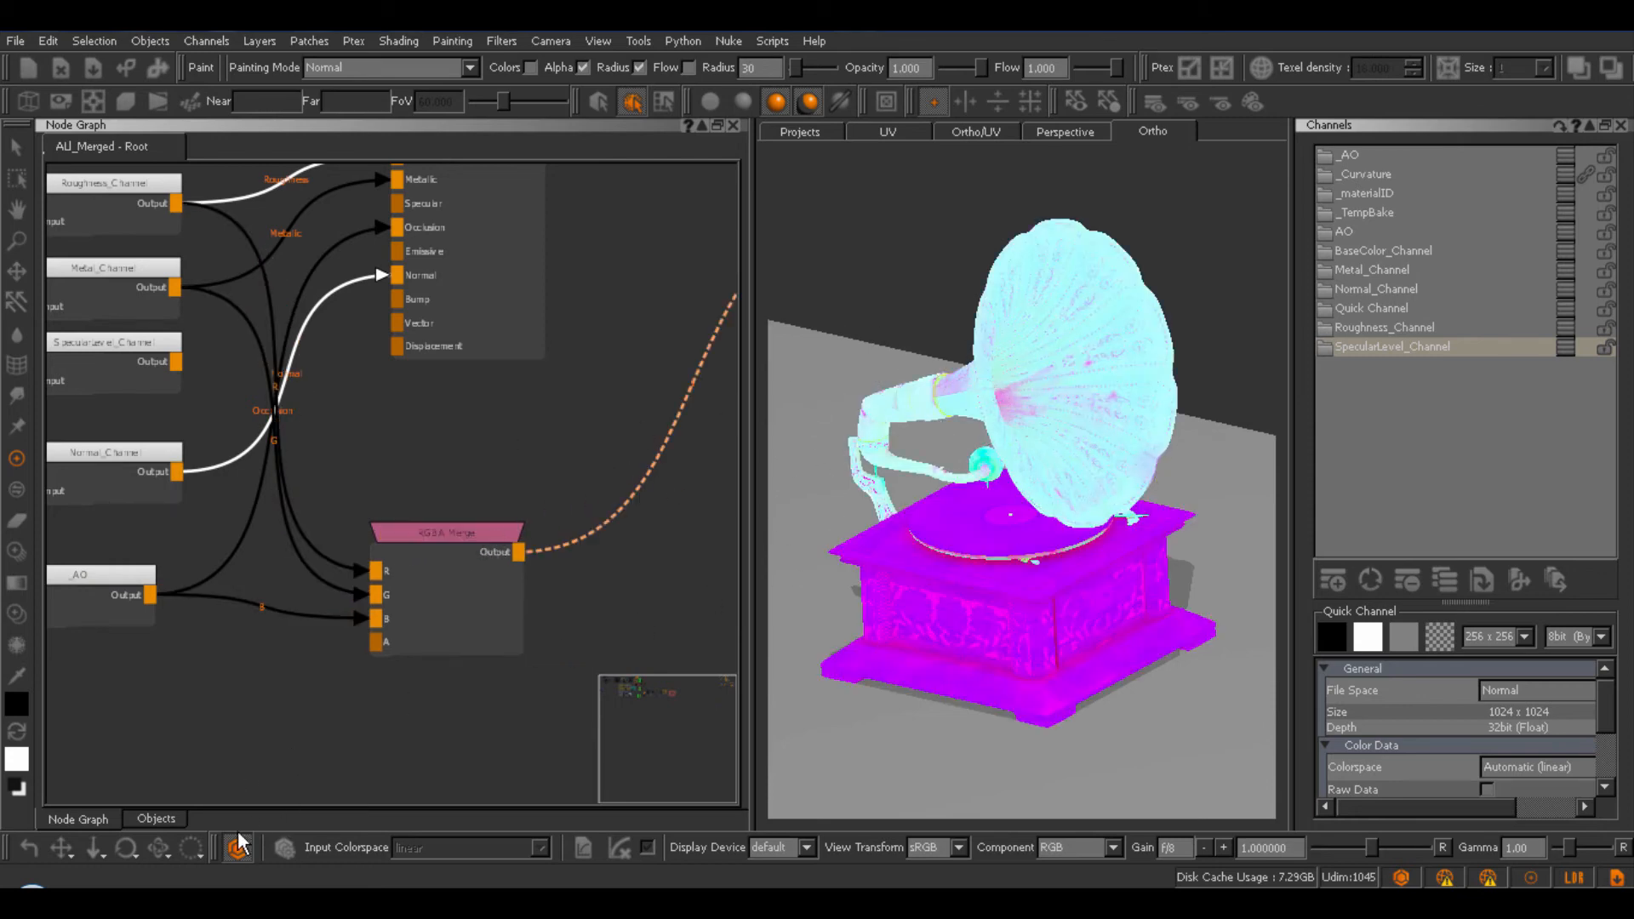
Create a scalar-data utility channel for the AU_Merged object only.
{"action": "left_click", "coordinate": [237, 846]}
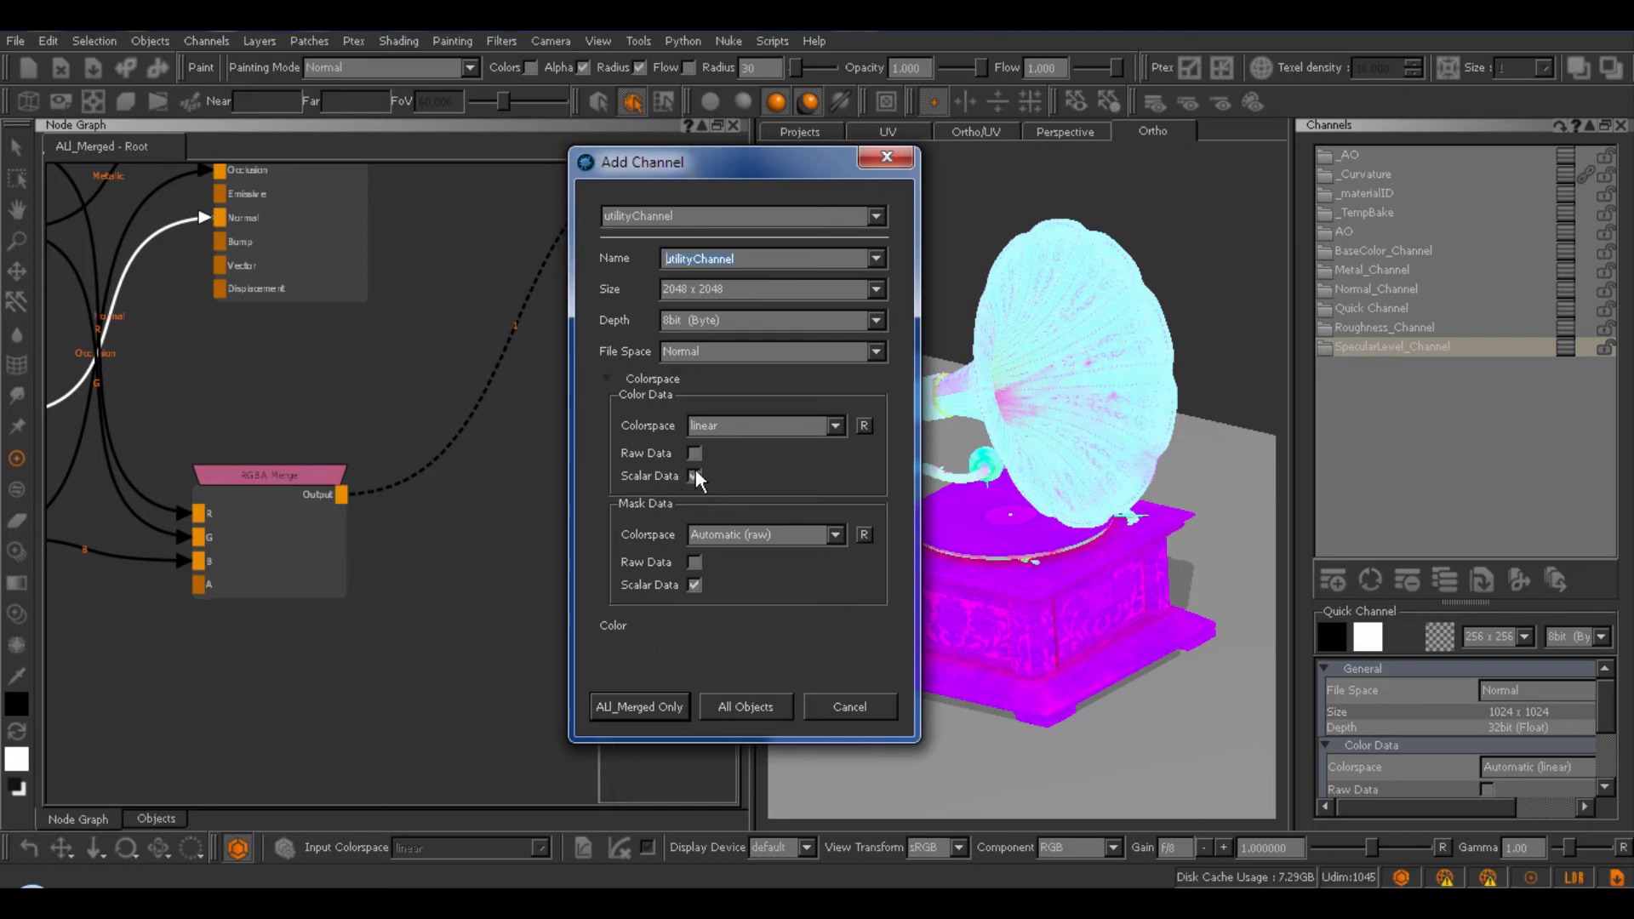
{"action": "left_click", "coordinate": [695, 474]}
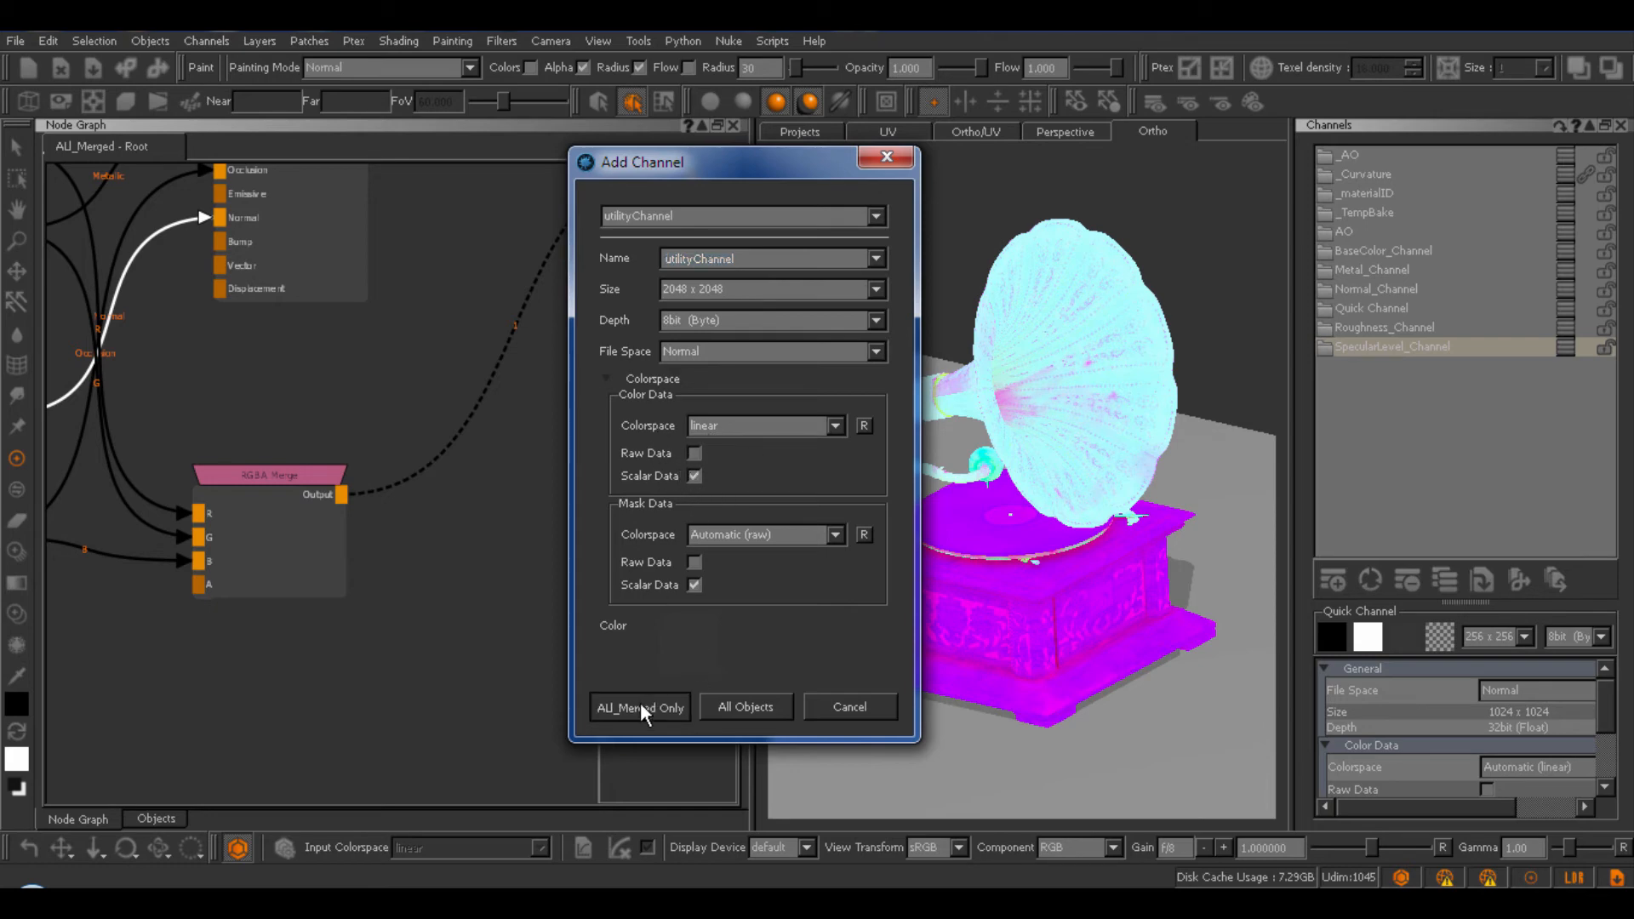
{"action": "left_click", "coordinate": [640, 706]}
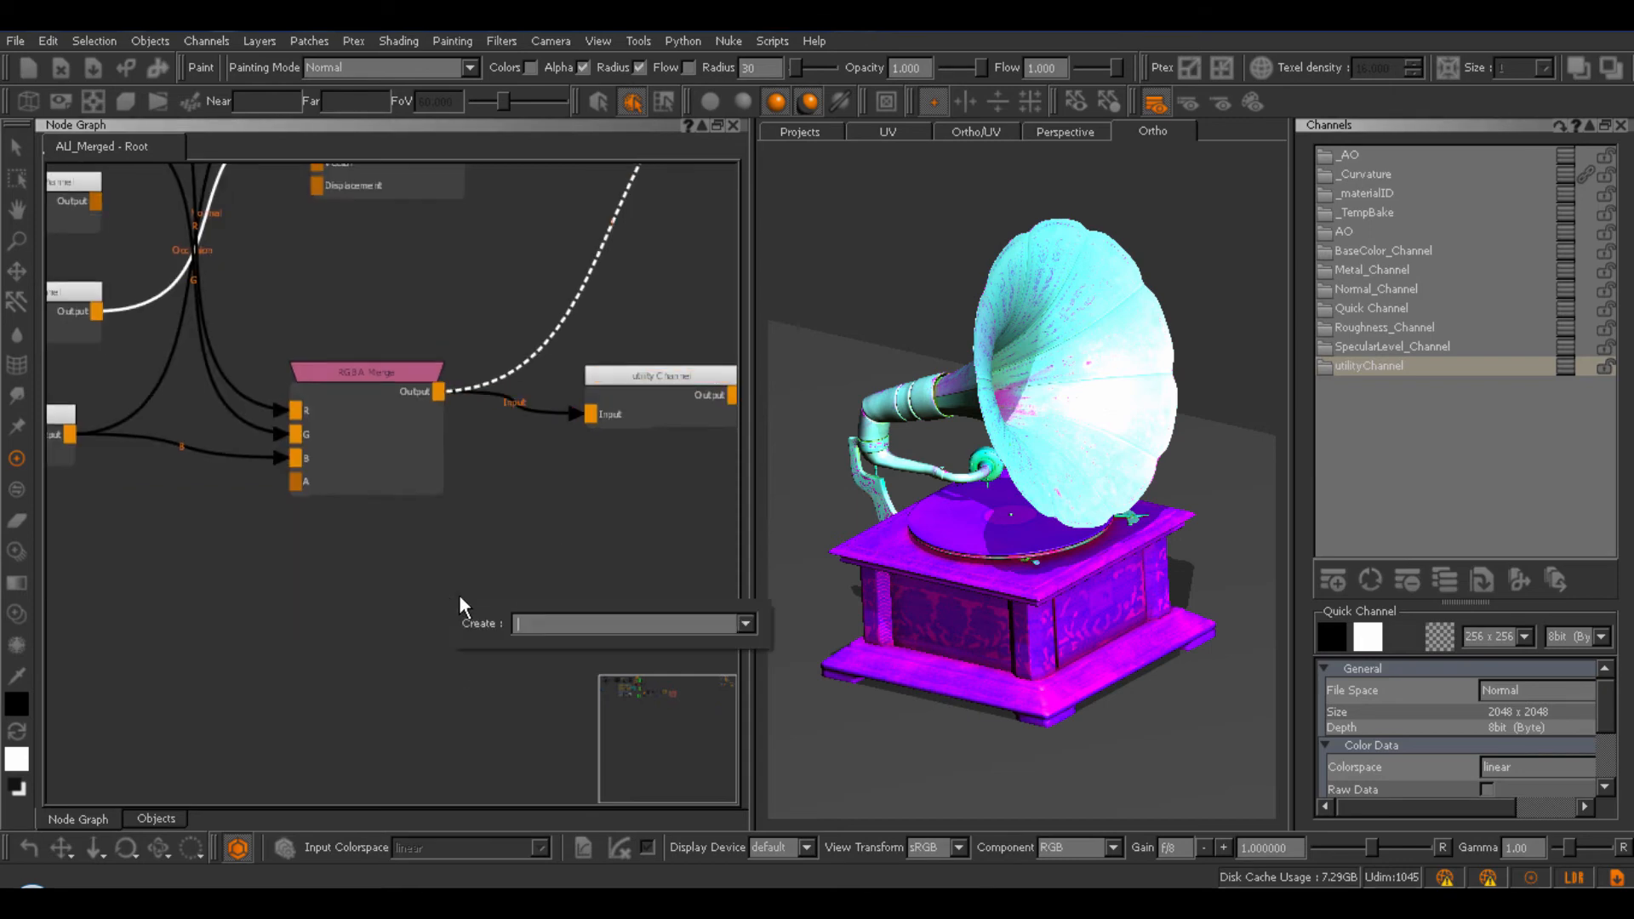
Add an RGBA Split node from the Channels category of the node menu.
{"action": "right_click", "coordinate": [464, 607]}
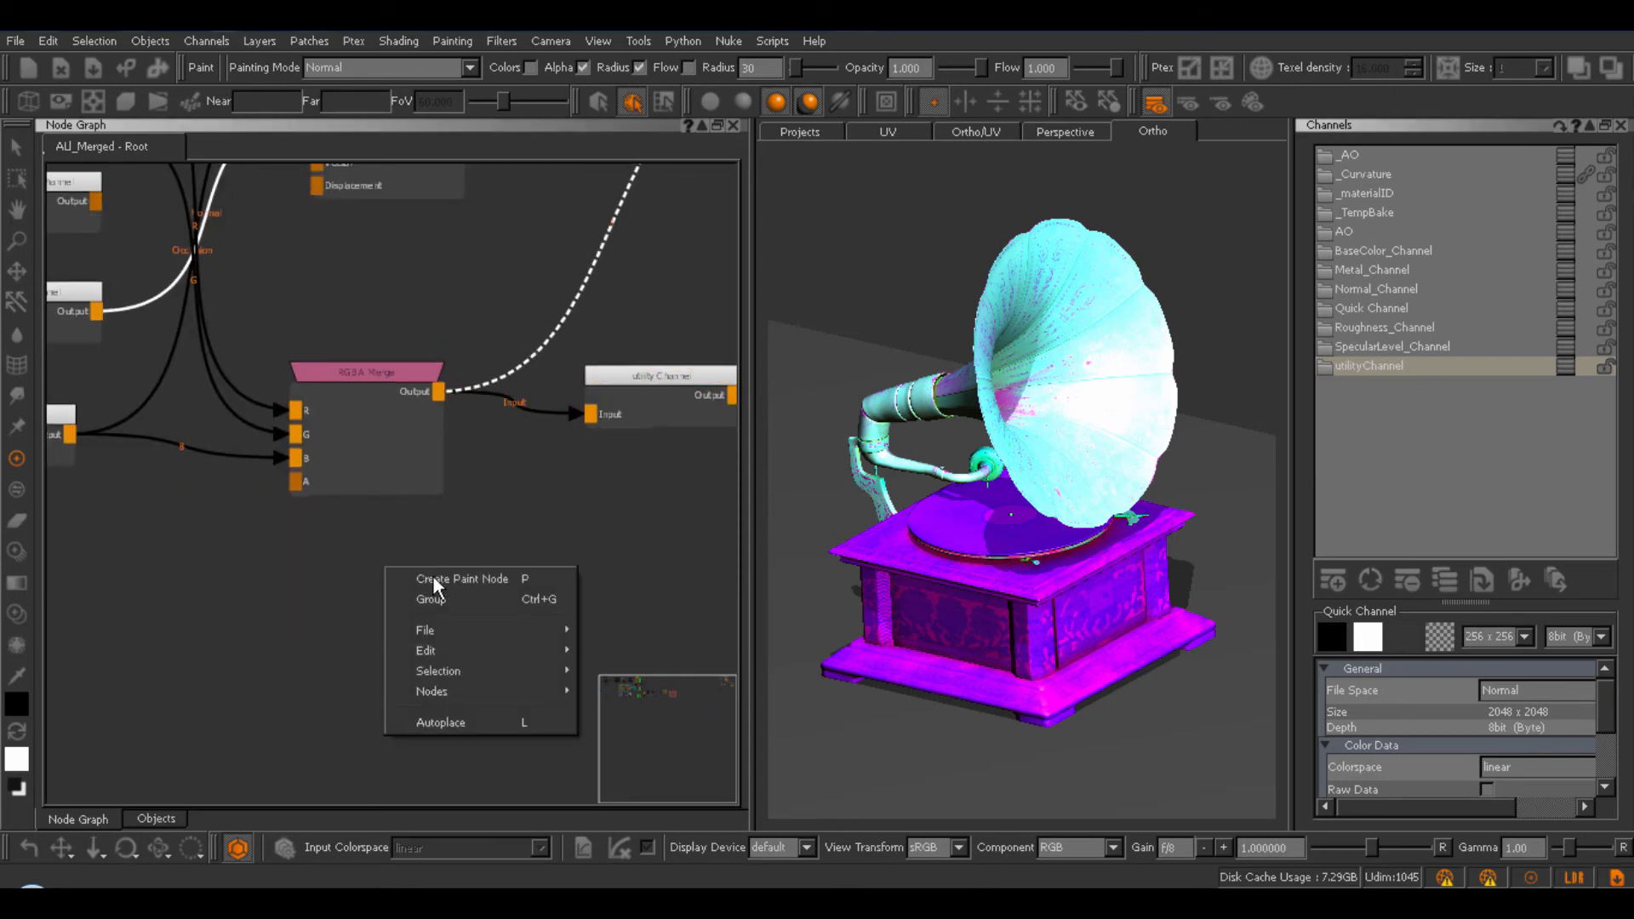
{"action": "left_click", "coordinate": [431, 692]}
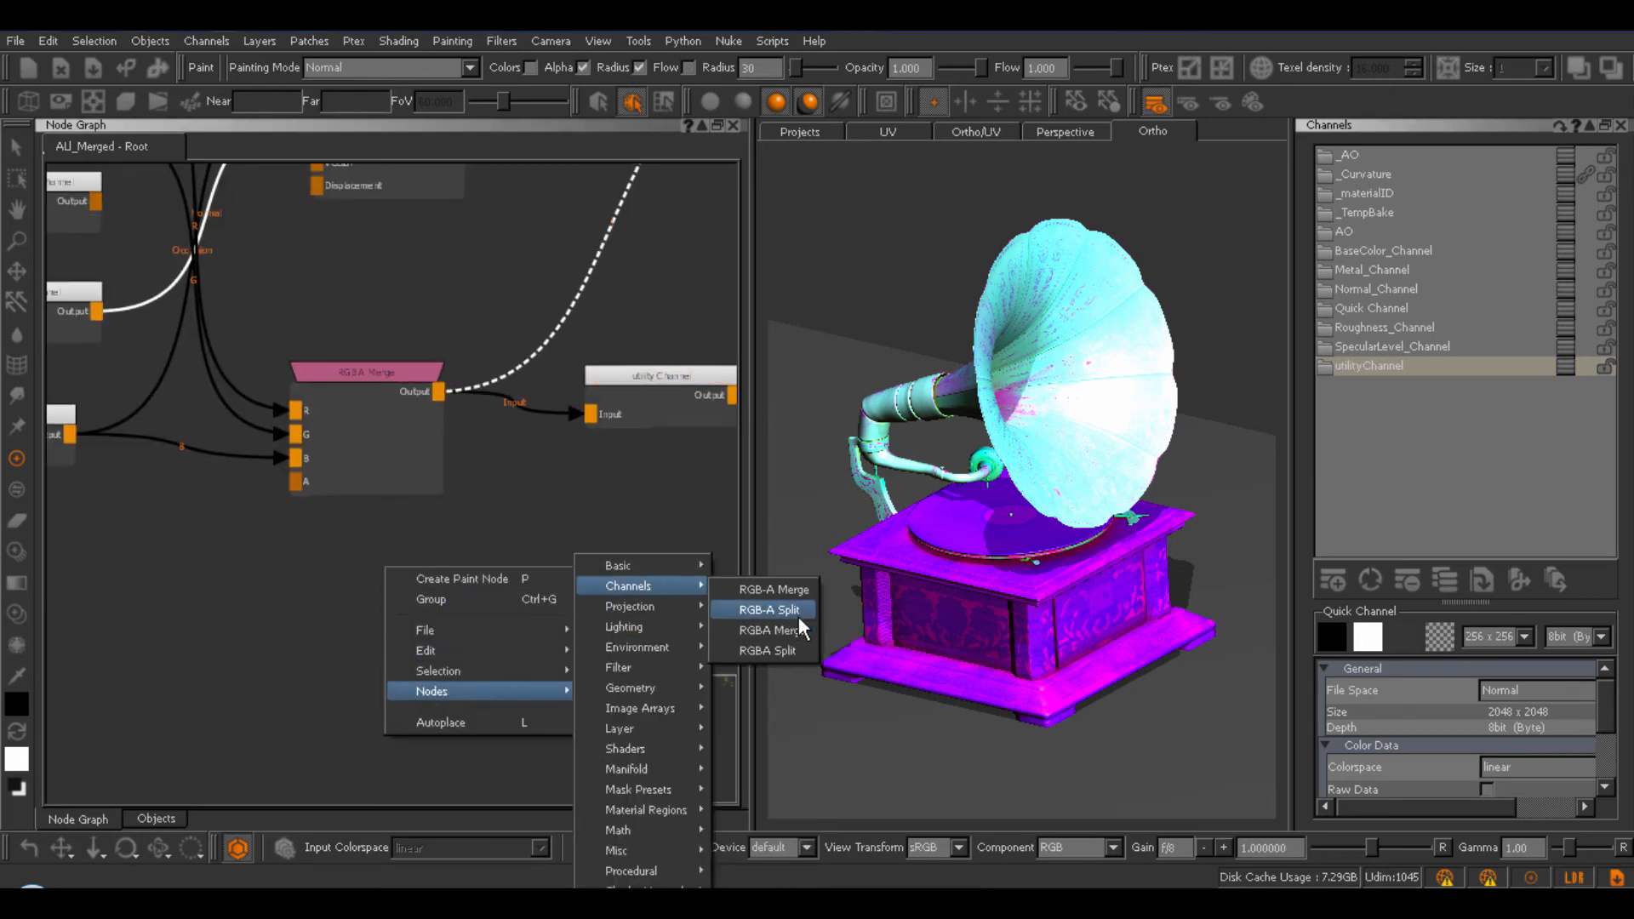
{"action": "mouse_move", "coordinate": [811, 620]}
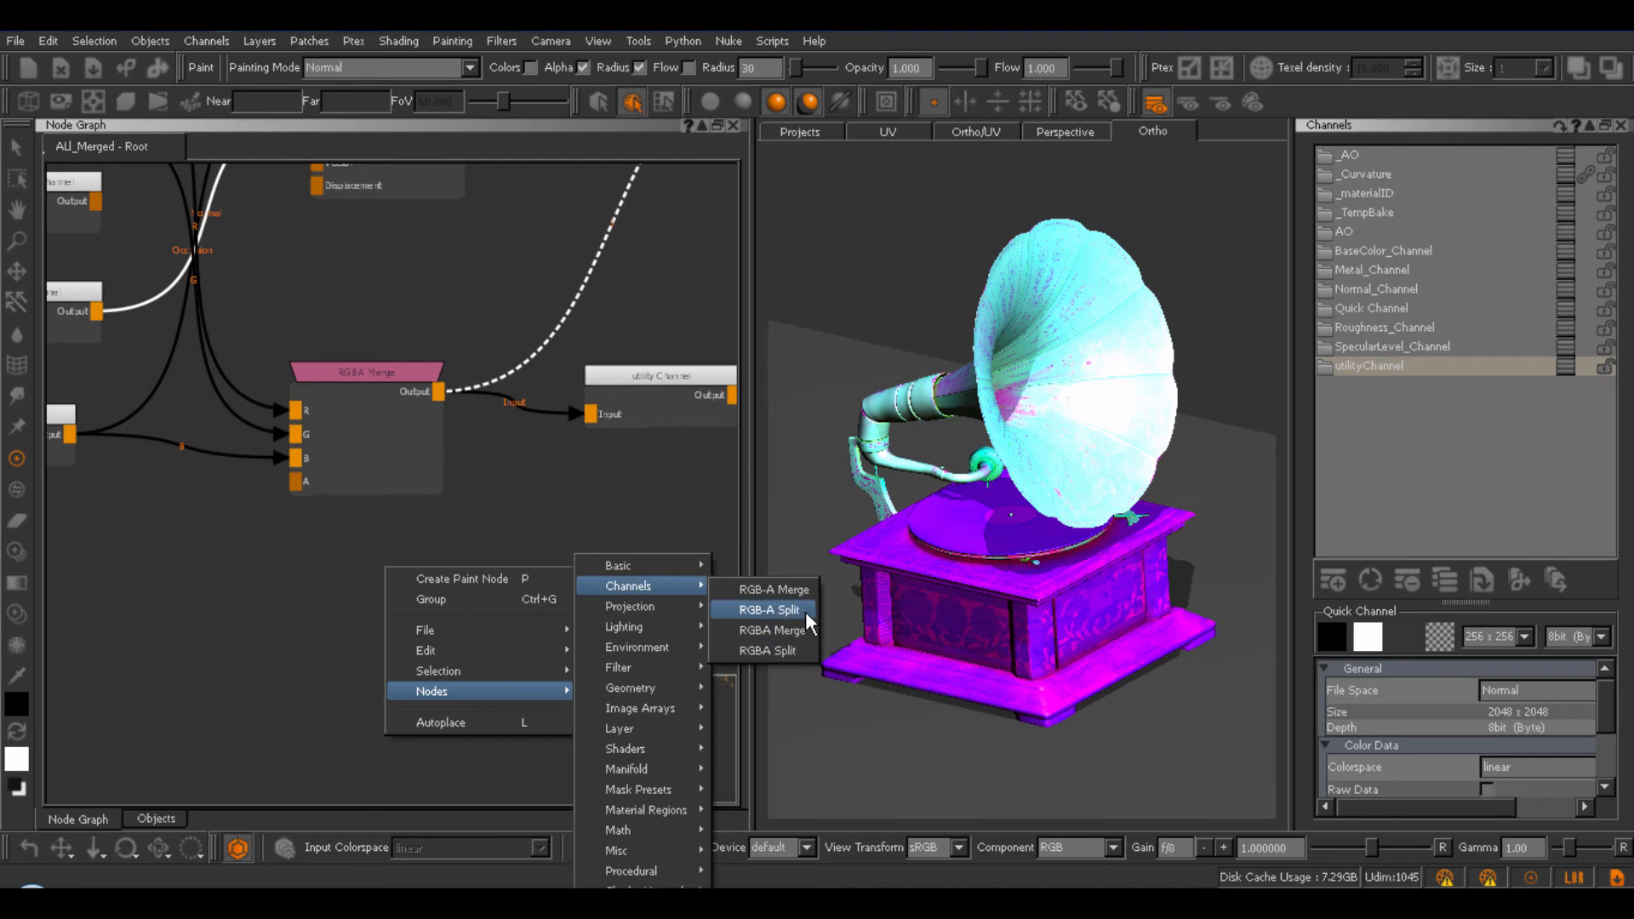
{"action": "left_click", "coordinate": [764, 650]}
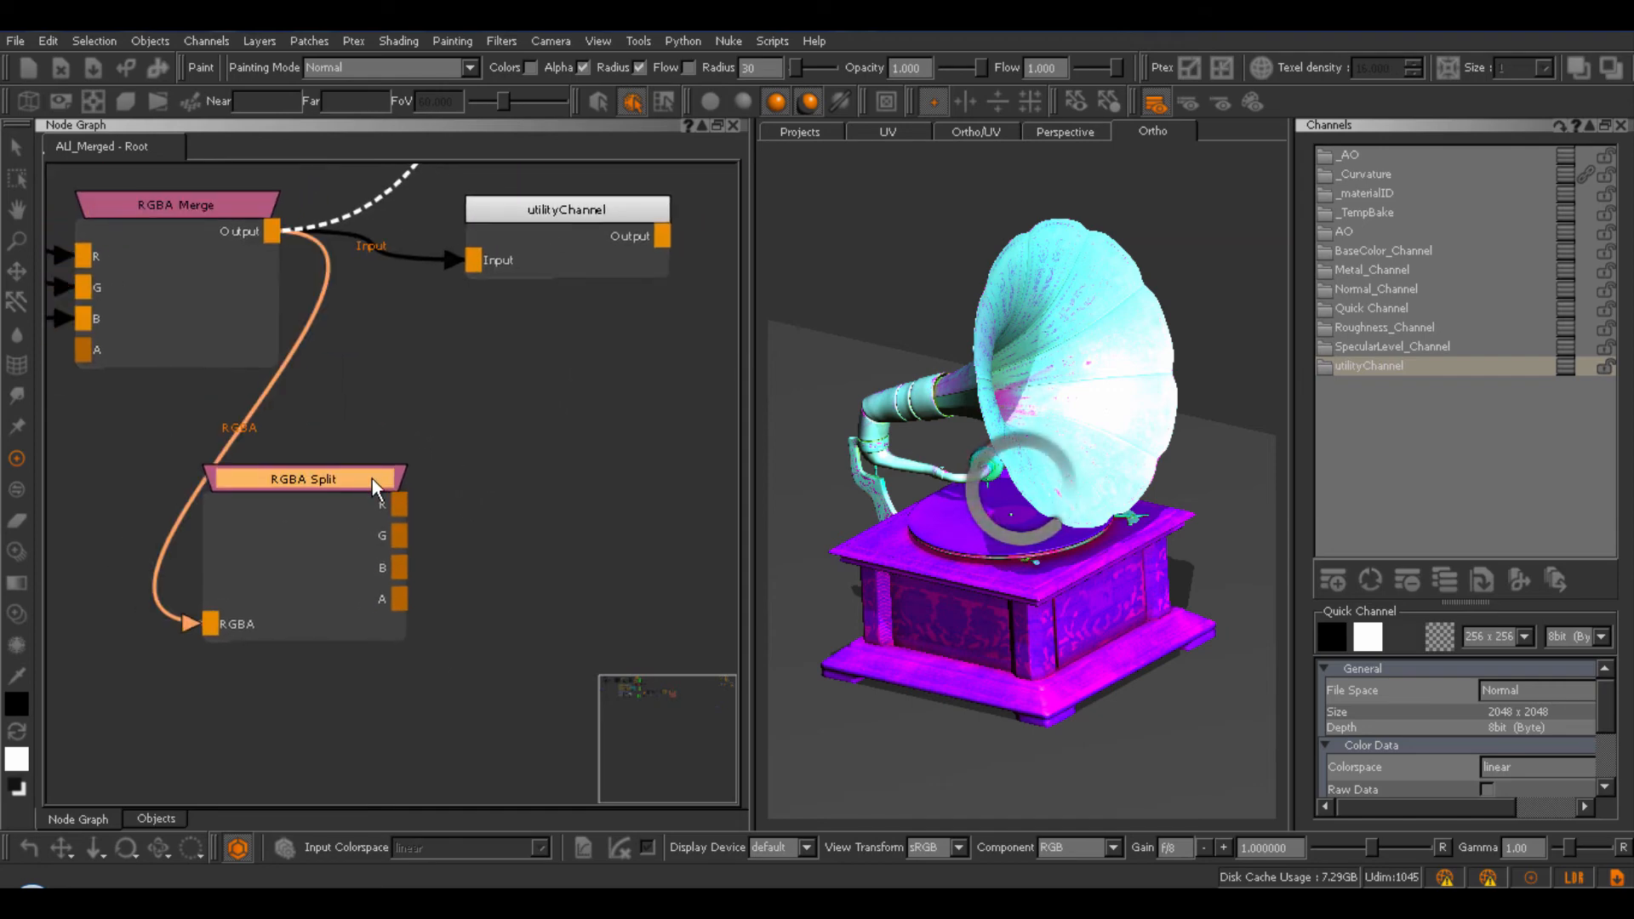
Preview the split's red channel on the gramophone and select the RGBA Split node.
{"action": "left_click", "coordinate": [395, 487]}
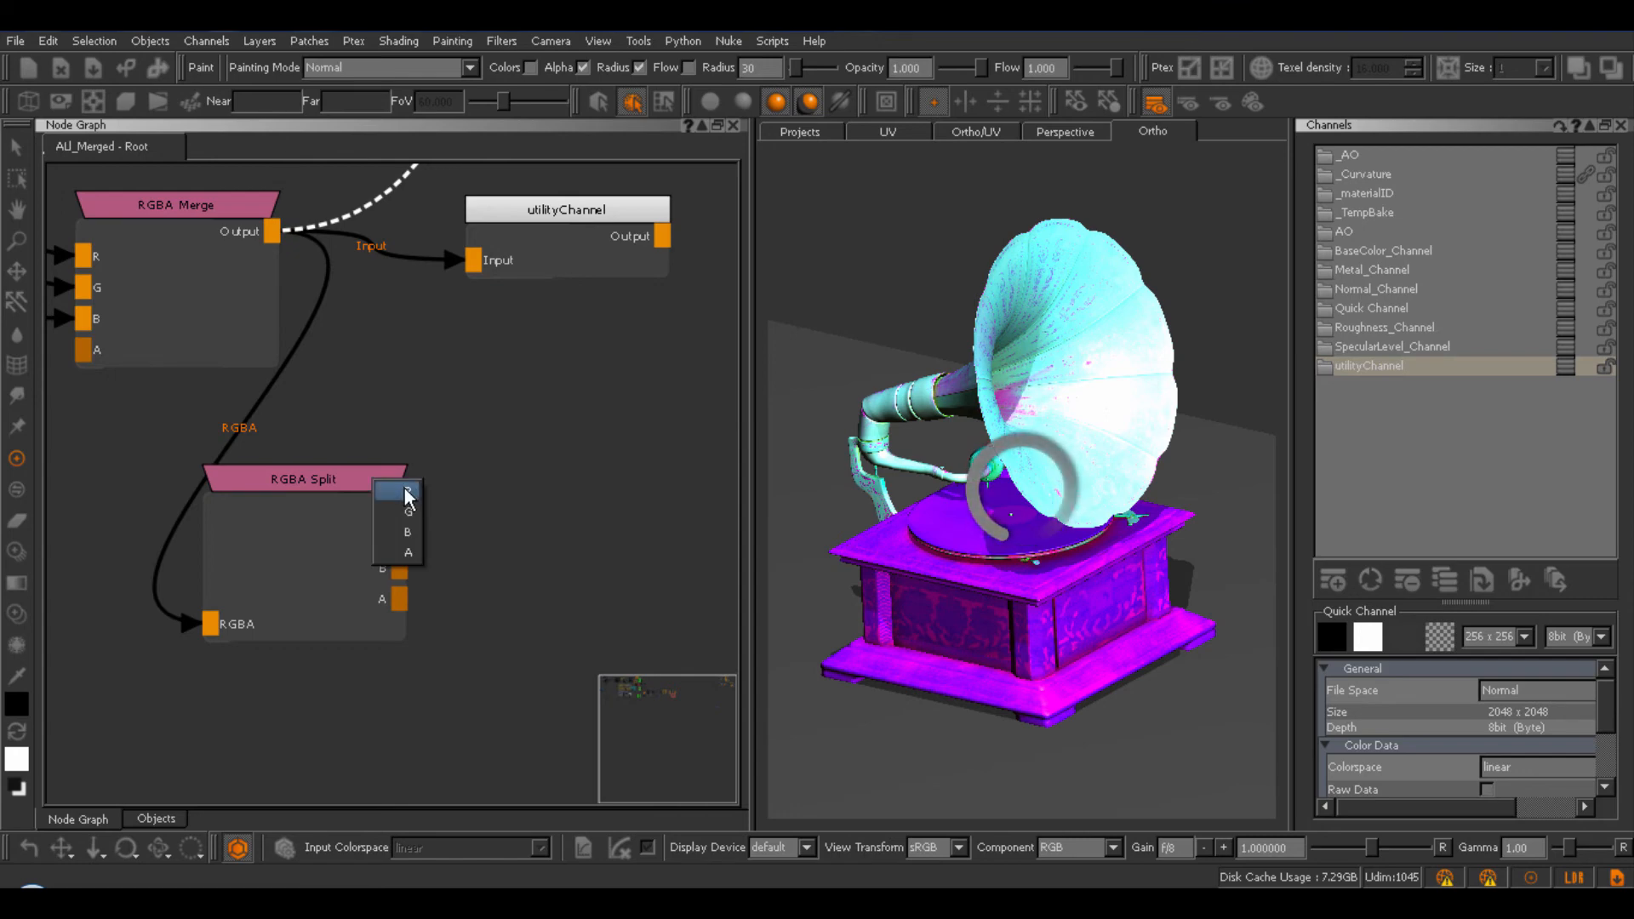
{"action": "left_click", "coordinate": [404, 492]}
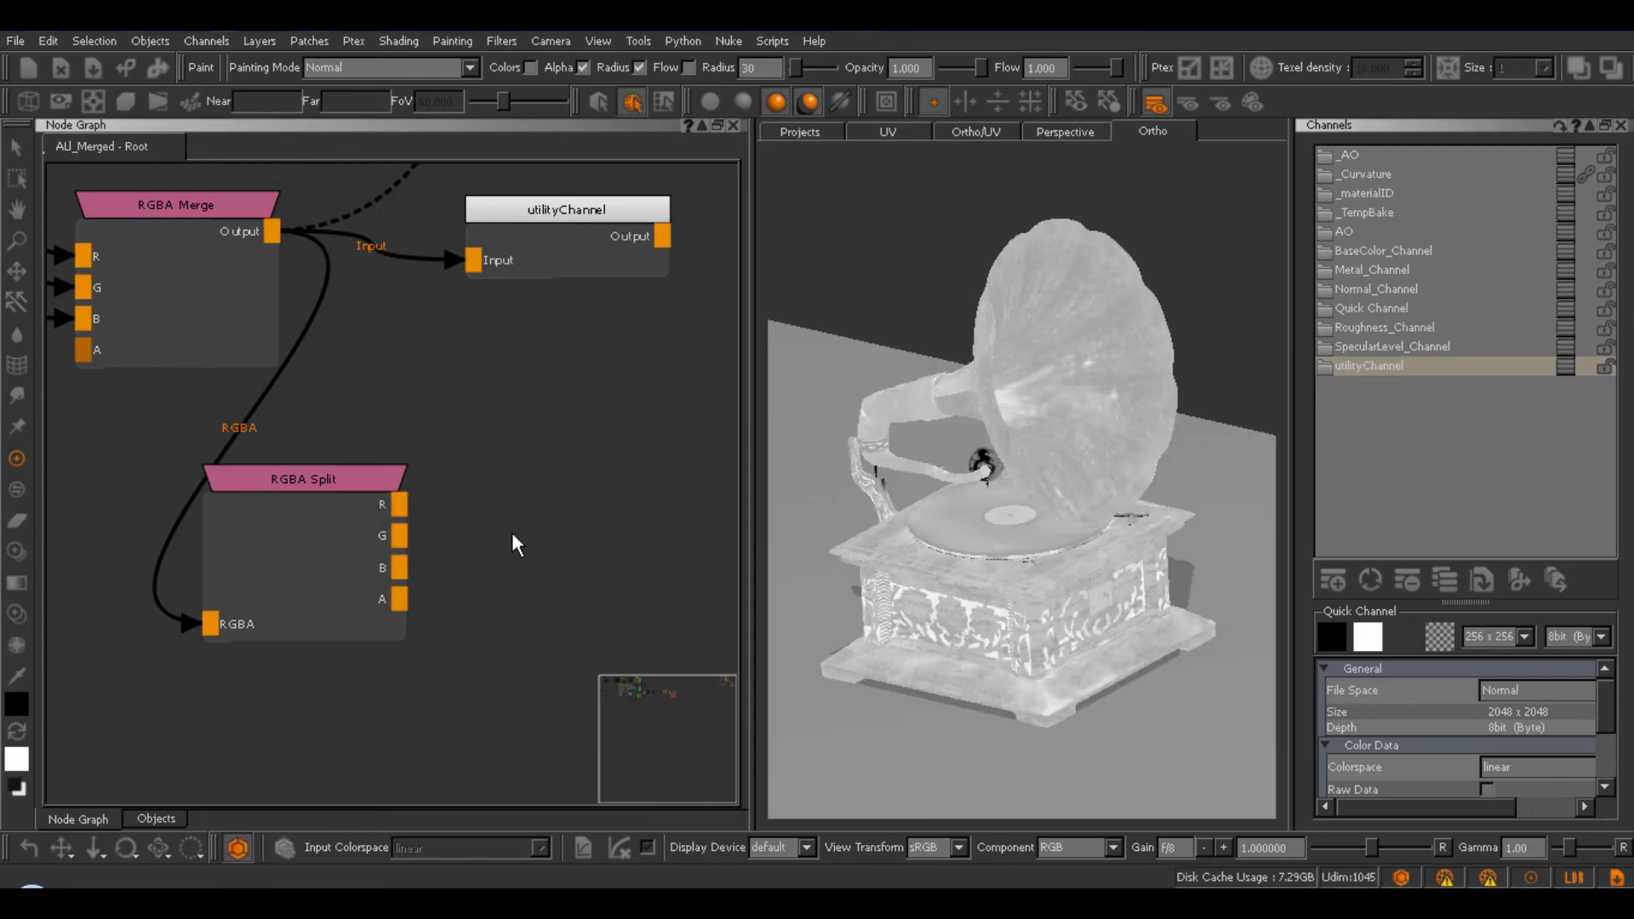
{"action": "mouse_move", "coordinate": [354, 500]}
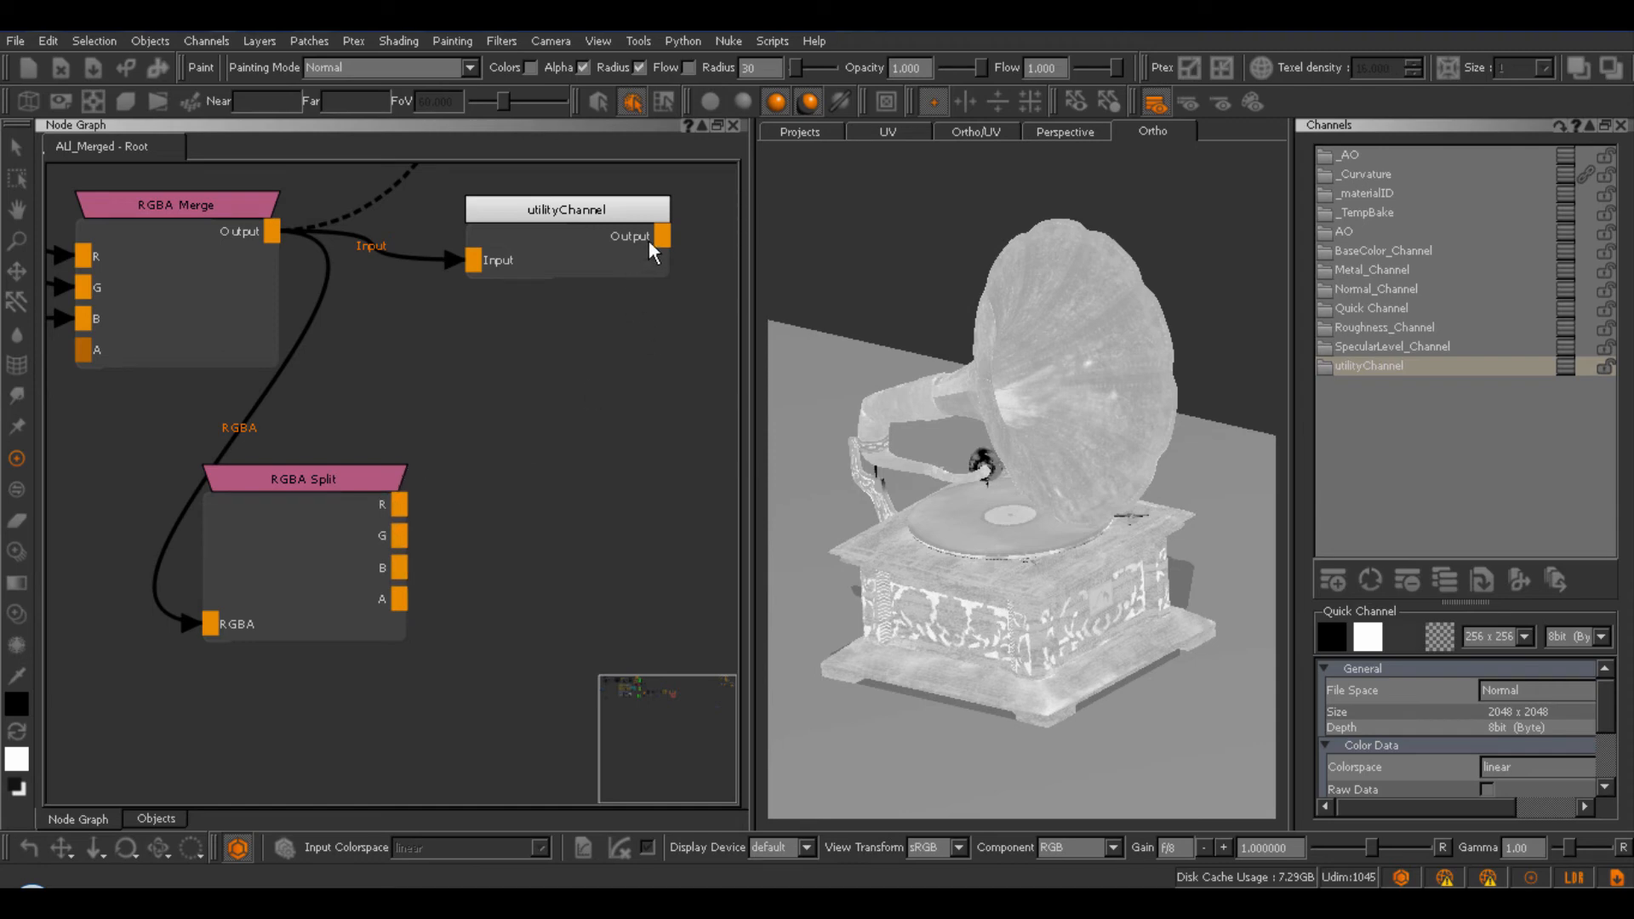
{"action": "mouse_move", "coordinate": [373, 507]}
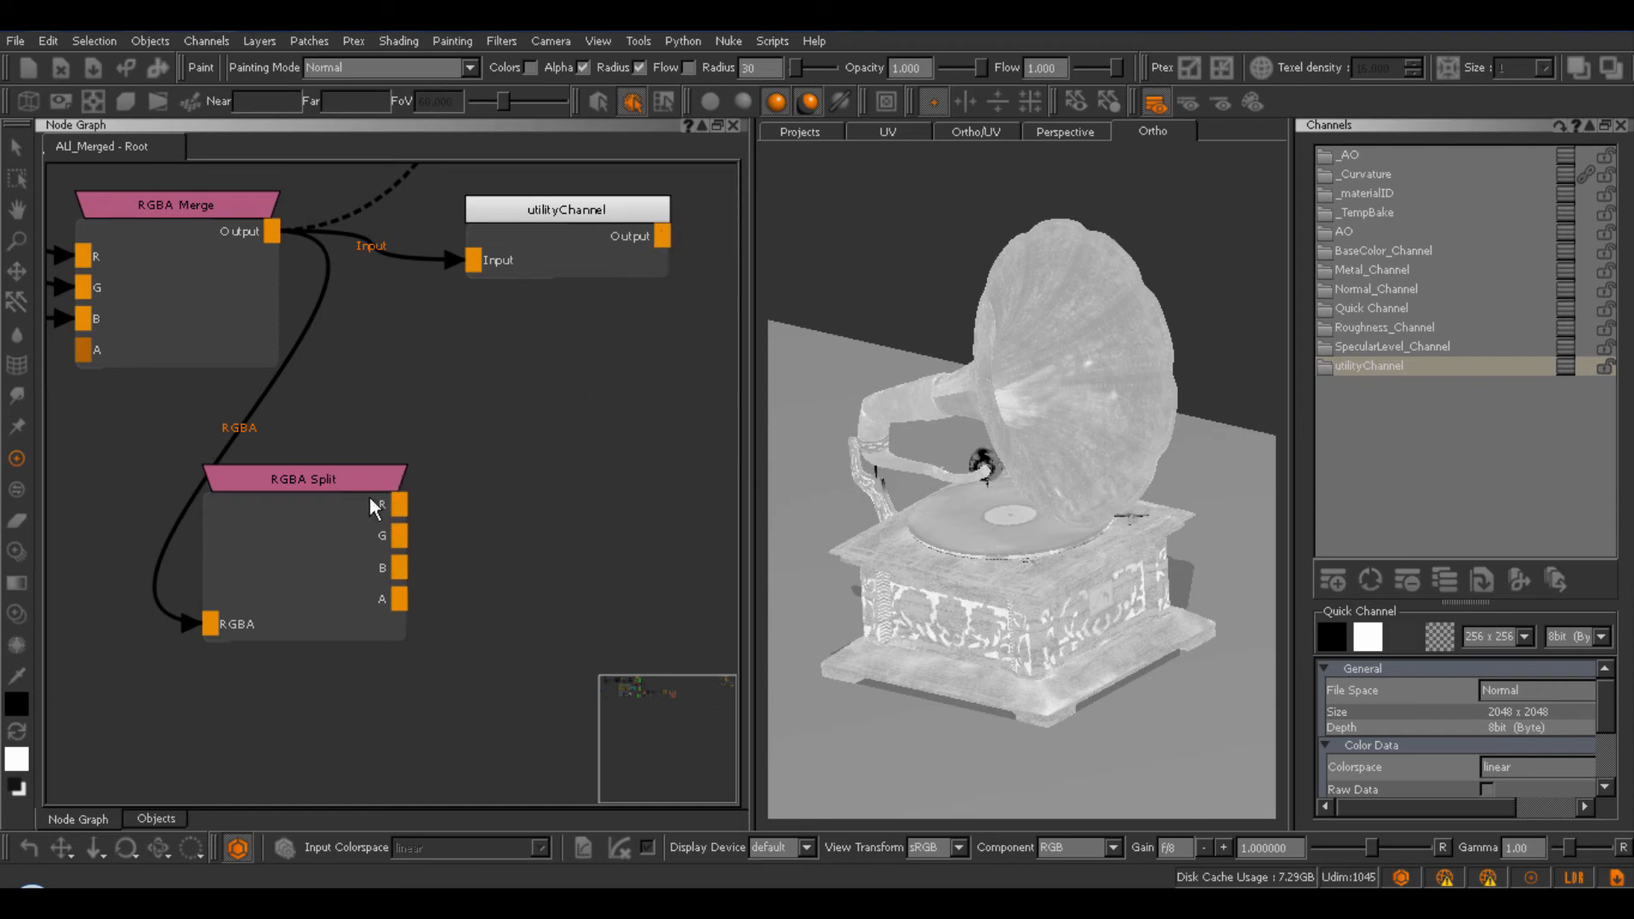
{"action": "left_click", "coordinate": [302, 468]}
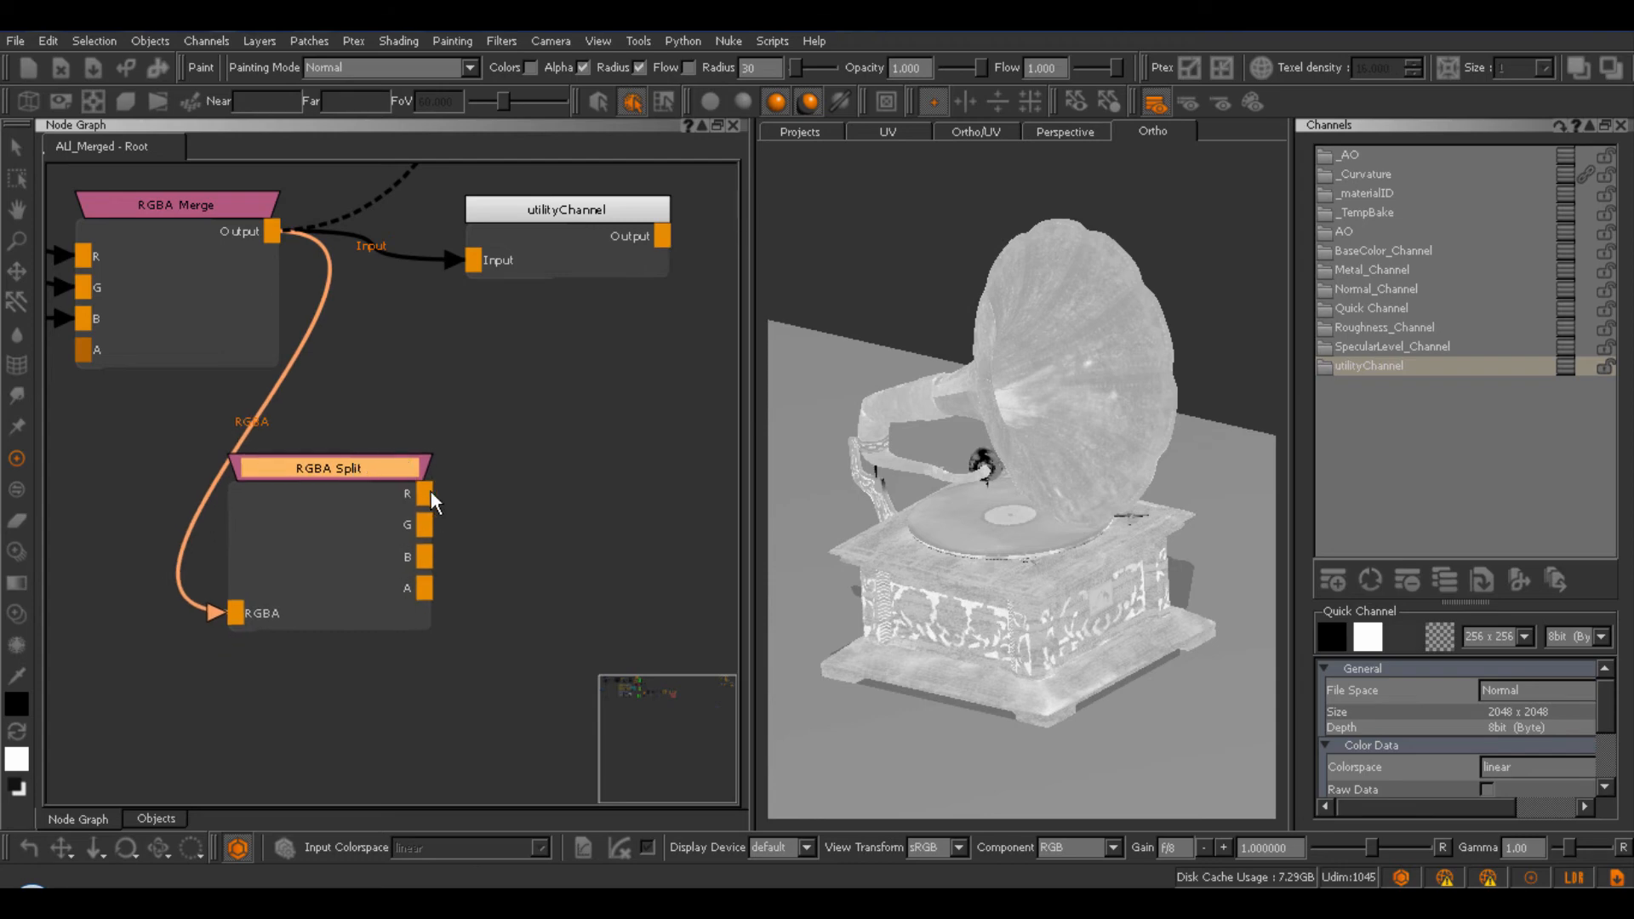
{"action": "mouse_move", "coordinate": [461, 486]}
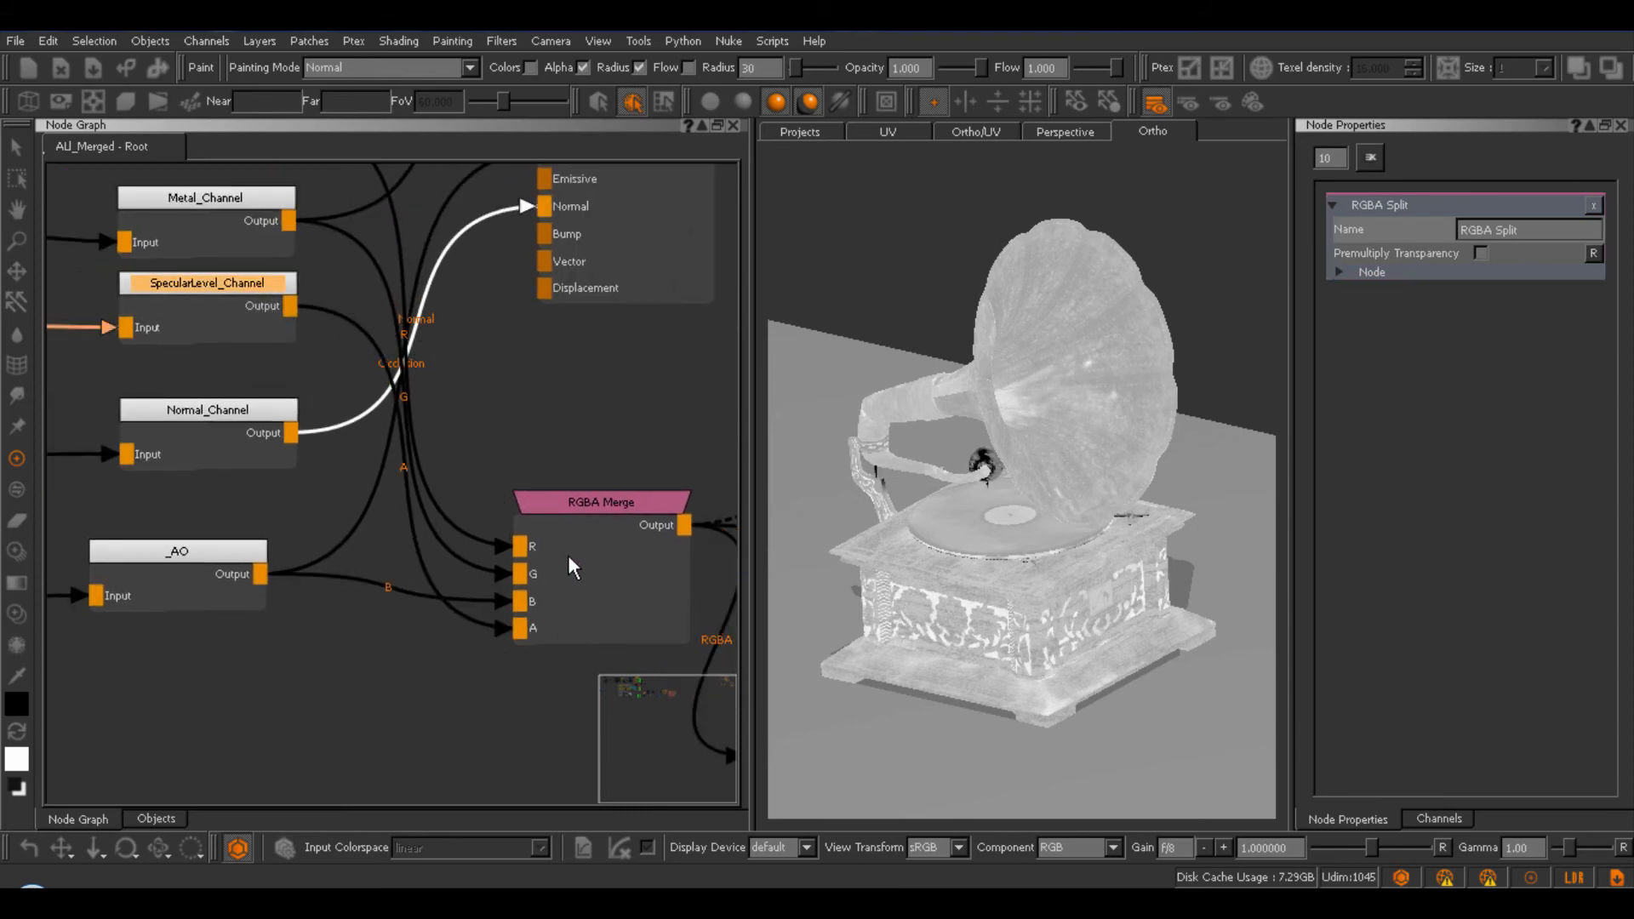
{"action": "mouse_move", "coordinate": [1048, 542]}
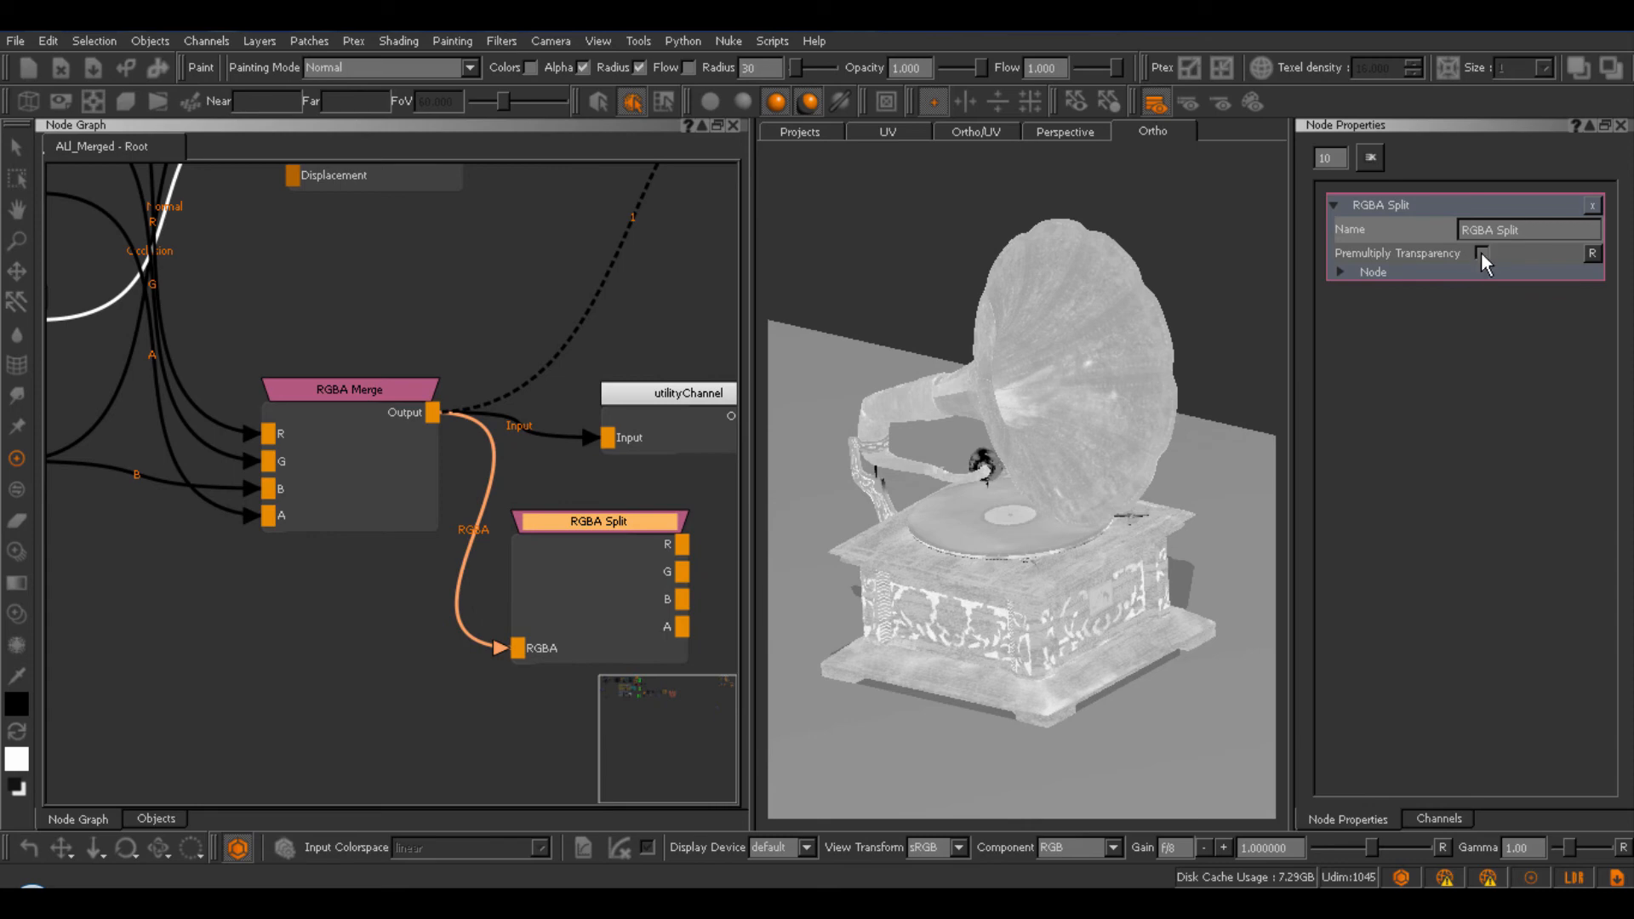
Turn on Premultiply Transparency for the RGBA Split node, then switch it off again.
{"action": "left_click", "coordinate": [1482, 252]}
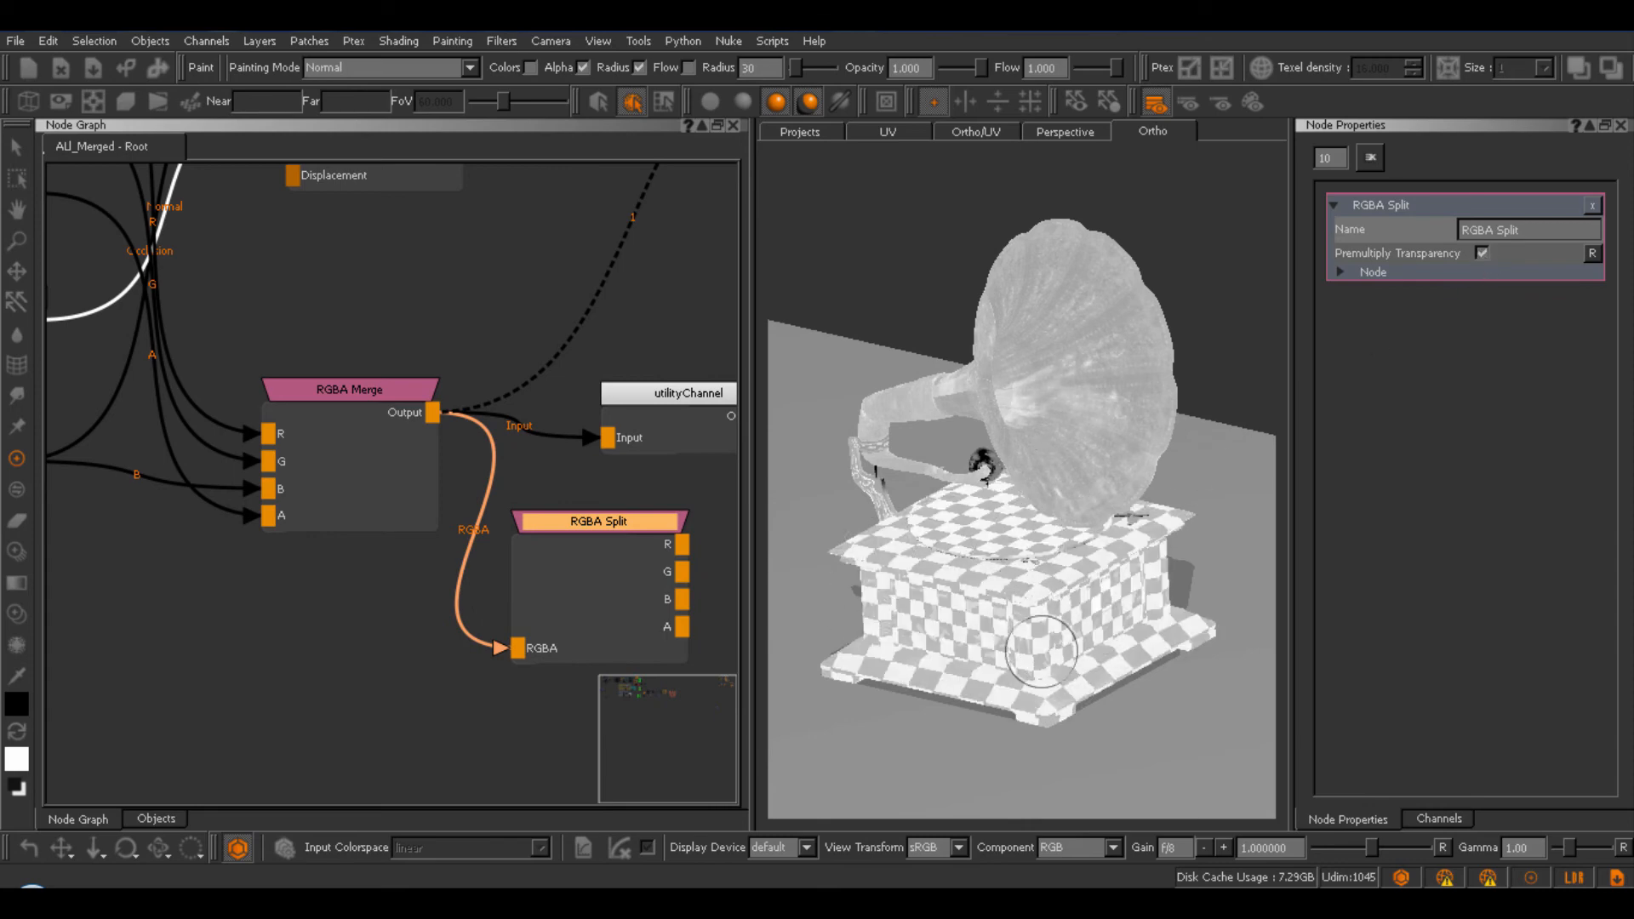
{"action": "mouse_move", "coordinate": [1007, 534]}
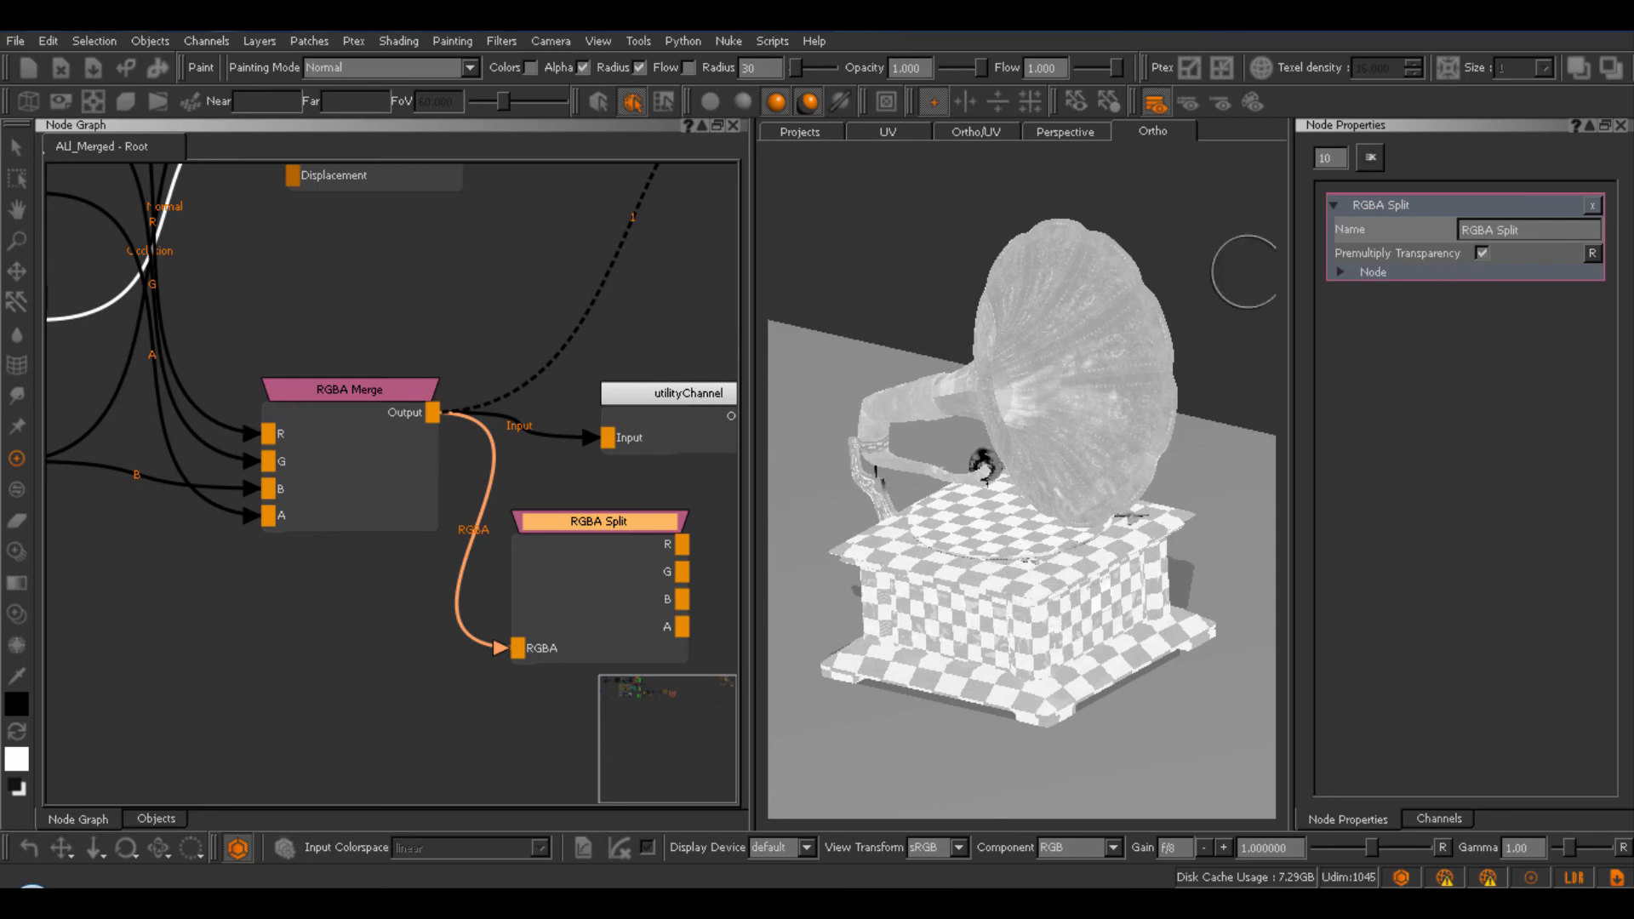
{"action": "mouse_move", "coordinate": [798, 302]}
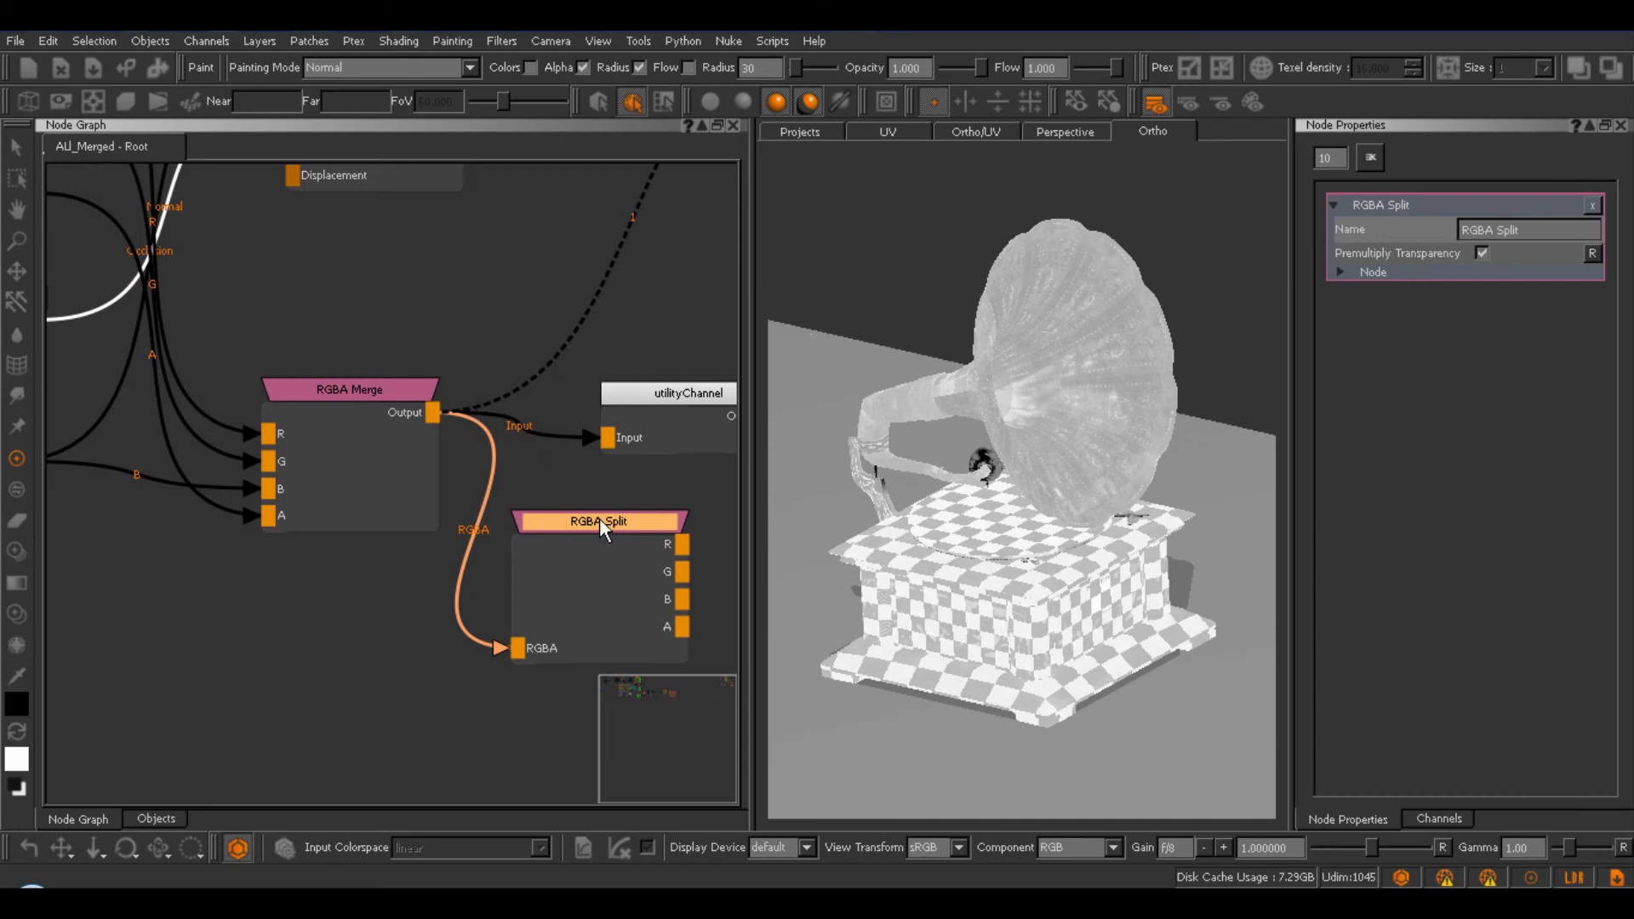
{"action": "mouse_move", "coordinate": [1458, 272]}
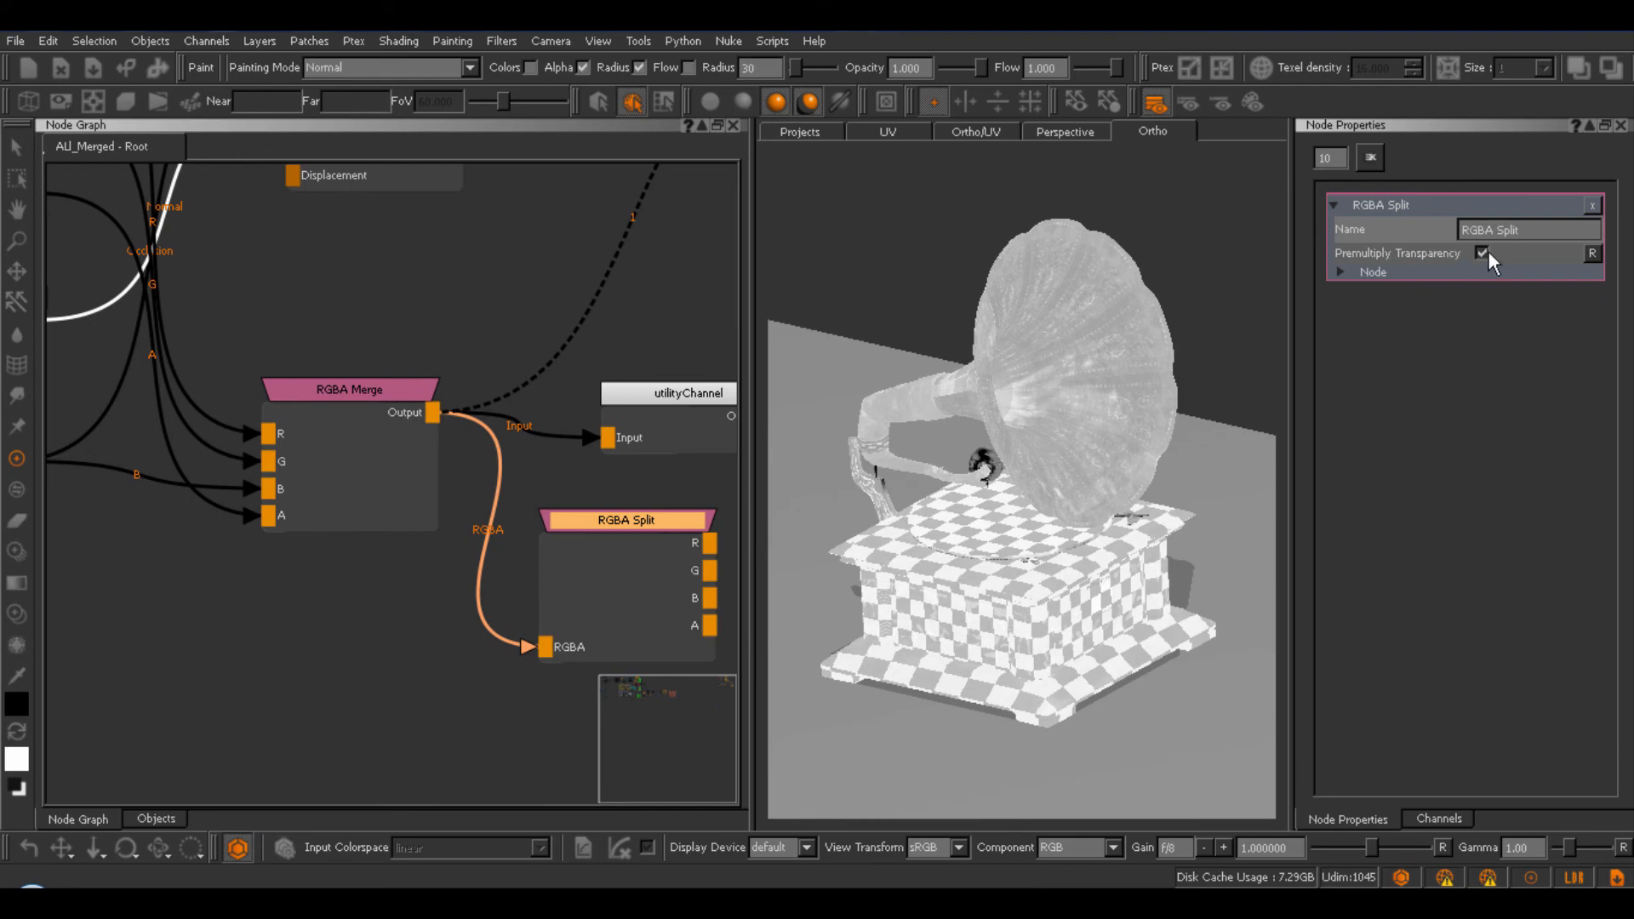
{"action": "left_click", "coordinate": [1479, 254]}
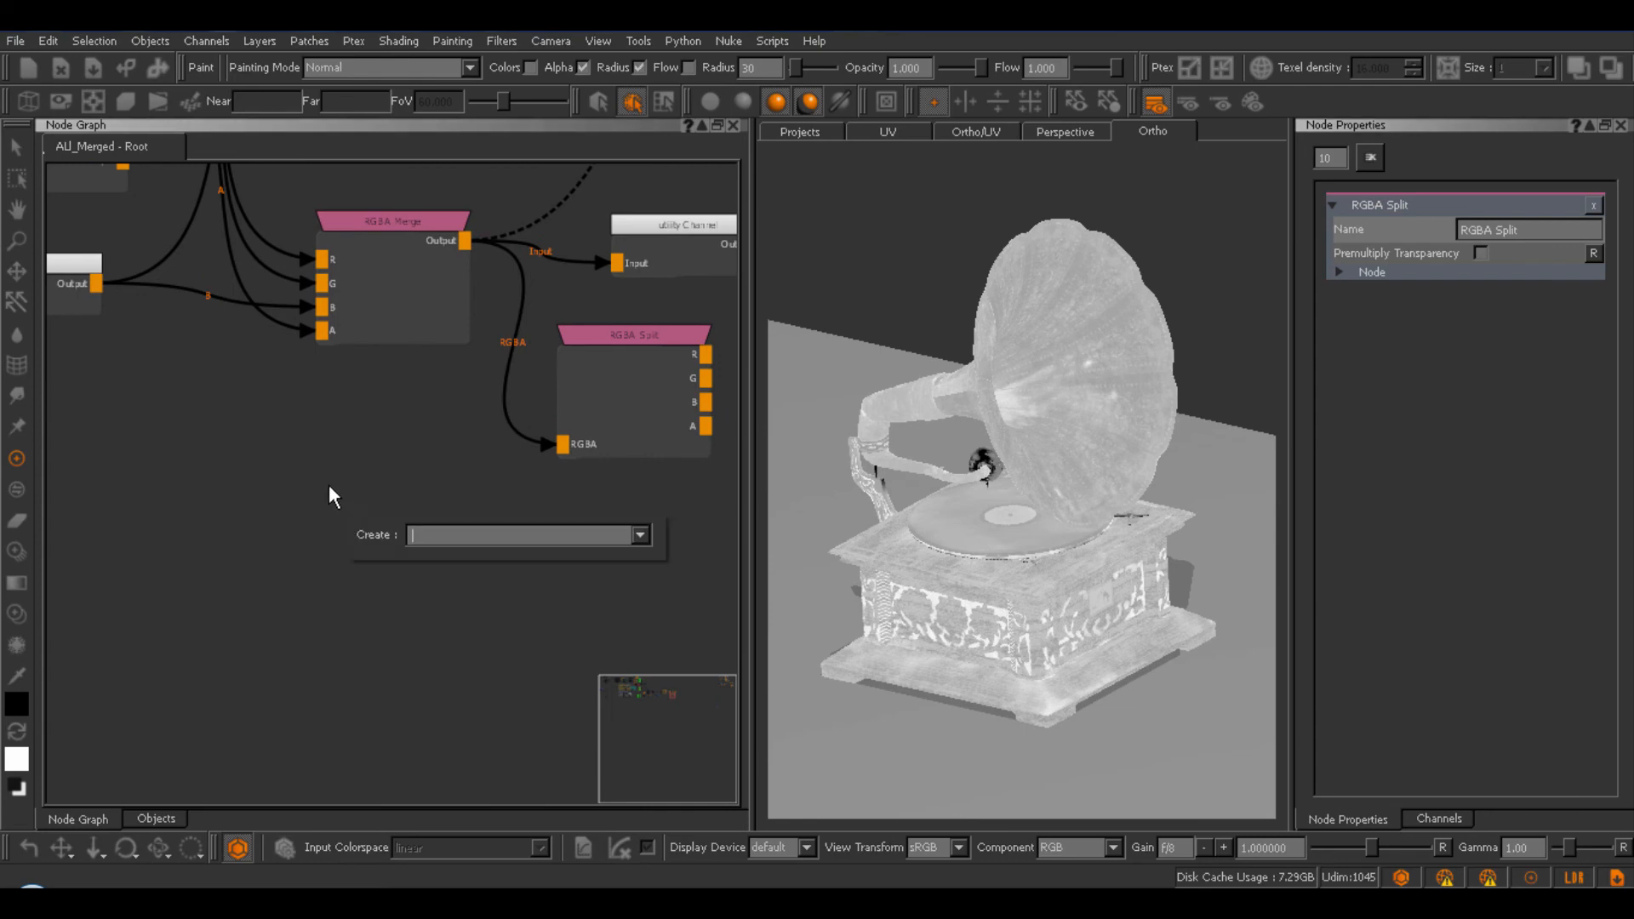
Create an RGB-A Merge node from the 'RGB-' search, plus an RGB-A Split node with properties shown.
{"action": "type", "text": "RGB-"}
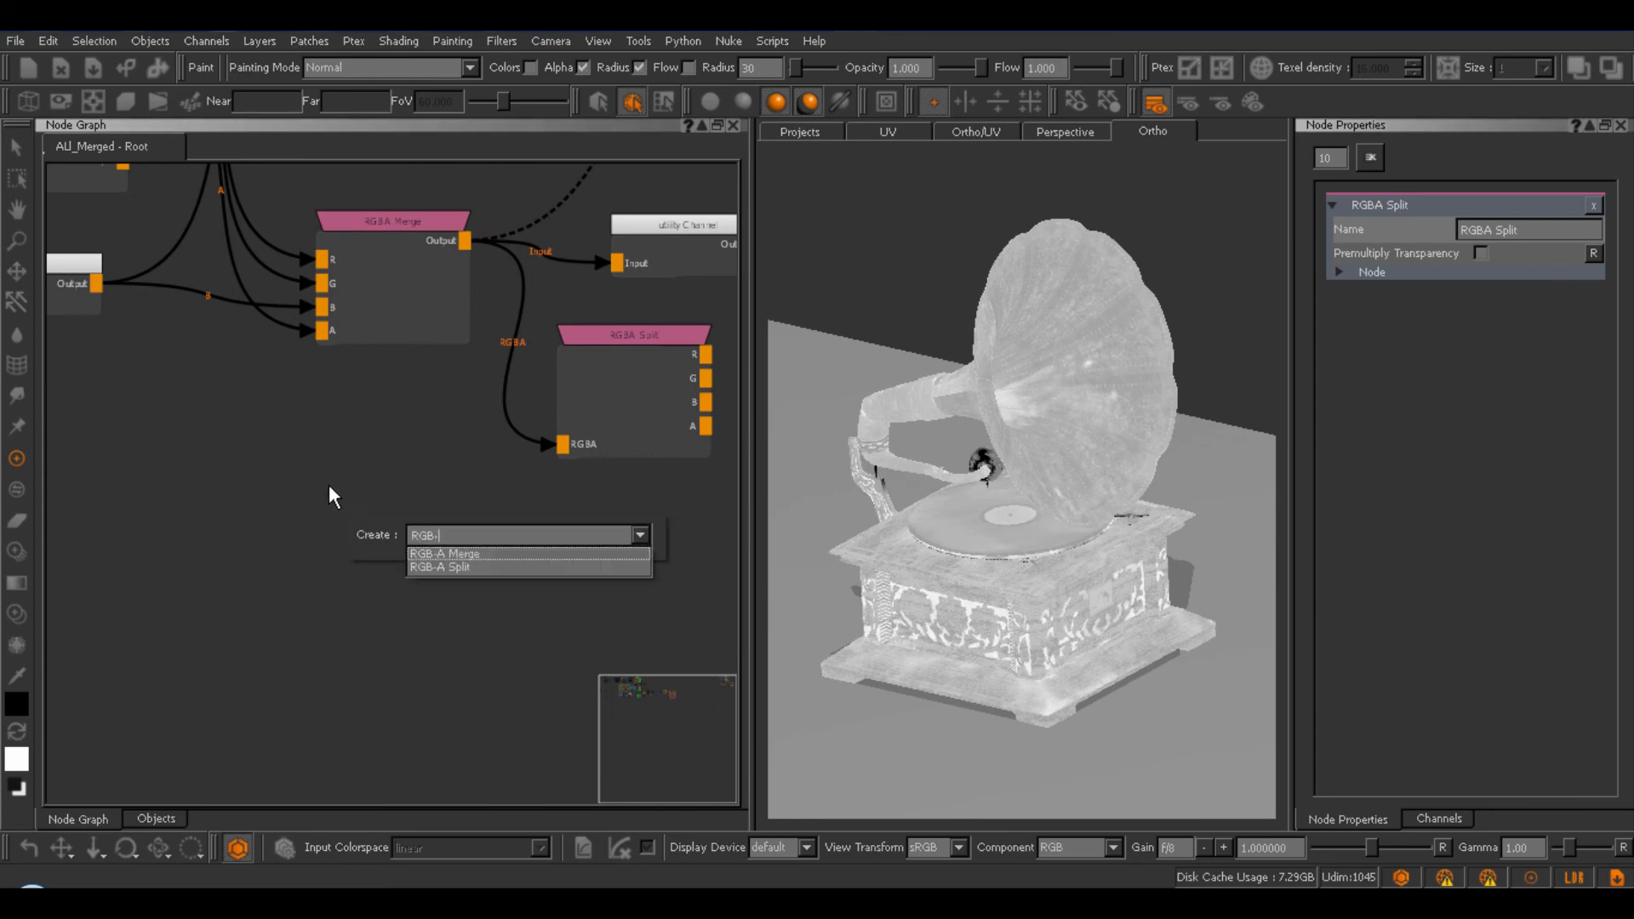
{"action": "left_click", "coordinate": [440, 553]}
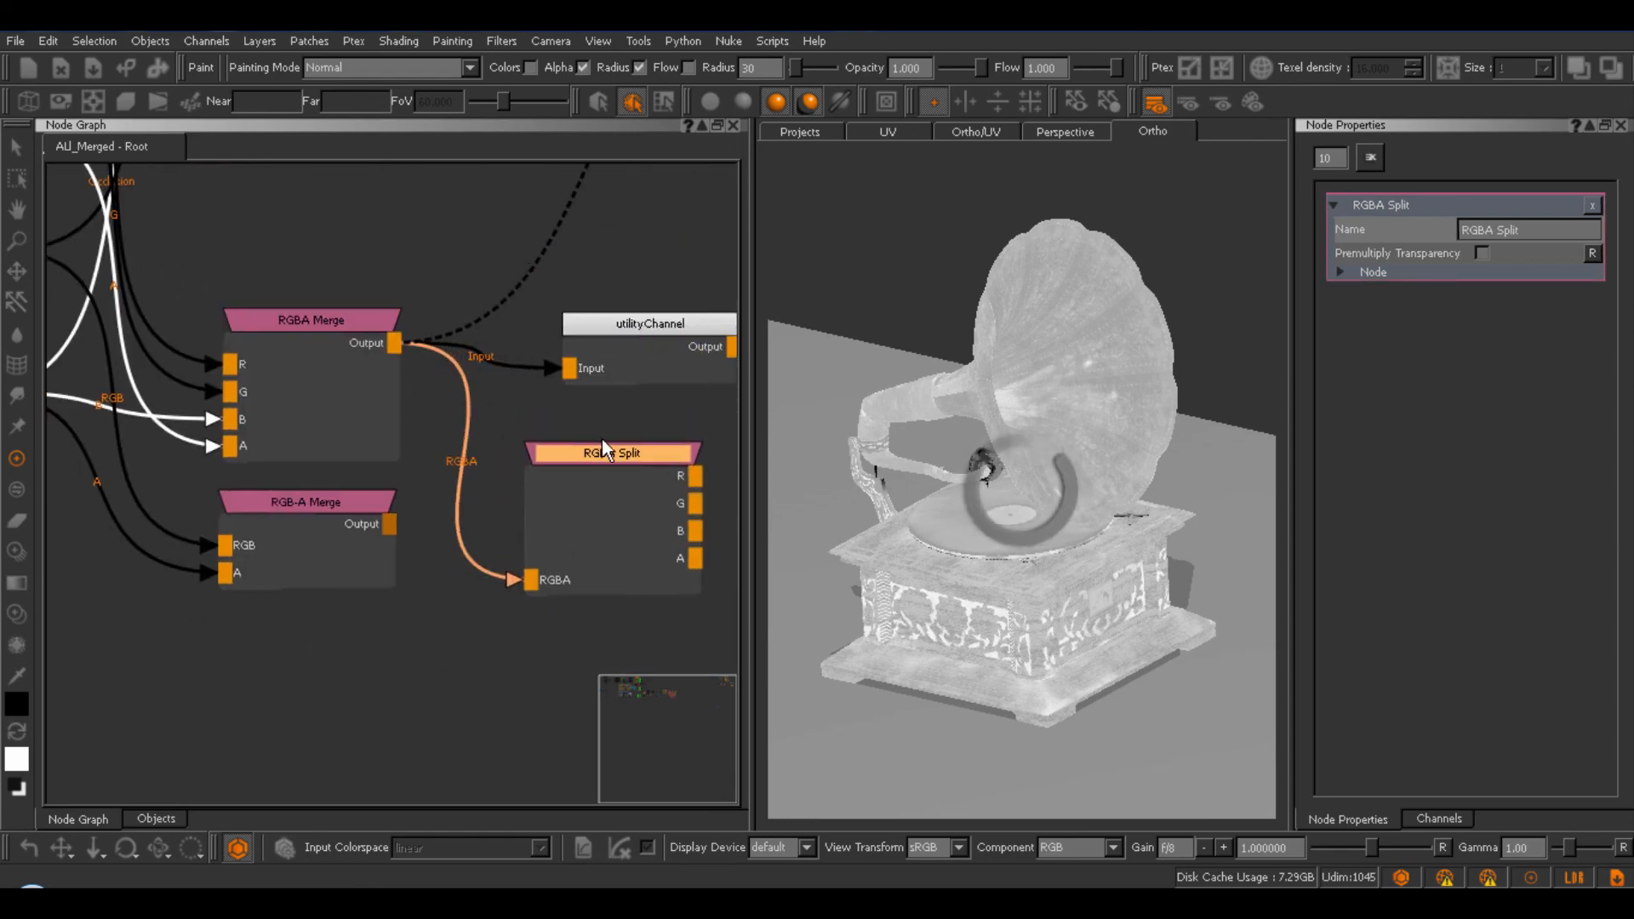
{"action": "key", "text": "Delete"}
{"action": "type", "text": "RGB-A"}
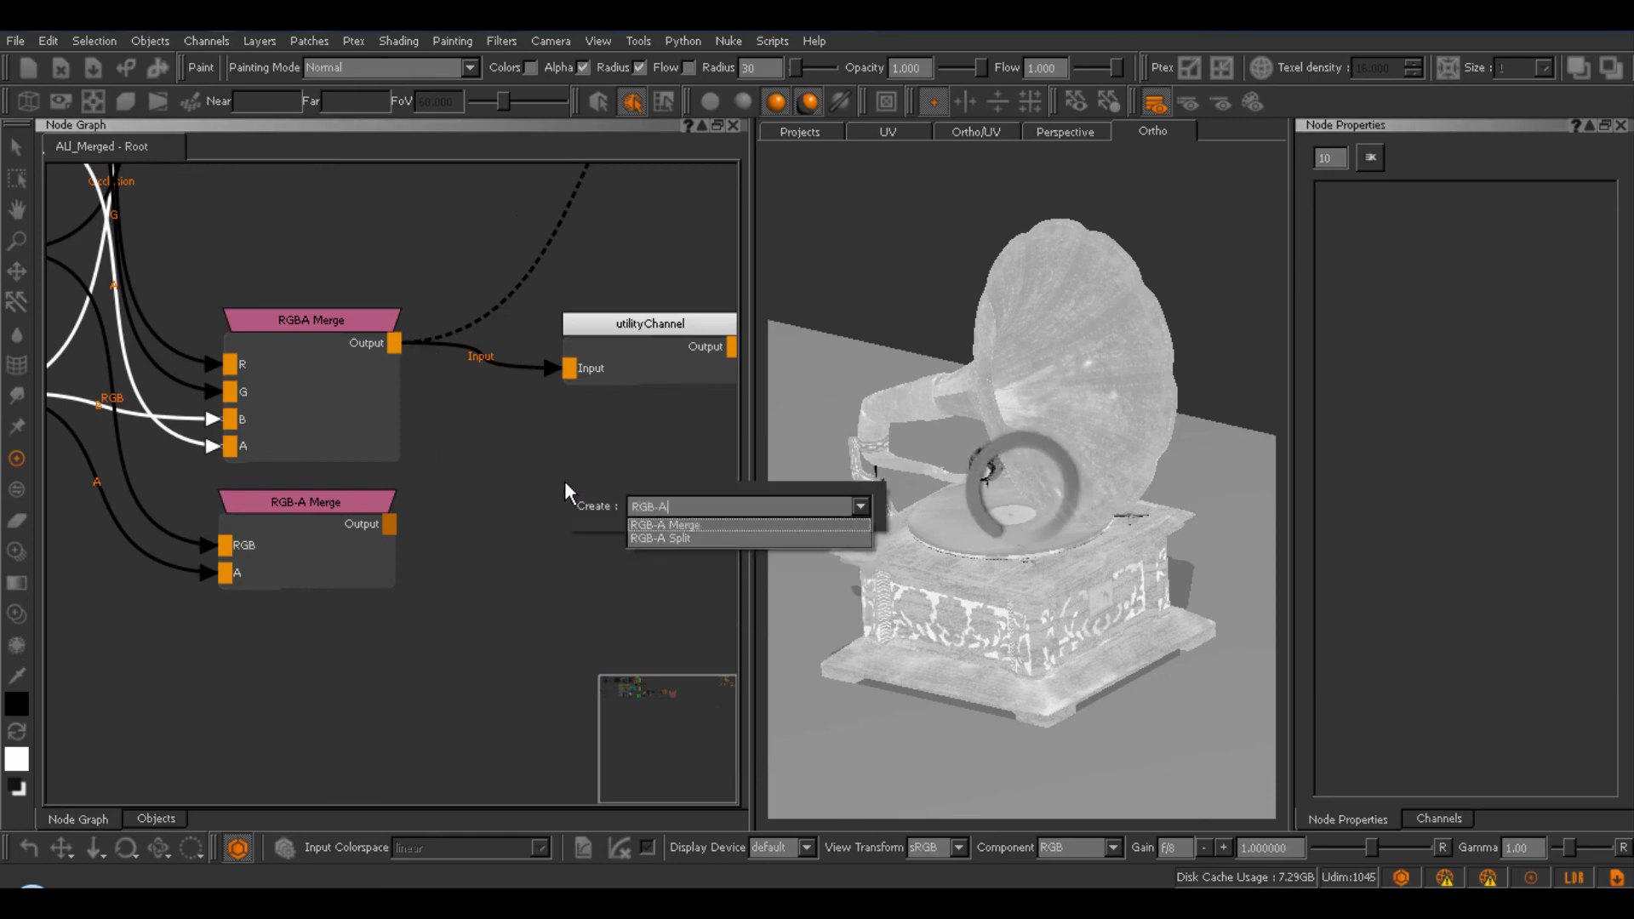
{"action": "left_click", "coordinate": [661, 538]}
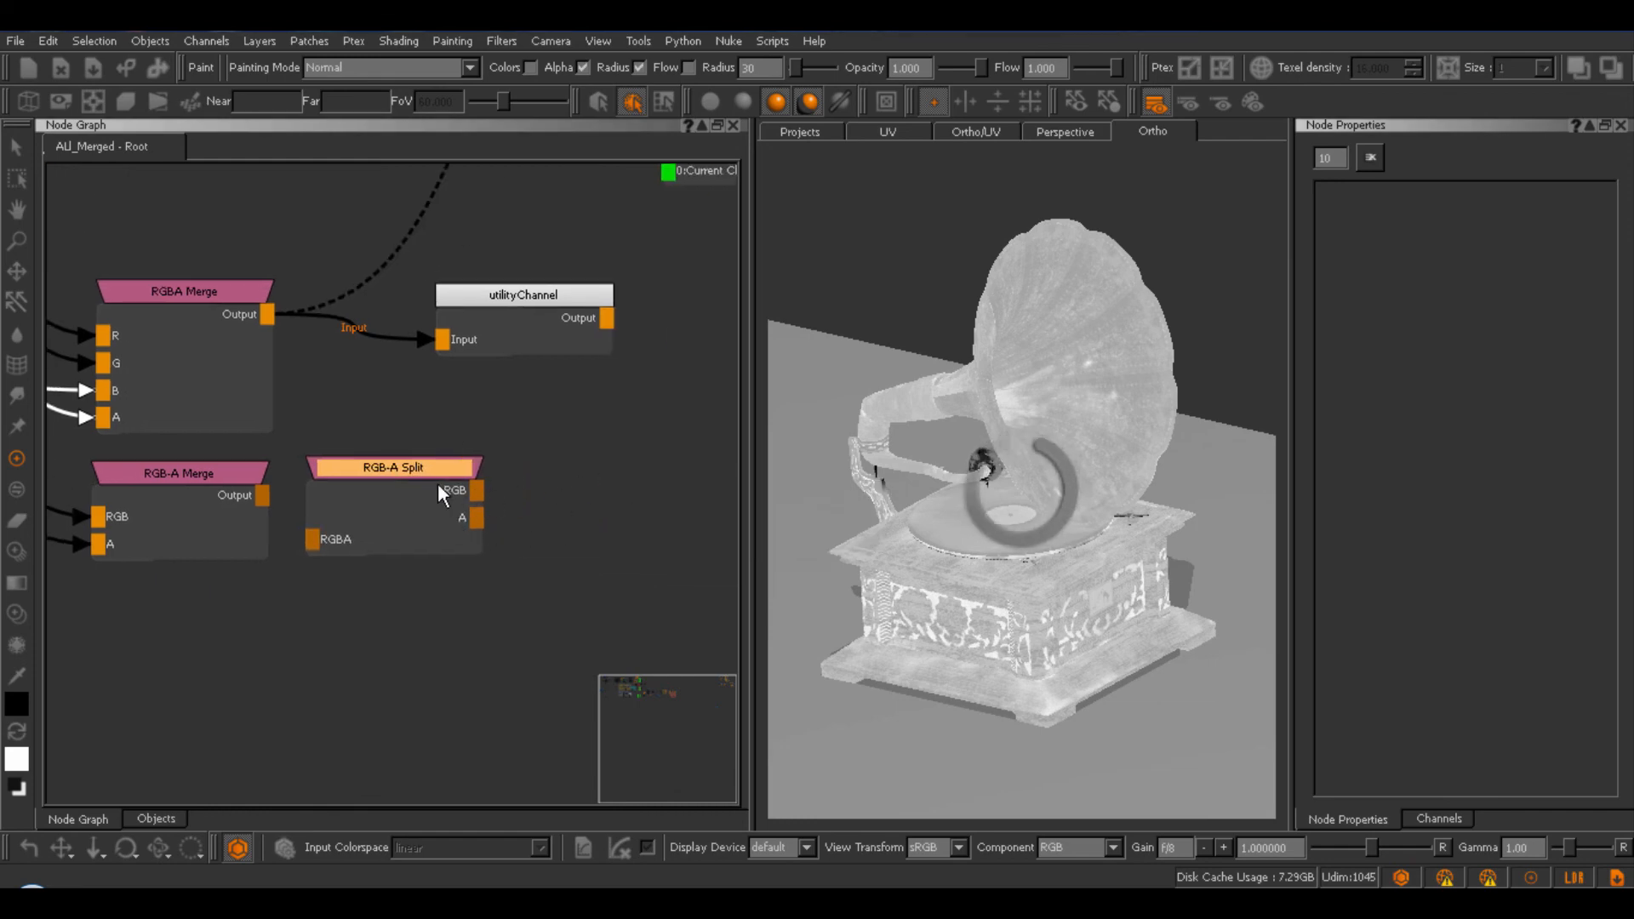
{"action": "left_click", "coordinate": [394, 467]}
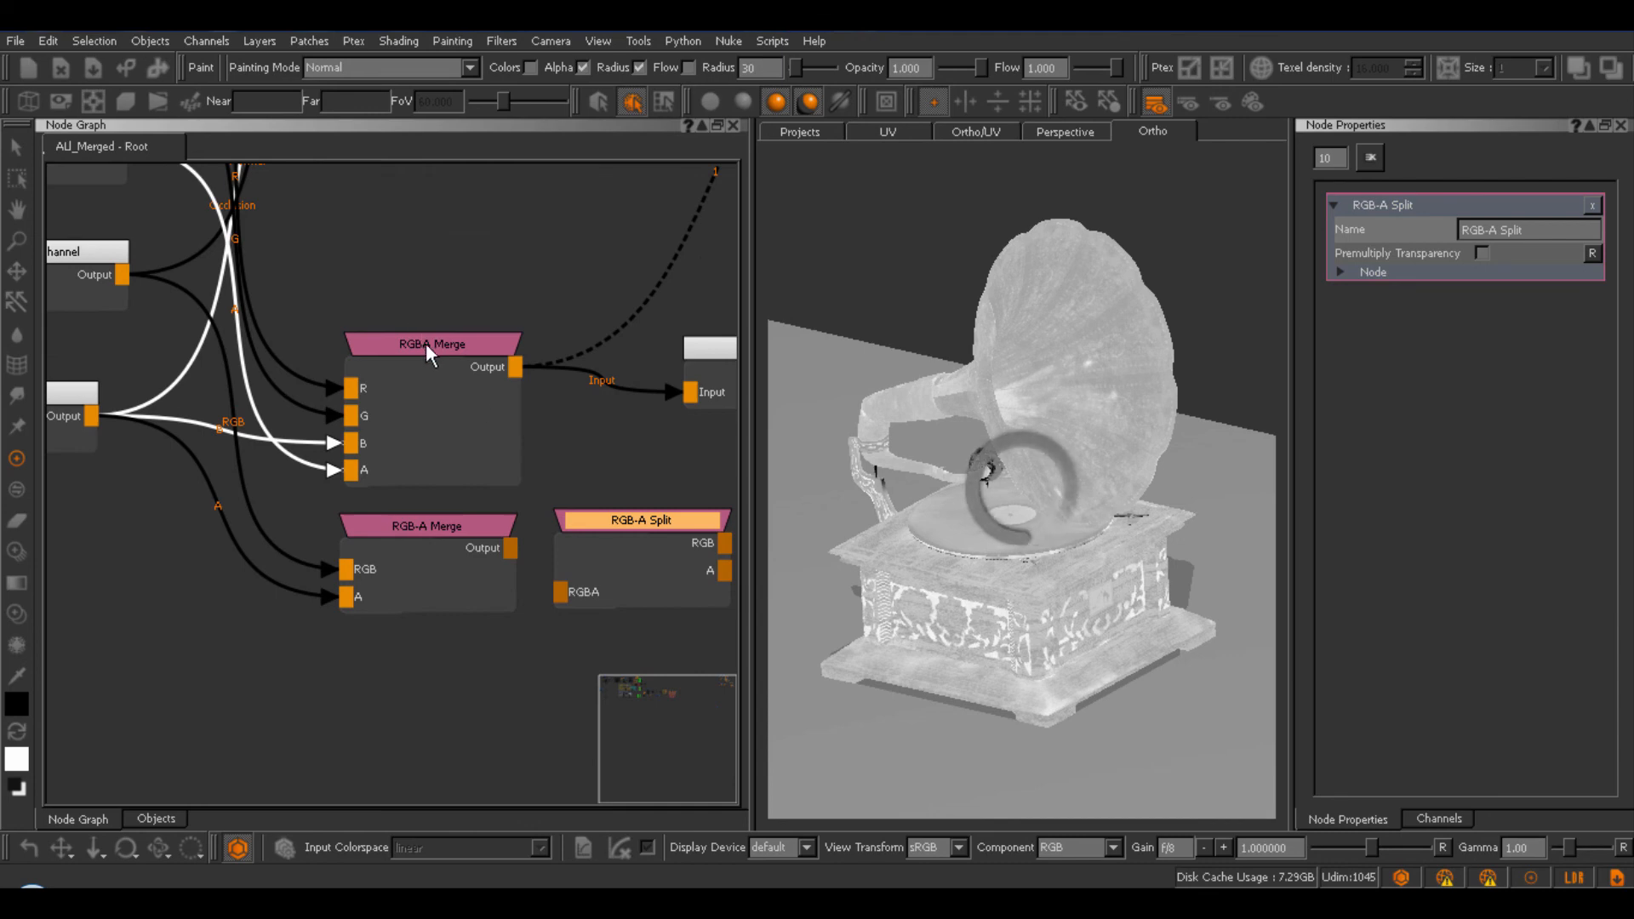
Inspect the RGBA Merge node's red-channel input settings and zoom out over the network.
{"action": "left_click", "coordinate": [432, 343]}
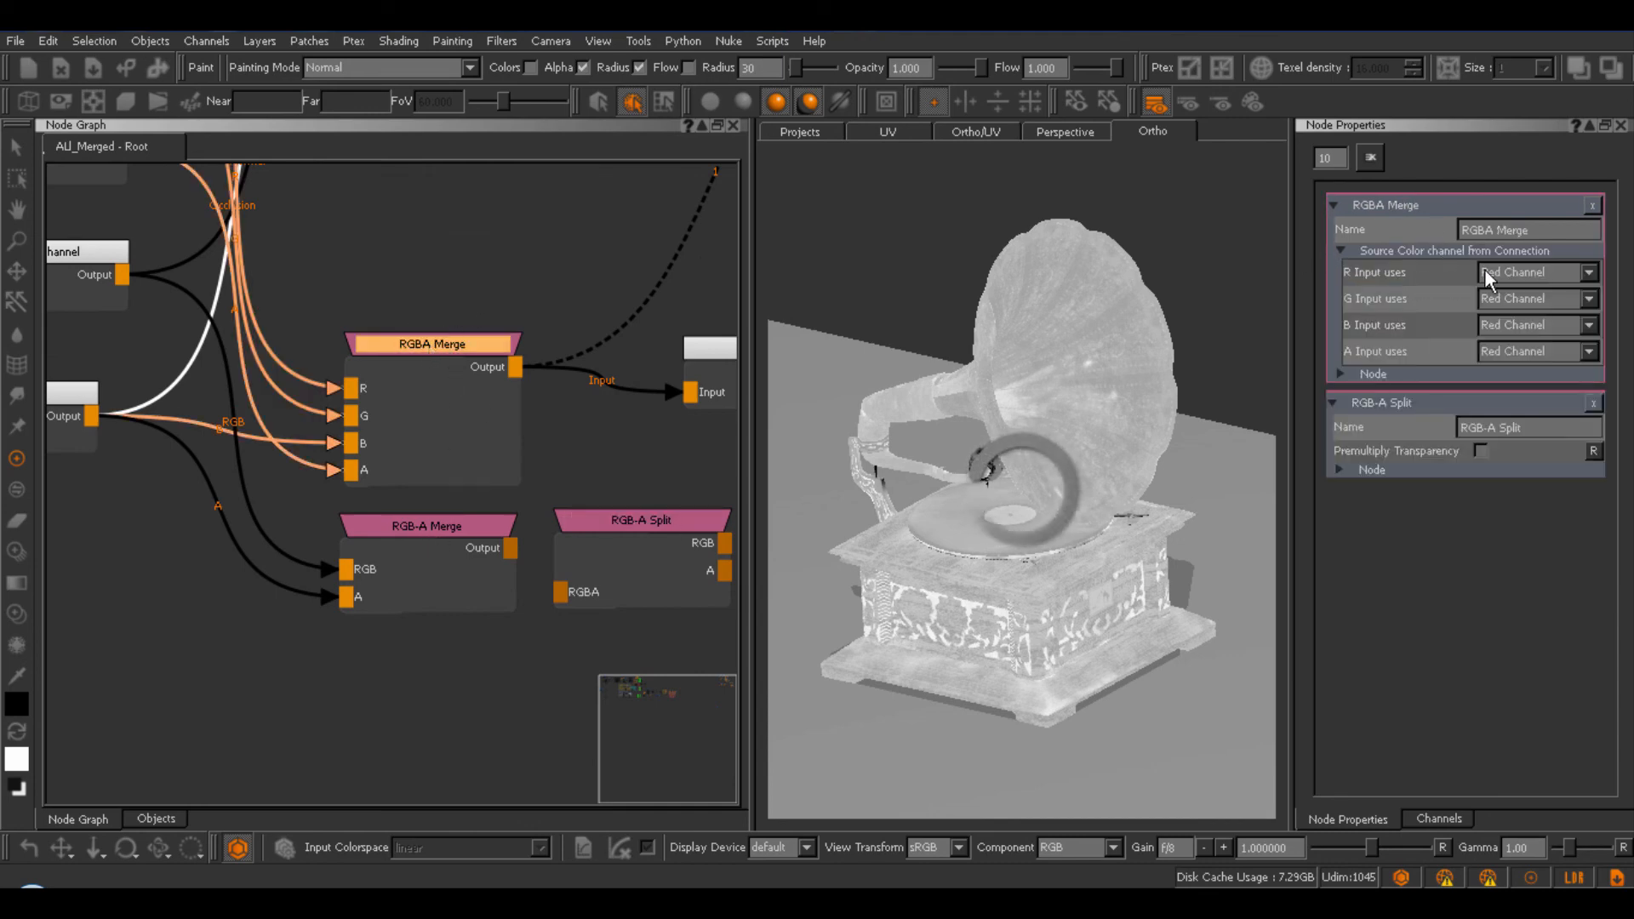
{"action": "mouse_move", "coordinate": [1532, 278]}
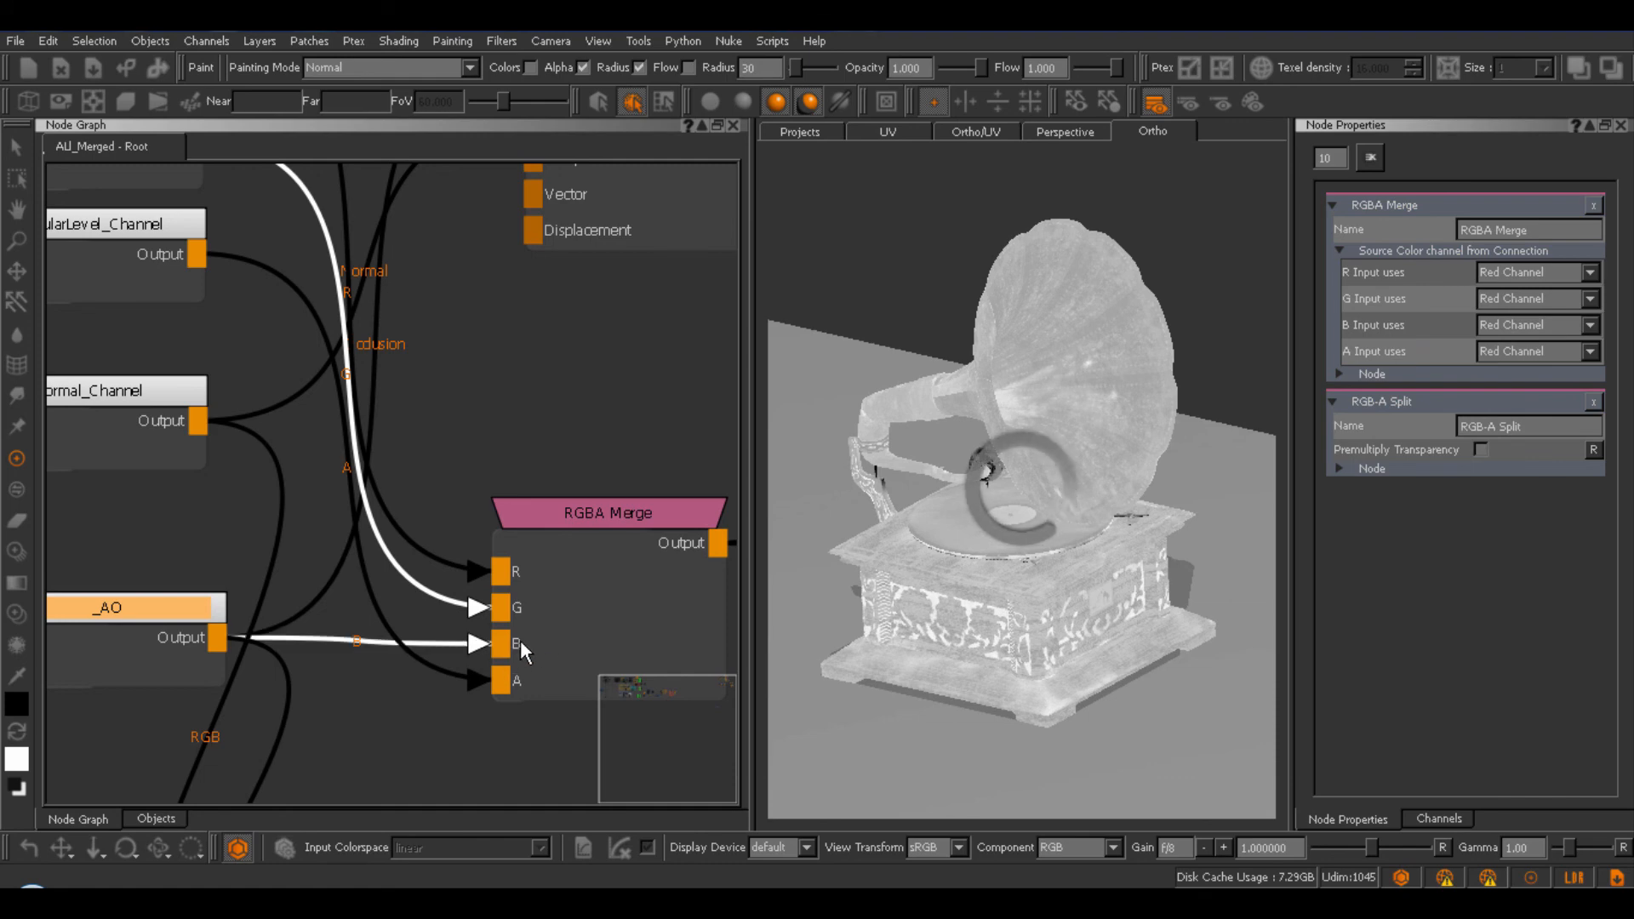
{"action": "left_click", "coordinate": [1569, 325]}
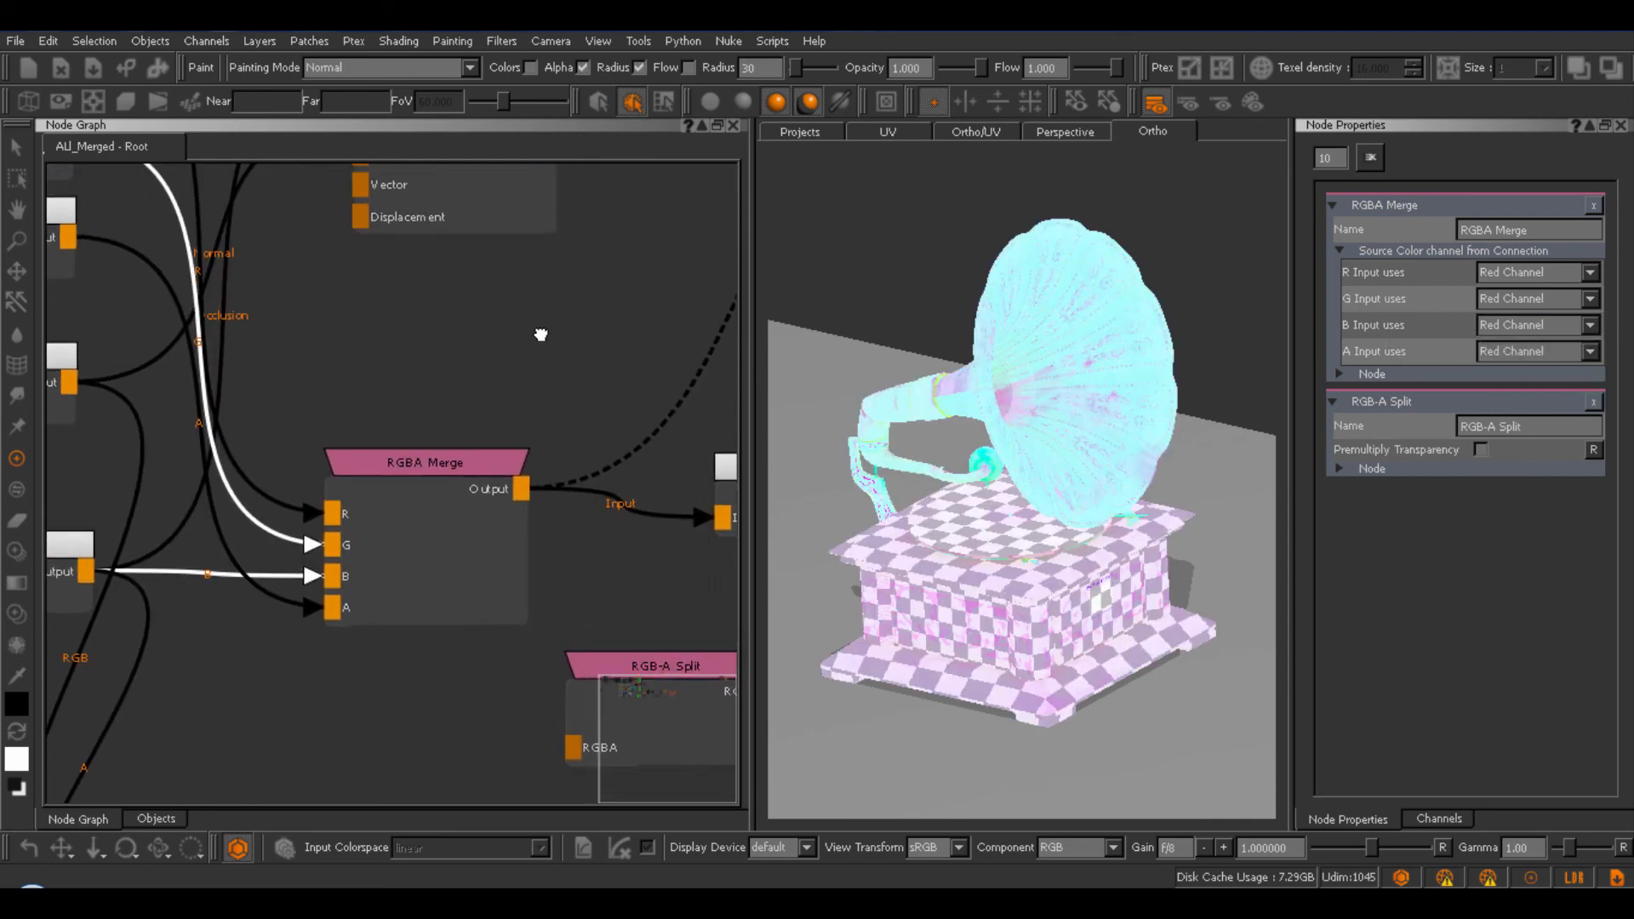
{"action": "left_click_drag", "start_coordinate": [541, 335], "coordinate": [446, 298]}
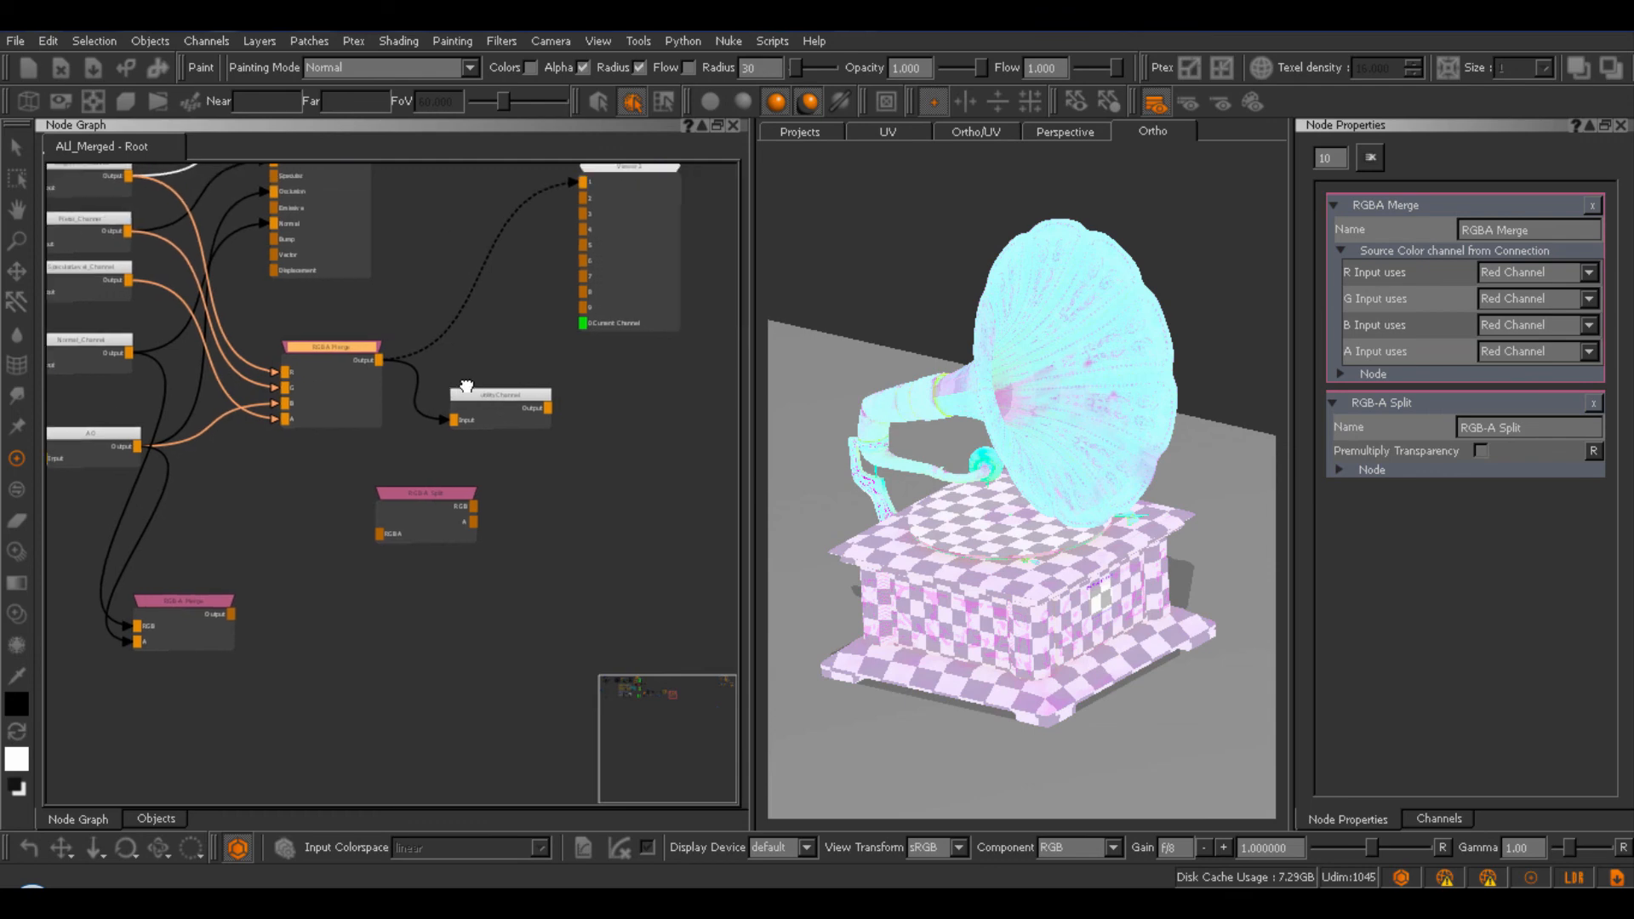
{"action": "mouse_move", "coordinate": [484, 417]}
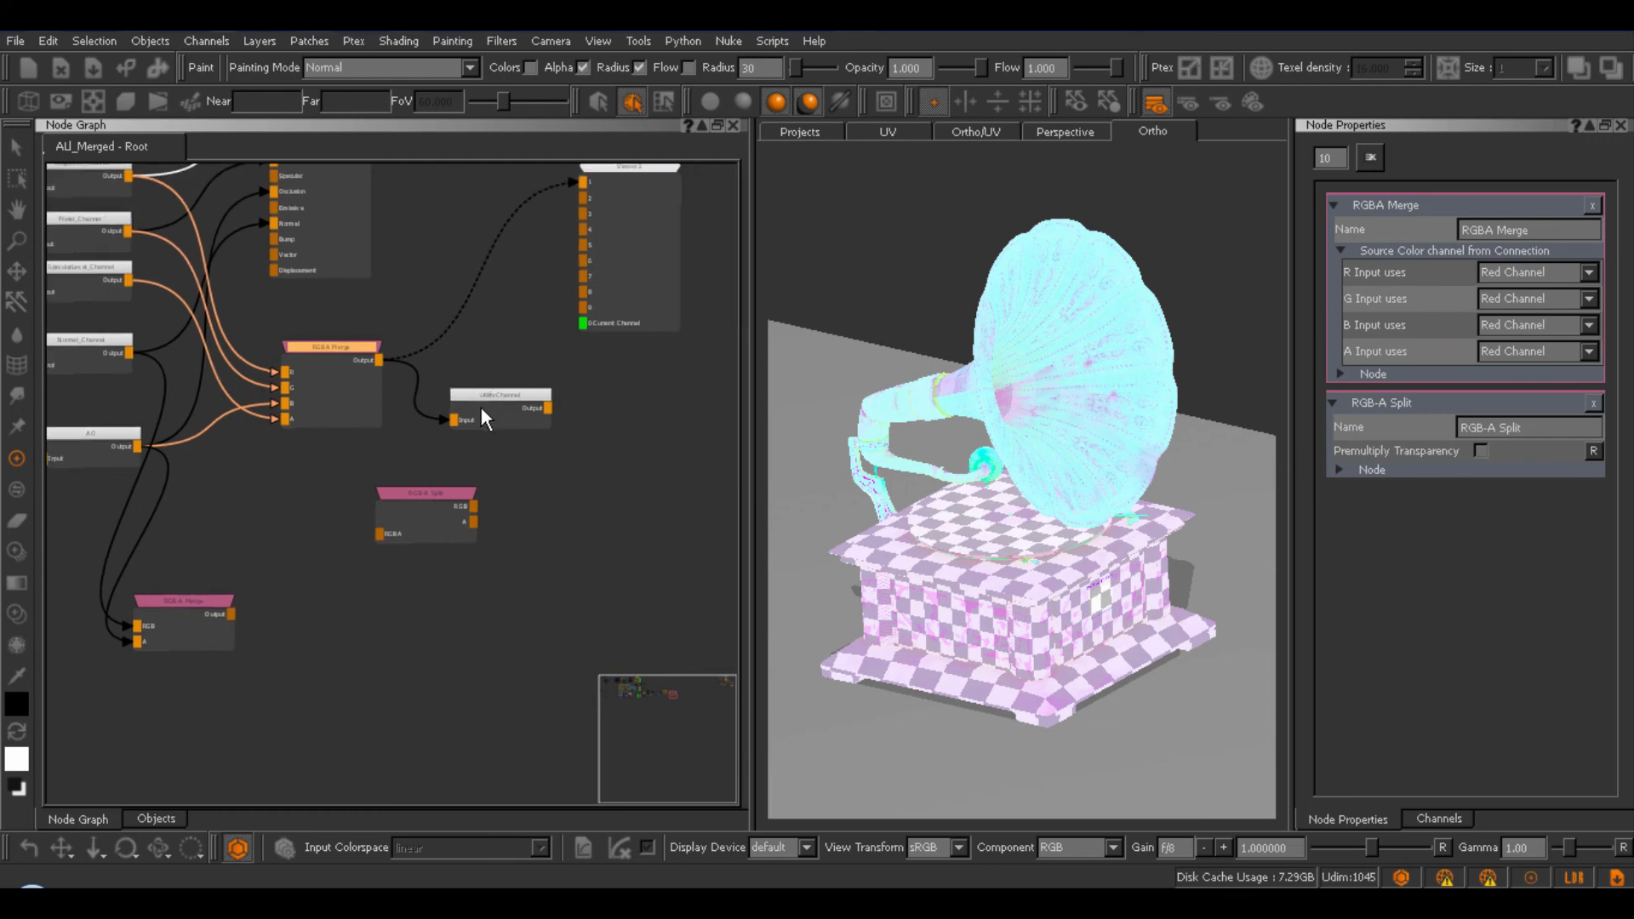